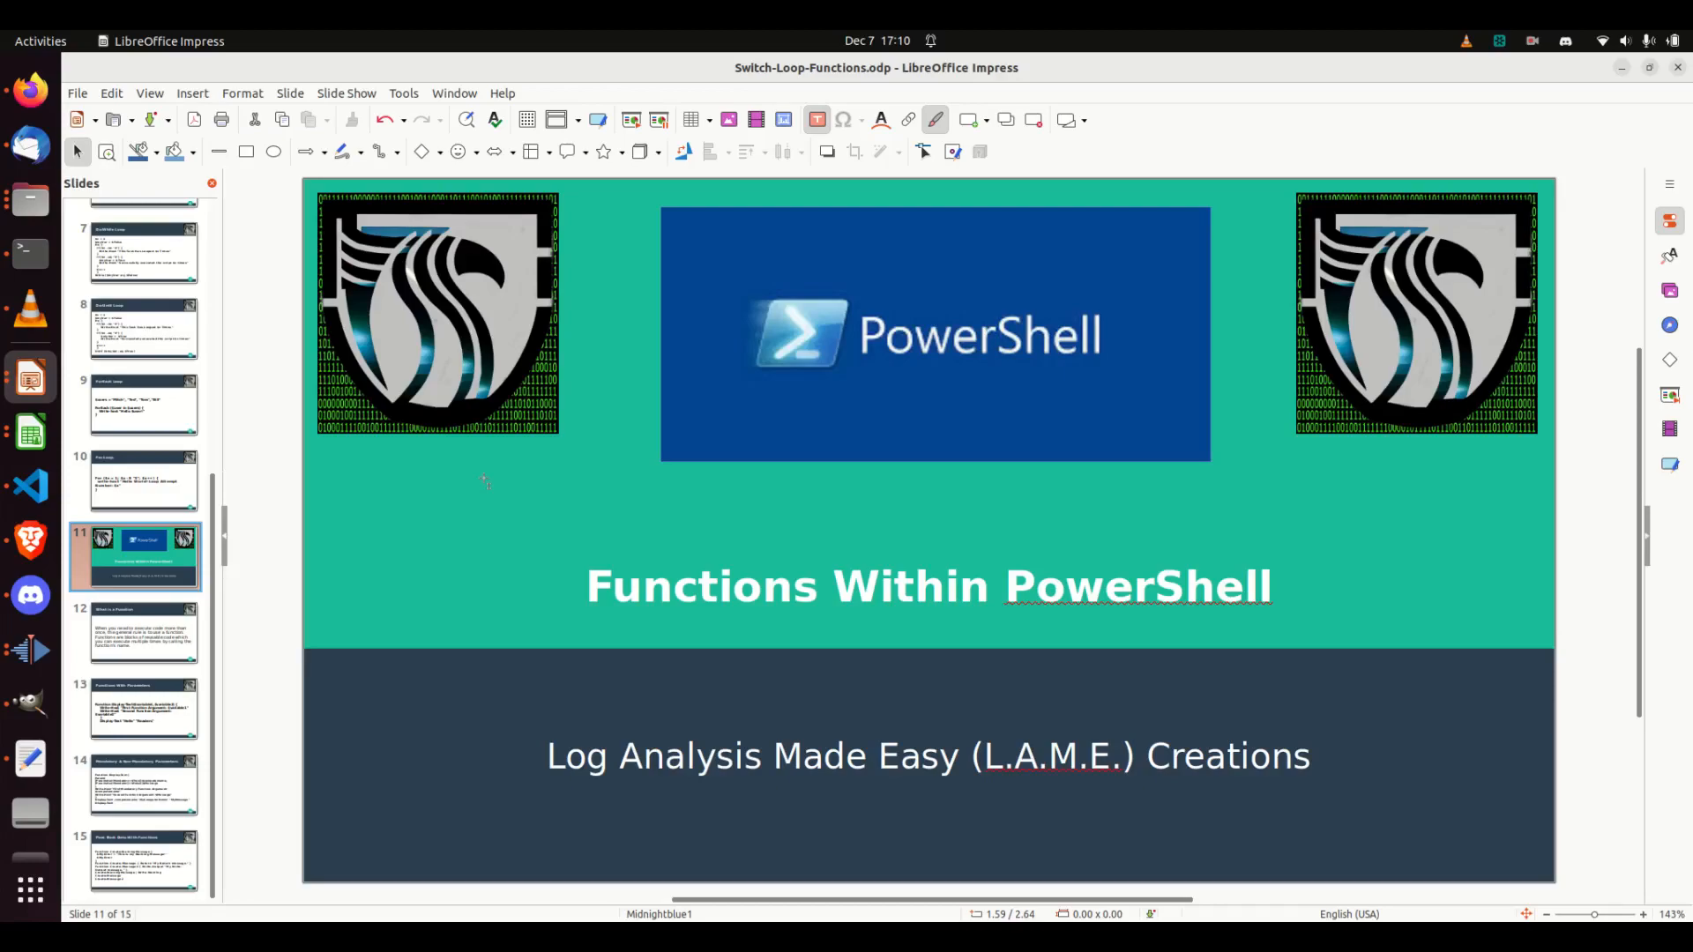
mouse_move(390, 500)
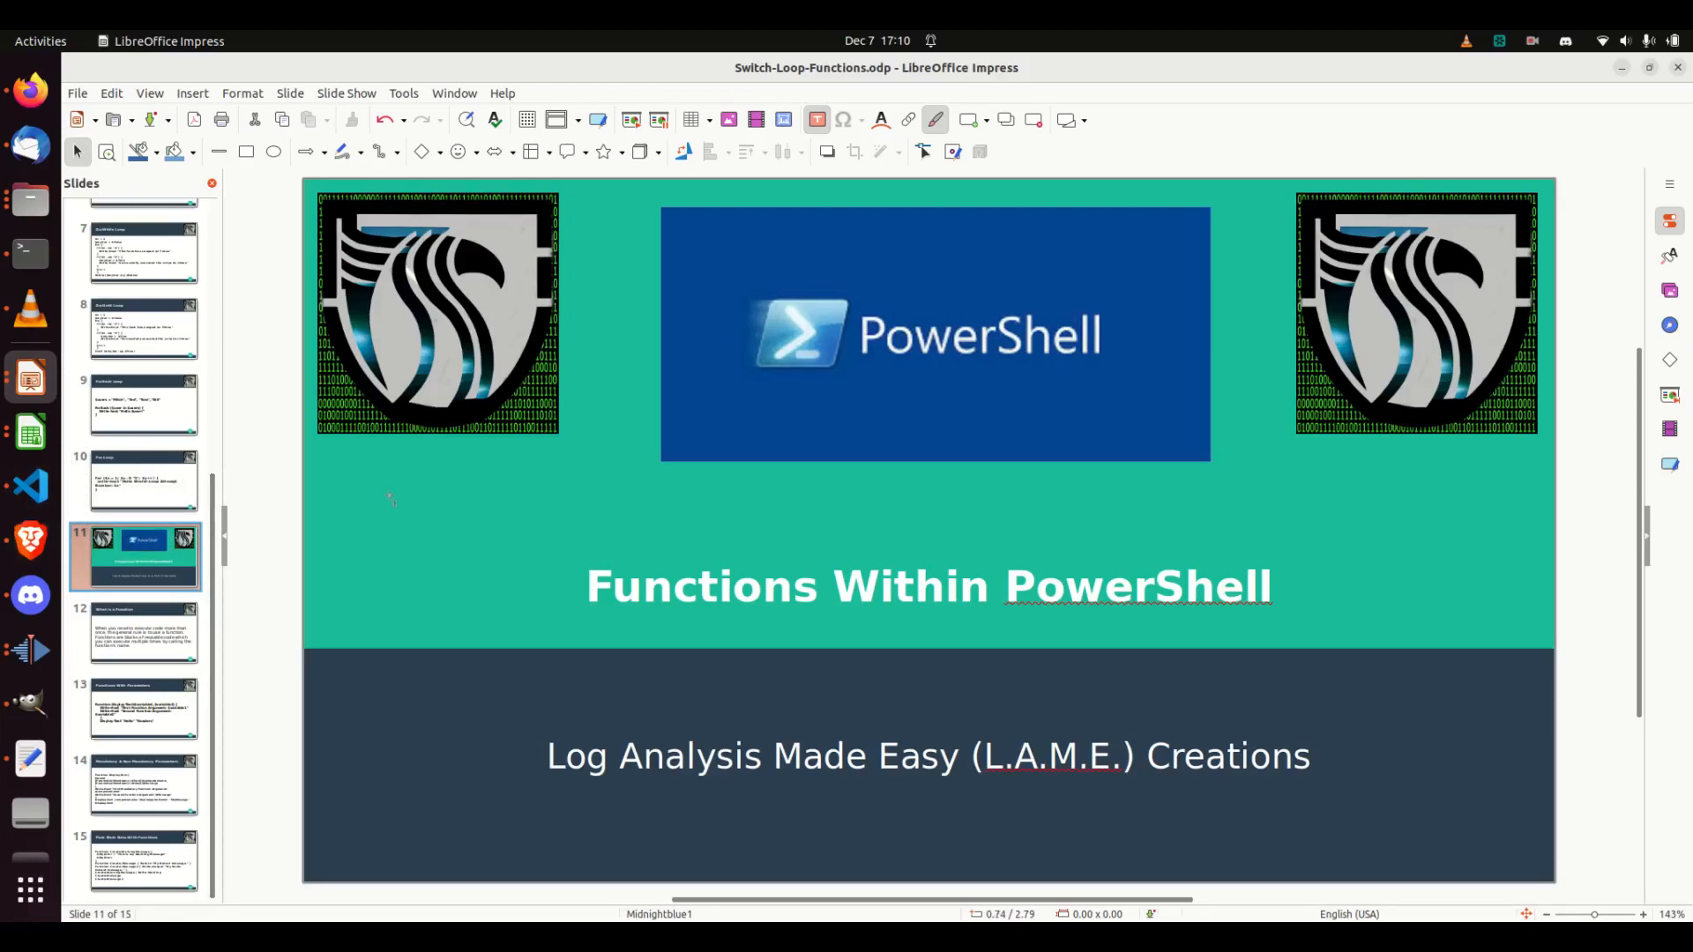
mouse_move(391, 499)
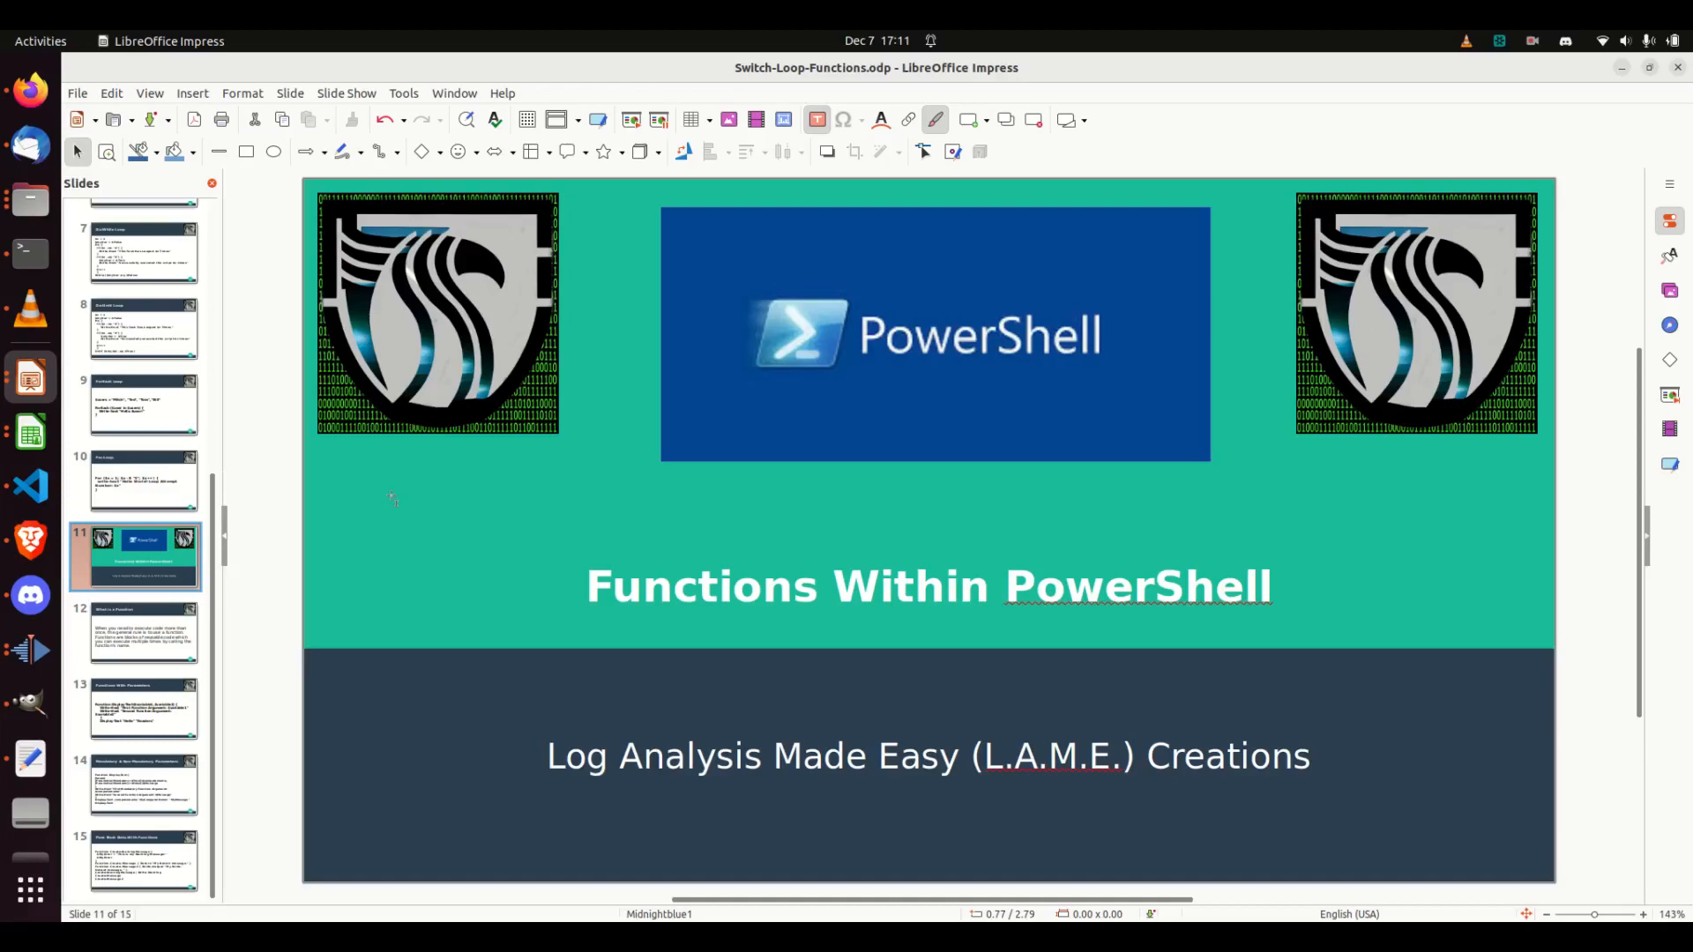
Show slide 13, 'Functions With Parameters', and open its Display-Text code box for editing.
click(144, 633)
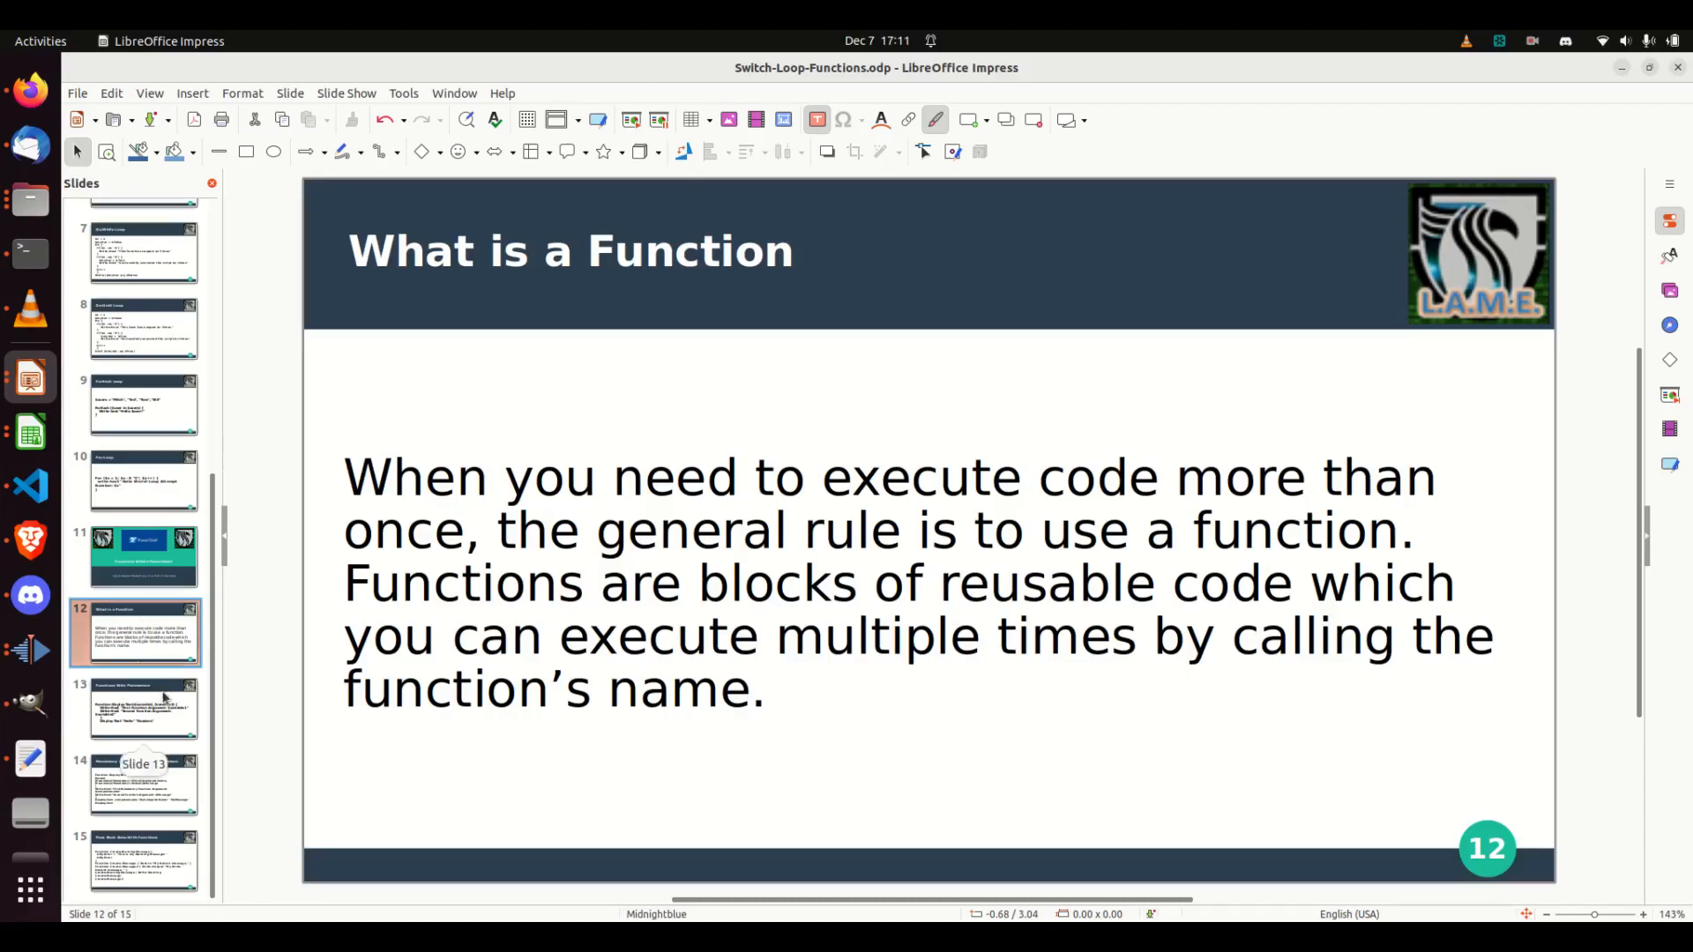
click(144, 709)
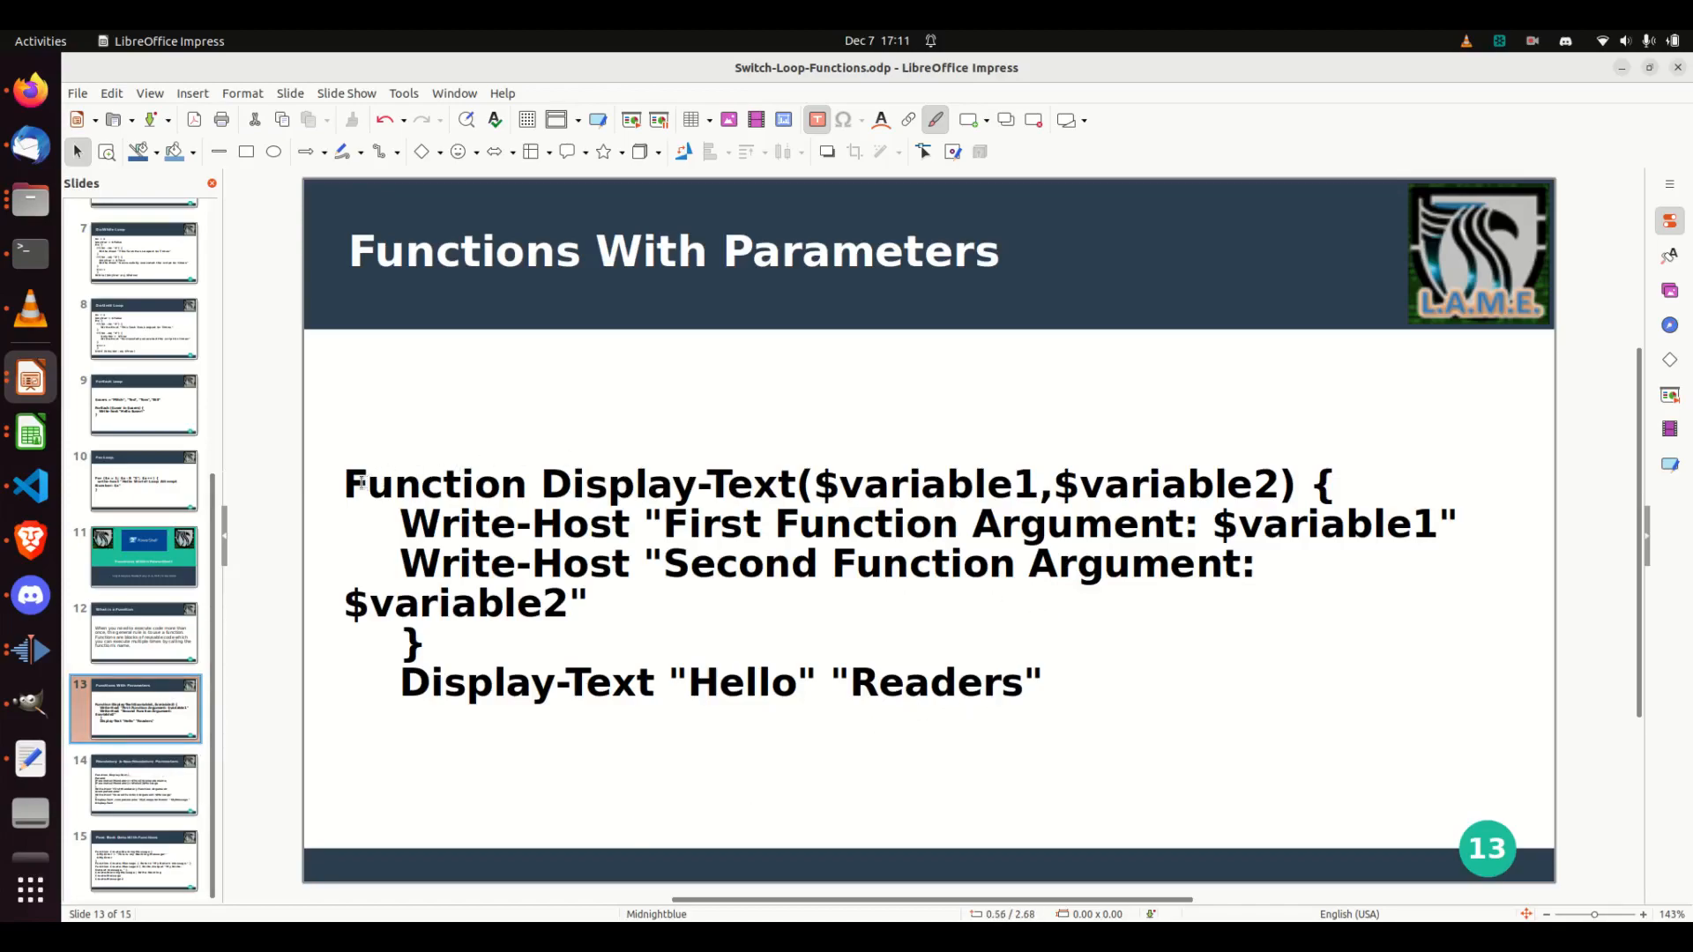
double_click(421, 484)
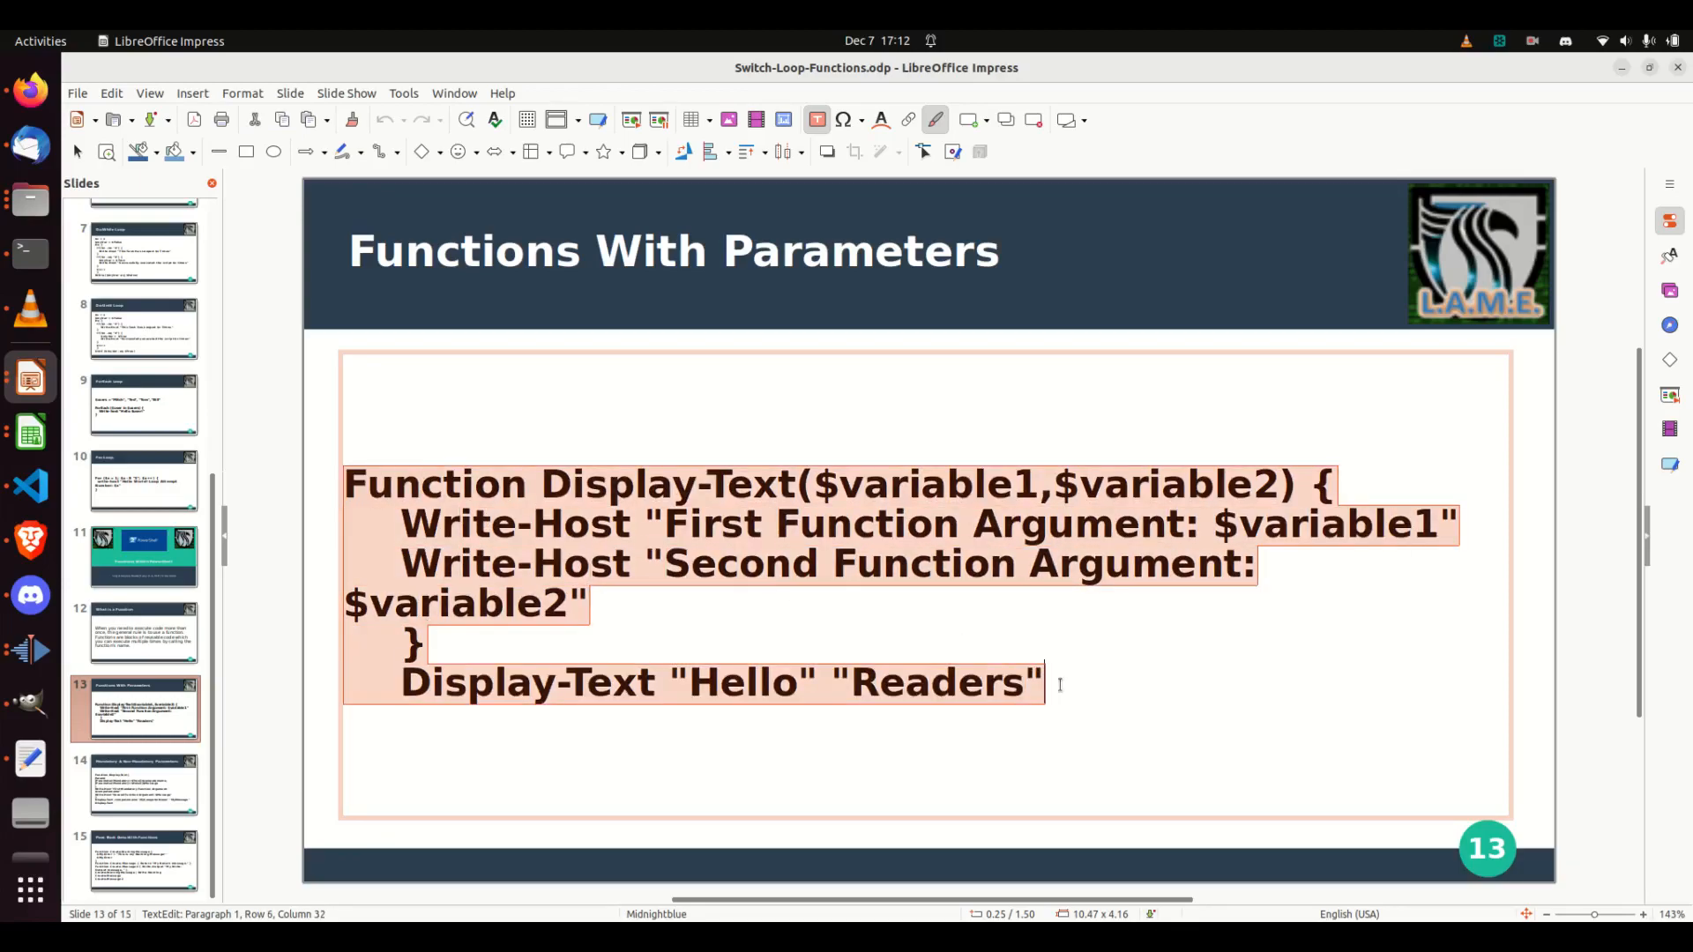
Switch to VS Code and select the Display-Text name and parameter list on line 1.
click(29, 486)
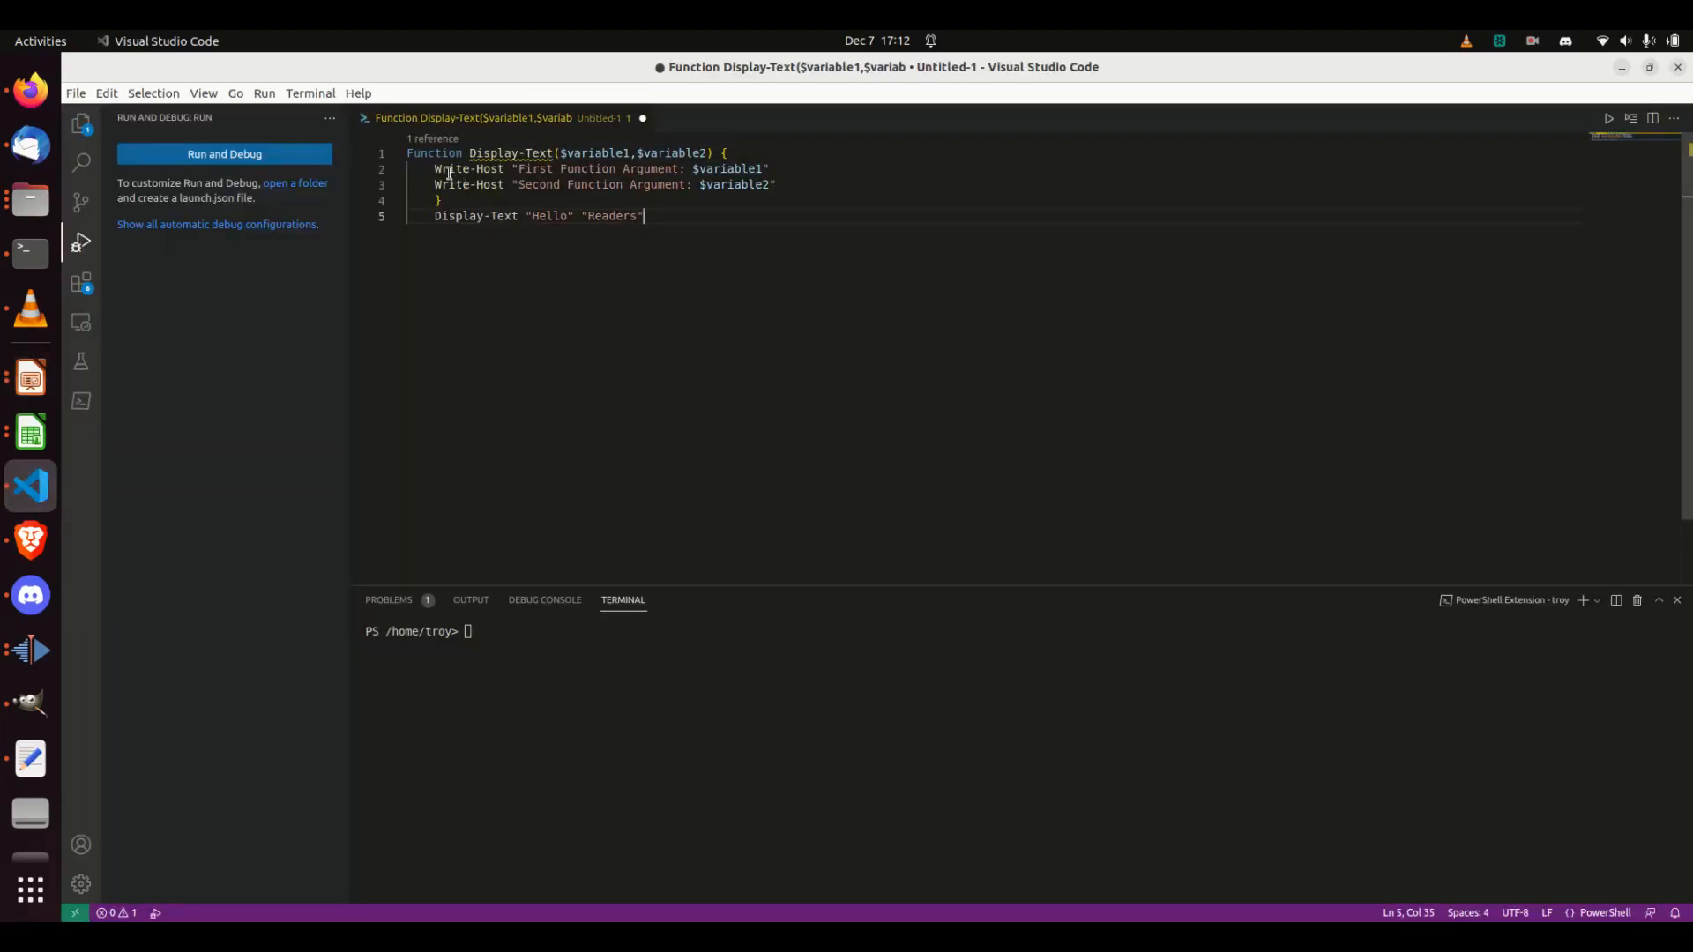
double_click(580, 153)
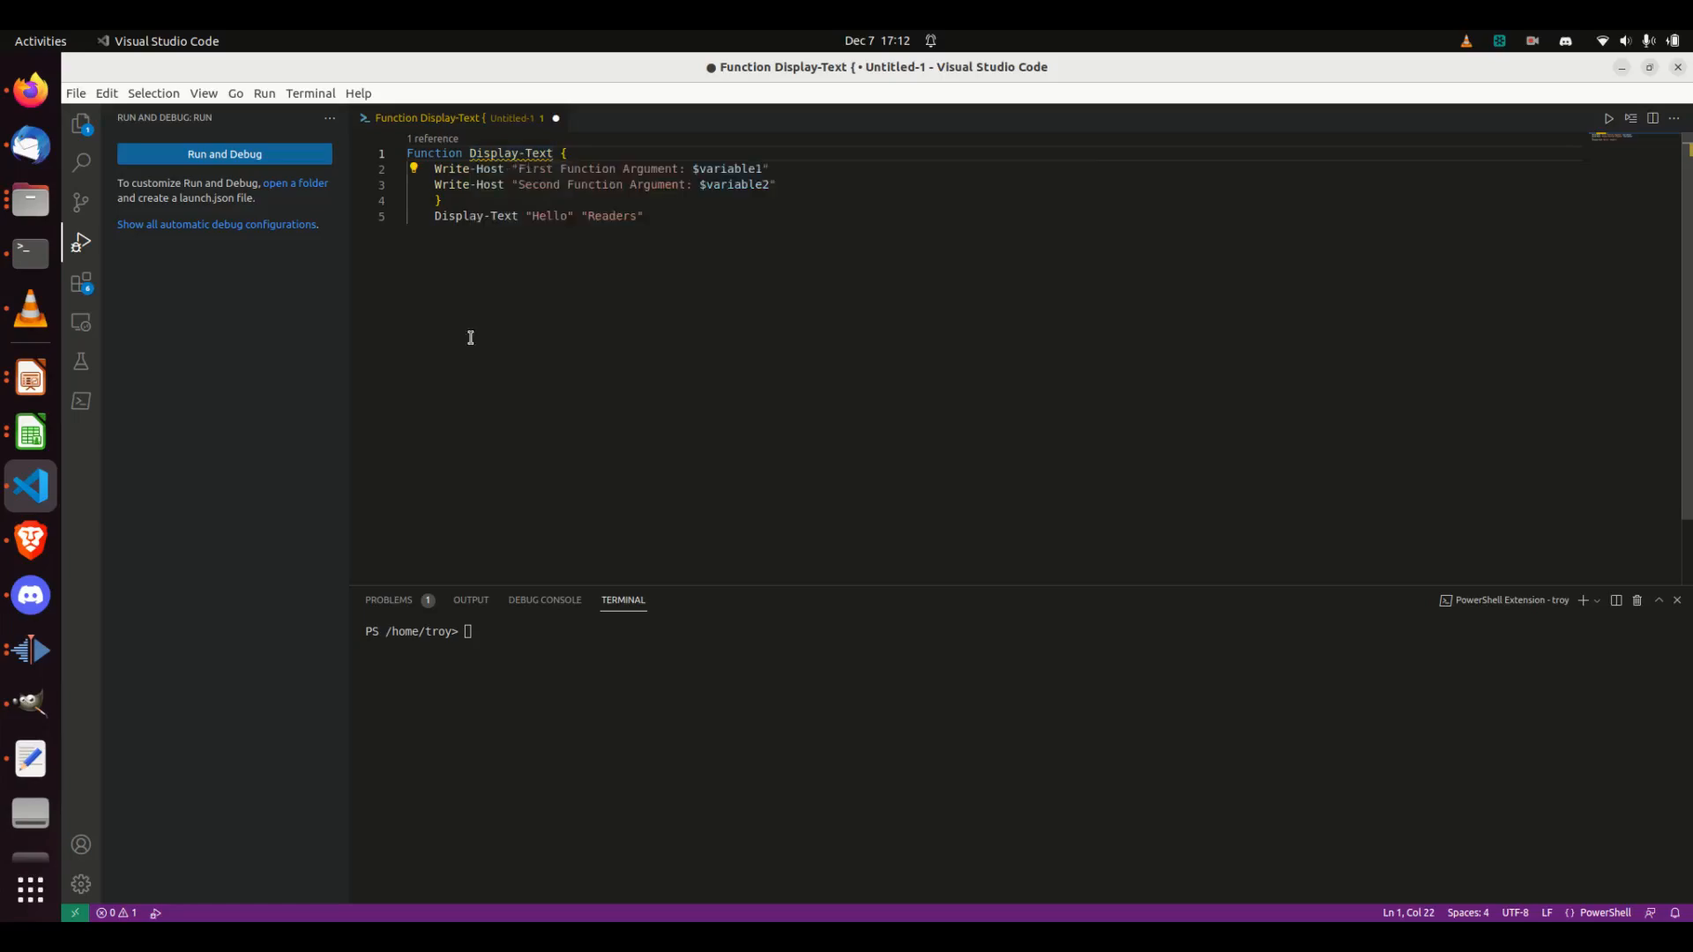
double_click(510, 153)
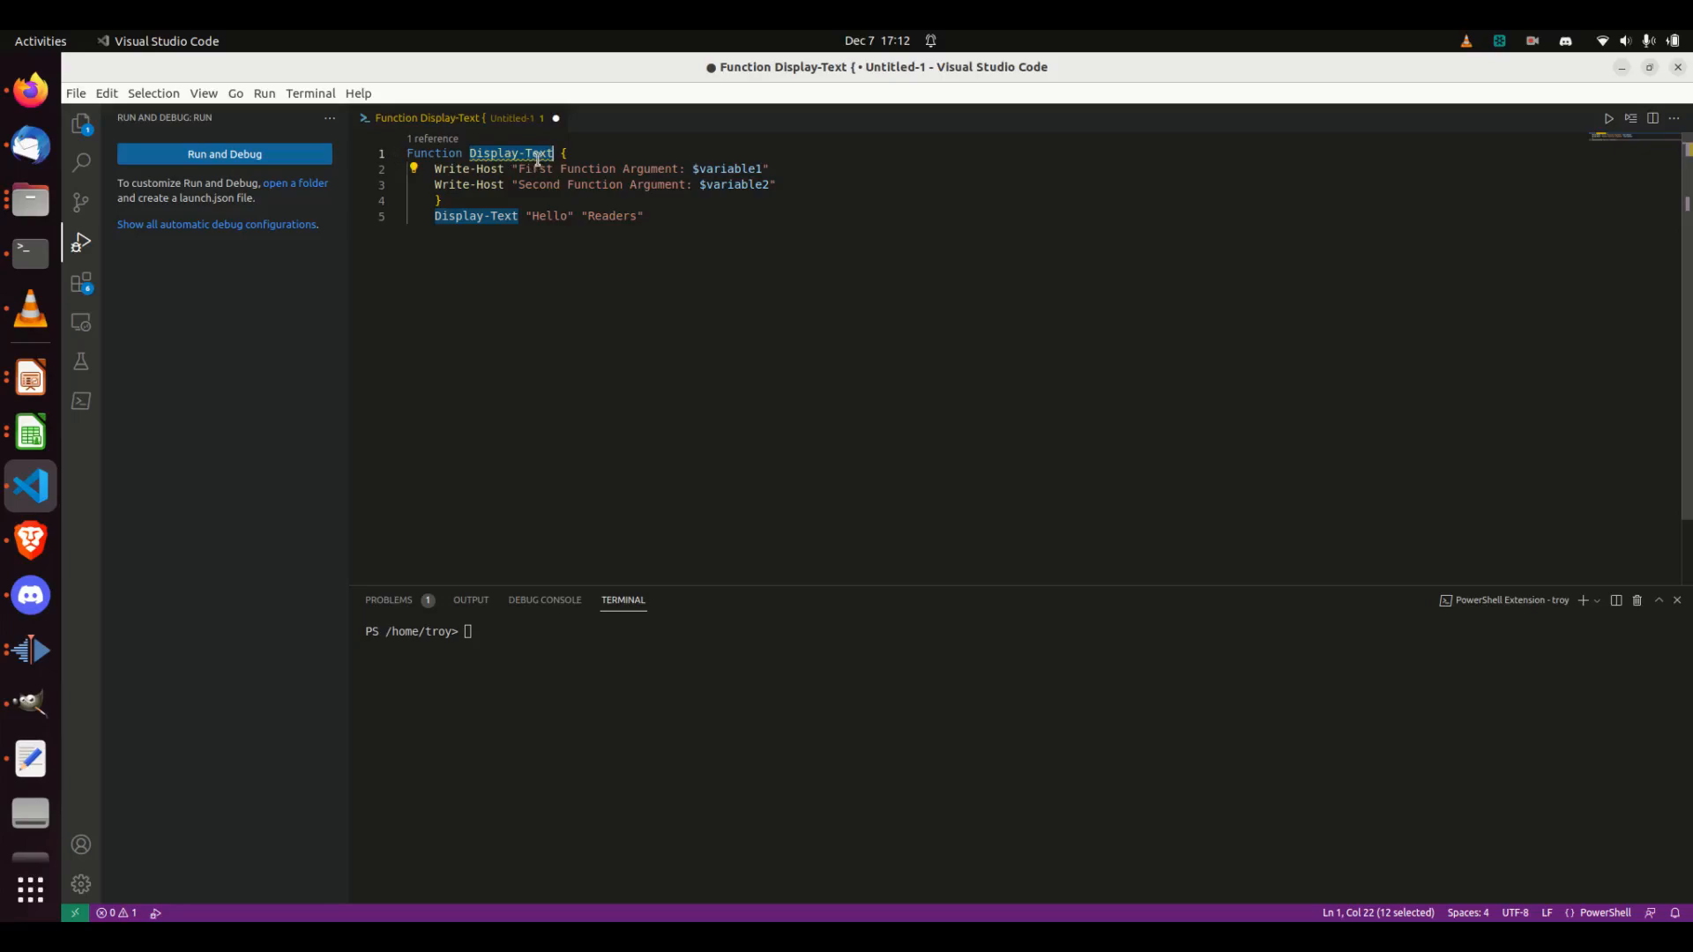
mouse_move(510, 152)
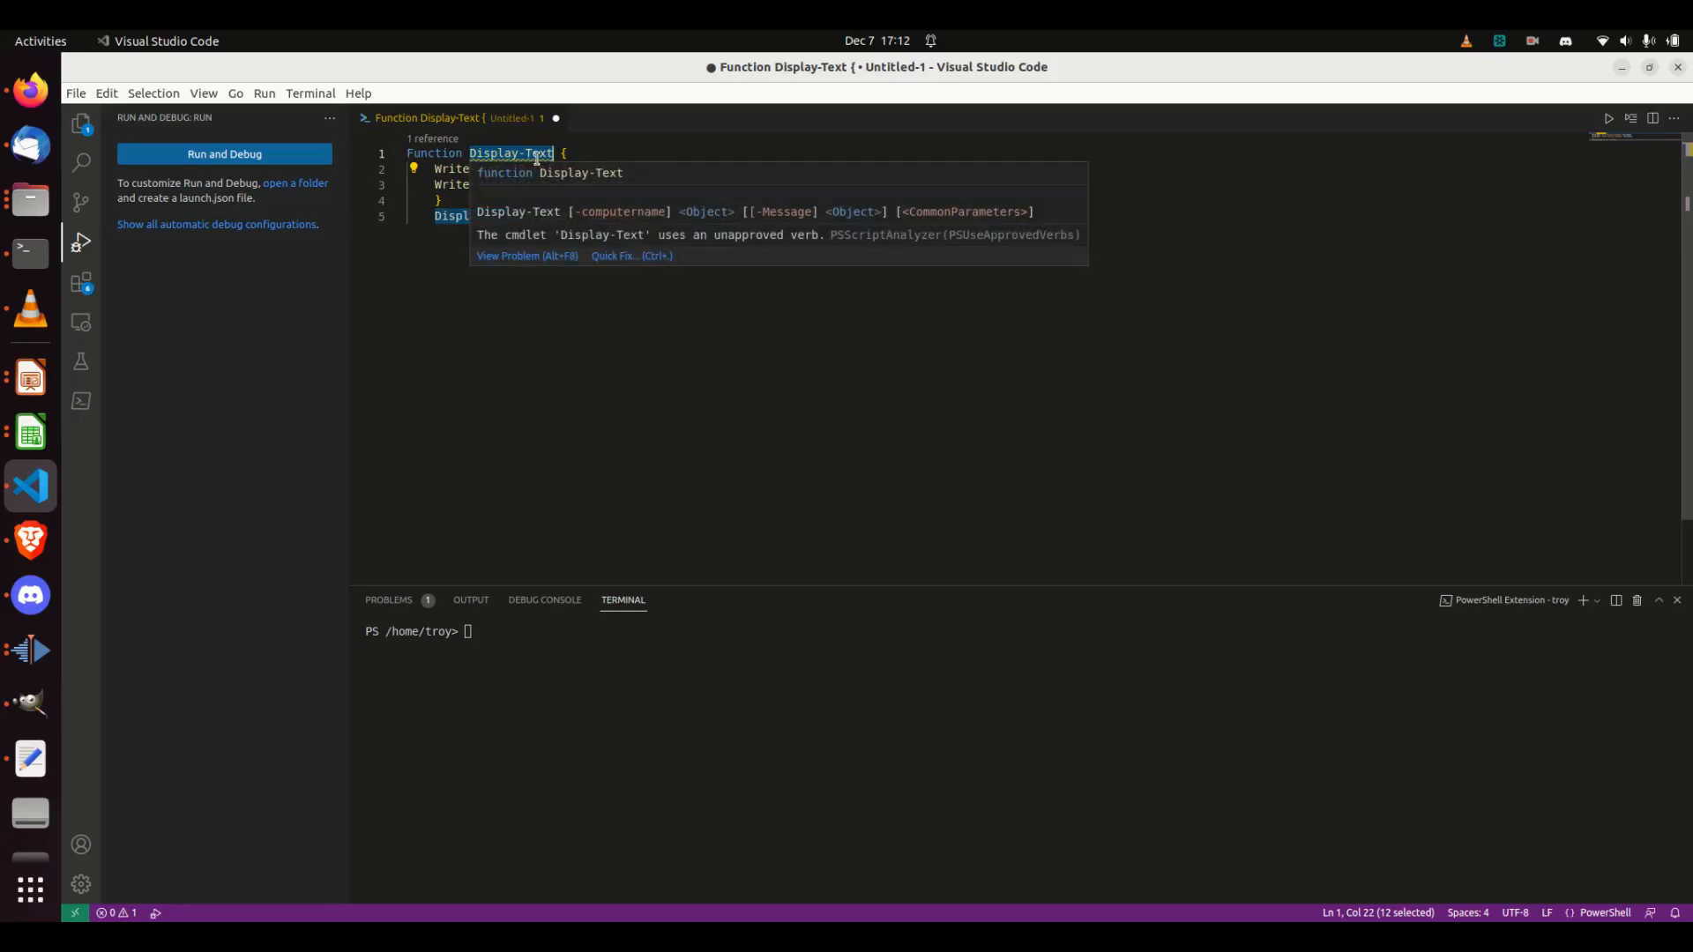
mouse_move(524, 149)
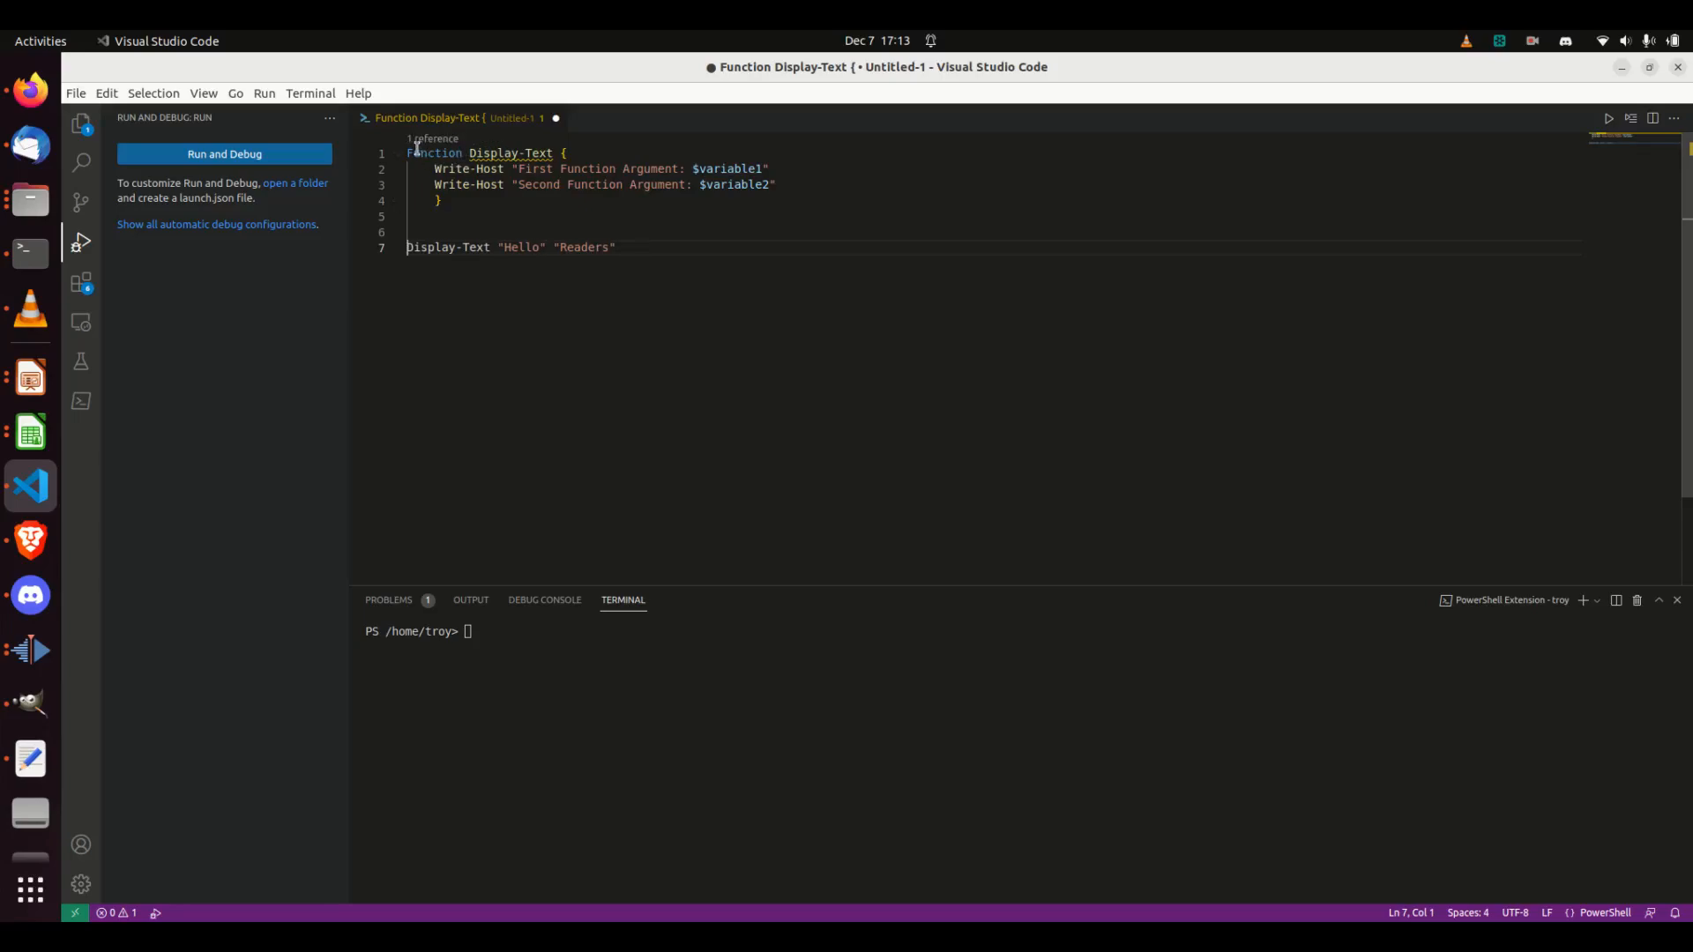
mouse_move(468, 183)
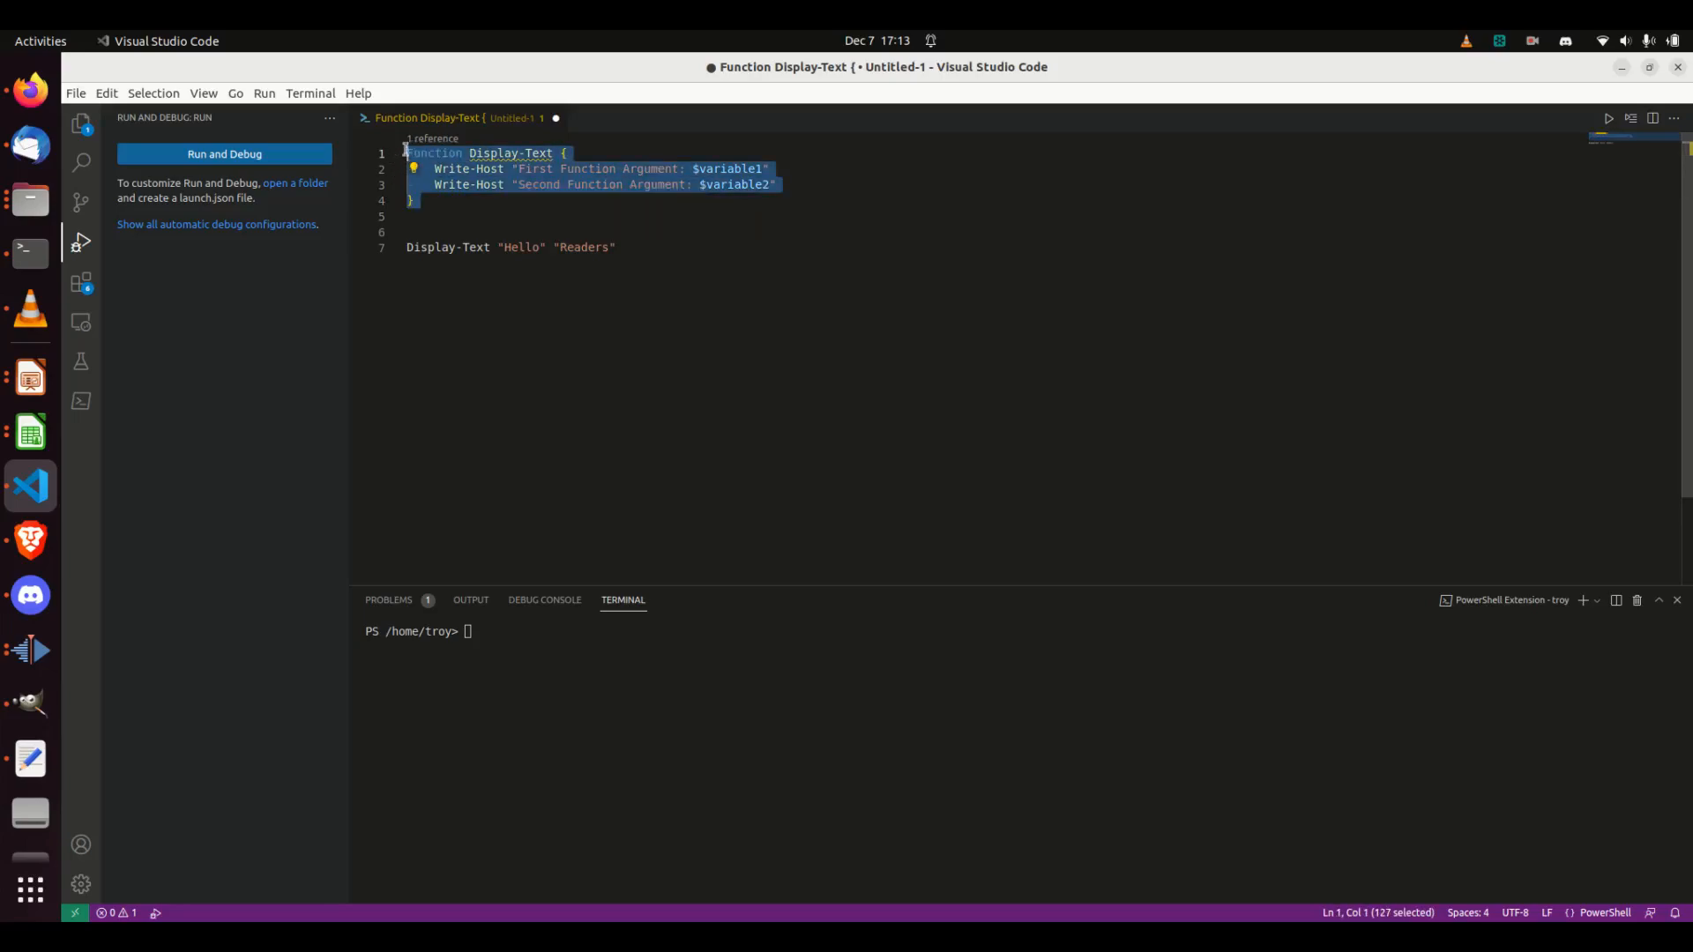
Paste a Display-Text1 copy, call it, and give Display-Text ($variable1, $variable2).
key(ctrl+v)
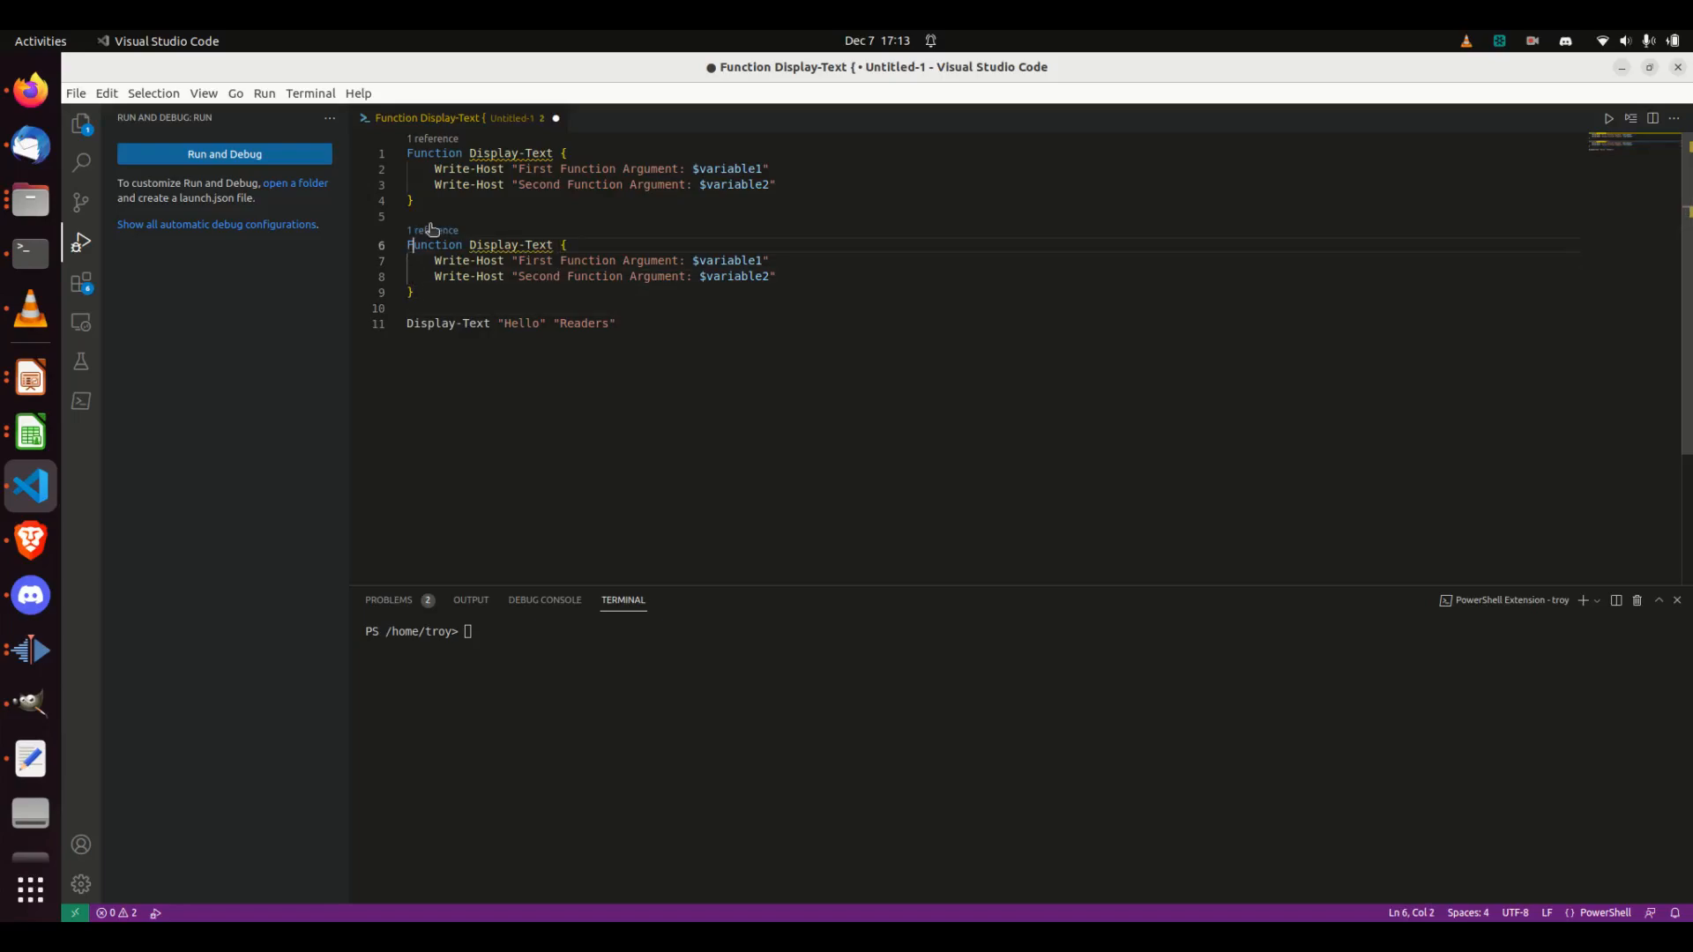
text(1)
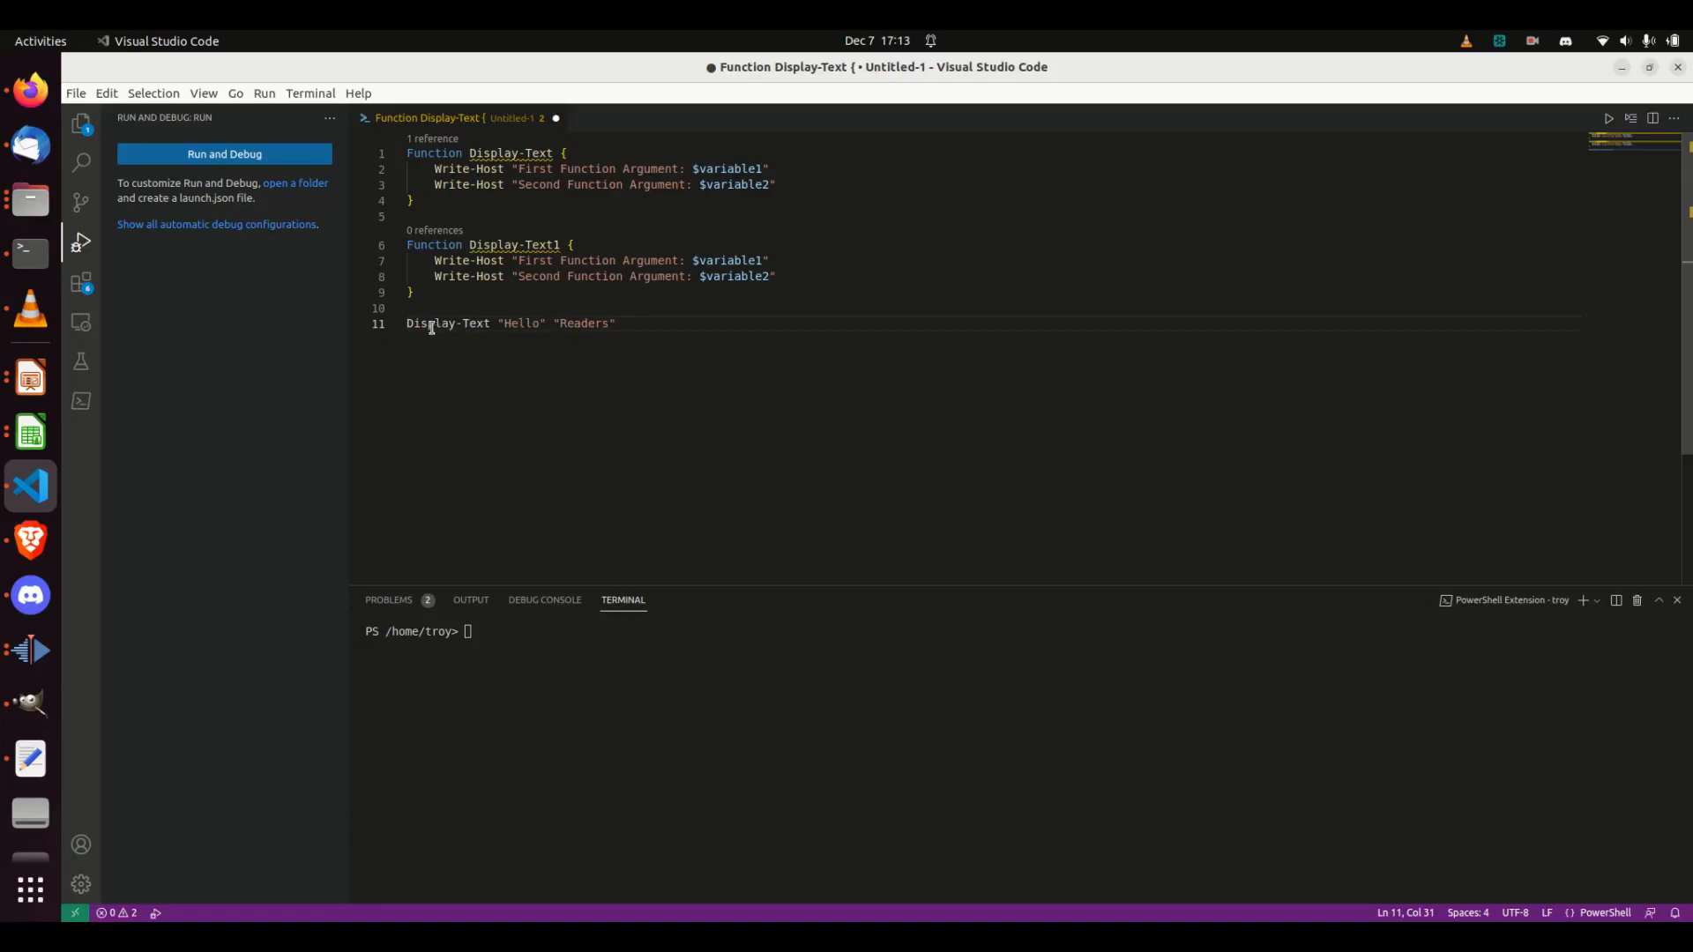
double_click(444, 323)
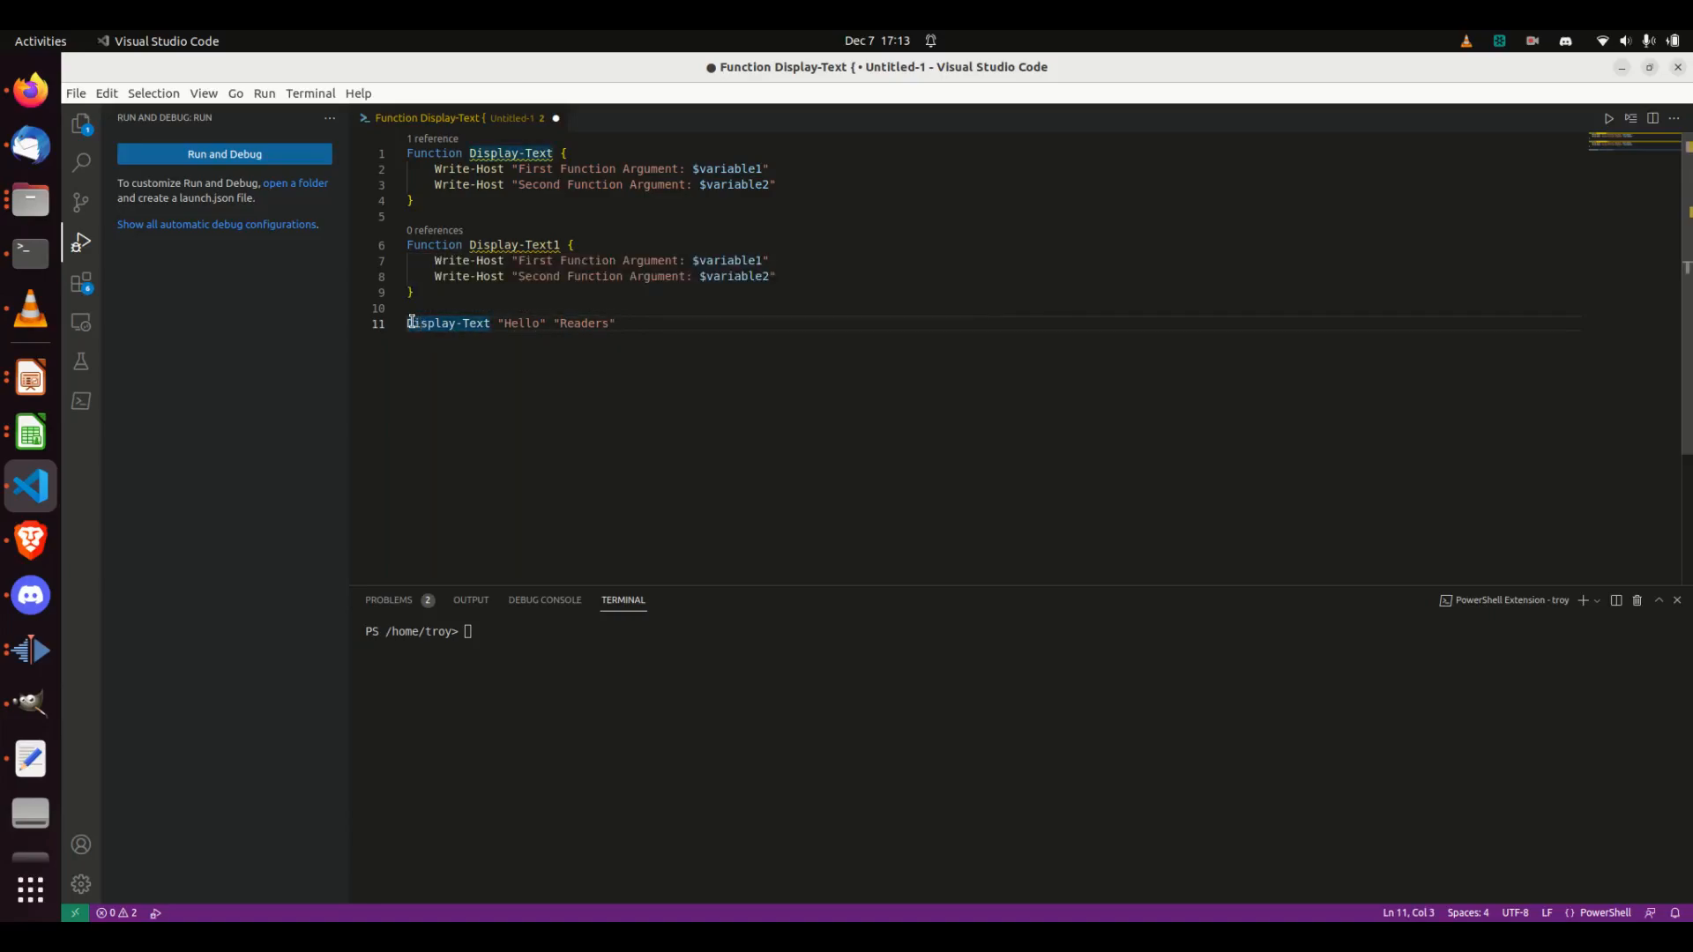
mouse_move(510, 154)
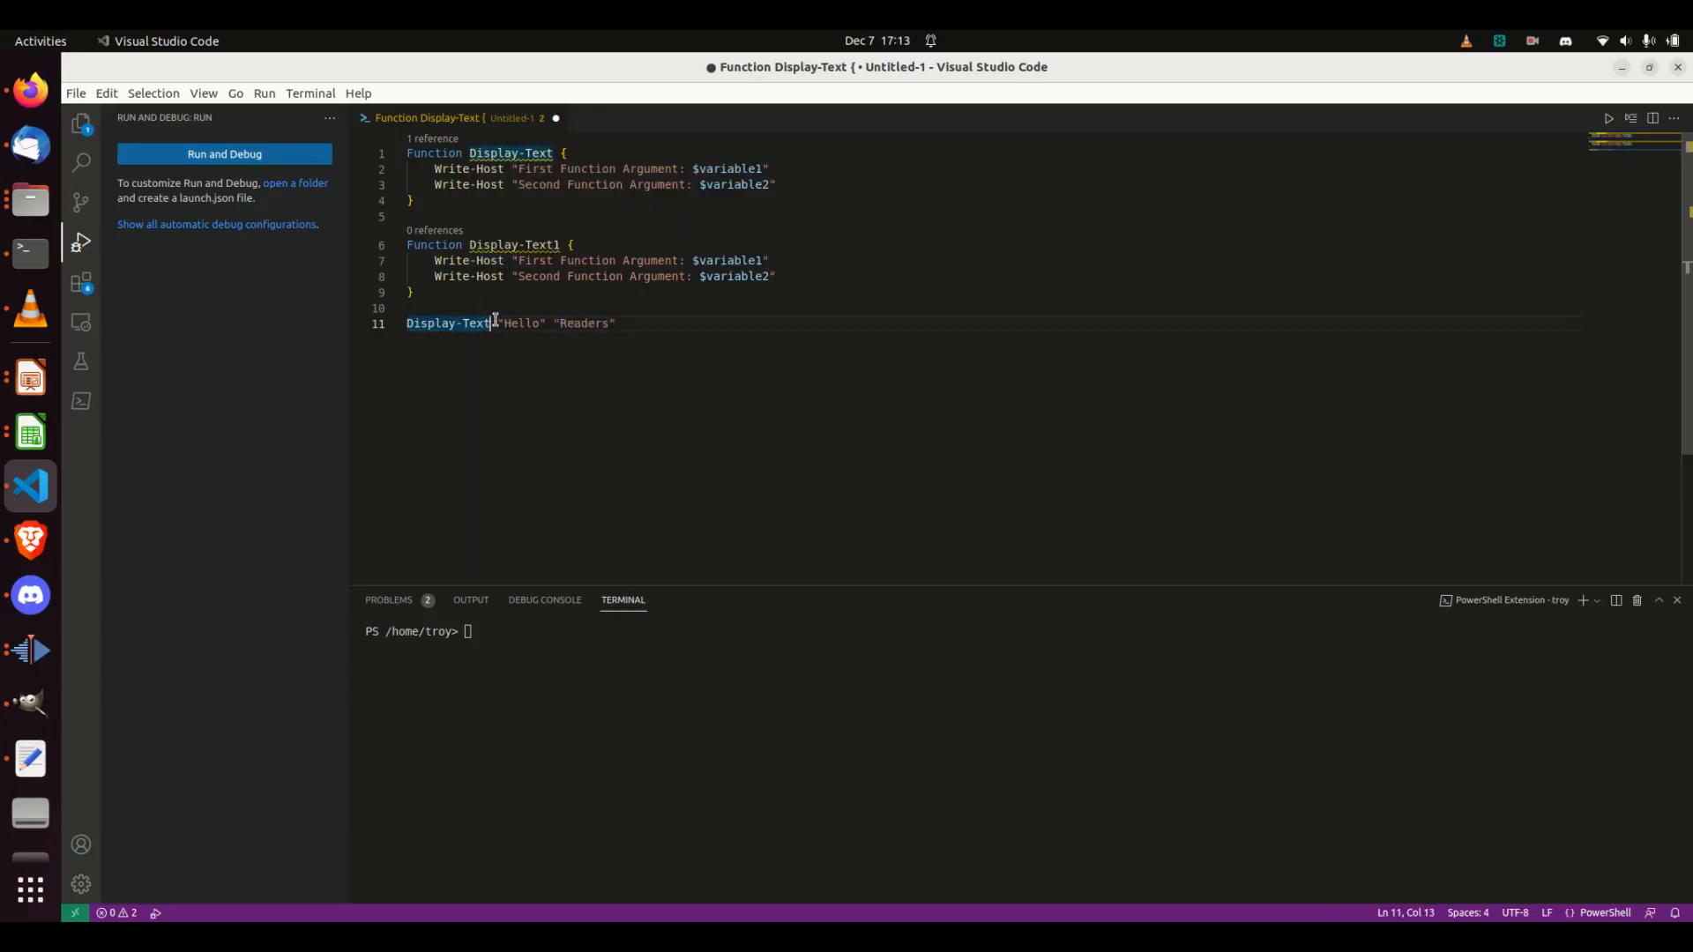
text(1)
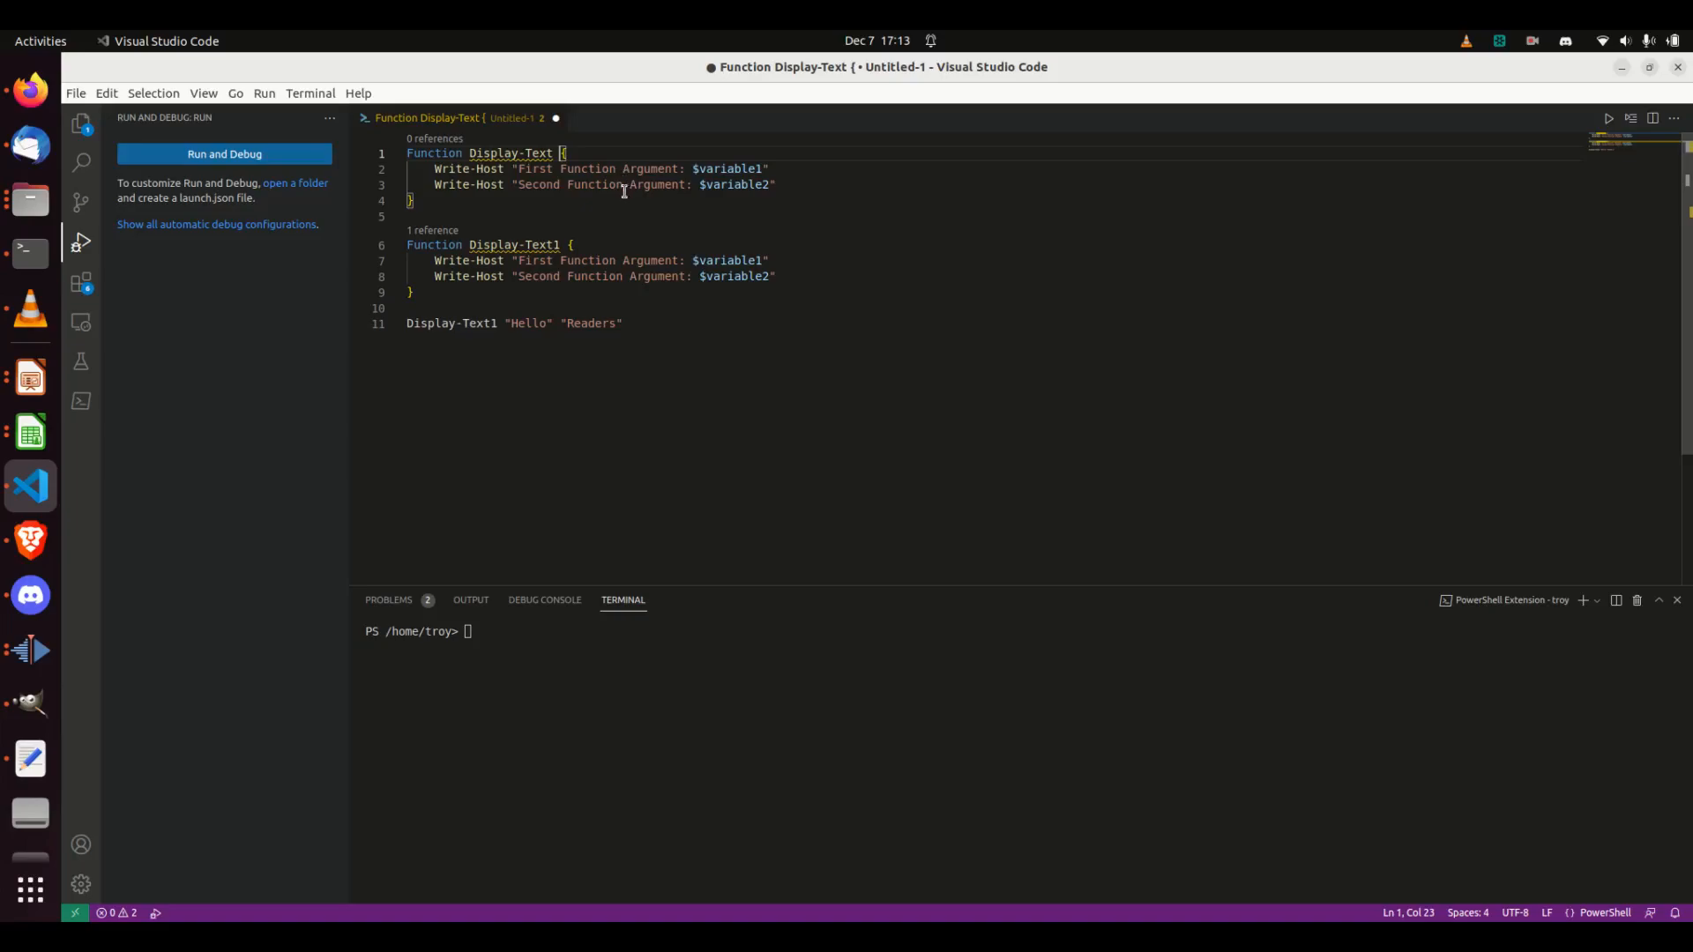
mouse_move(553, 207)
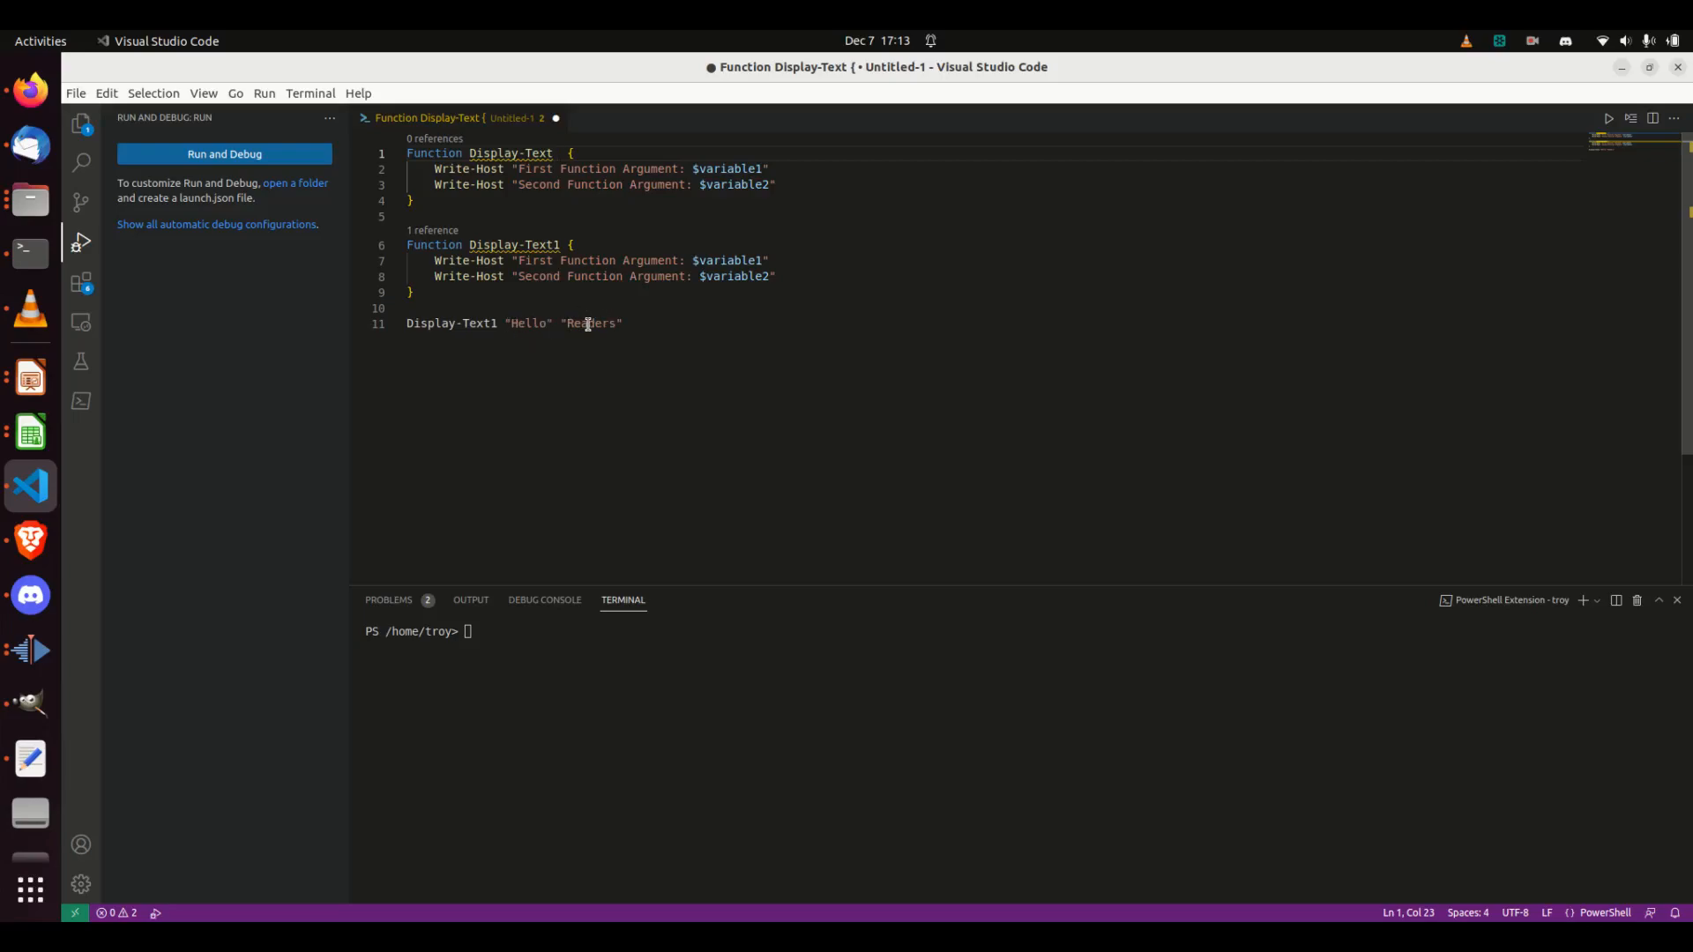
text($)
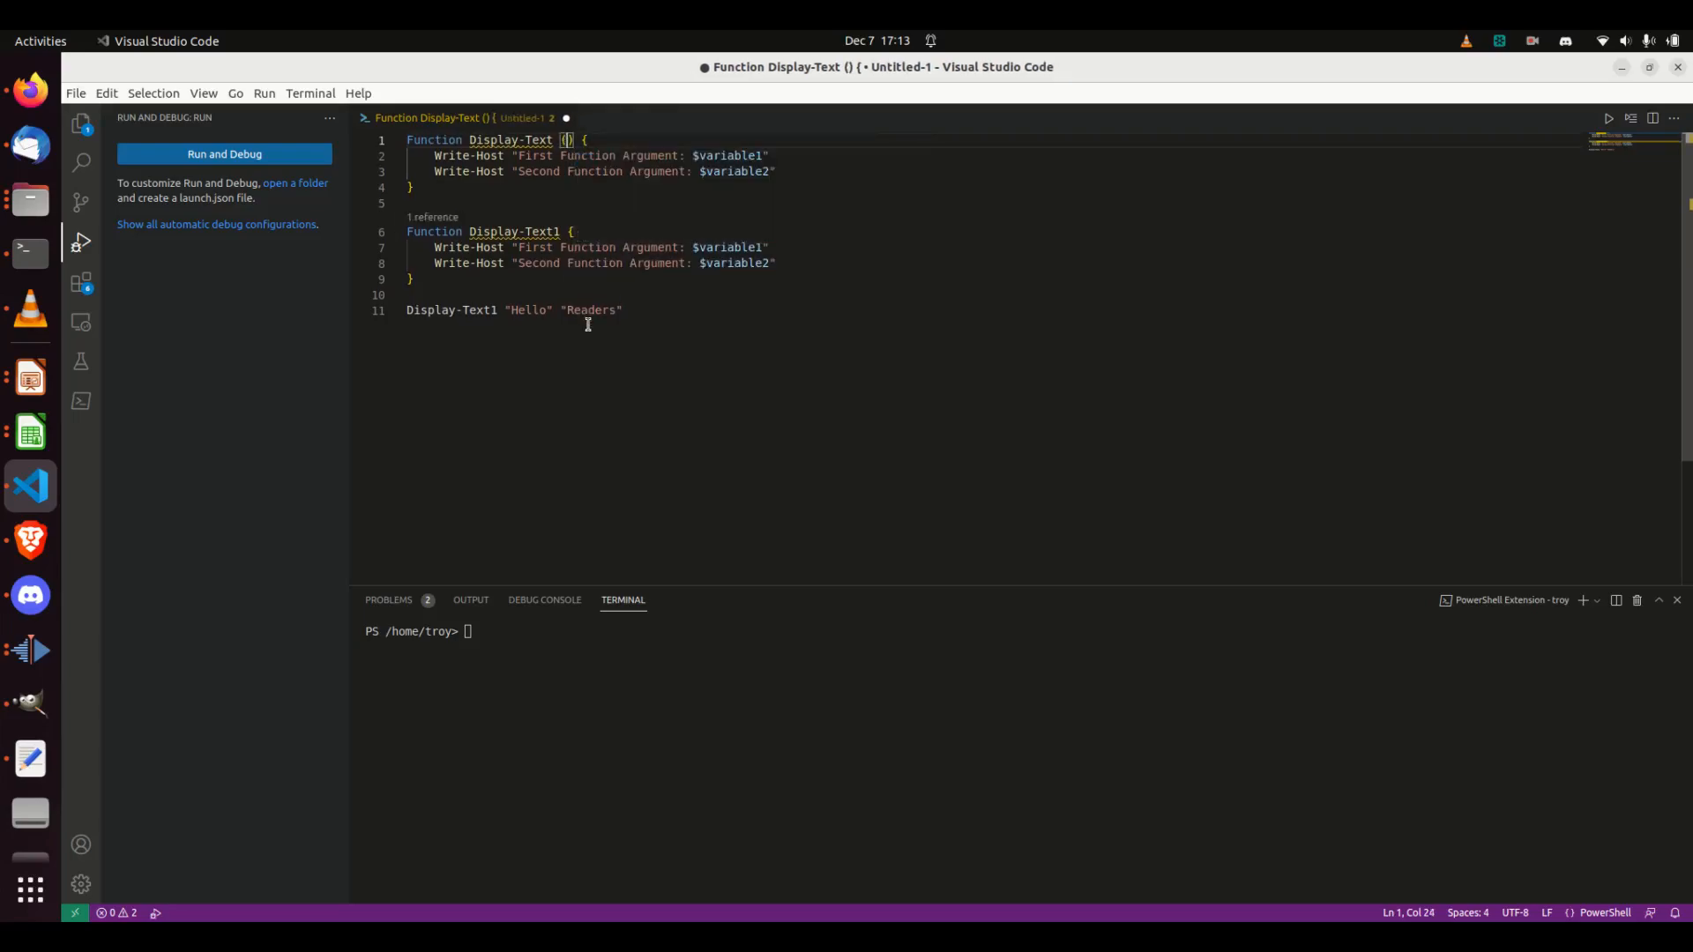
text($variable1, $variable2)
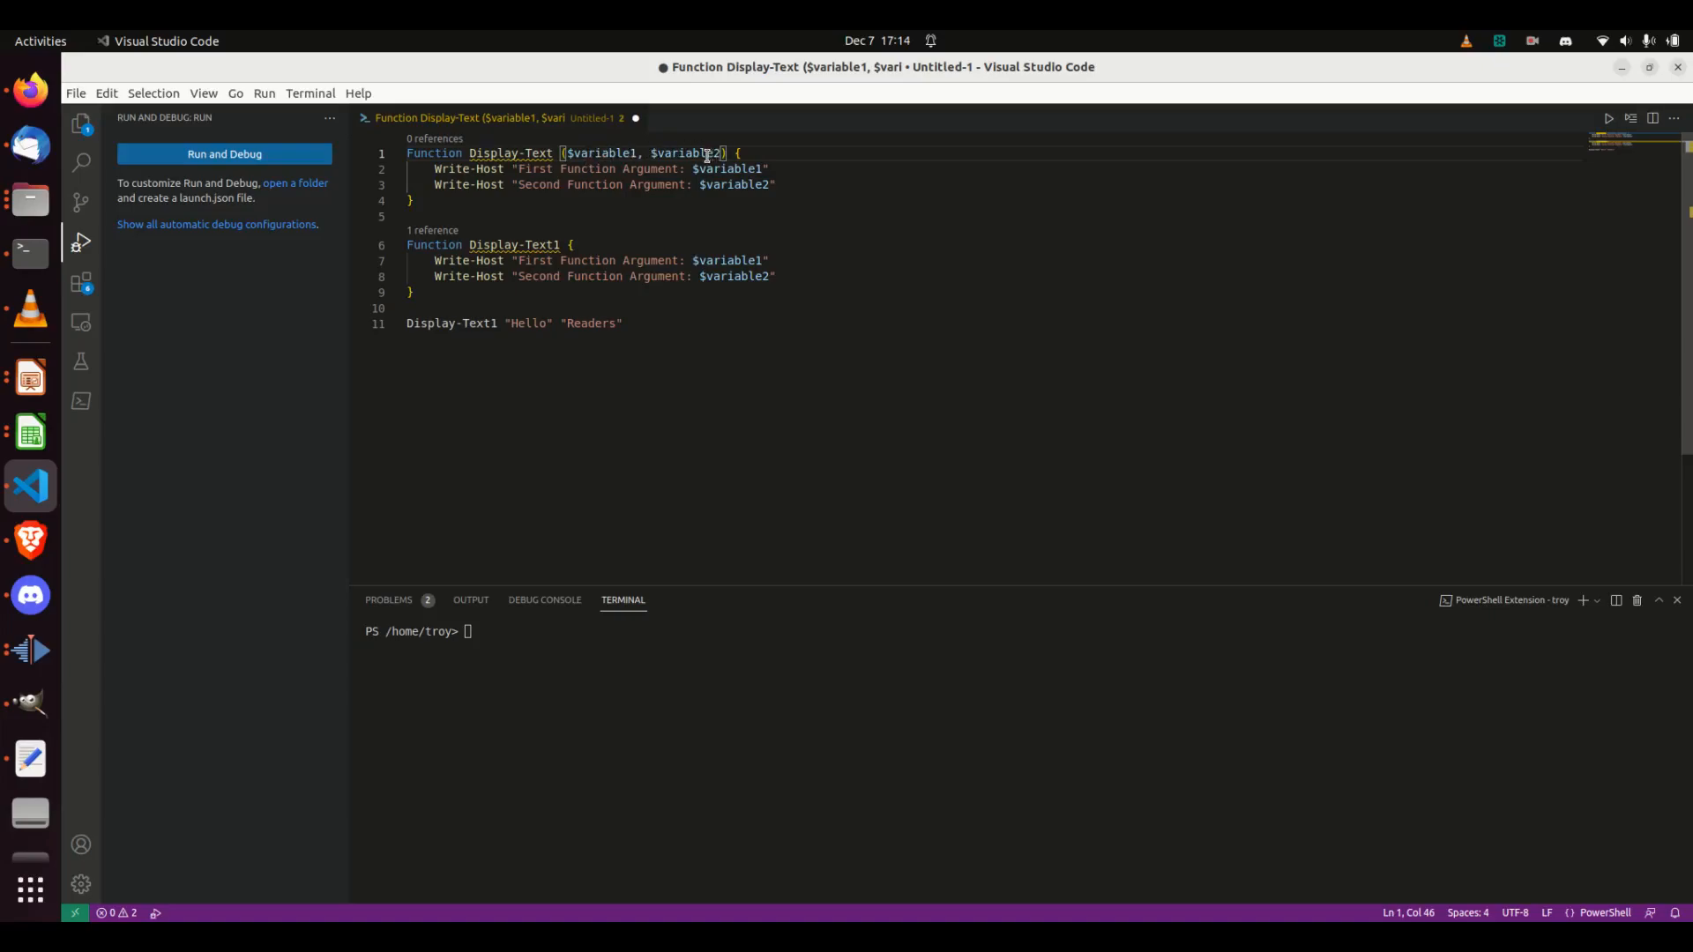
mouse_move(664, 210)
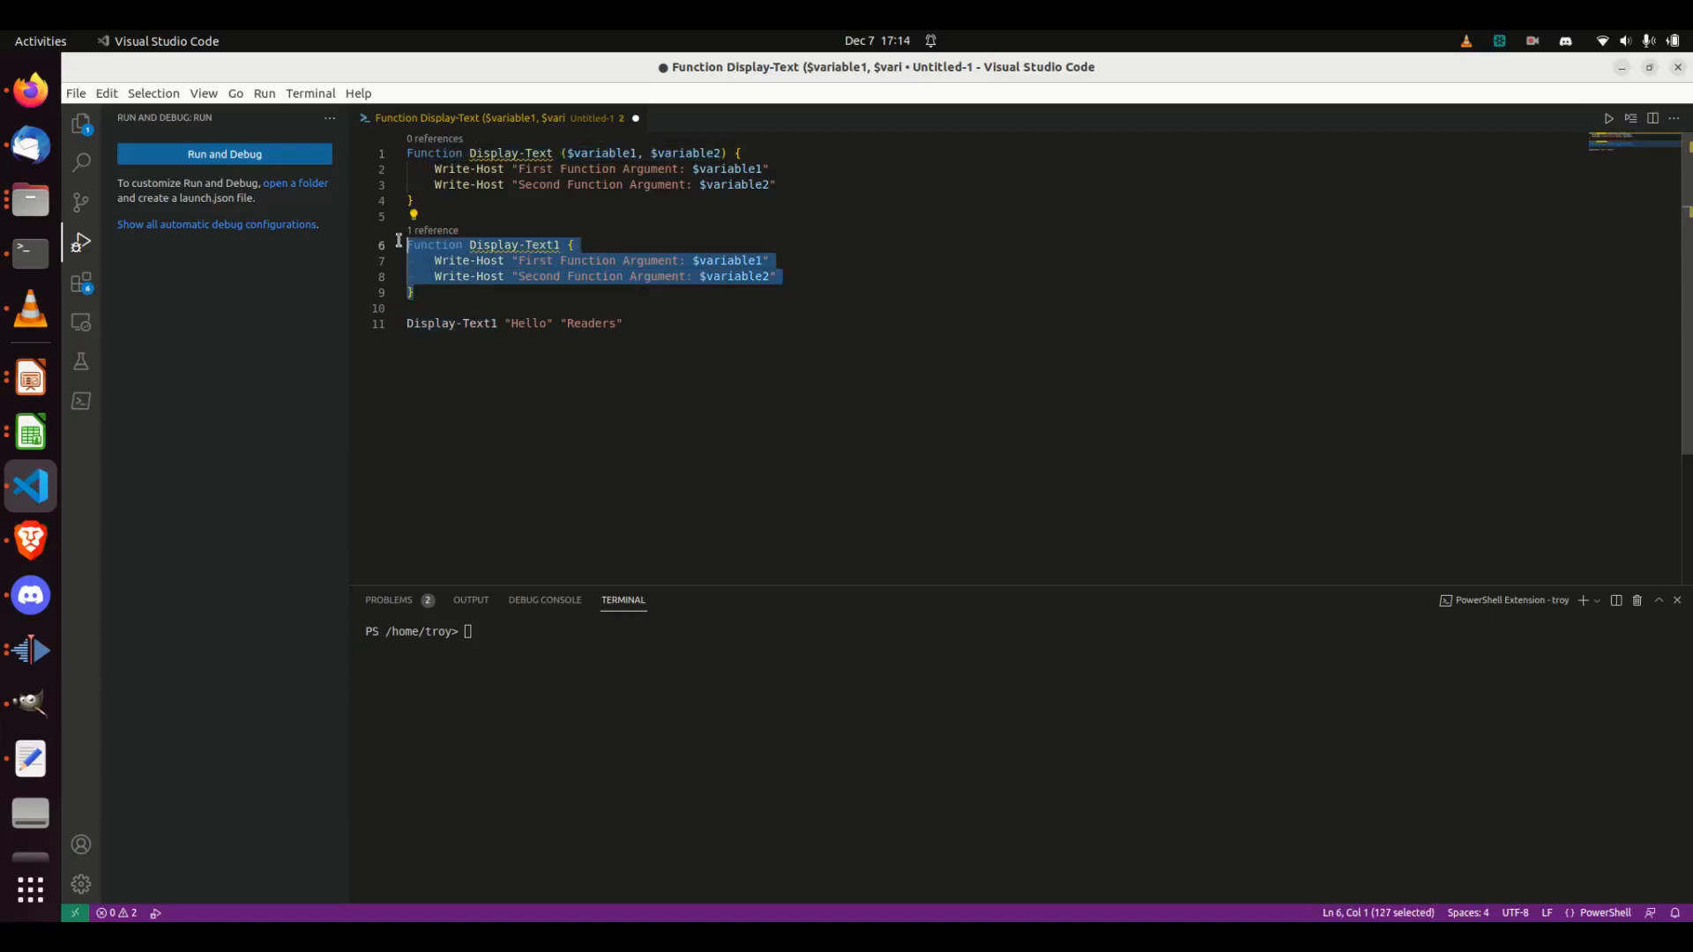
Delete Display-Text1 and change the call to Display-Text -variable1 "Hello" -variable2 "Readers".
key(Delete)
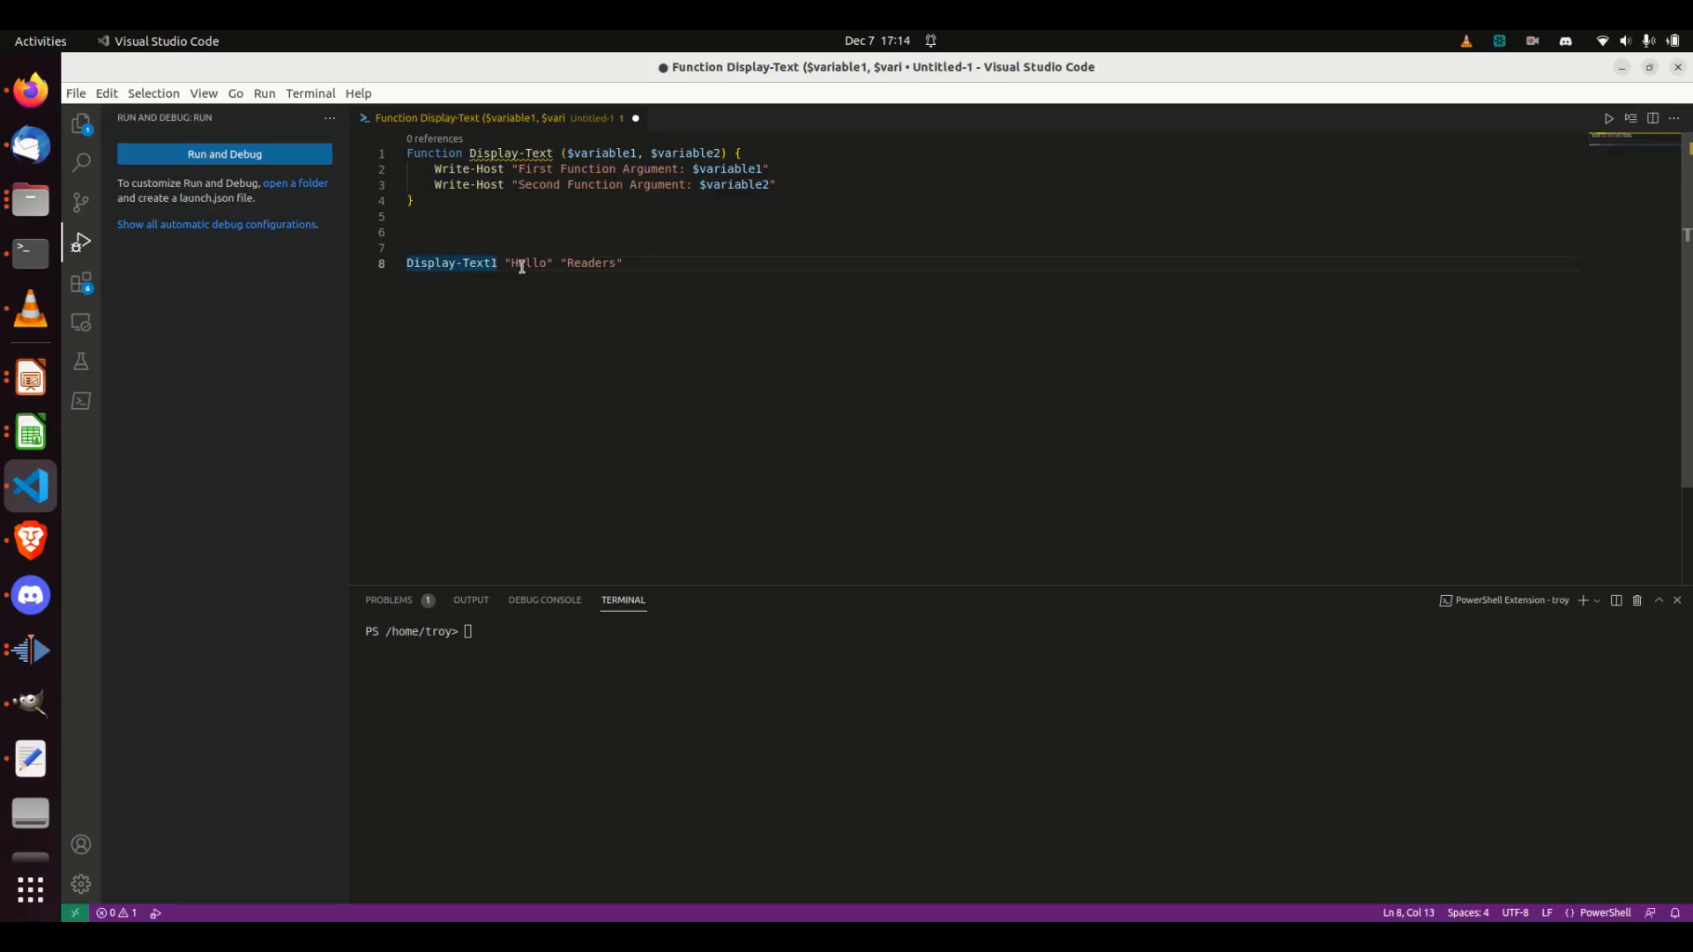
key(BackSpace)
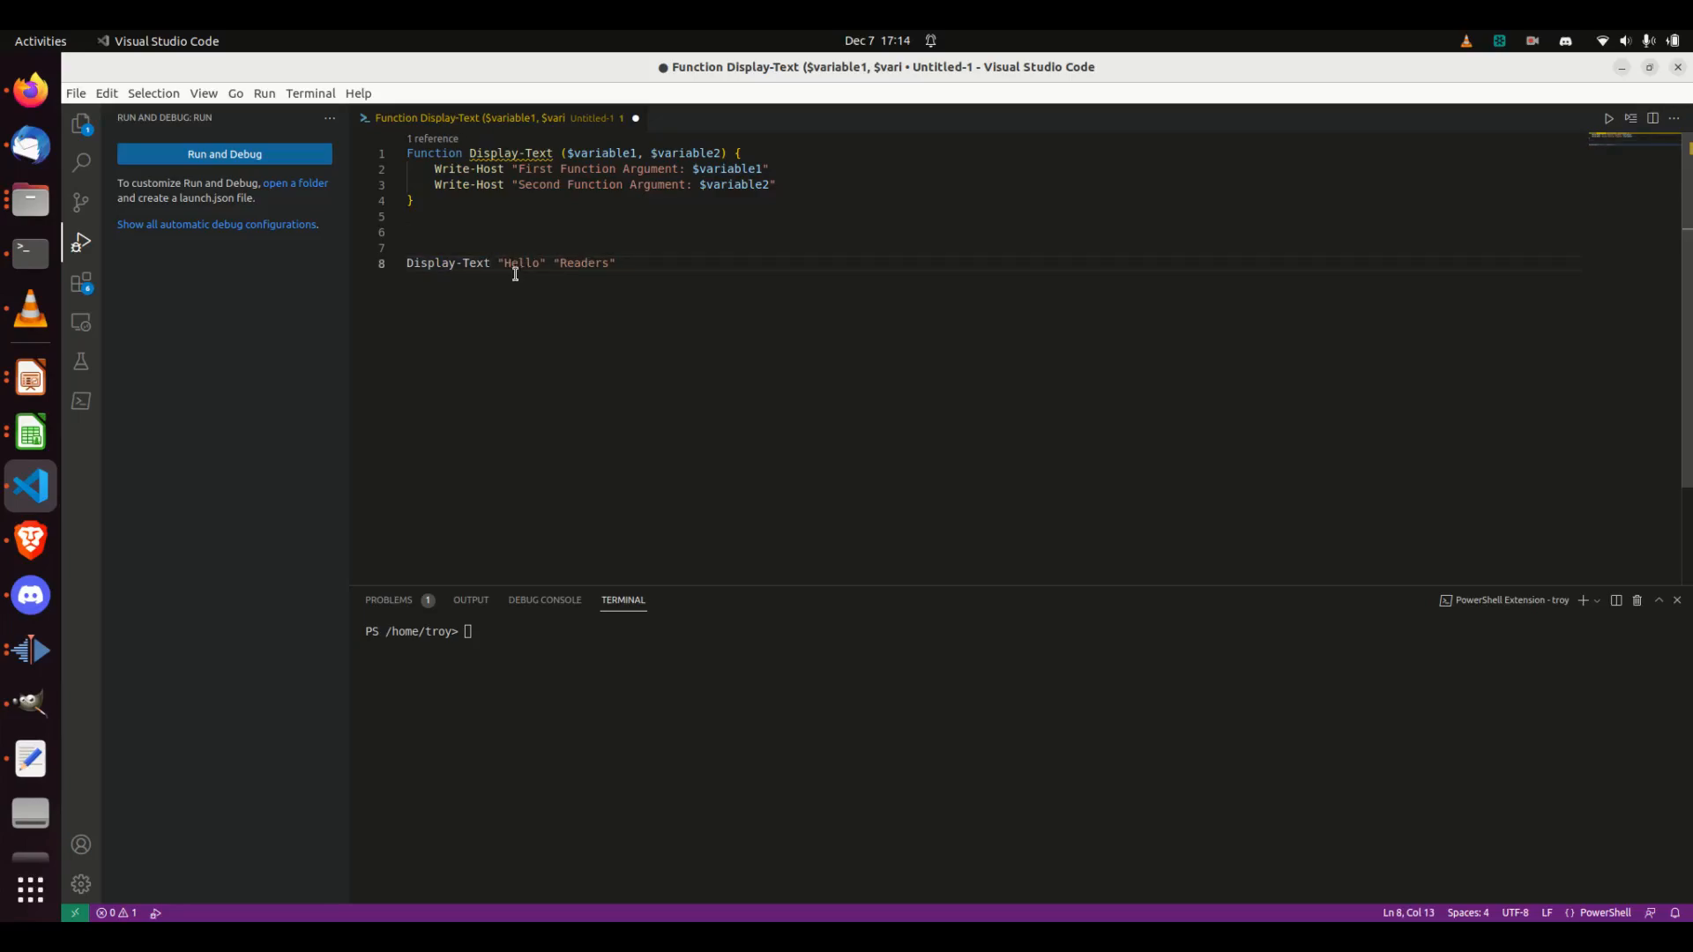
drag(500, 263, 615, 263)
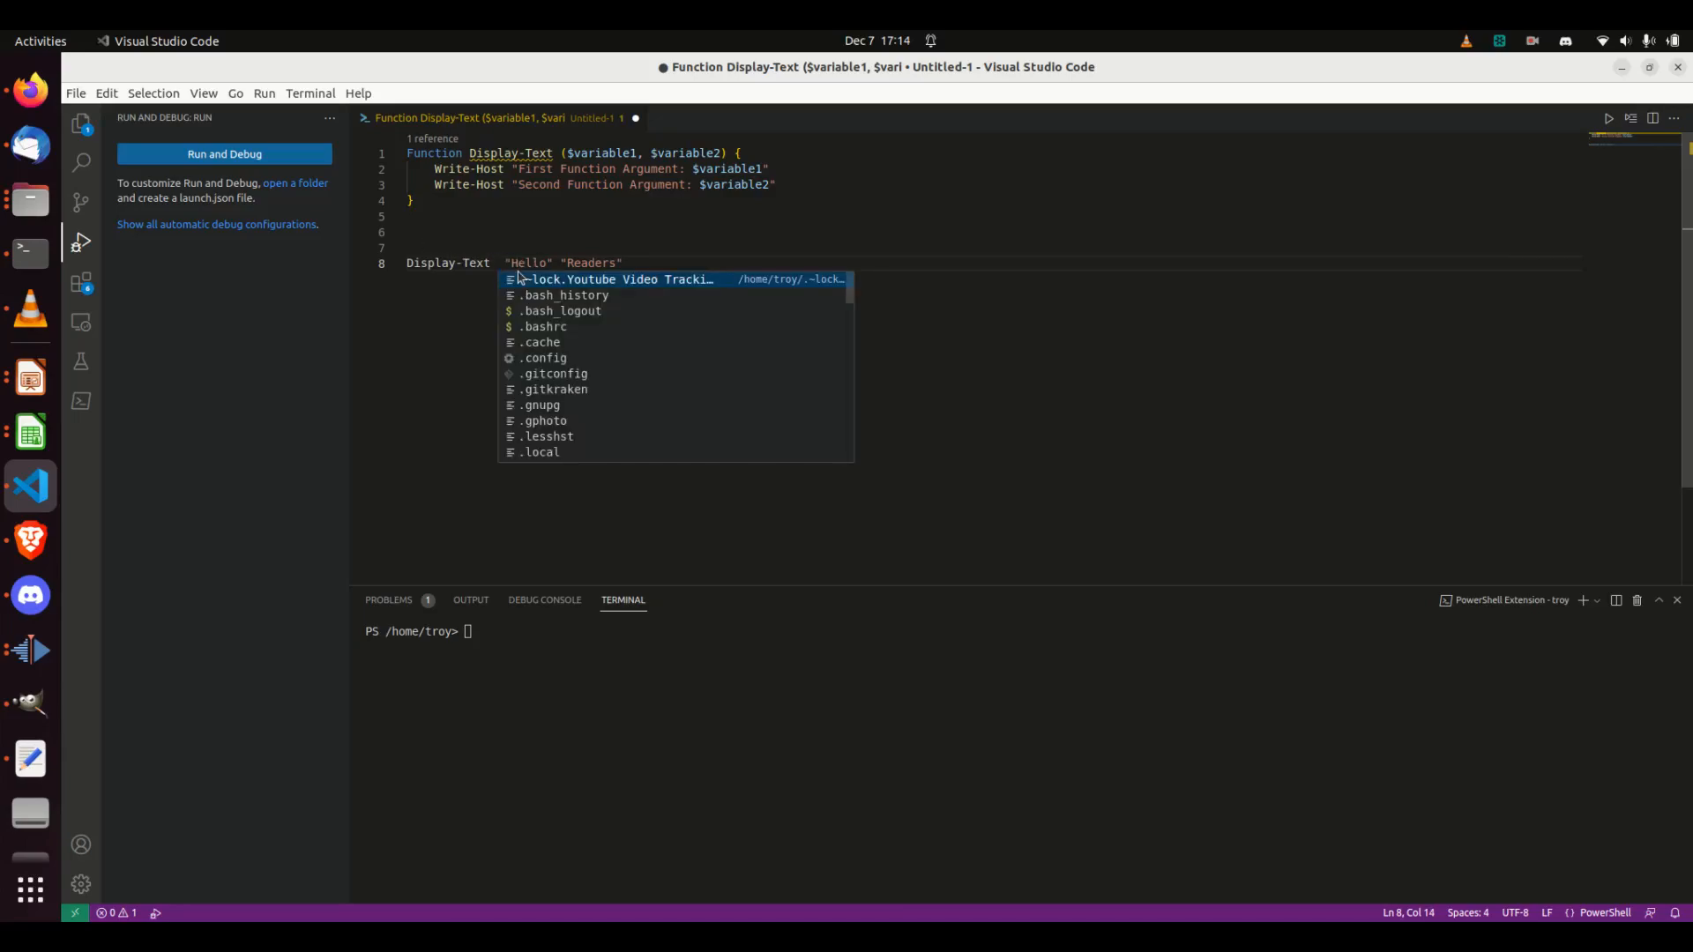
text(-variable1)
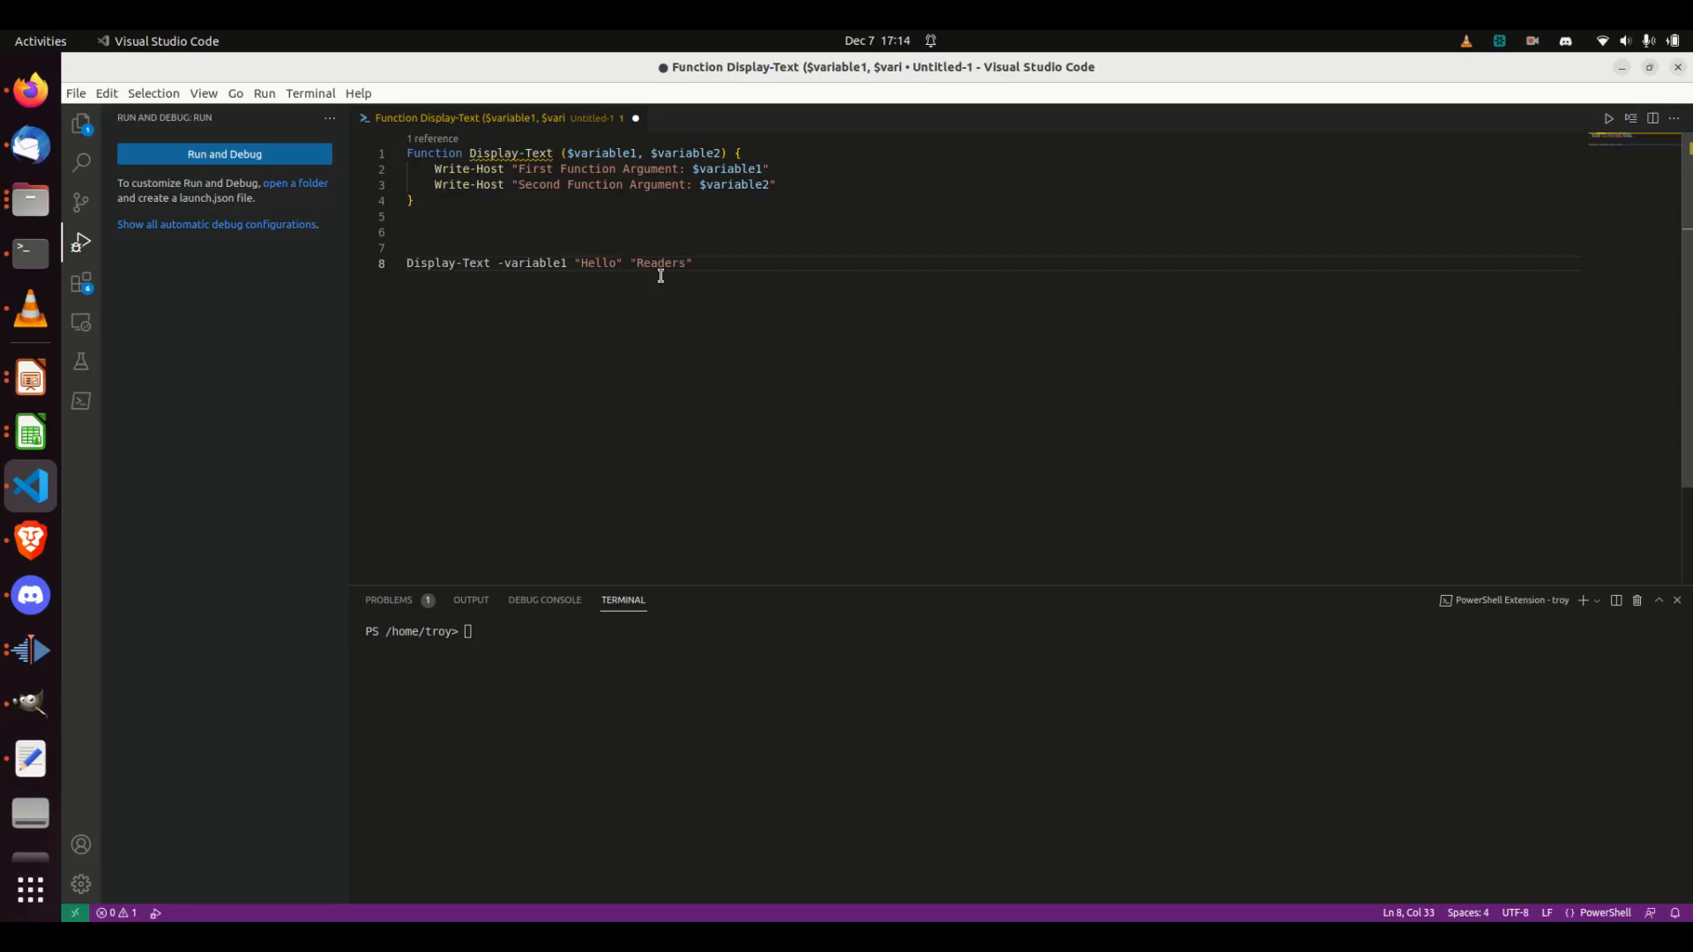
text(-variable2)
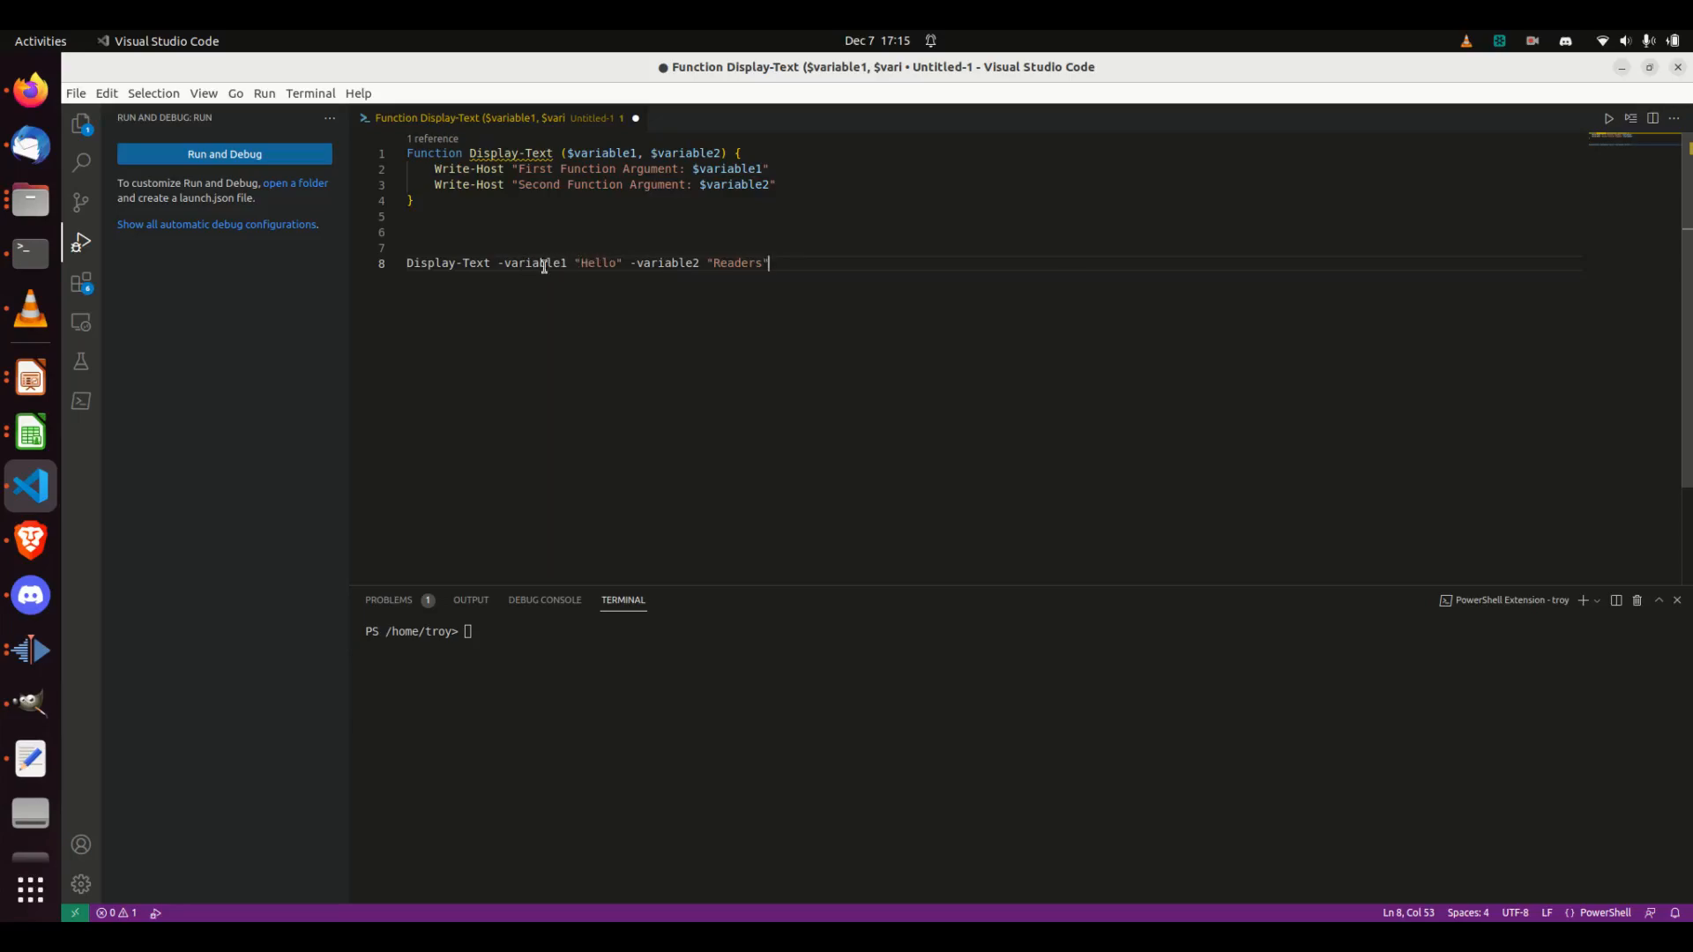
double_click(532, 262)
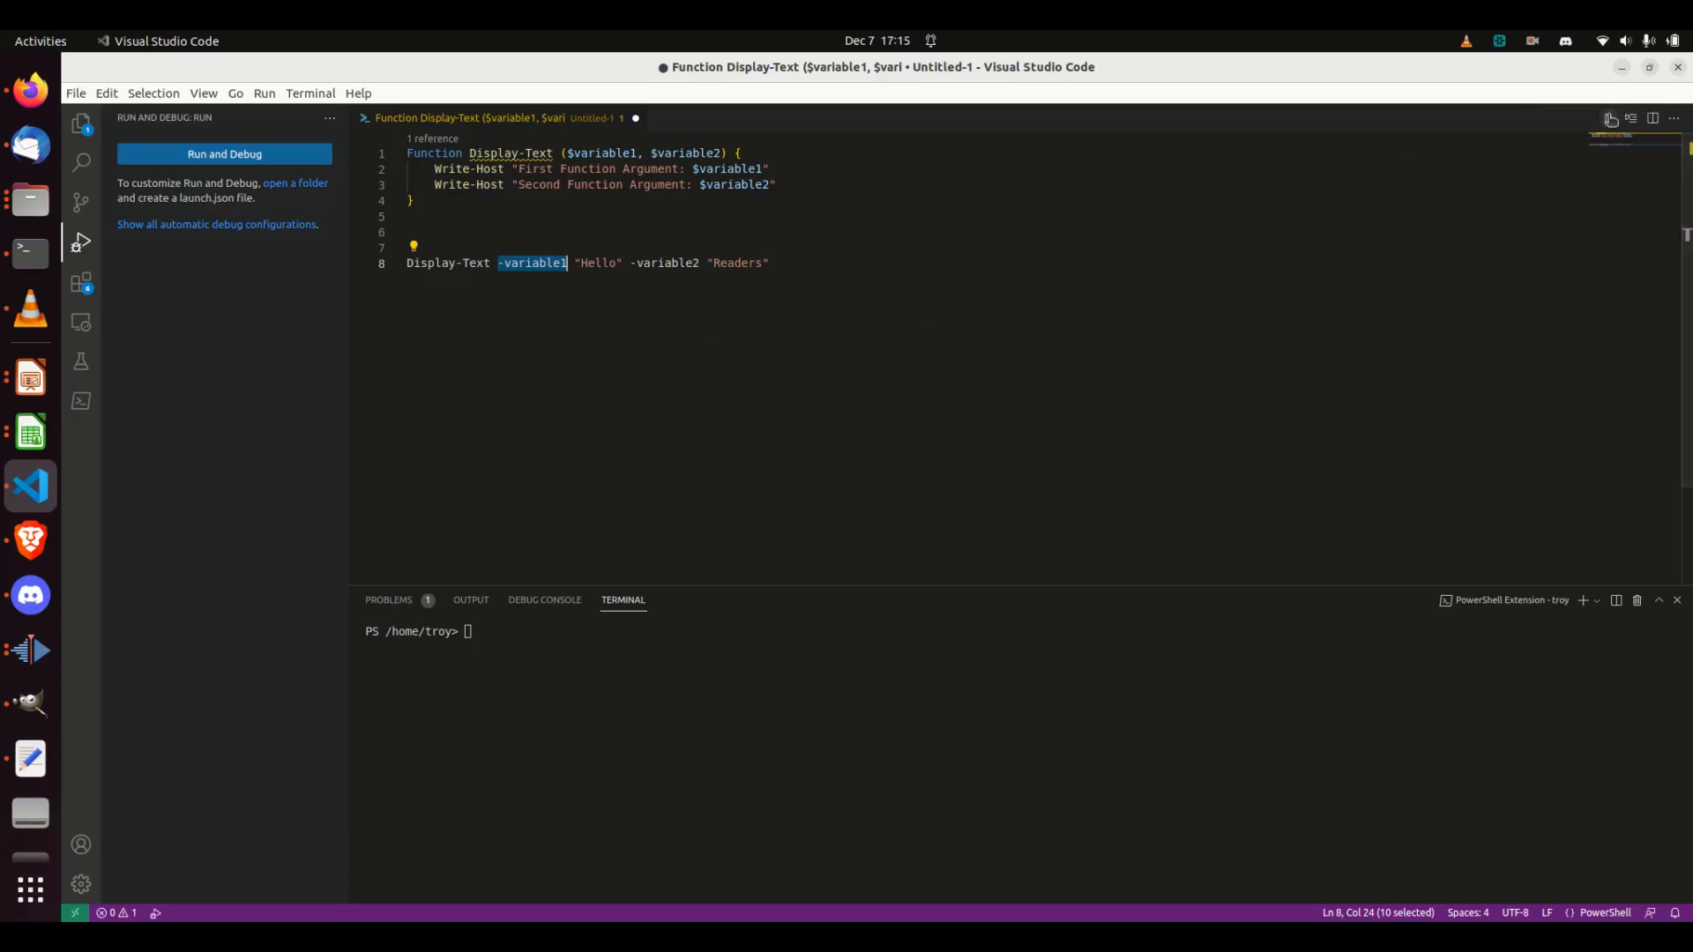
click(223, 154)
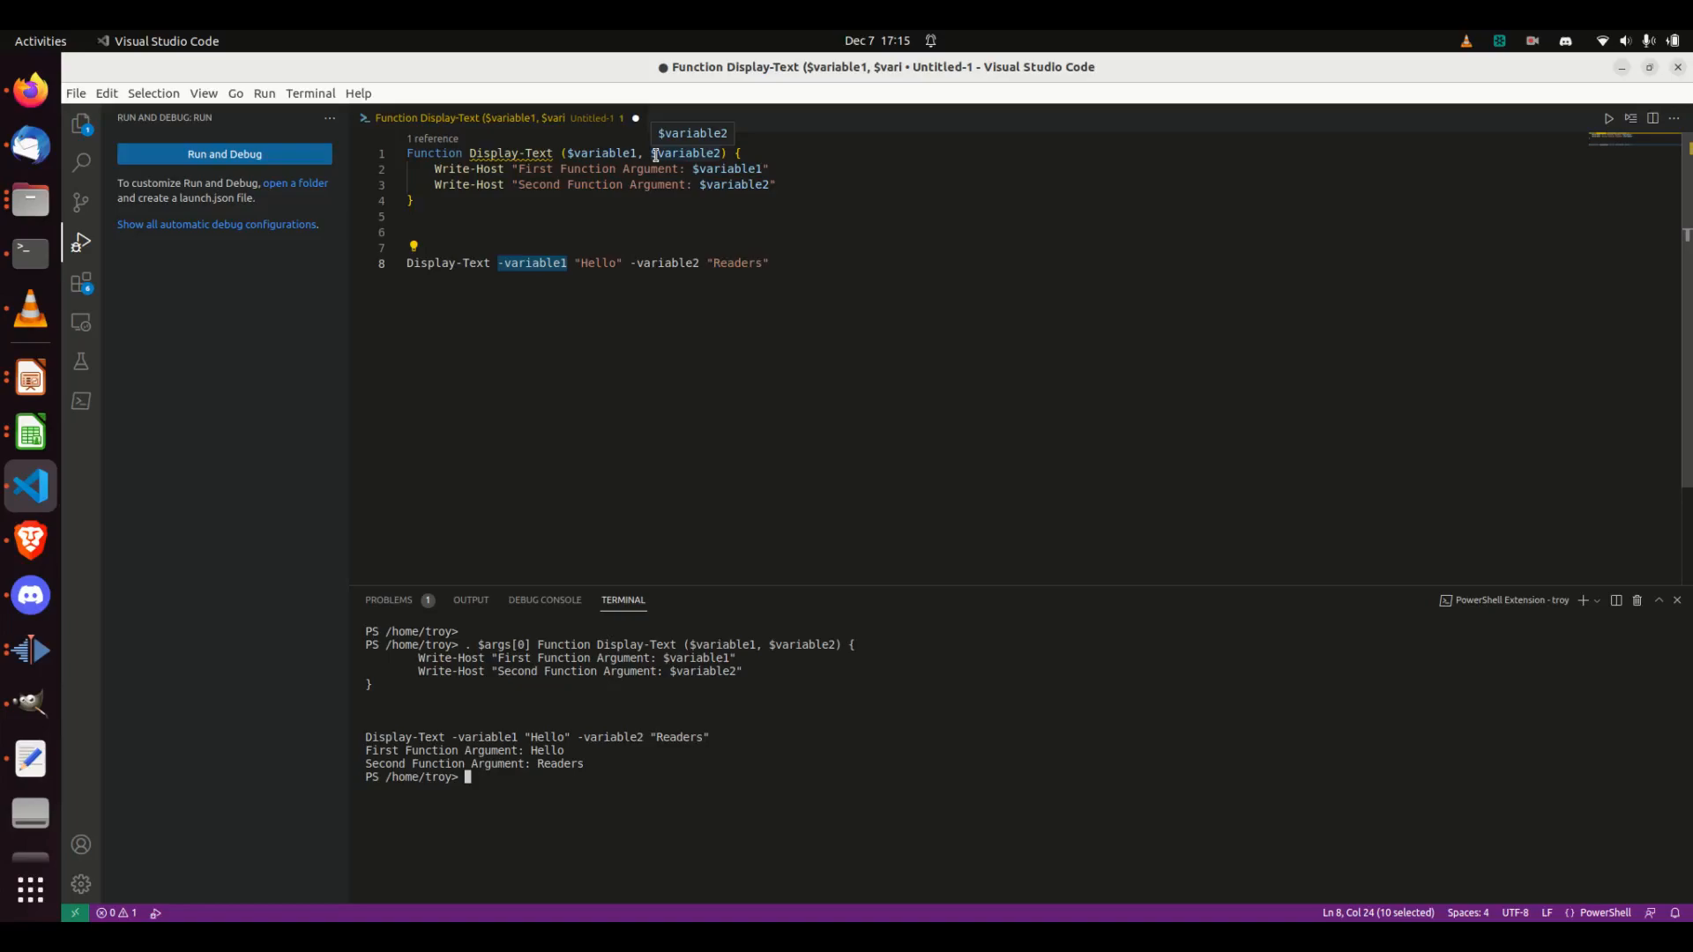
mouse_move(488, 163)
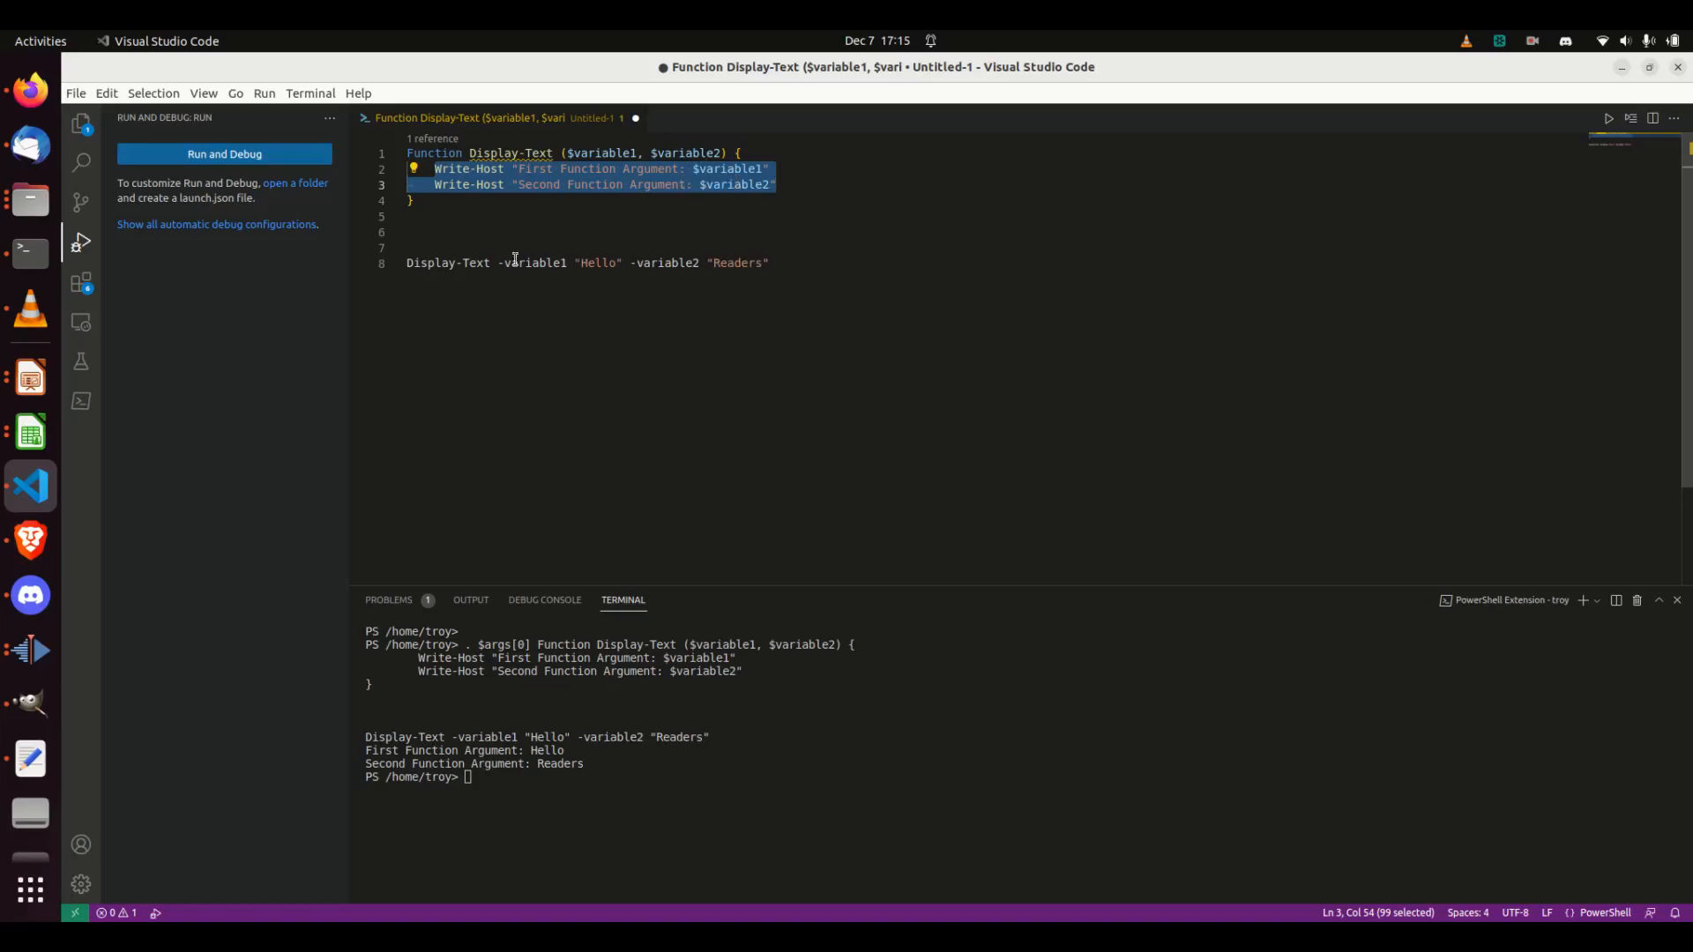
mouse_move(30, 377)
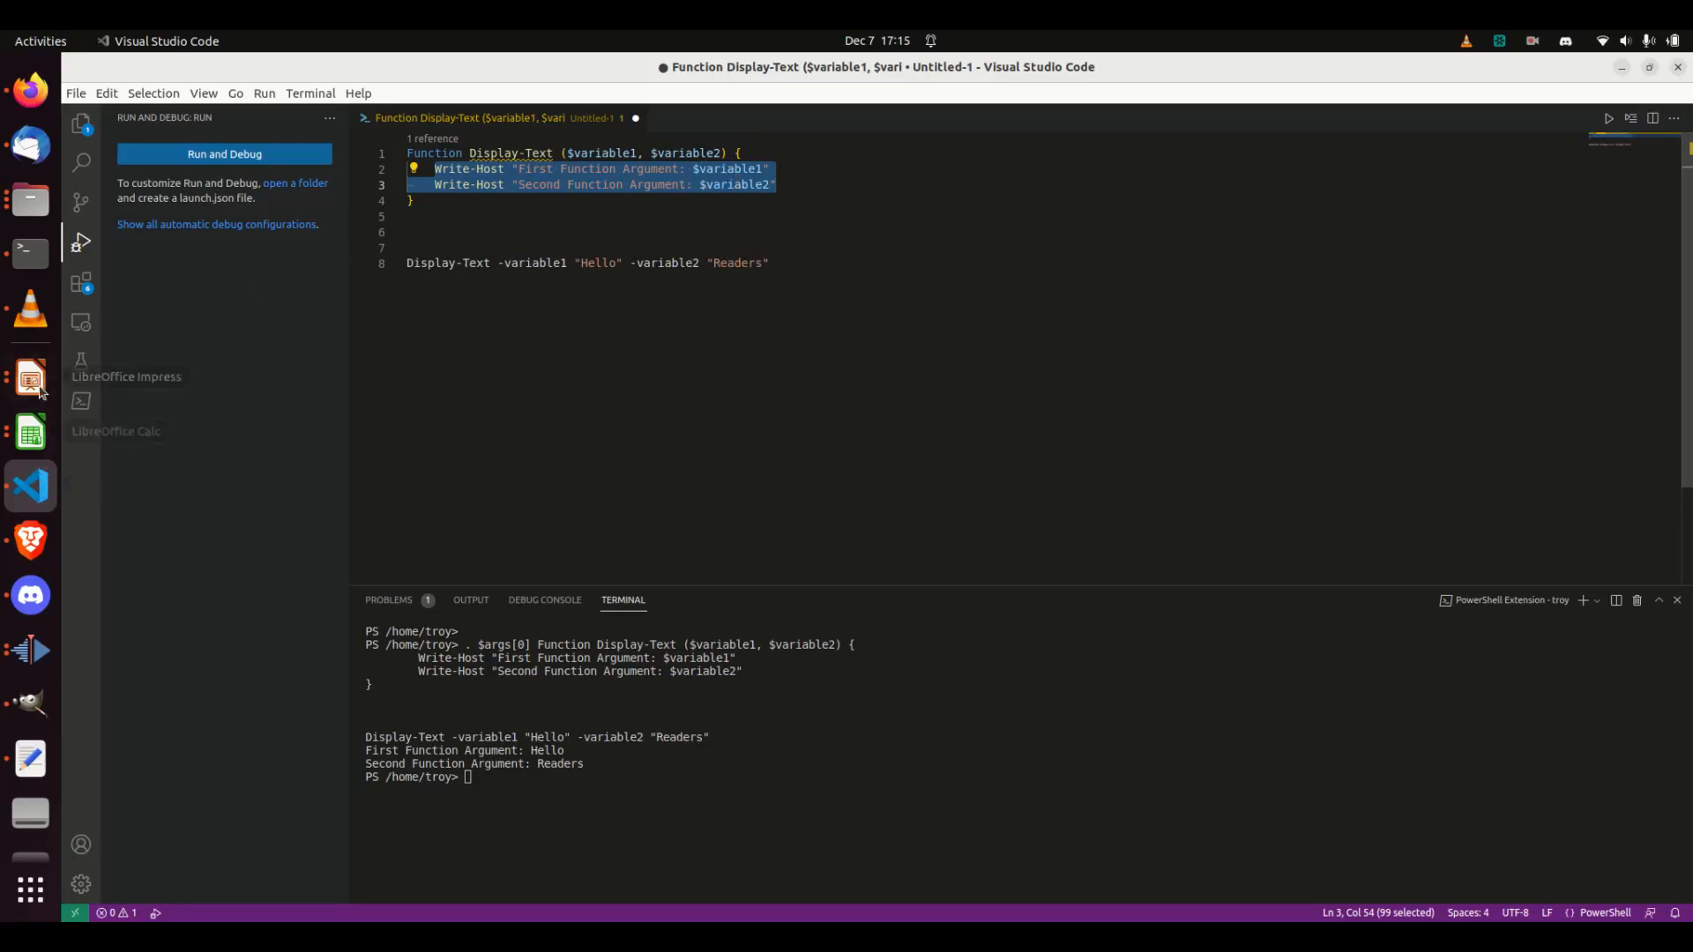
Bring up Impress on slide 14, Mandatory & Non-Mandatory Parameters.
click(30, 377)
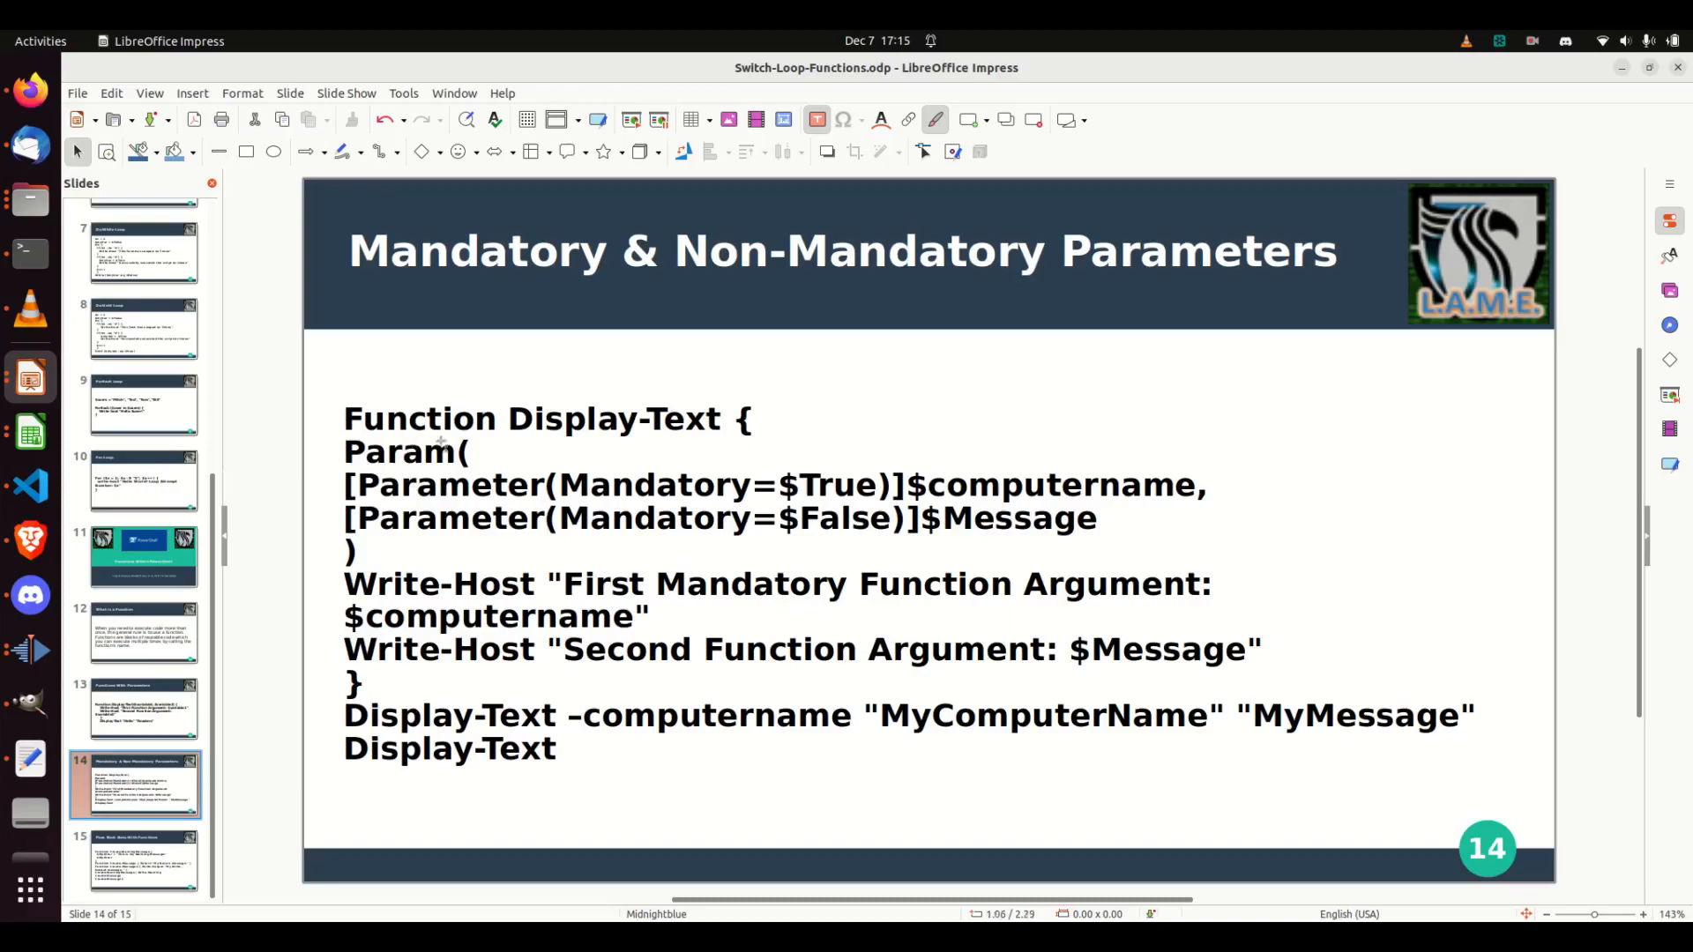
mouse_move(723, 431)
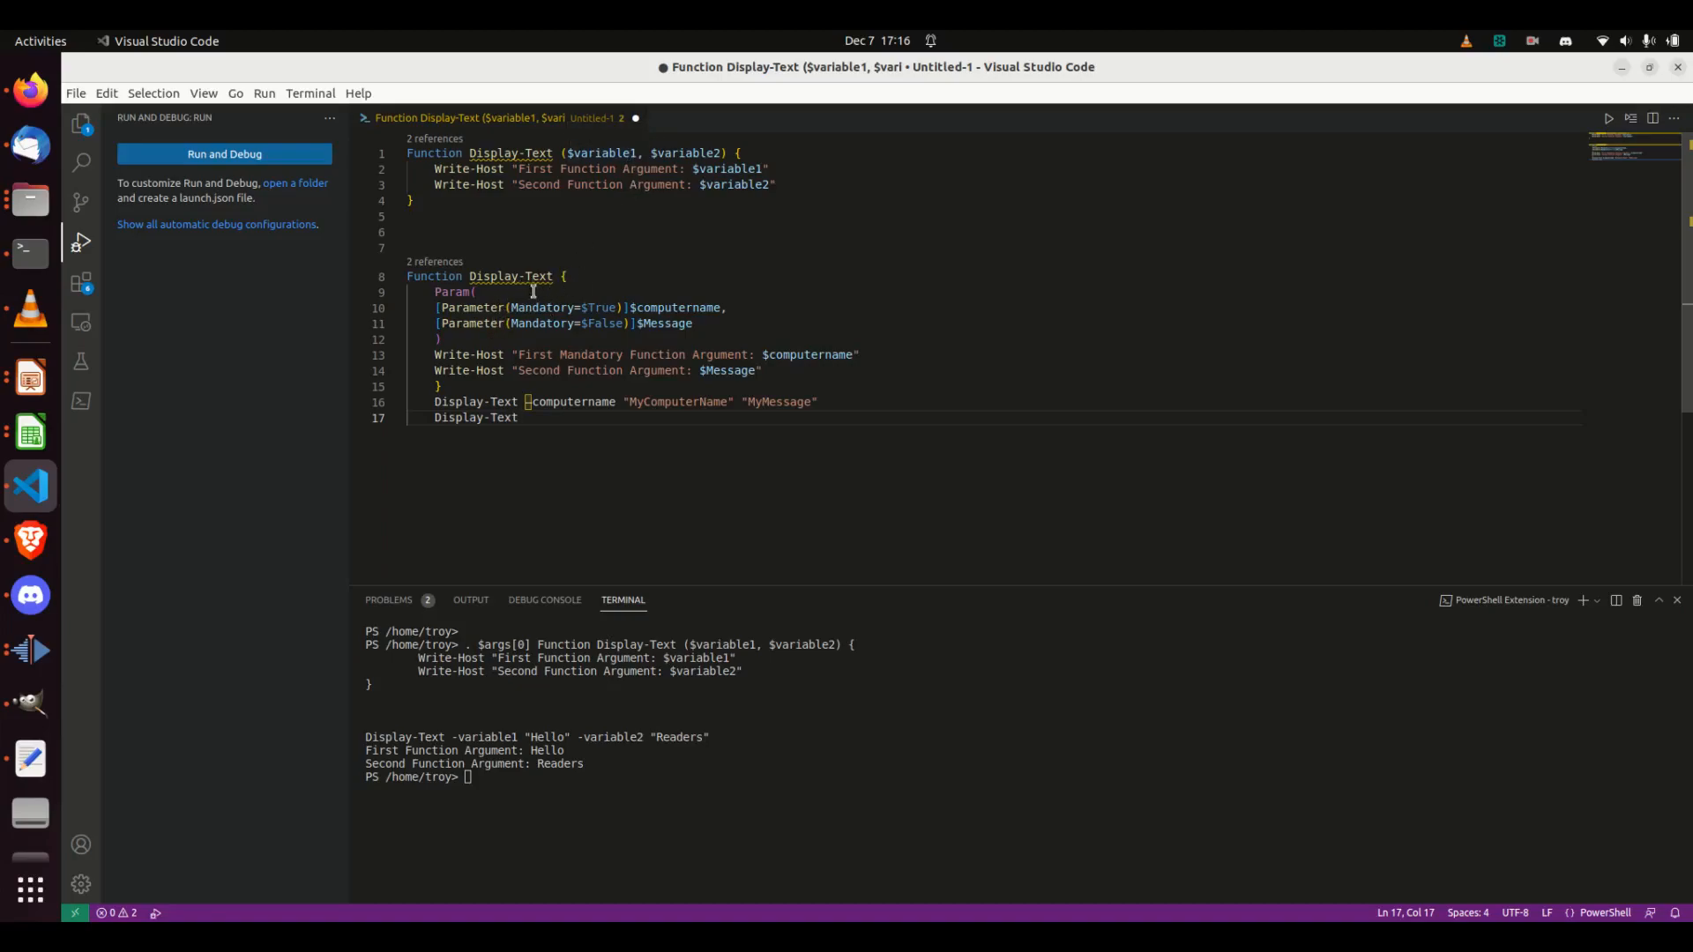
mouse_move(745, 152)
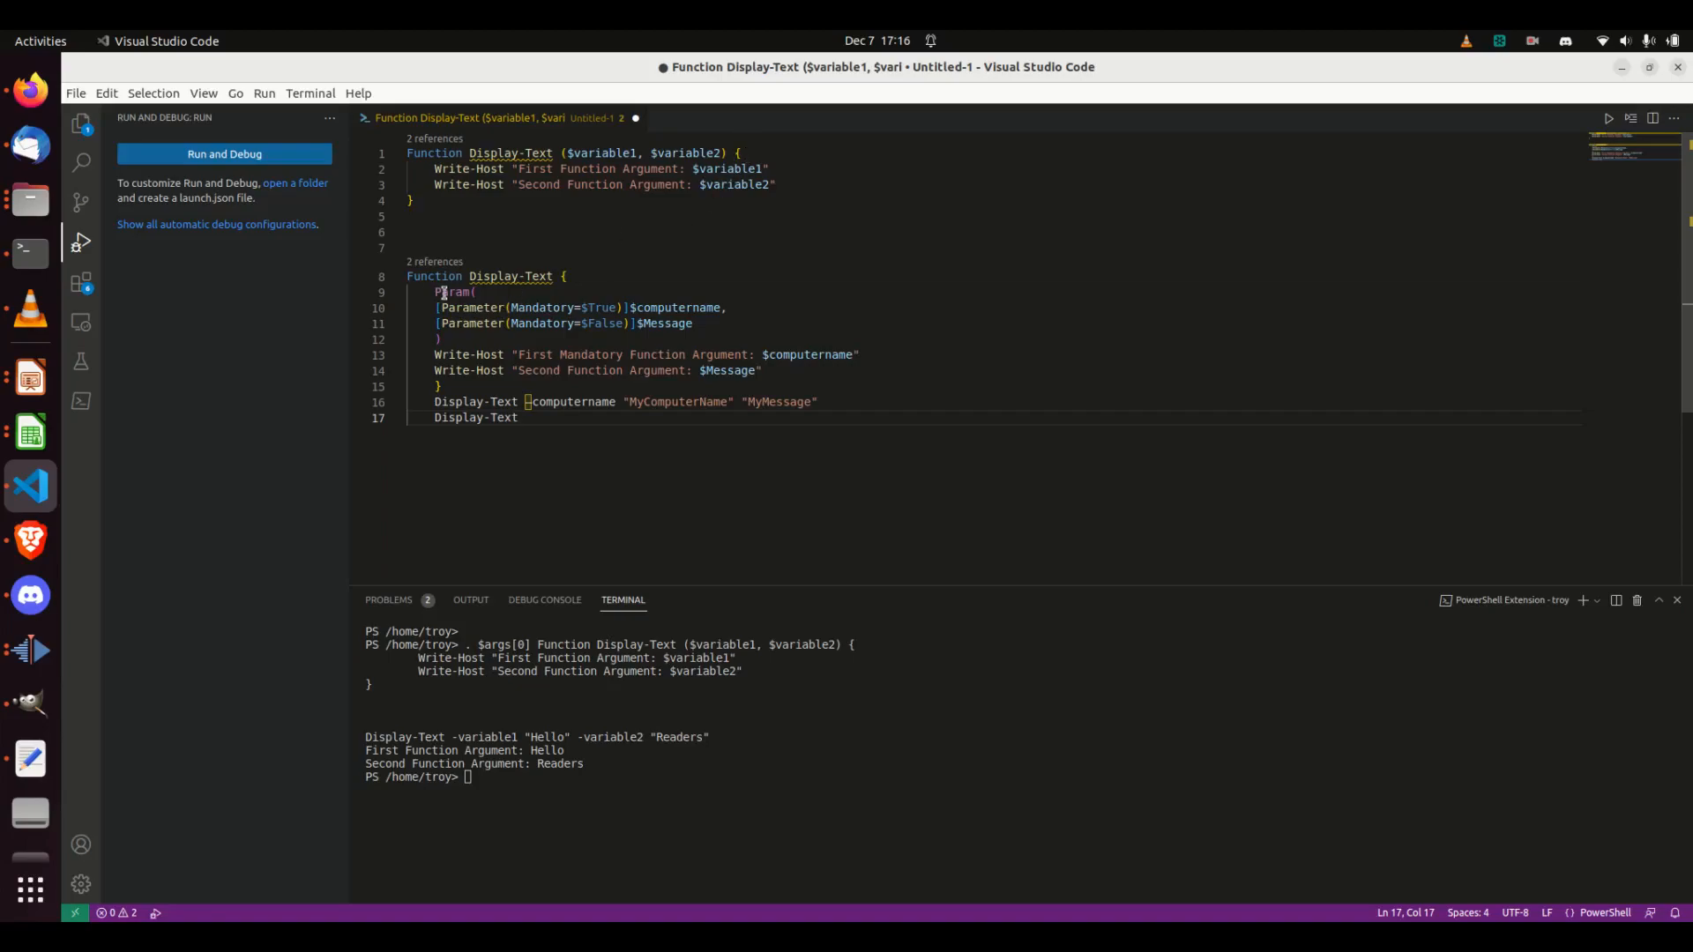
Place the cursor on the pasted function's Mandatory=$True computername line.
click(472, 307)
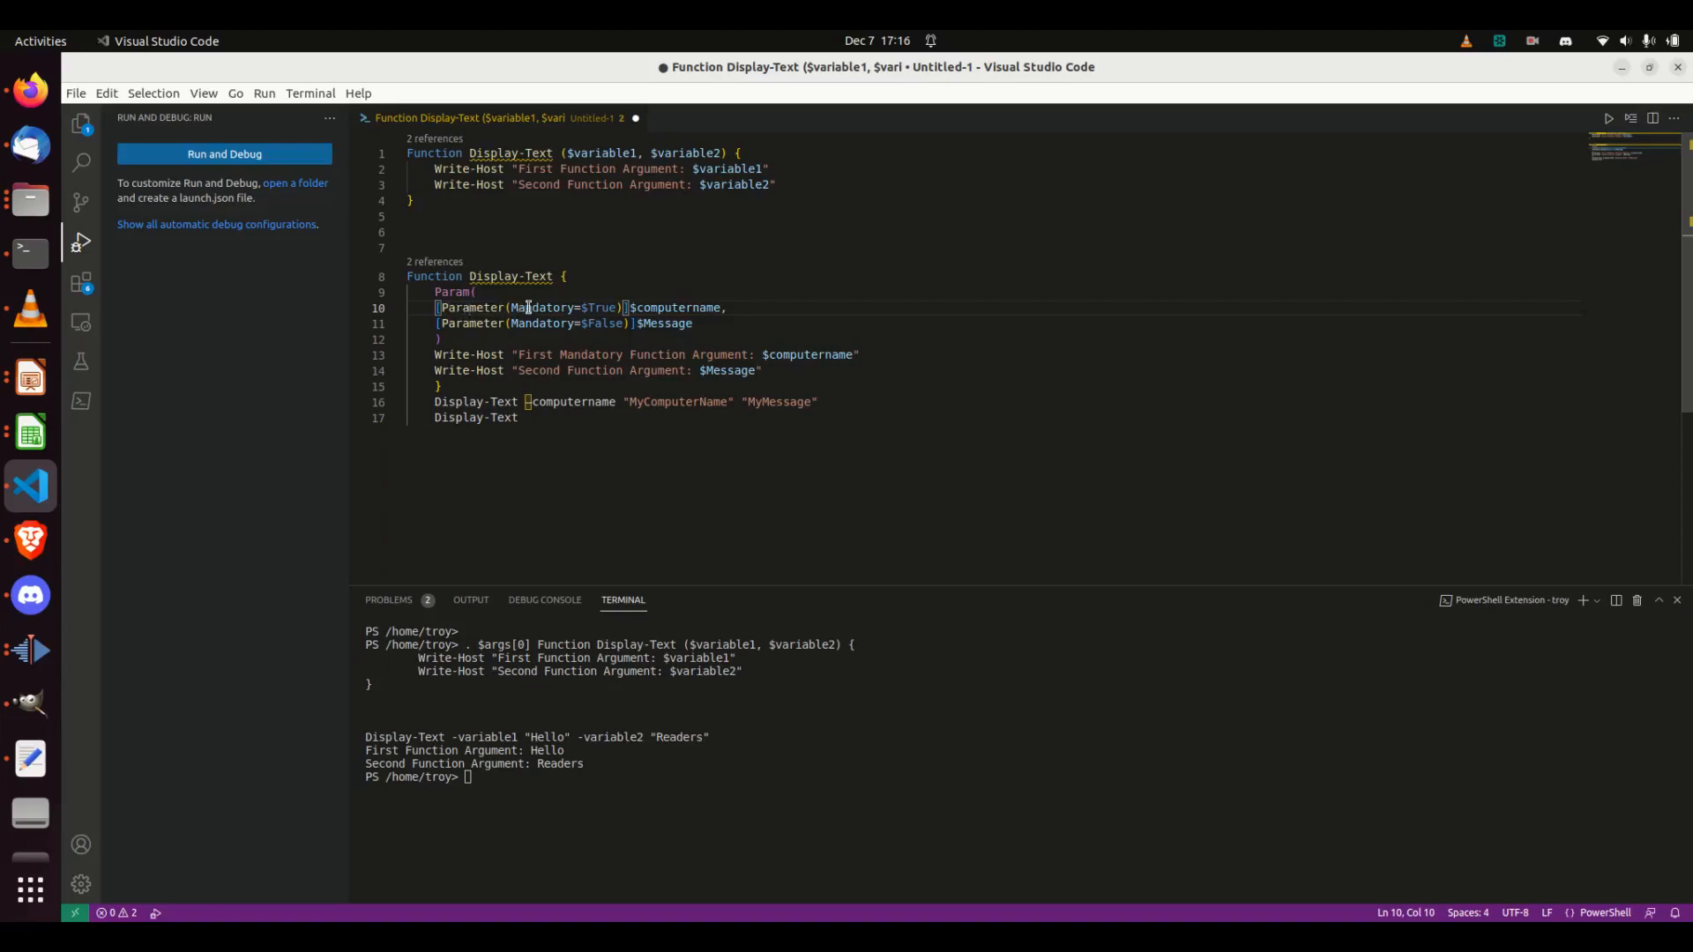
mouse_move(446, 308)
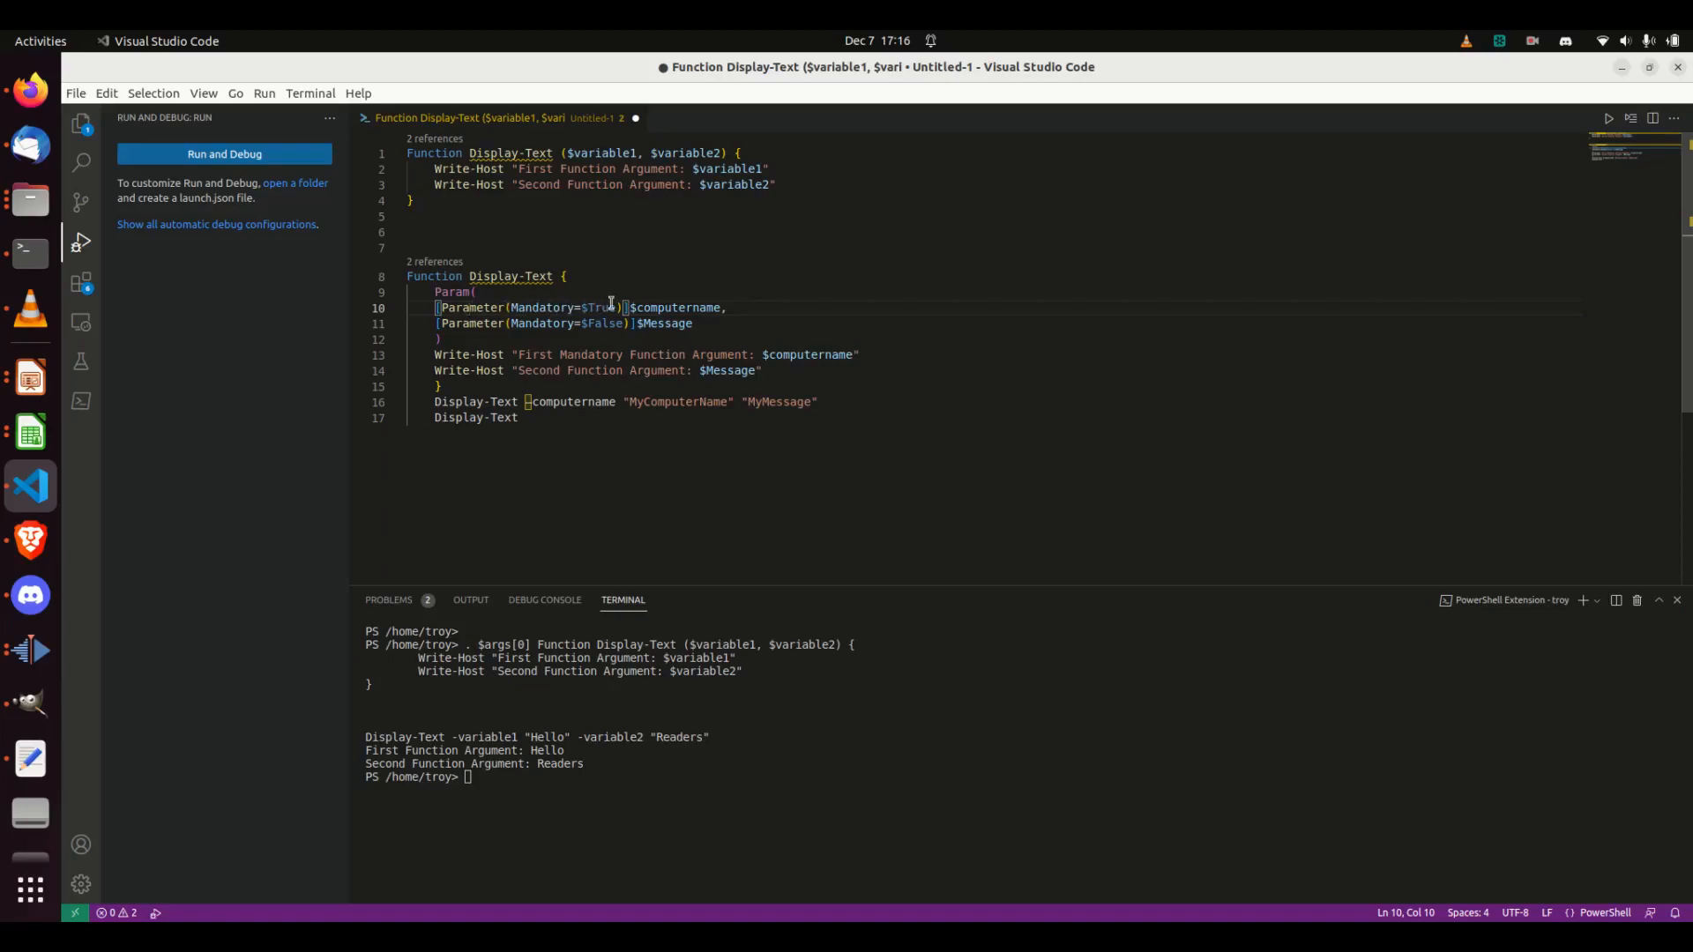
mouse_move(605, 308)
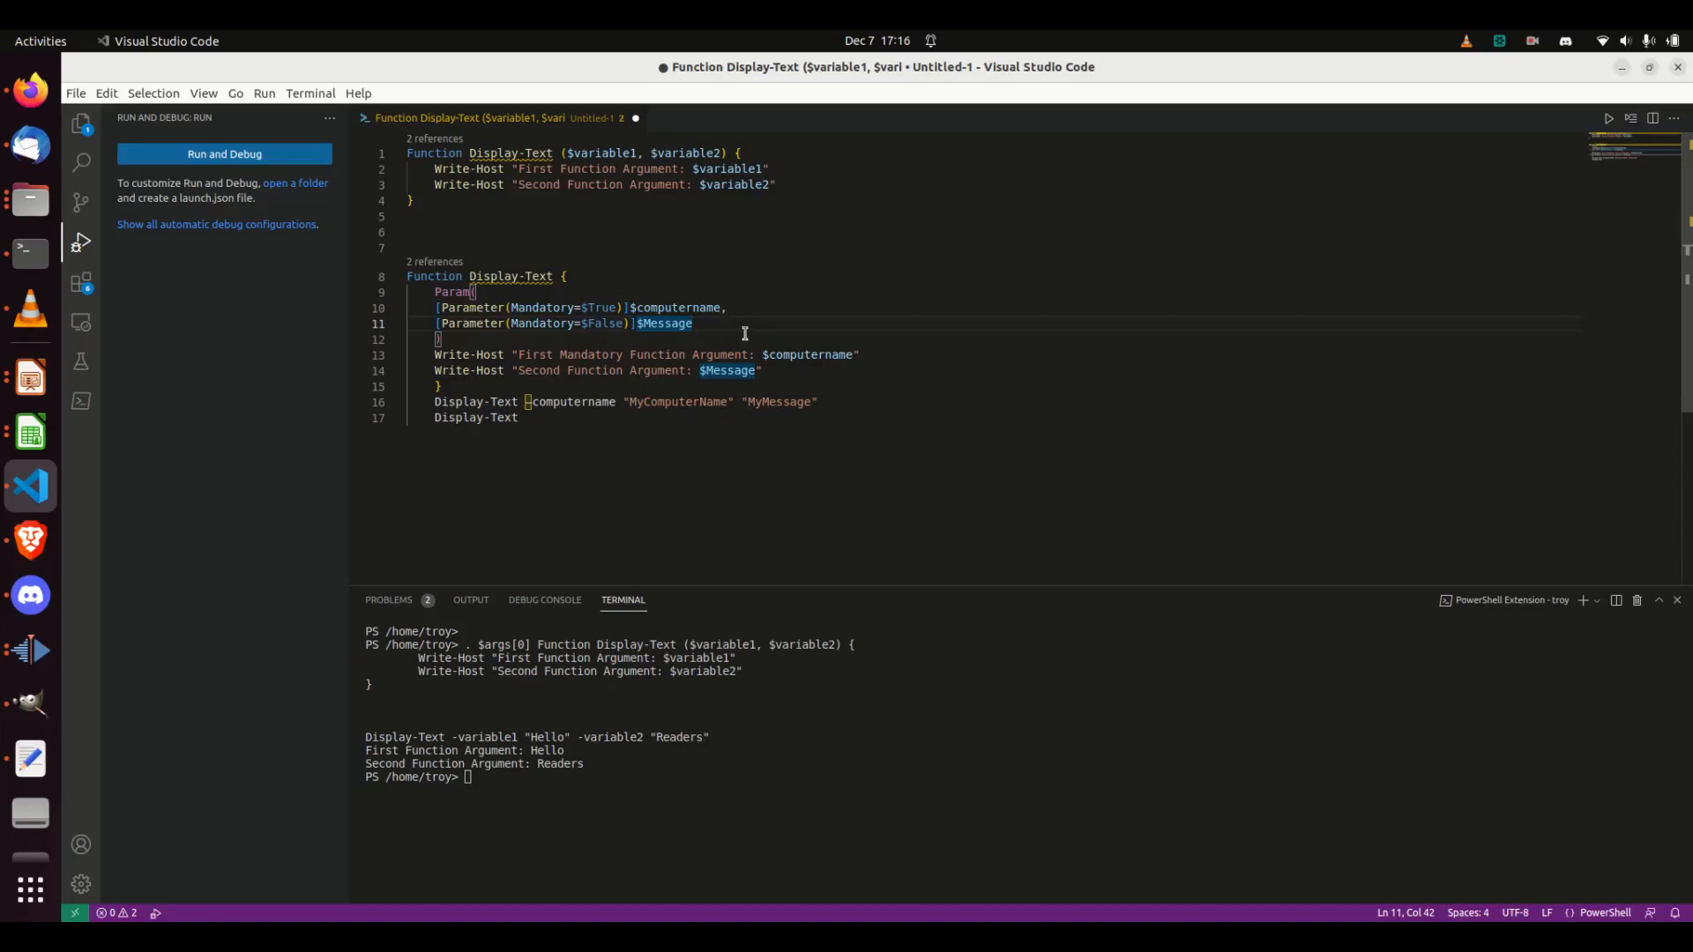
Add a comma after $Message and a [Parameter(Mandatory=$False)]$myVariable line.
text(,)
text([Parameter()
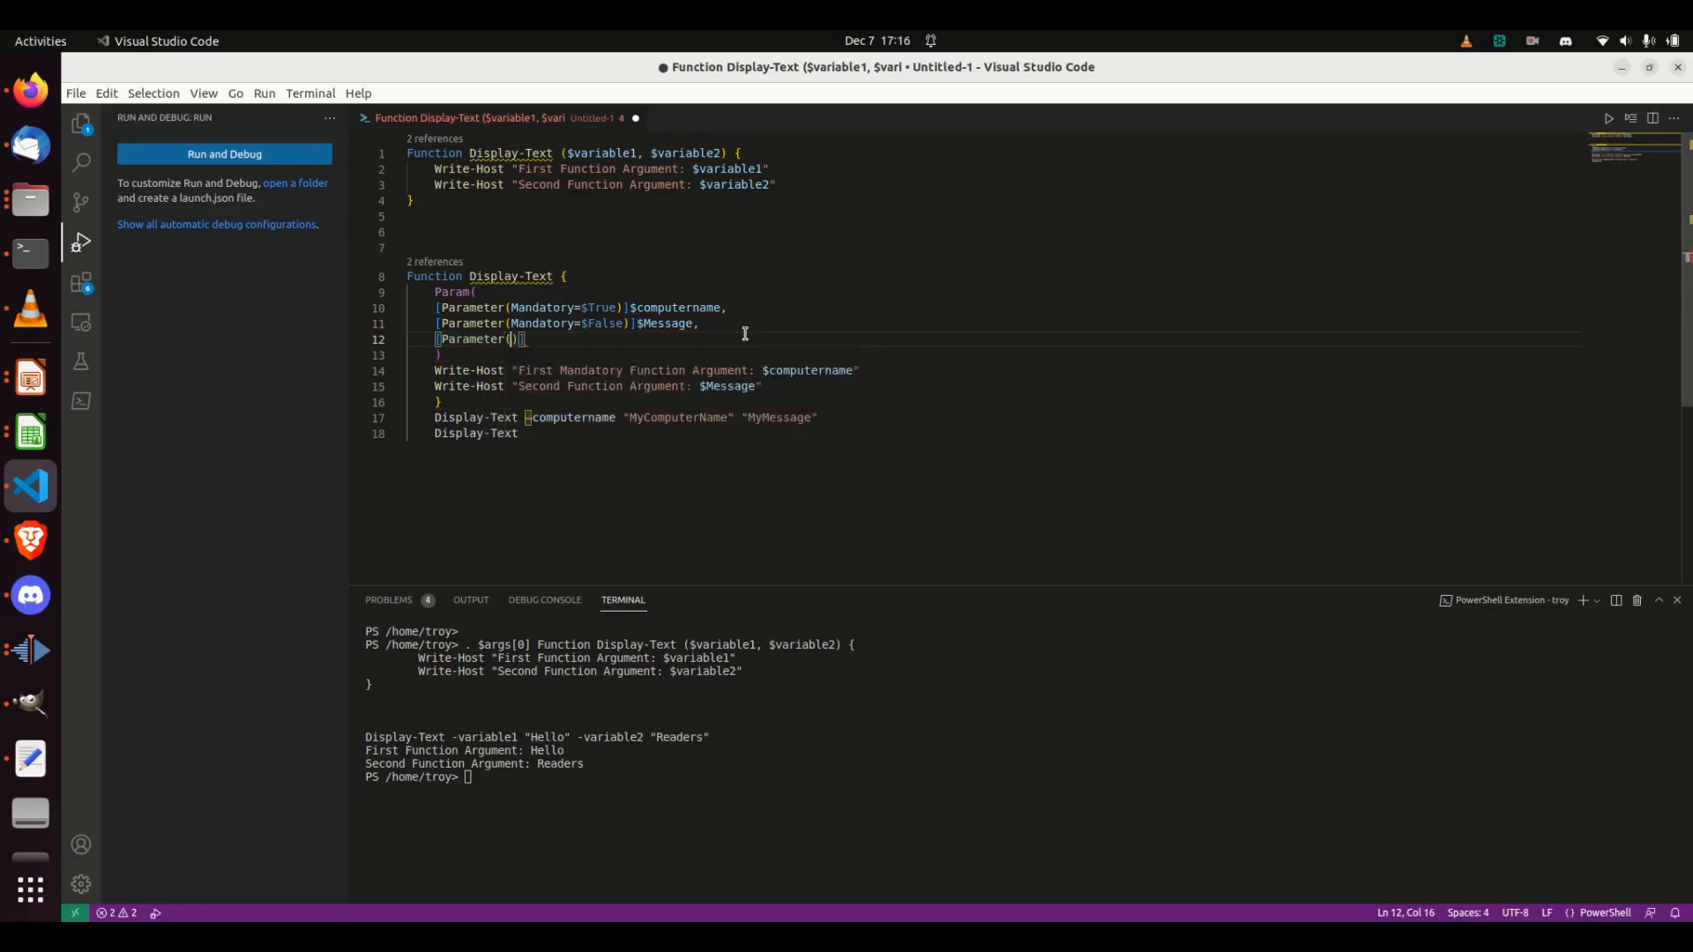
text(Mandatory=$False)
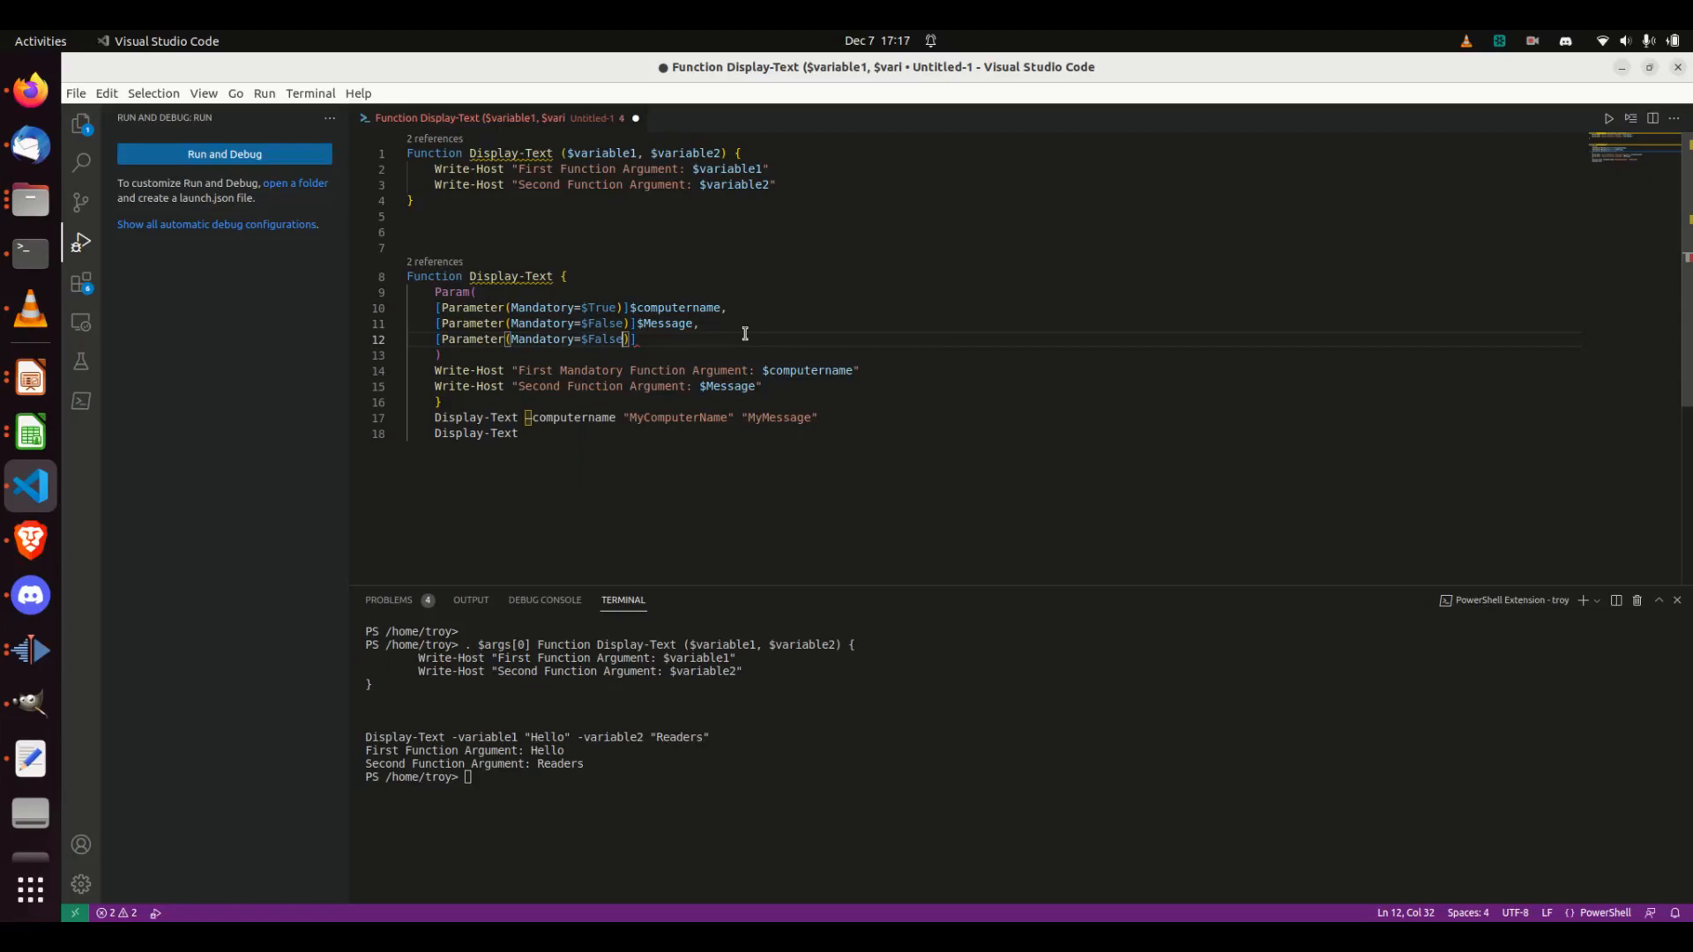
text($)
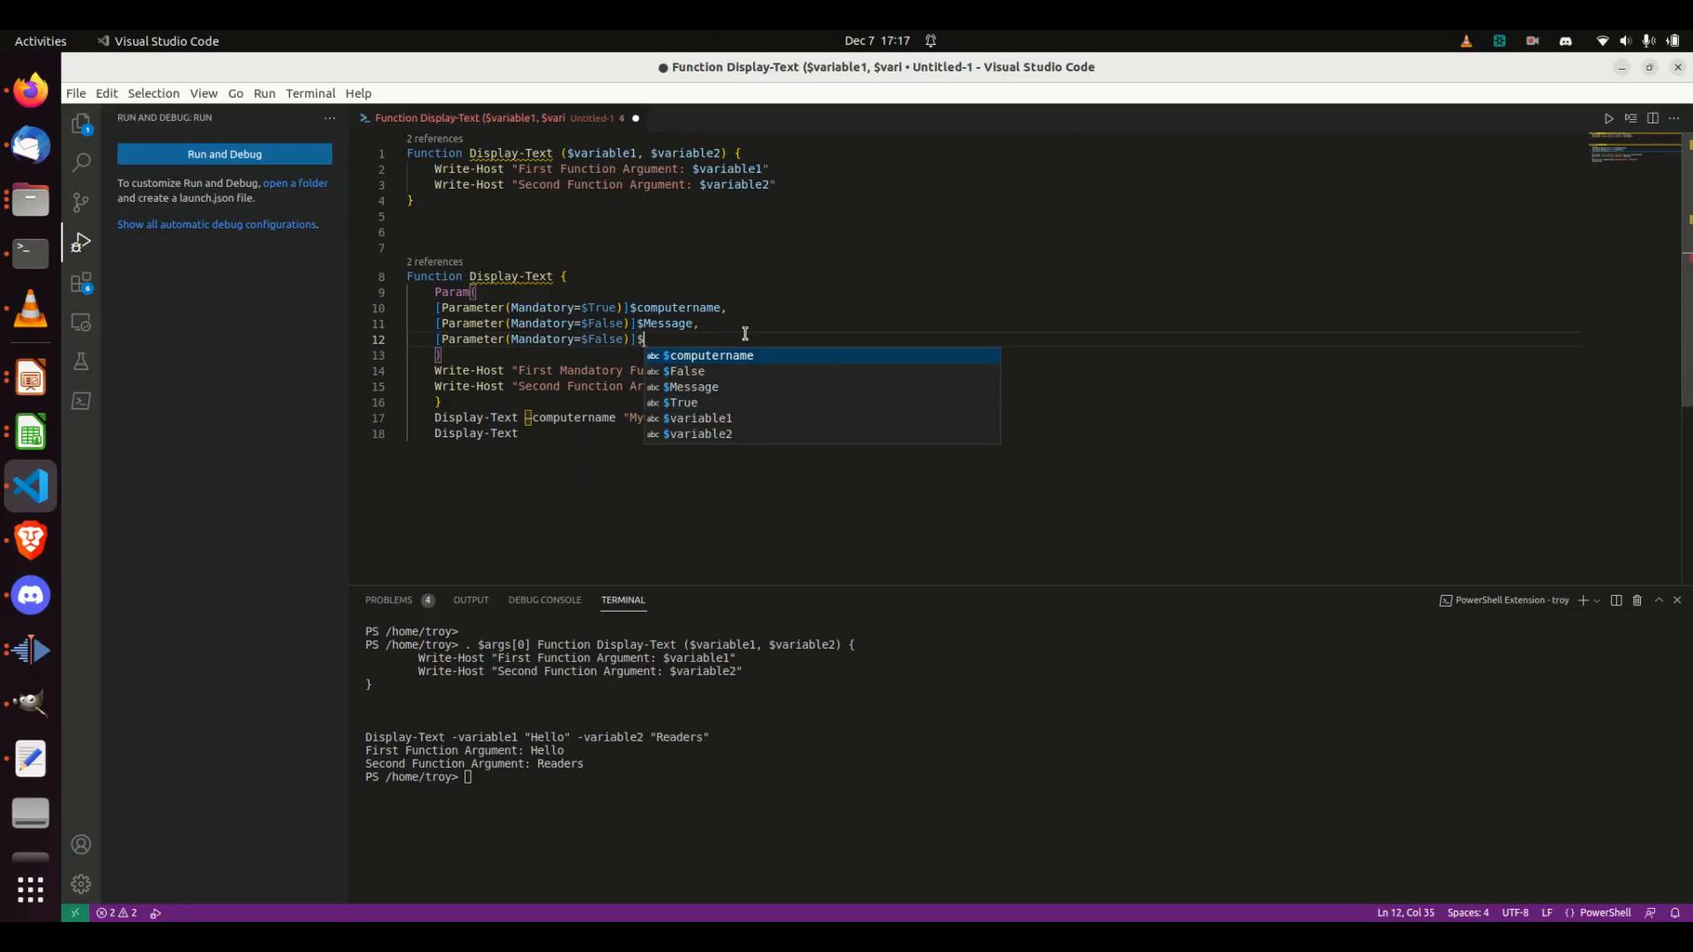
text(myVariab)
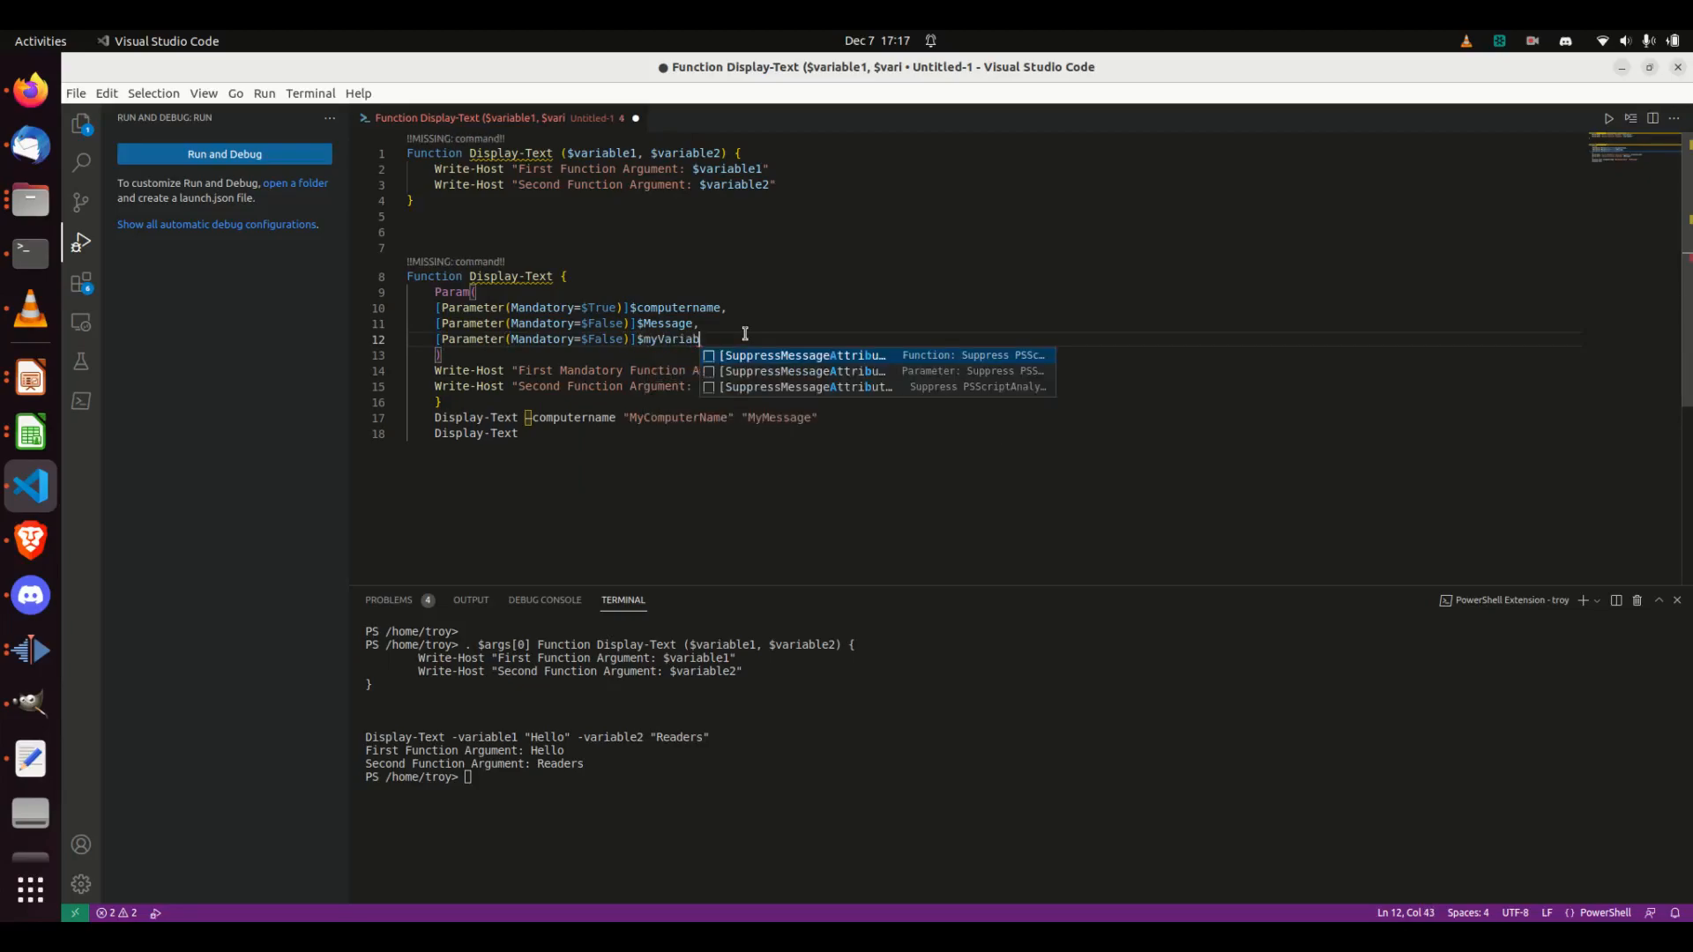
text(le)
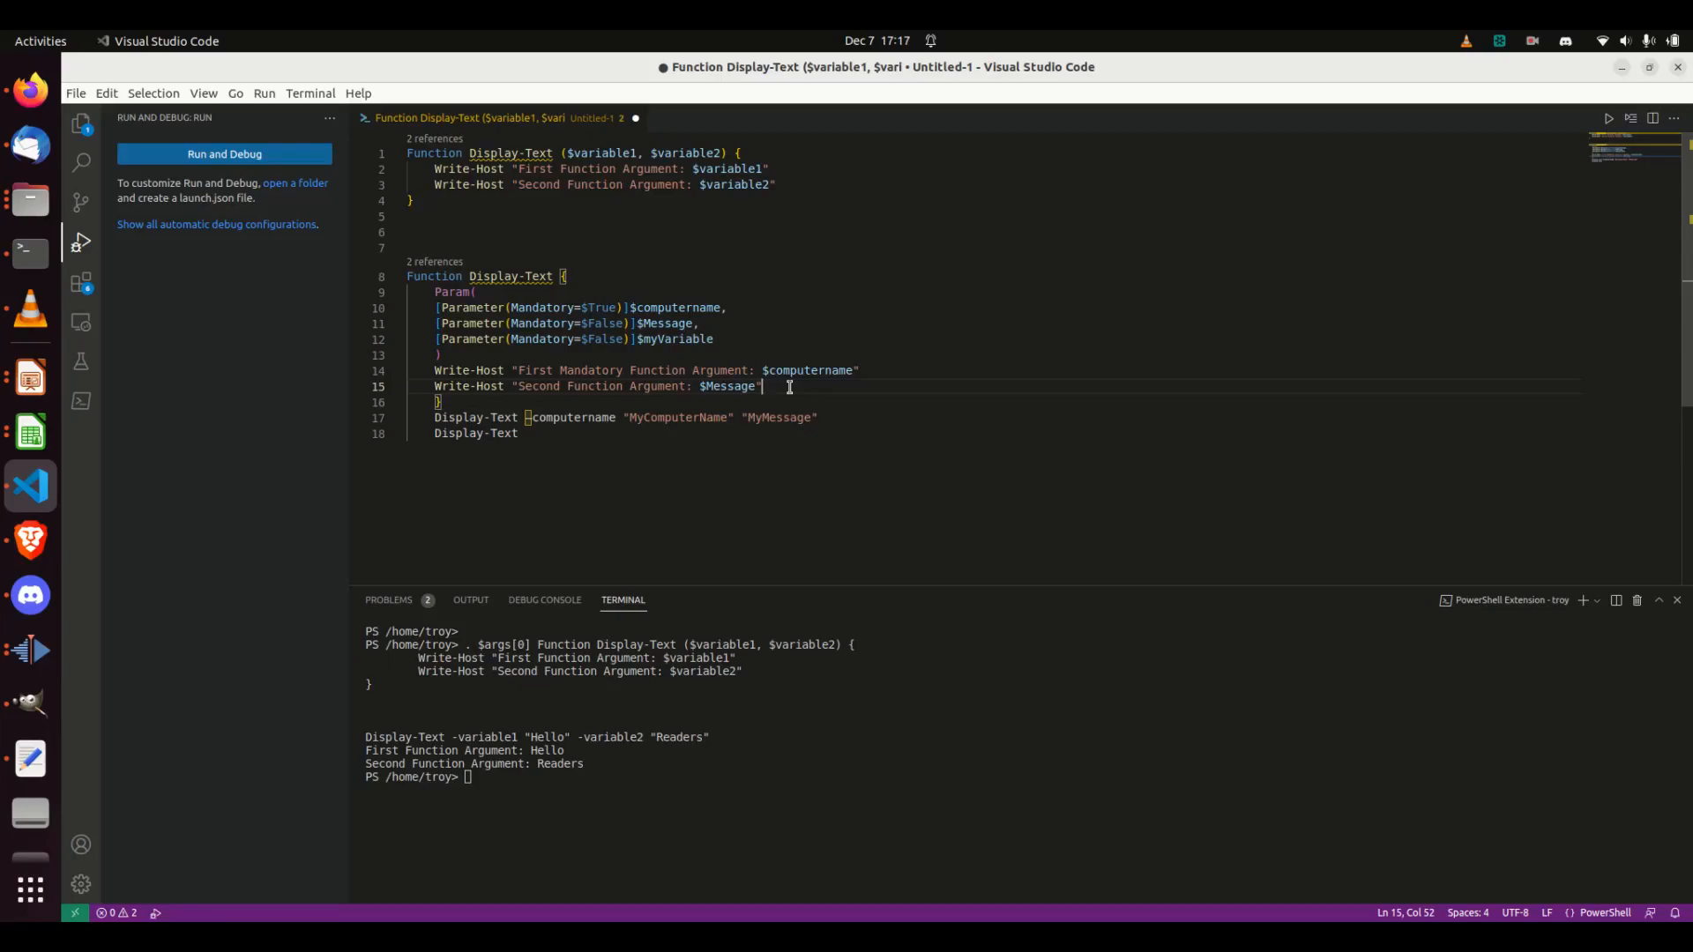
Add Write-Host "3rd Variable " $myVariable and select the bare Display-Text call.
text(write-ho)
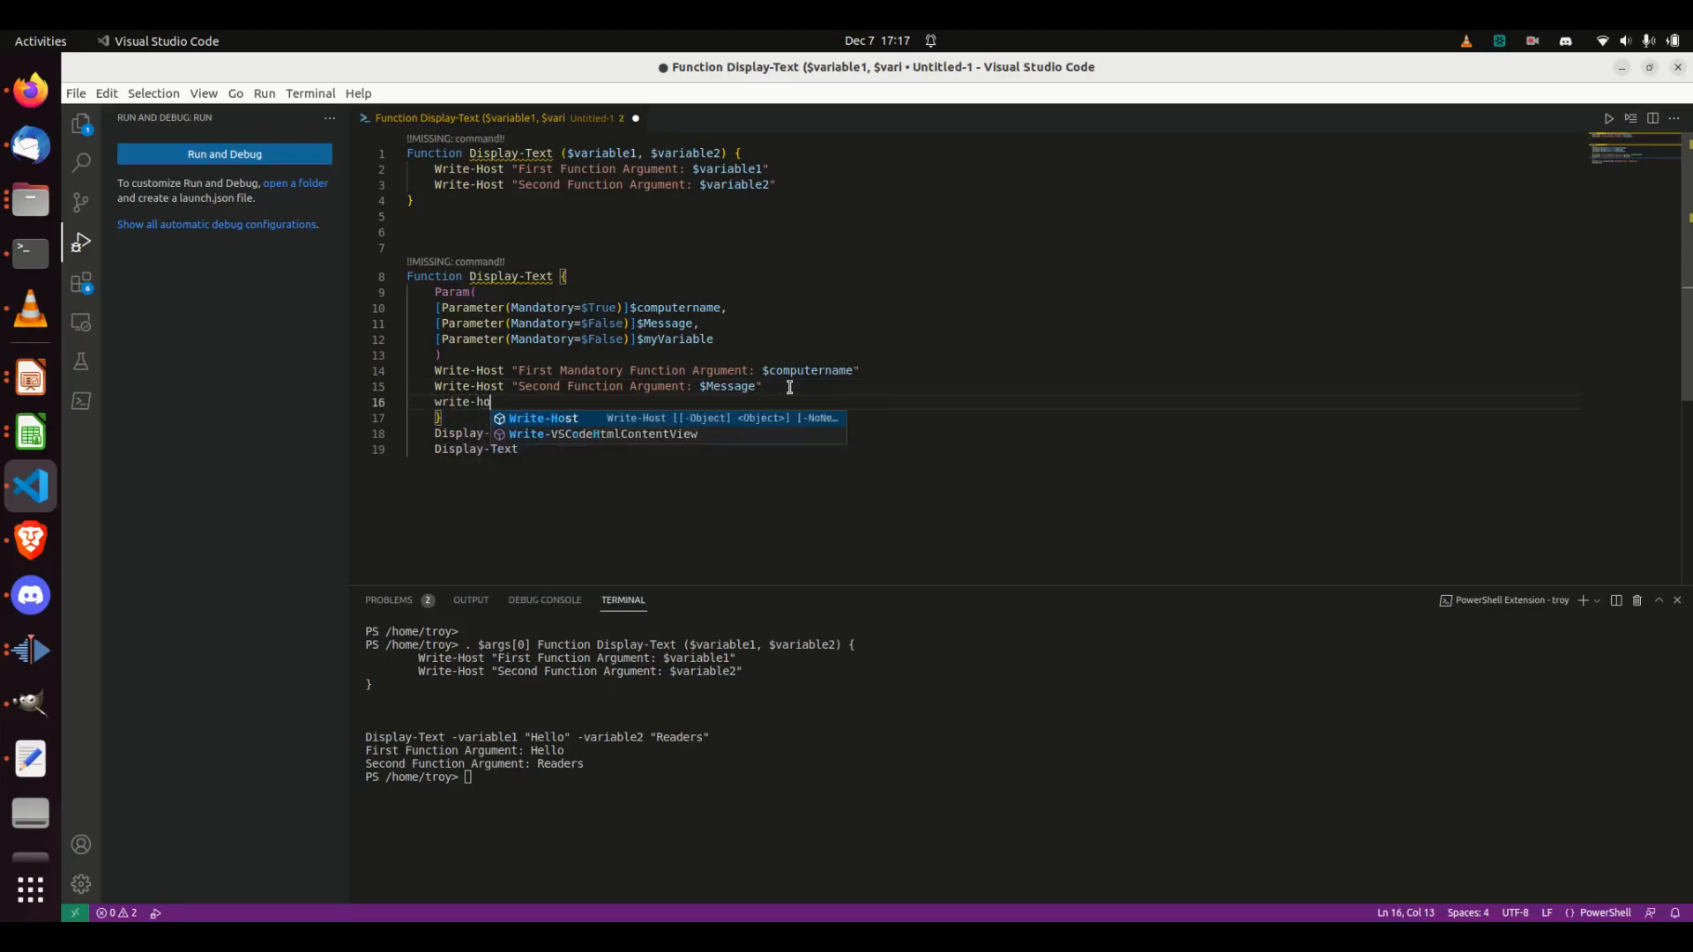
text(st "#")
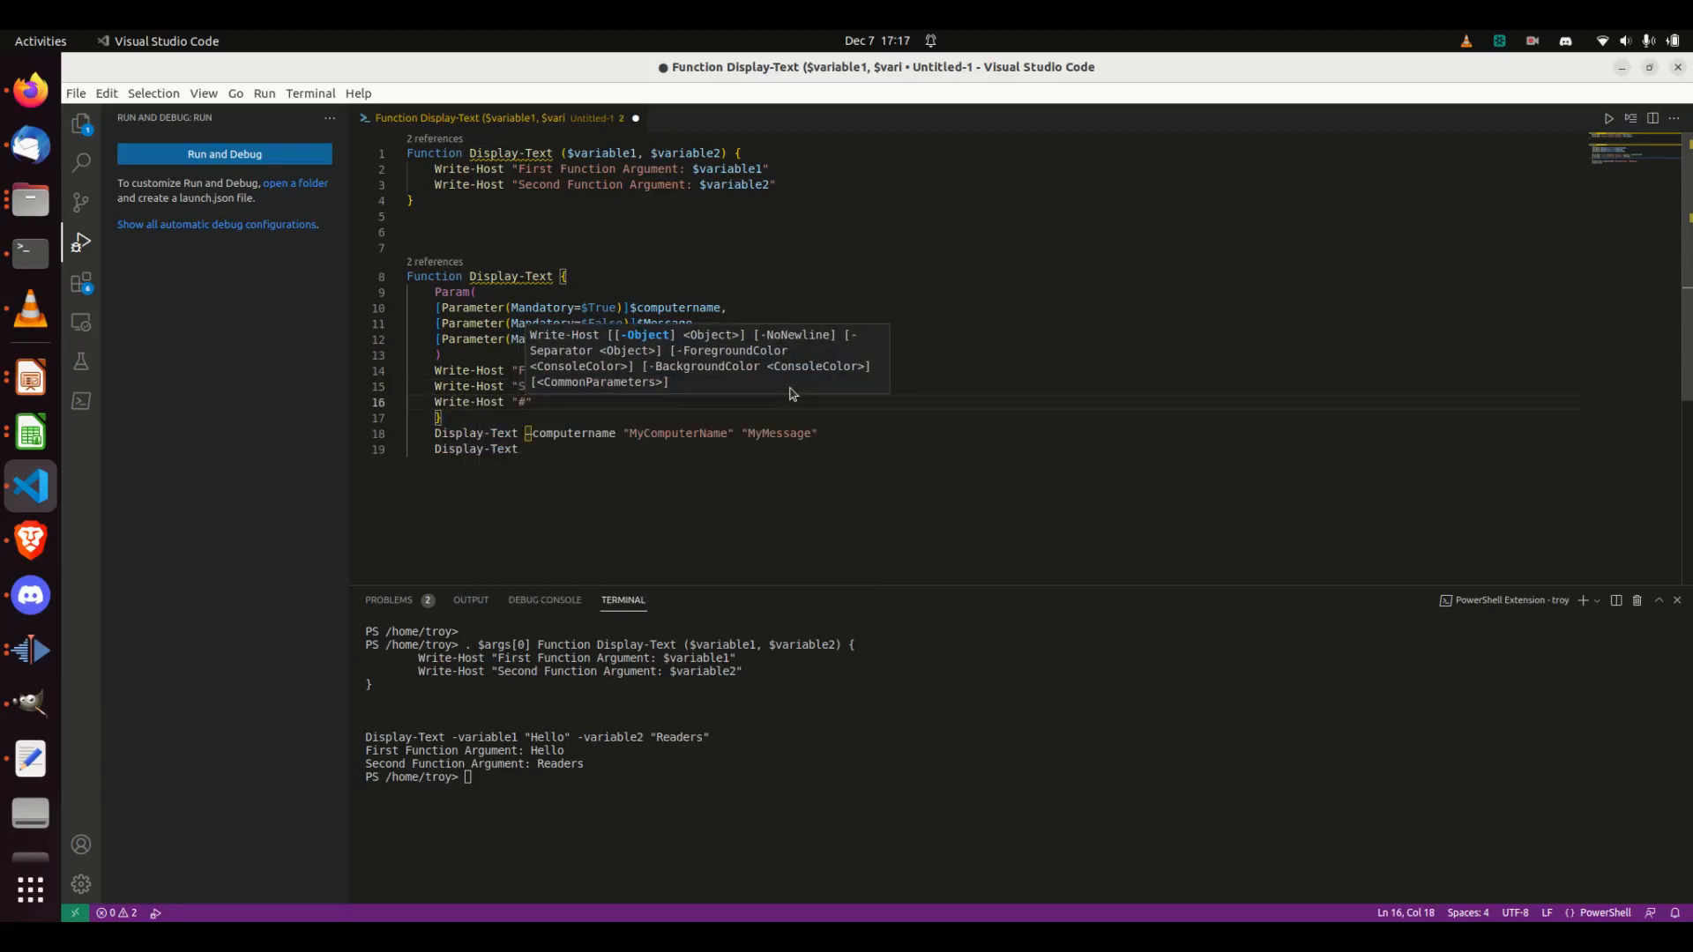
text(3rd Variable)
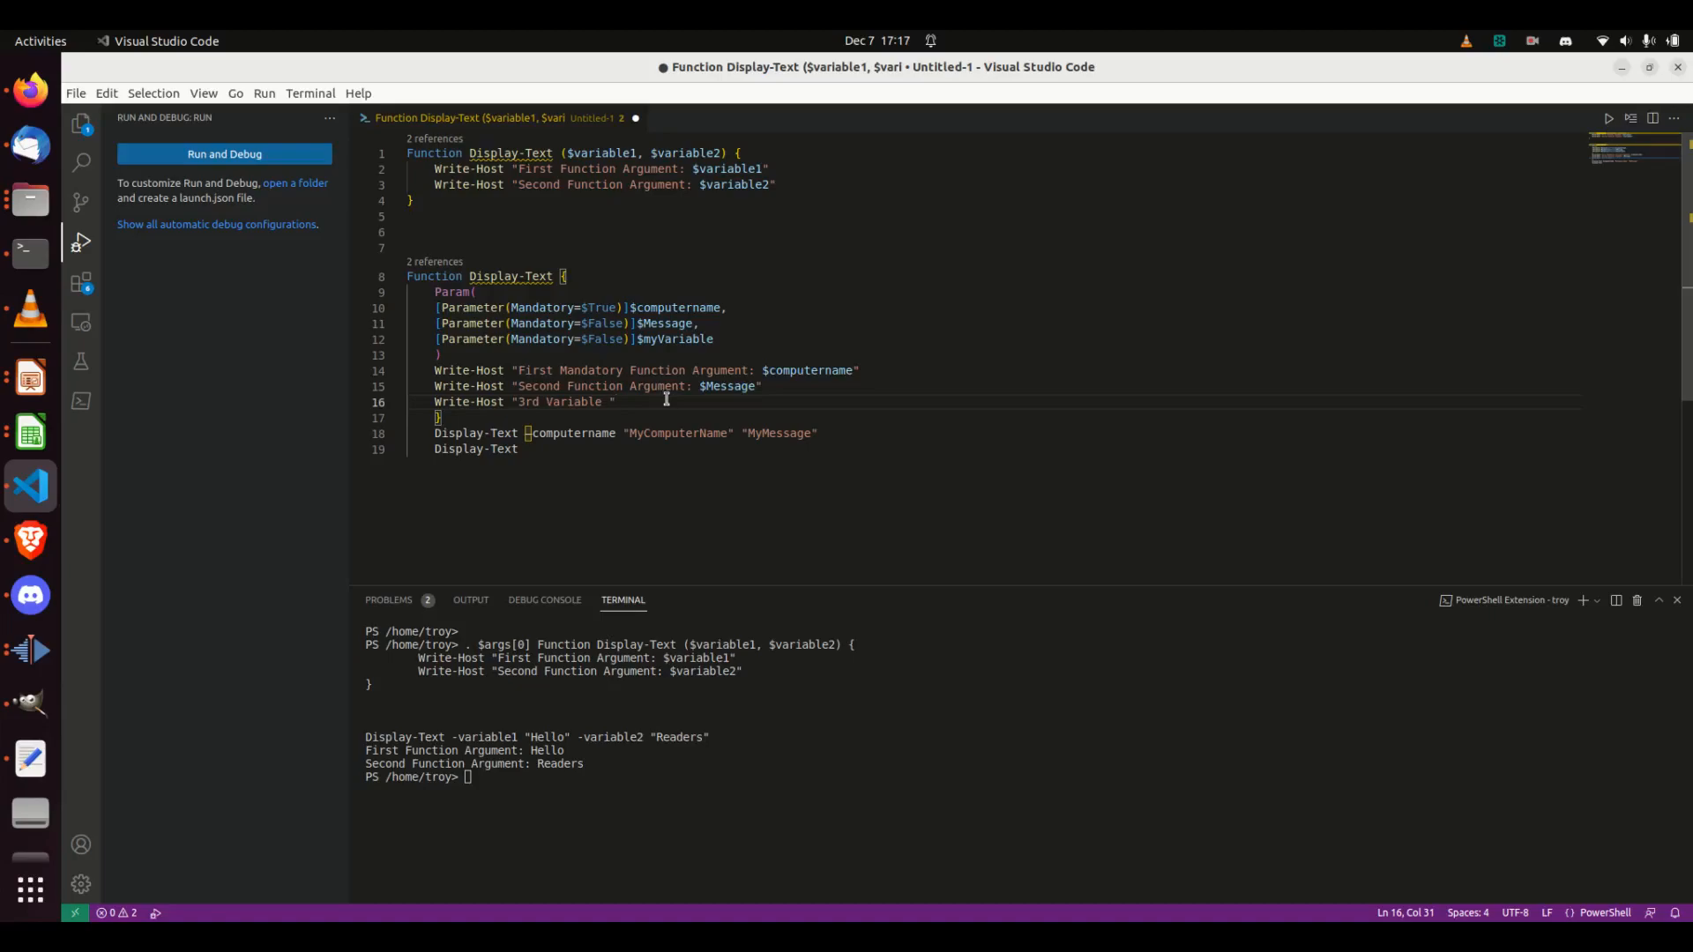
text($)
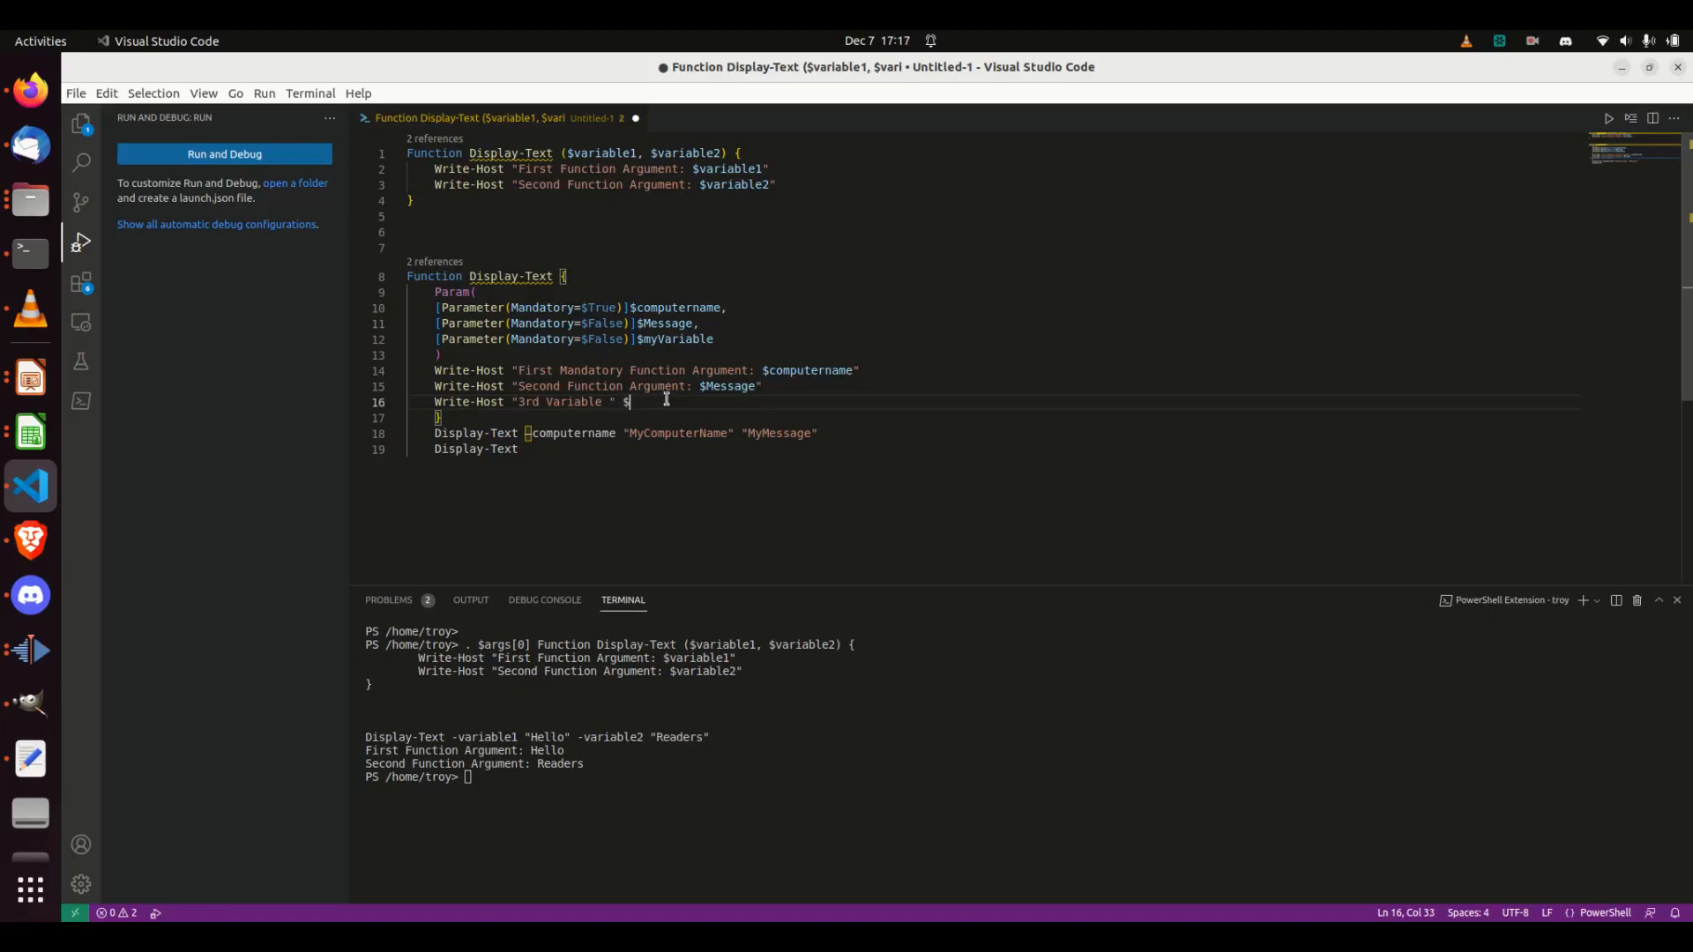
text(myVariable)
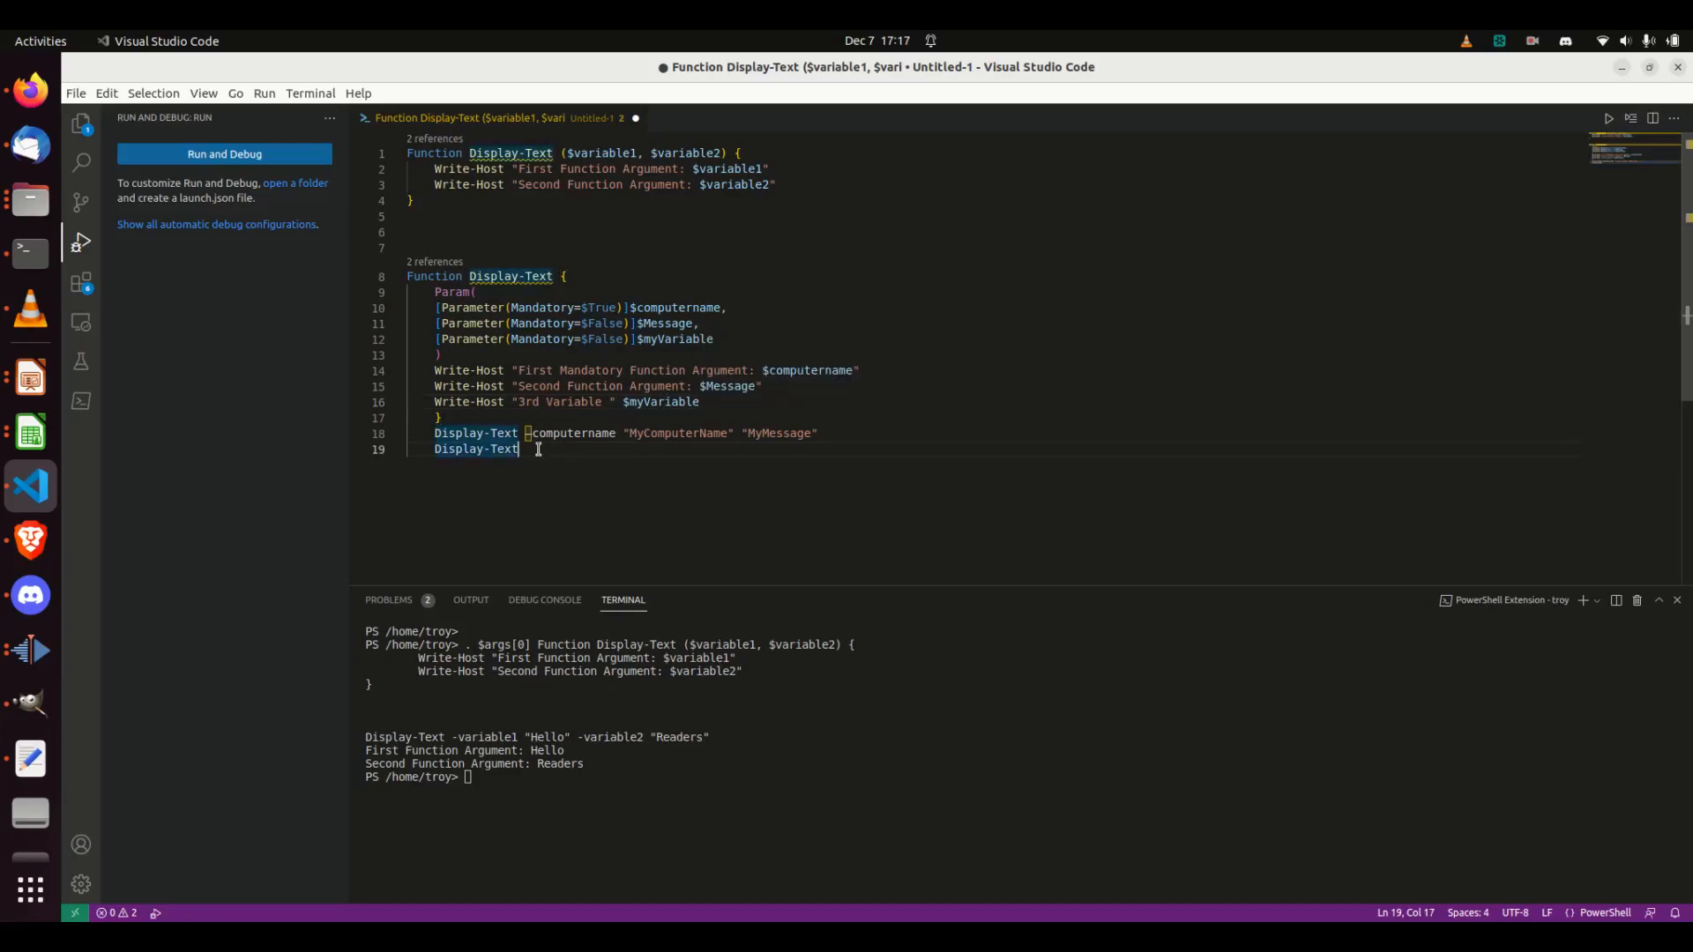
double_click(475, 449)
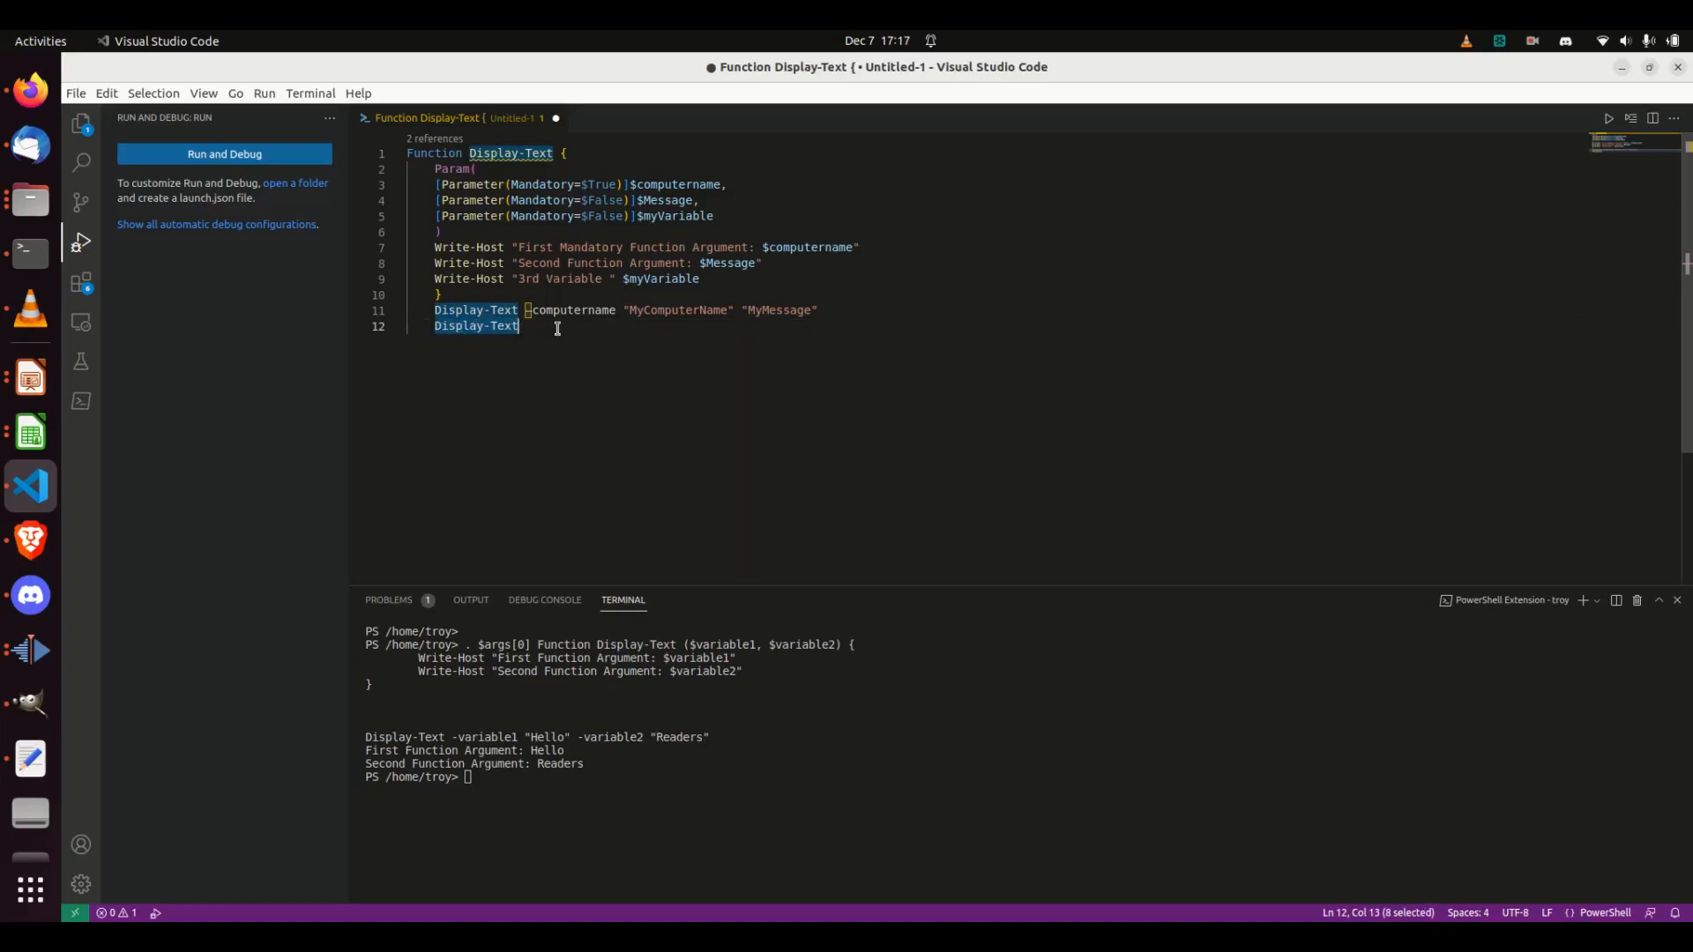
Delete the bare call and pass -Message and -myvariable "helloWorld" to Display-Text.
key(Delete)
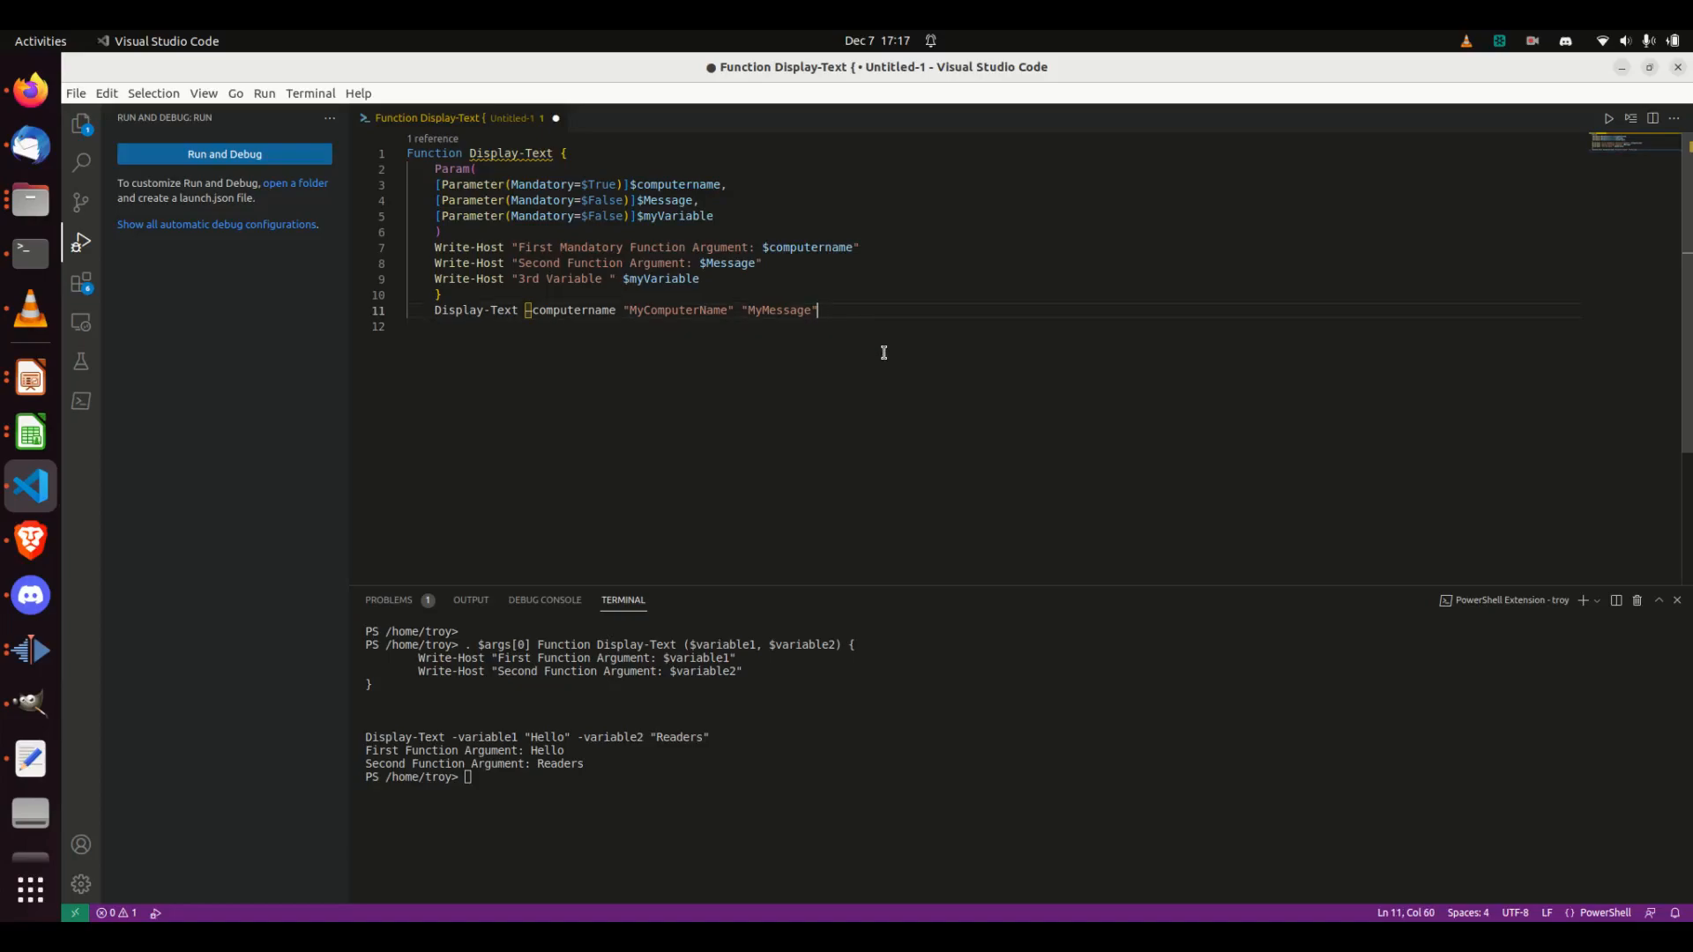
text("hello")
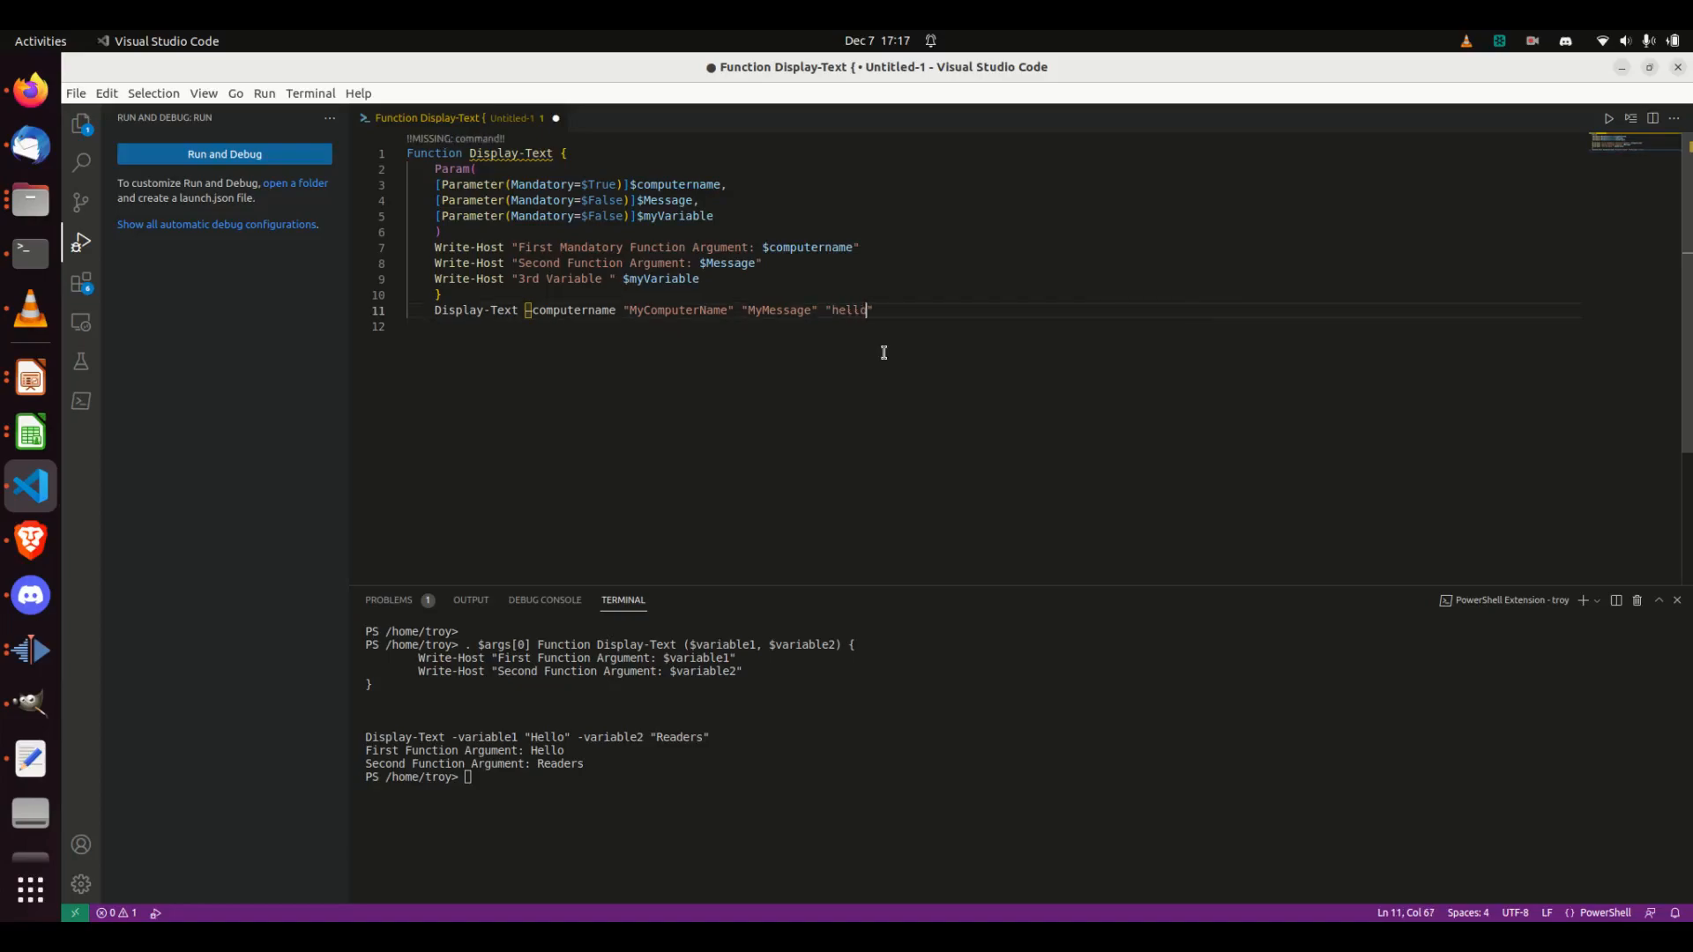
text(World)
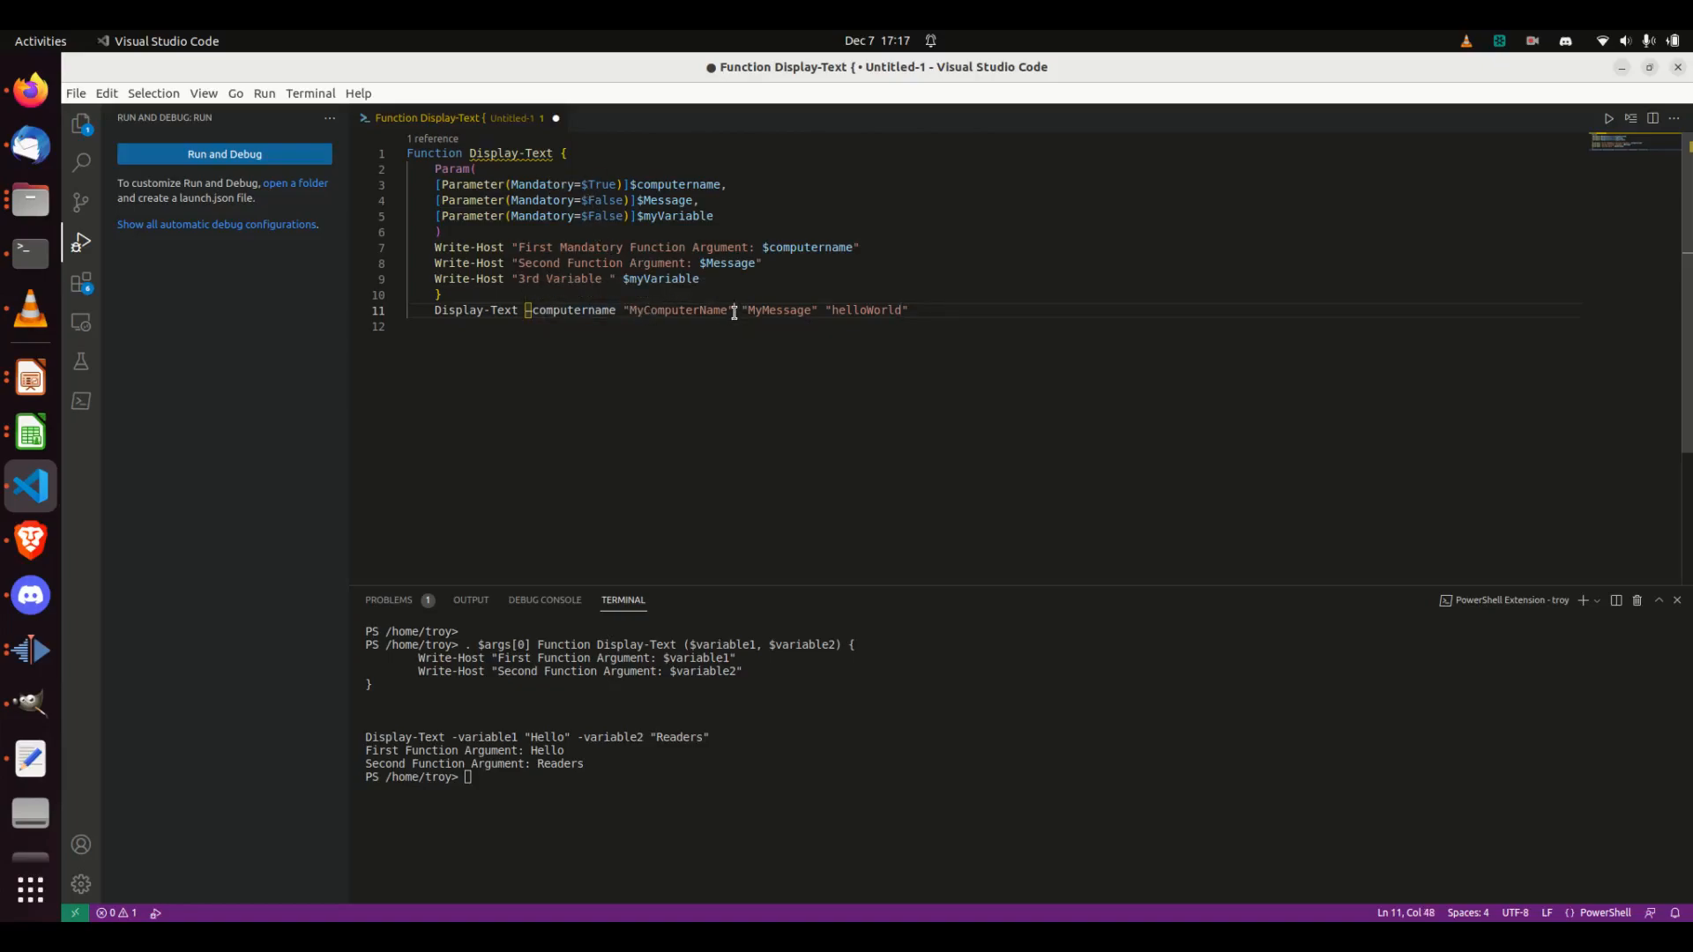
text(-)
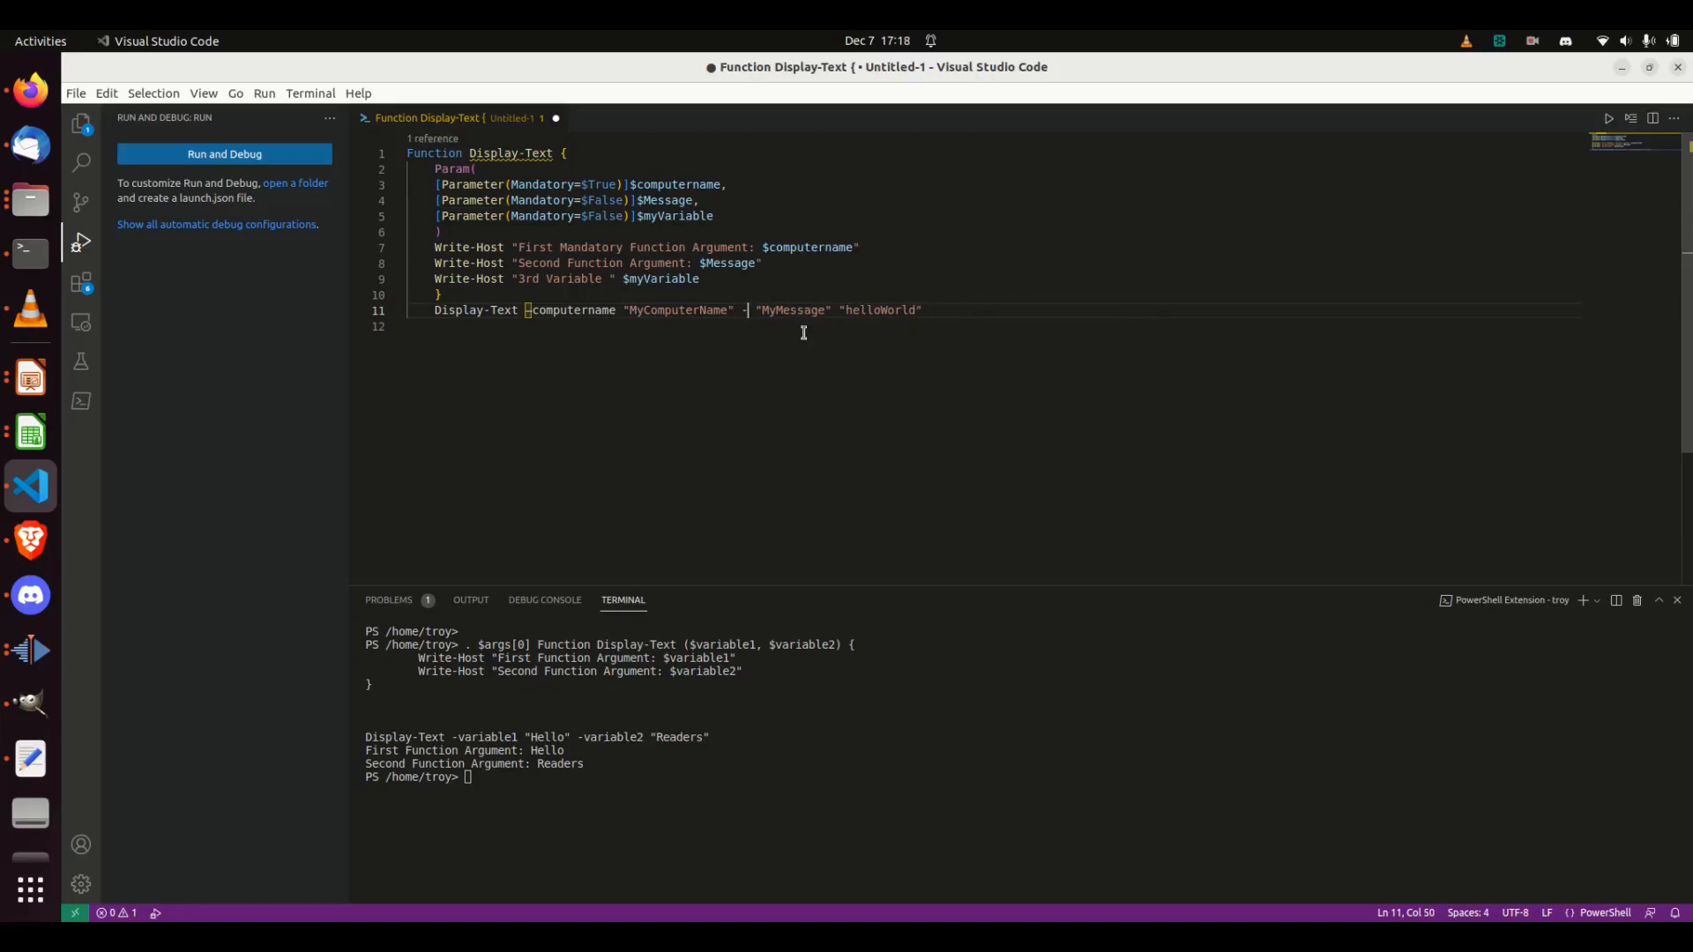
text(mess)
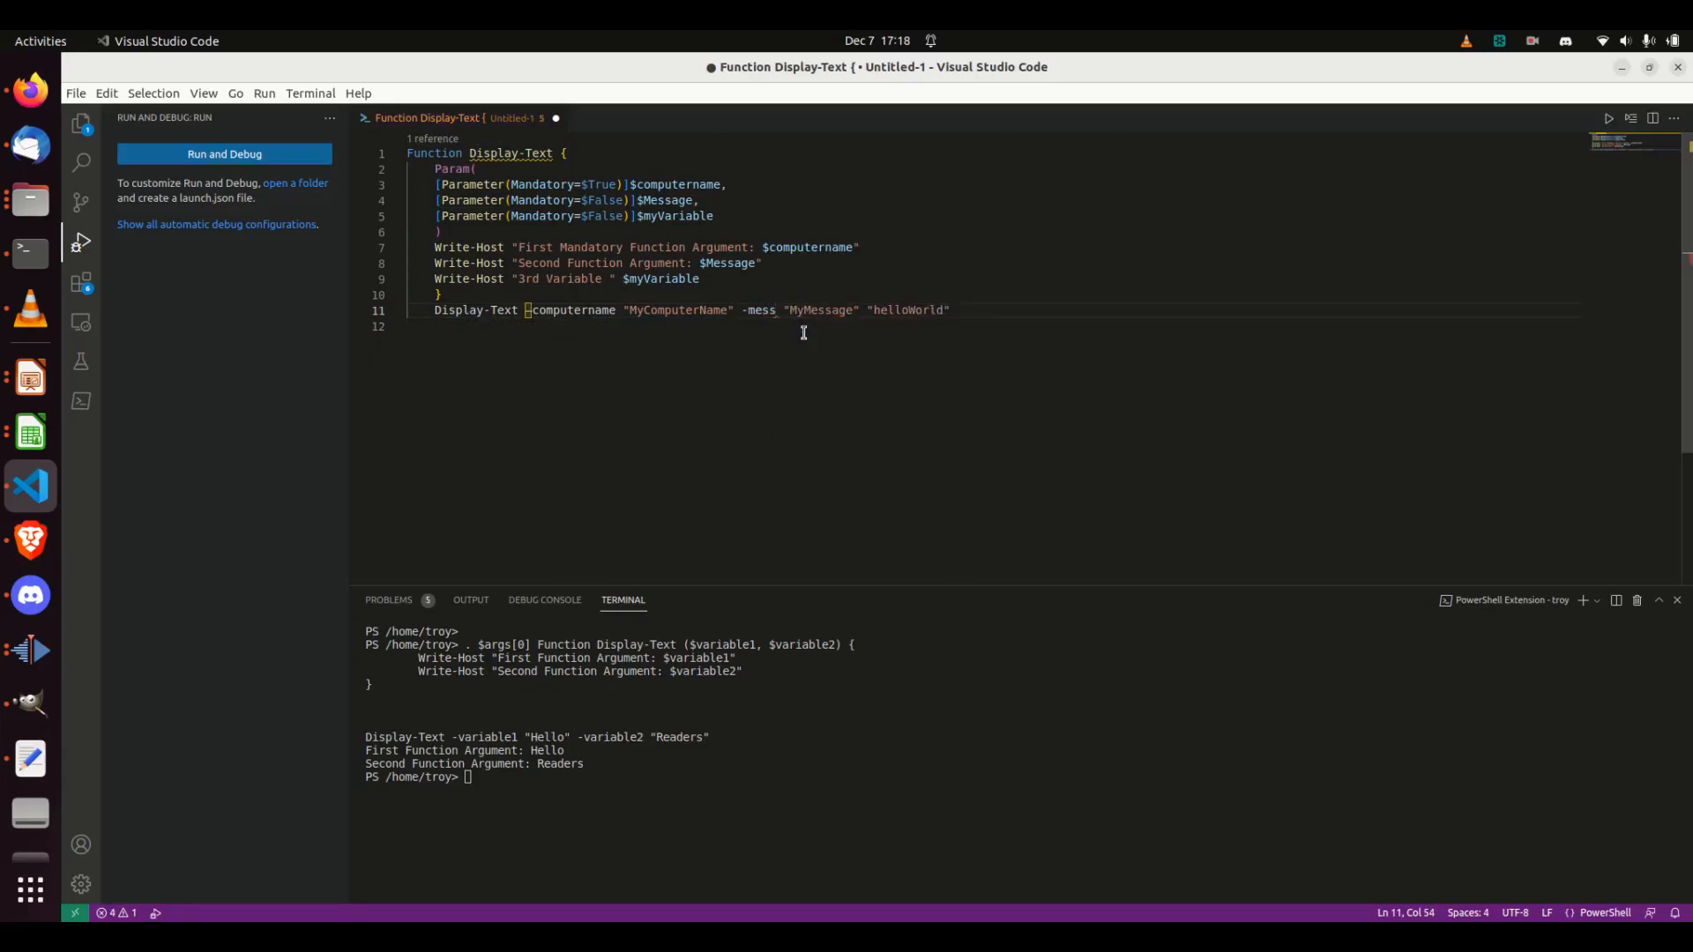
text(age)
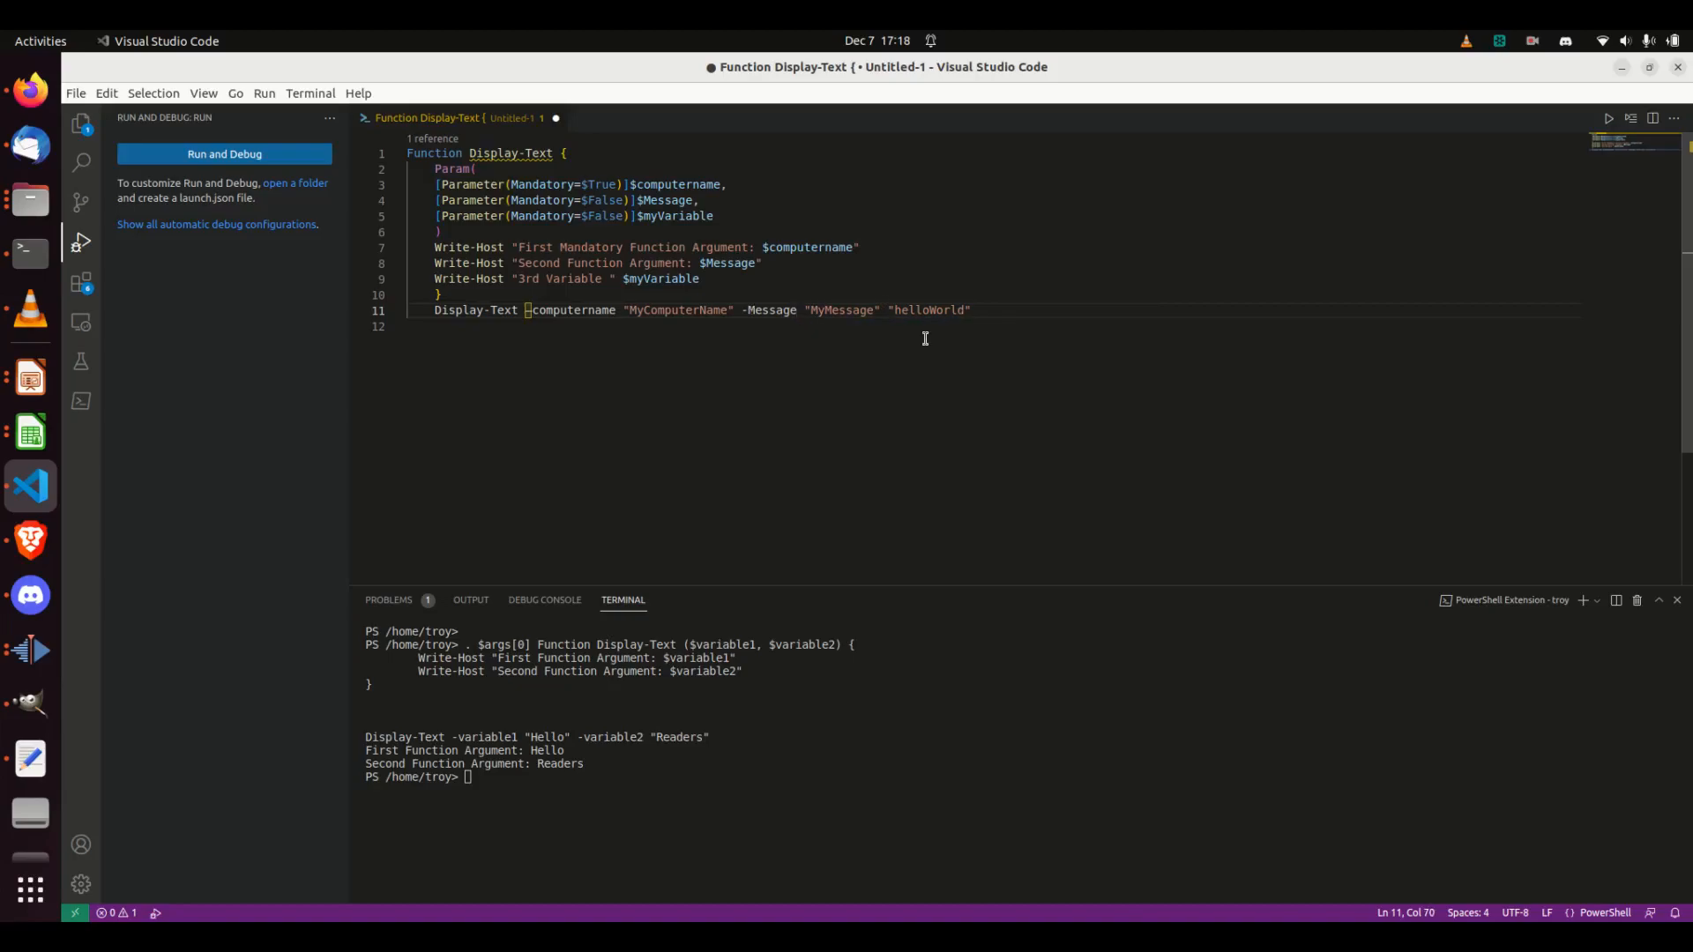
text(-myv)
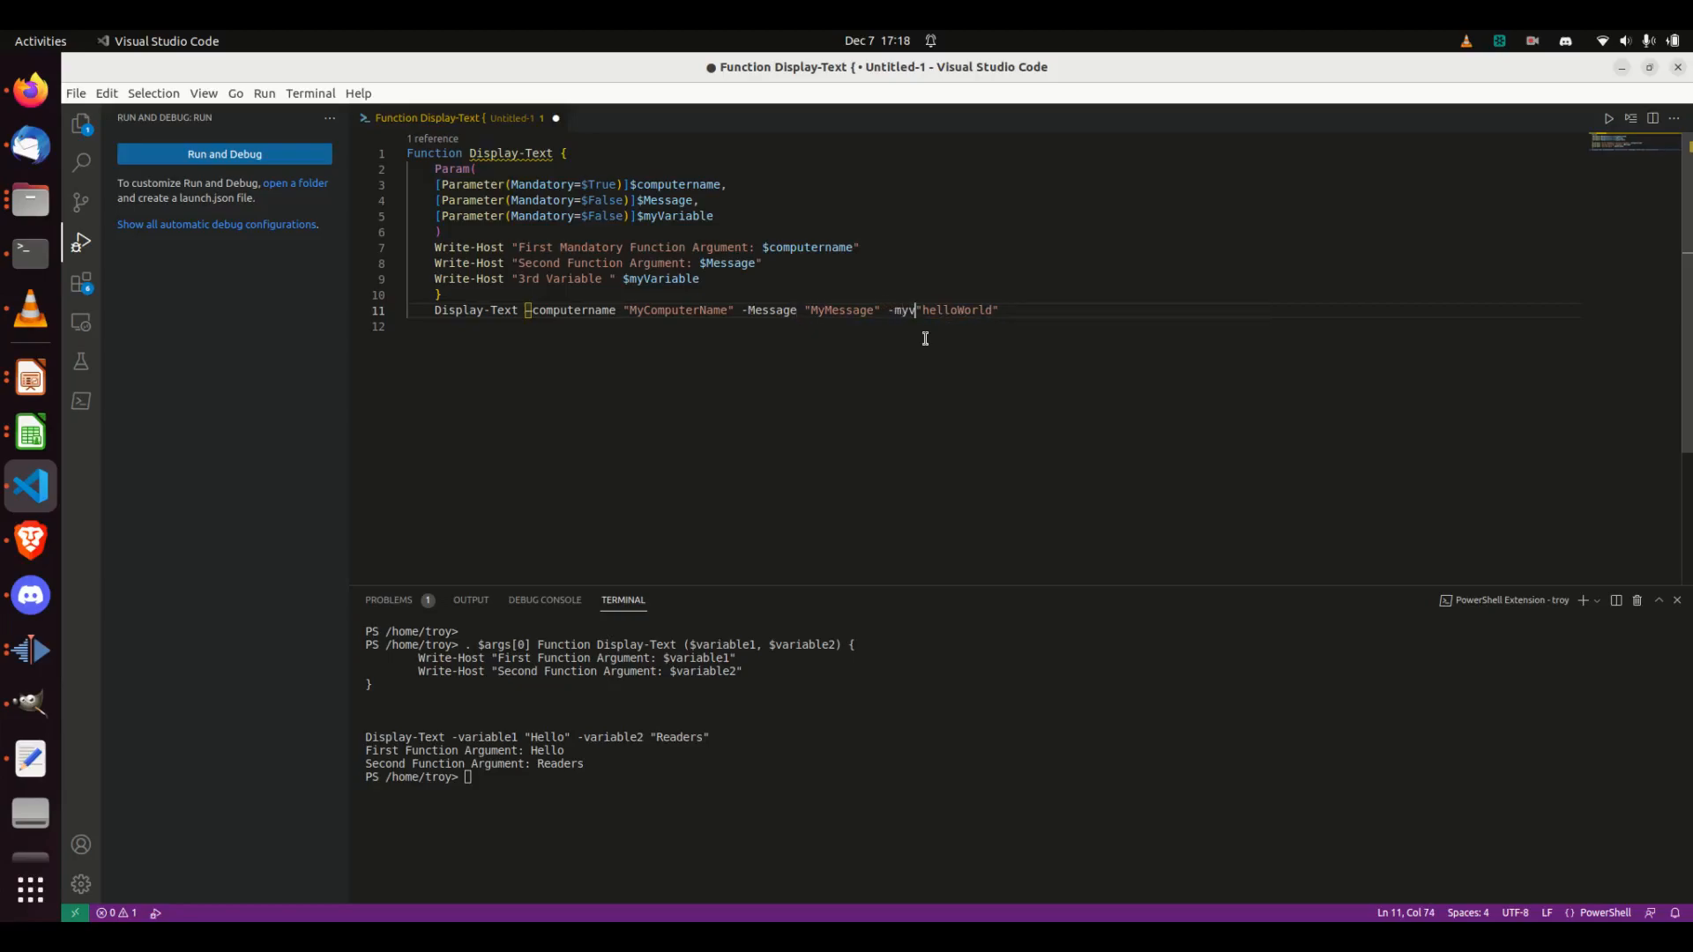
text(ariable)
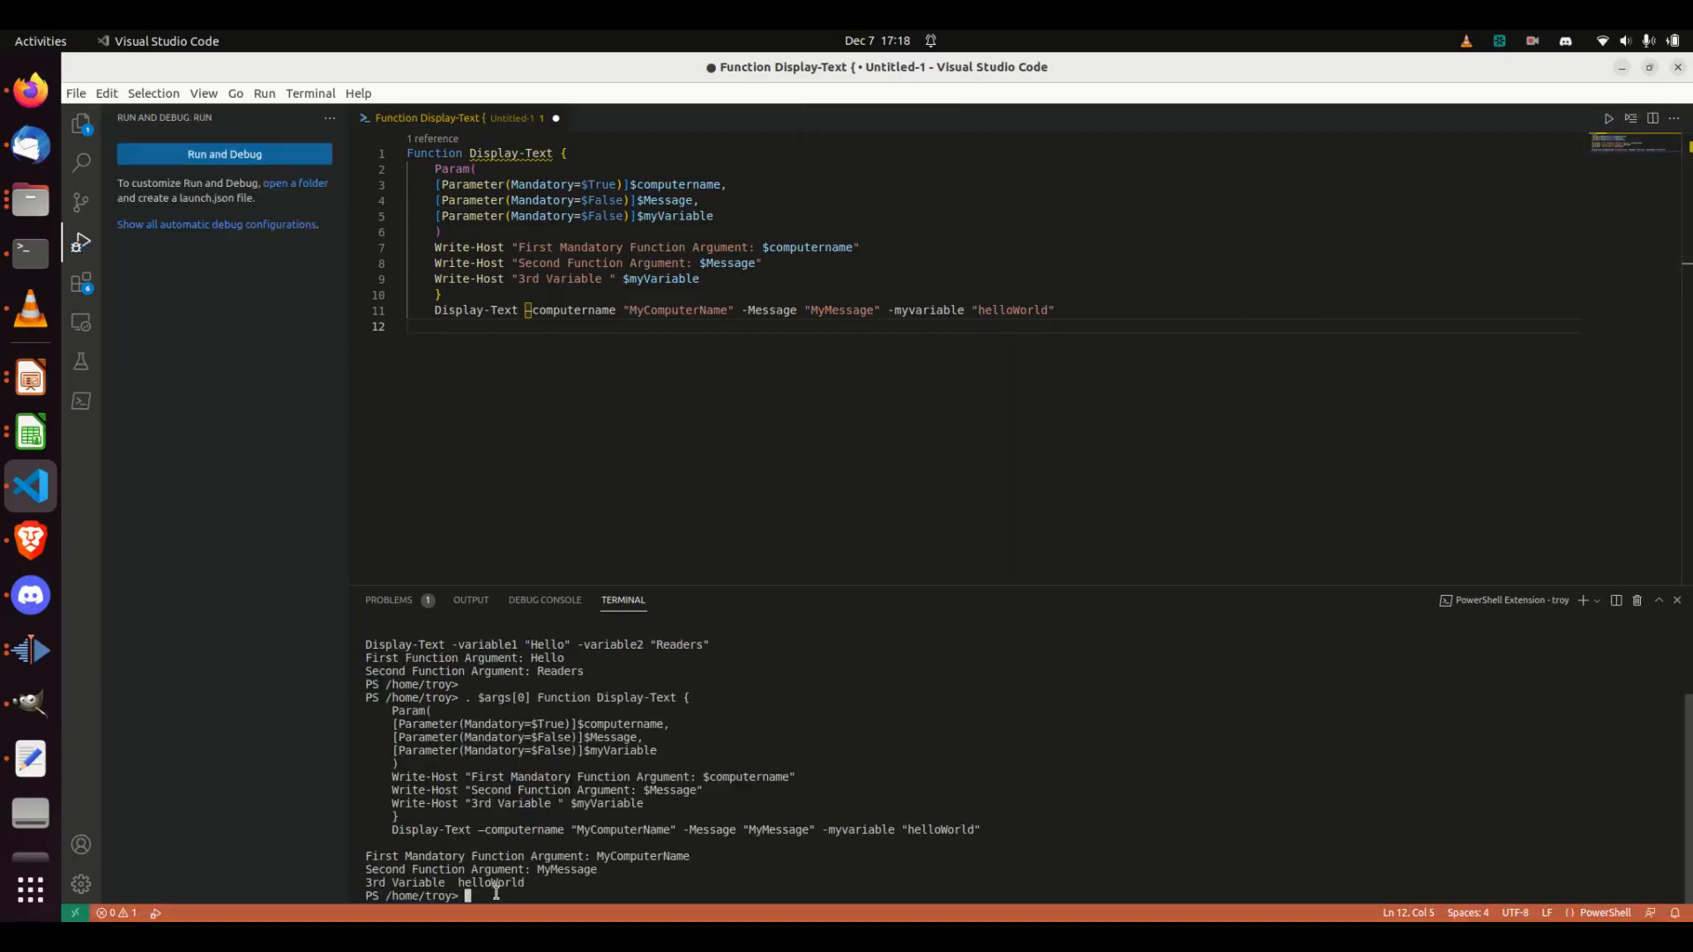
mouse_move(646, 858)
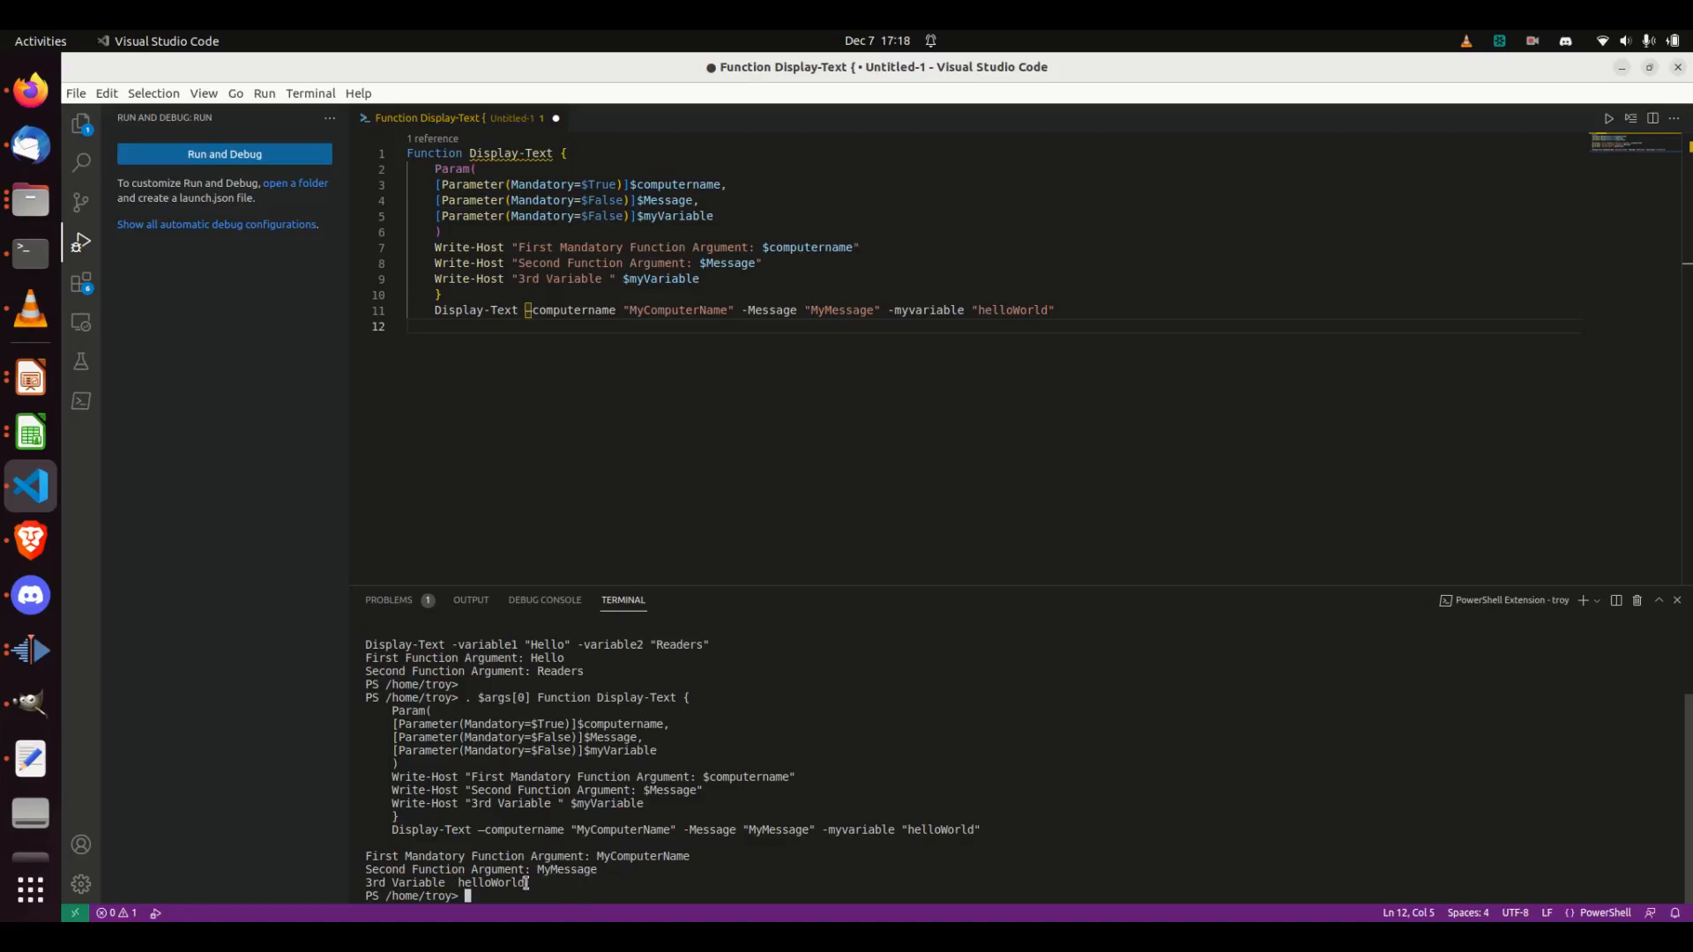
mouse_move(888, 309)
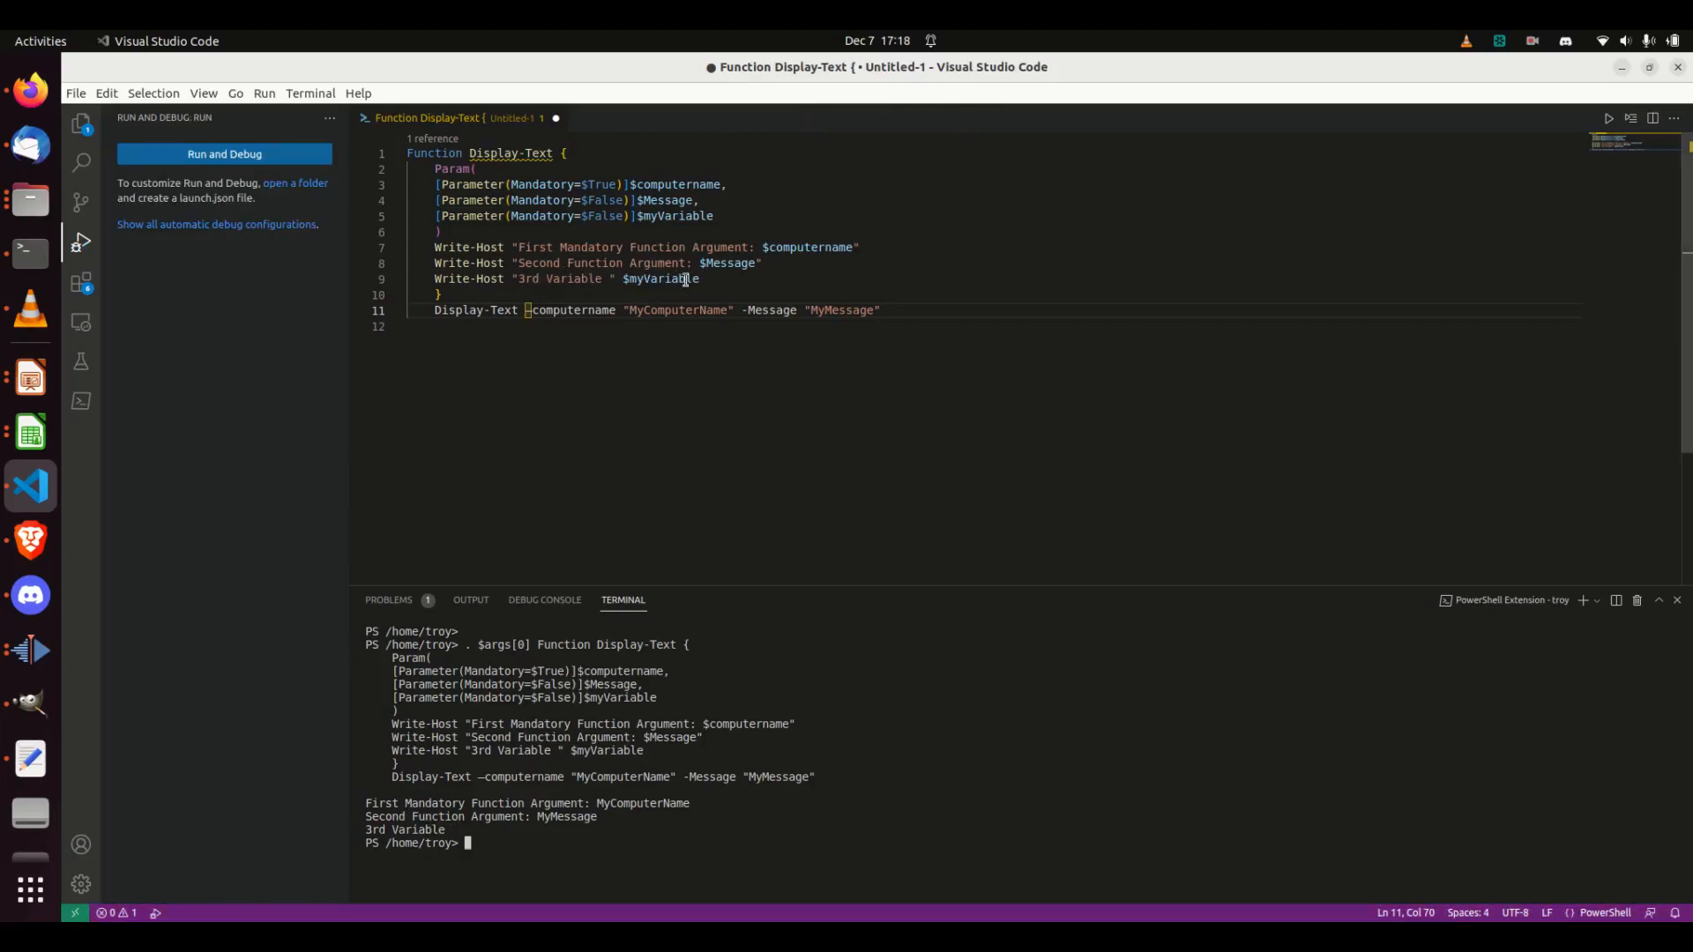
mouse_move(419, 829)
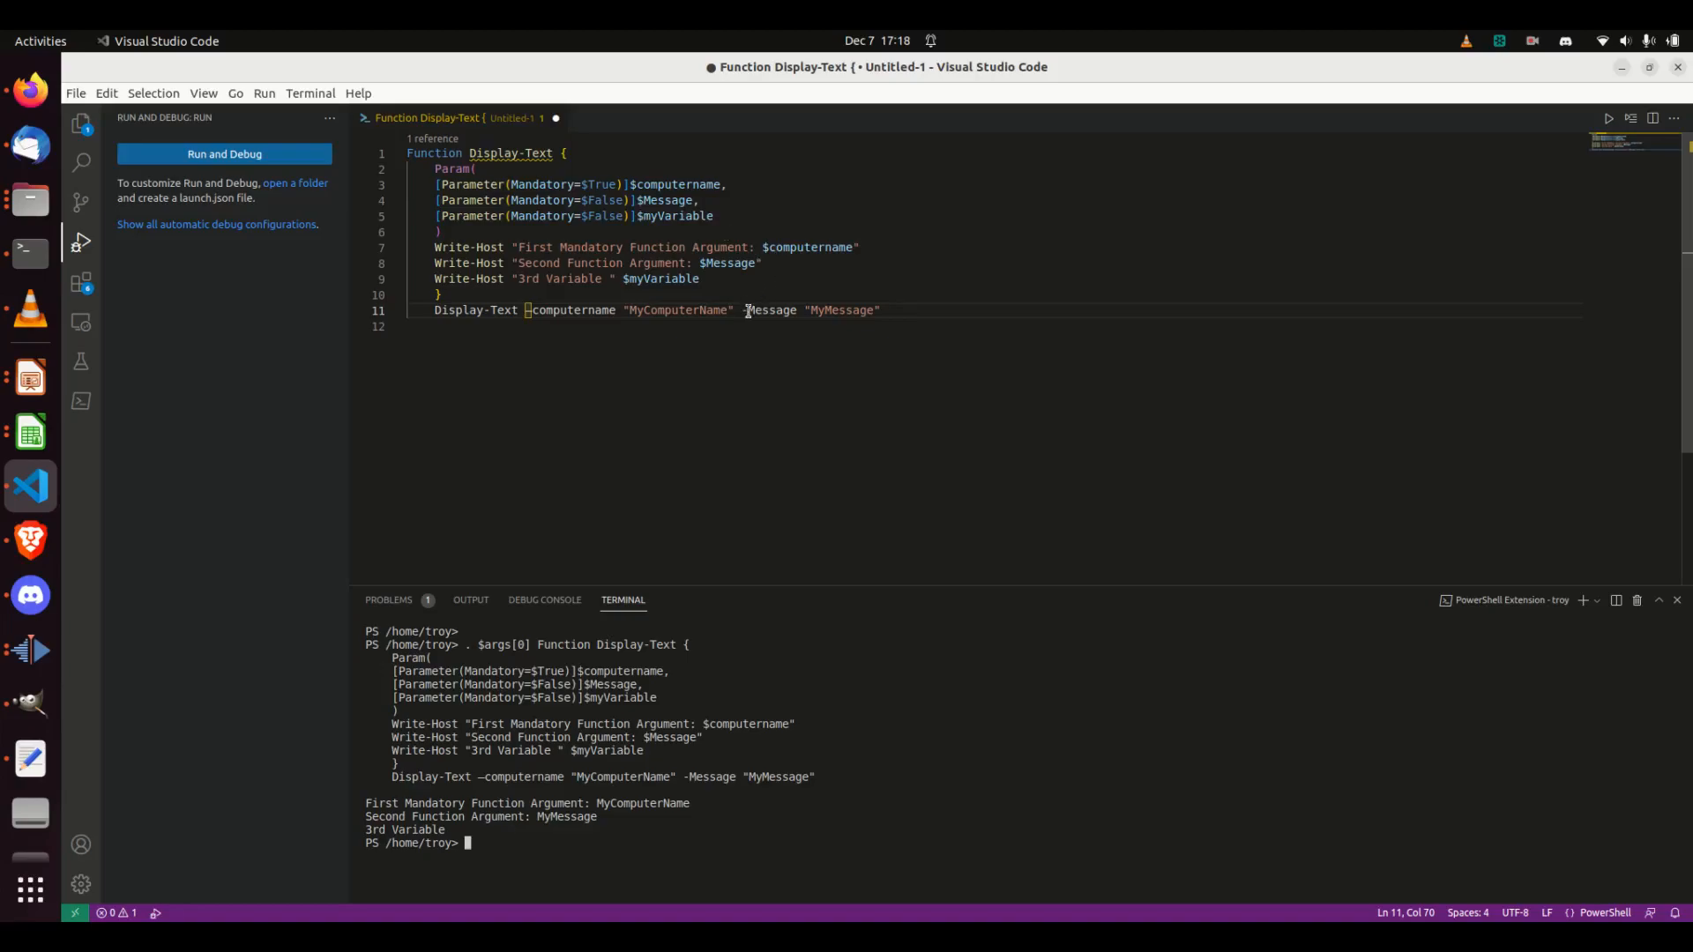
Remove -Message "MyMessage" from line 11, clear the terminal, and rerun the script.
drag(743, 309, 880, 309)
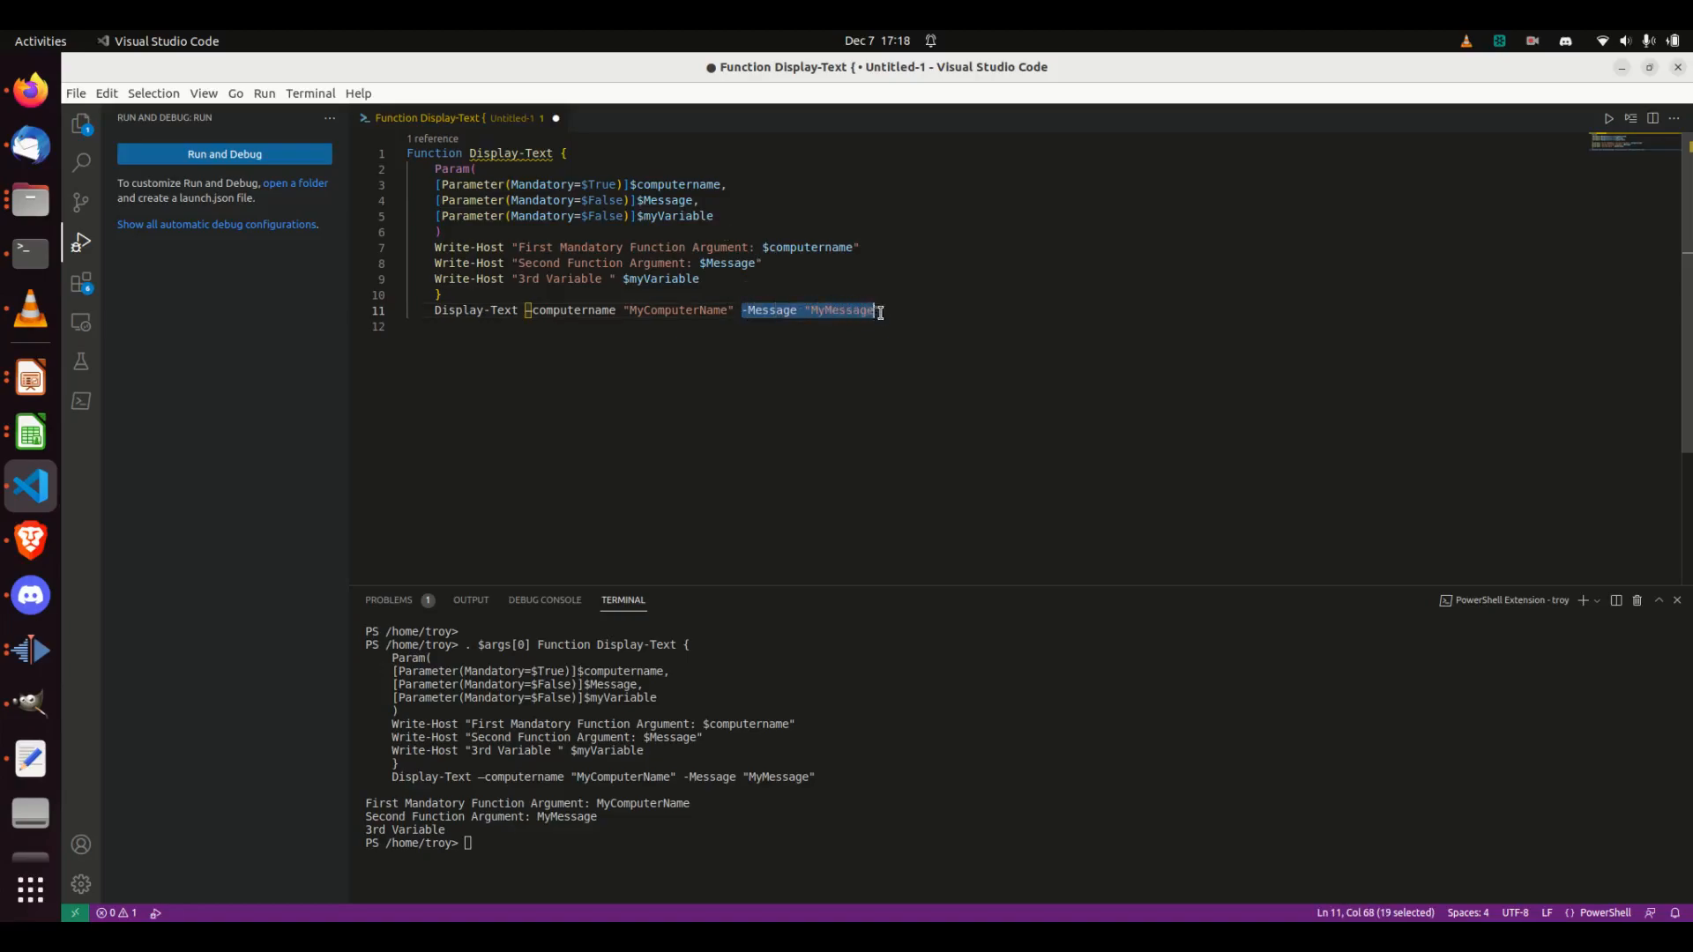
key(Delete)
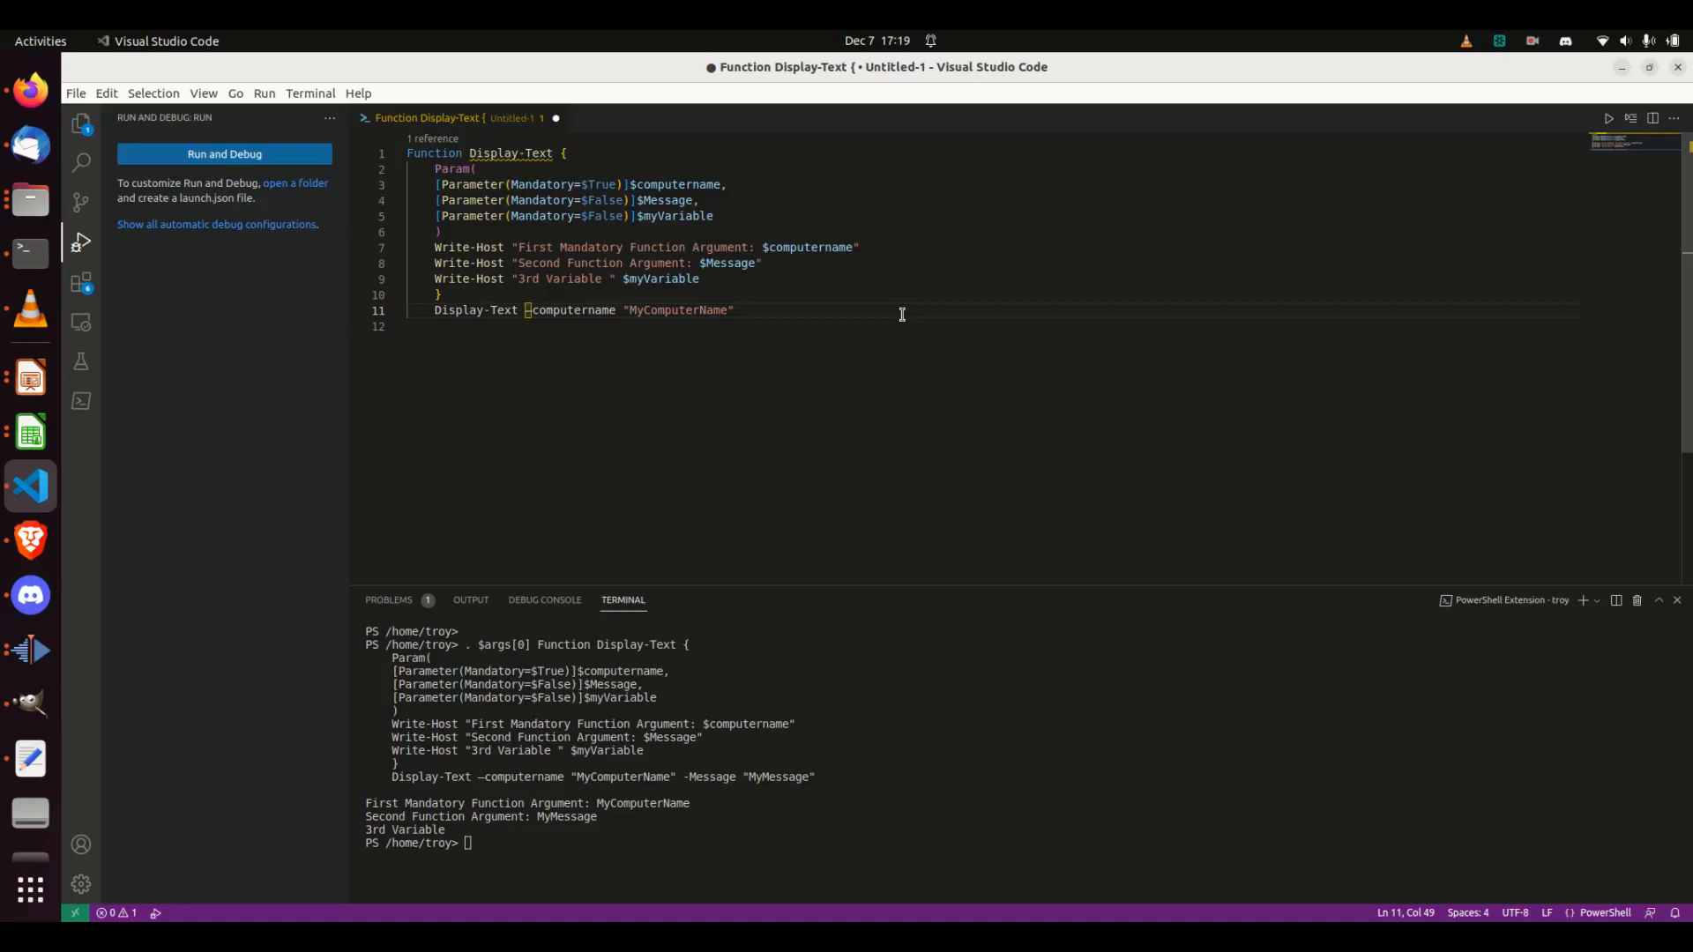
mouse_move(747, 215)
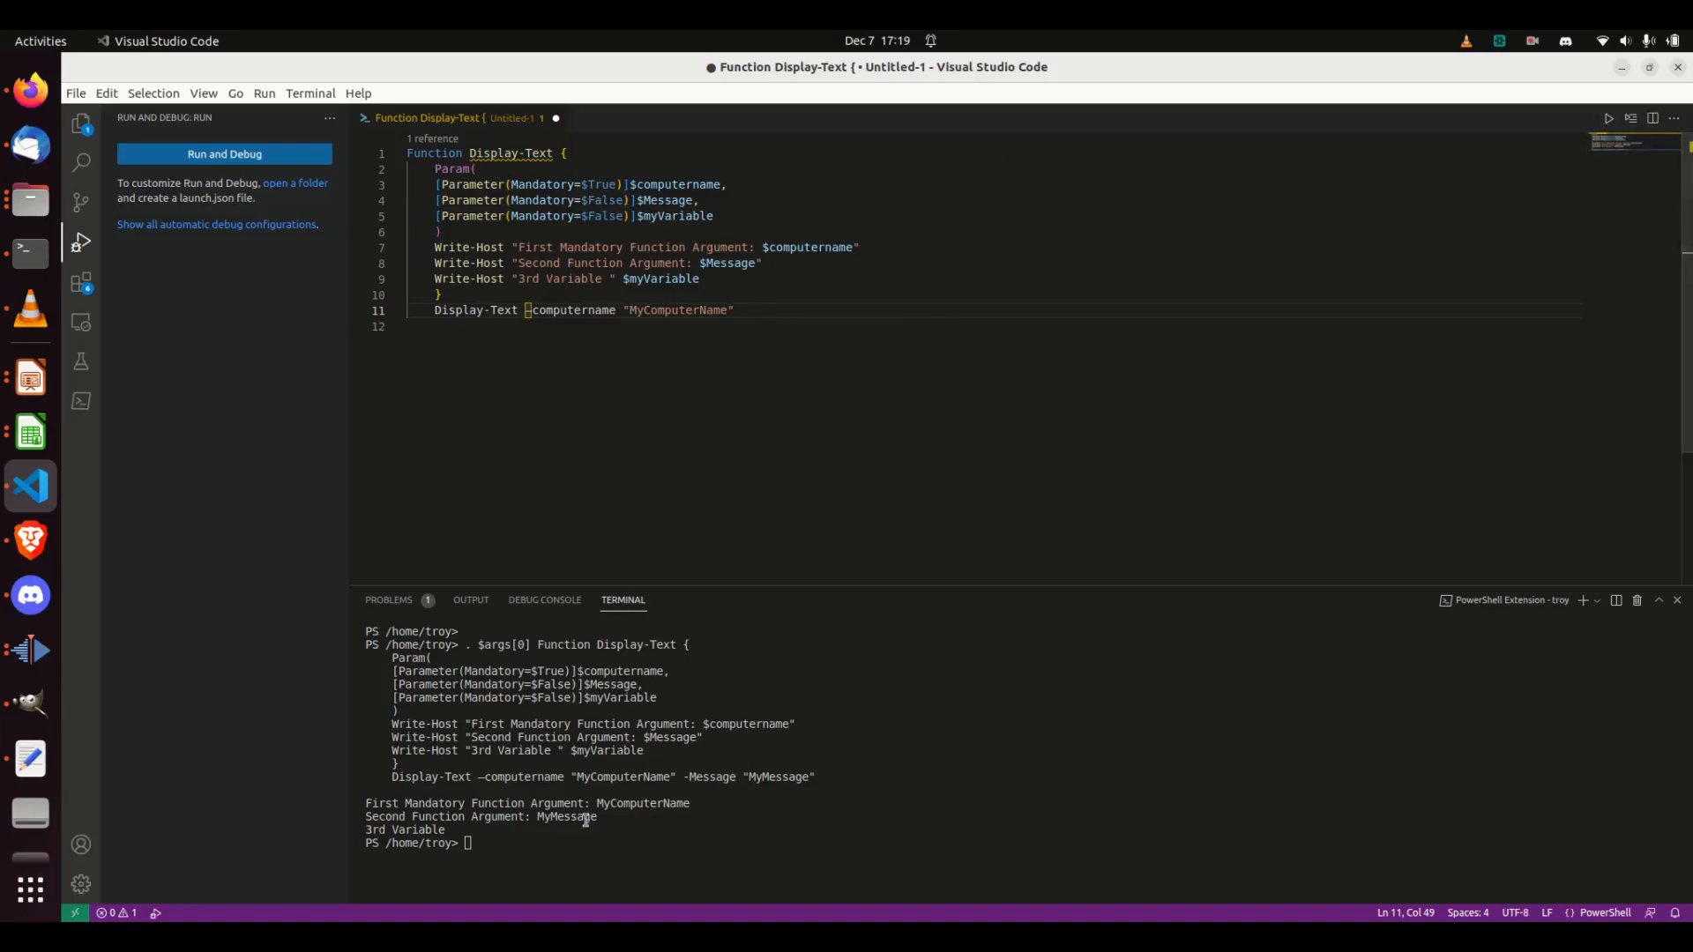
text(clear)
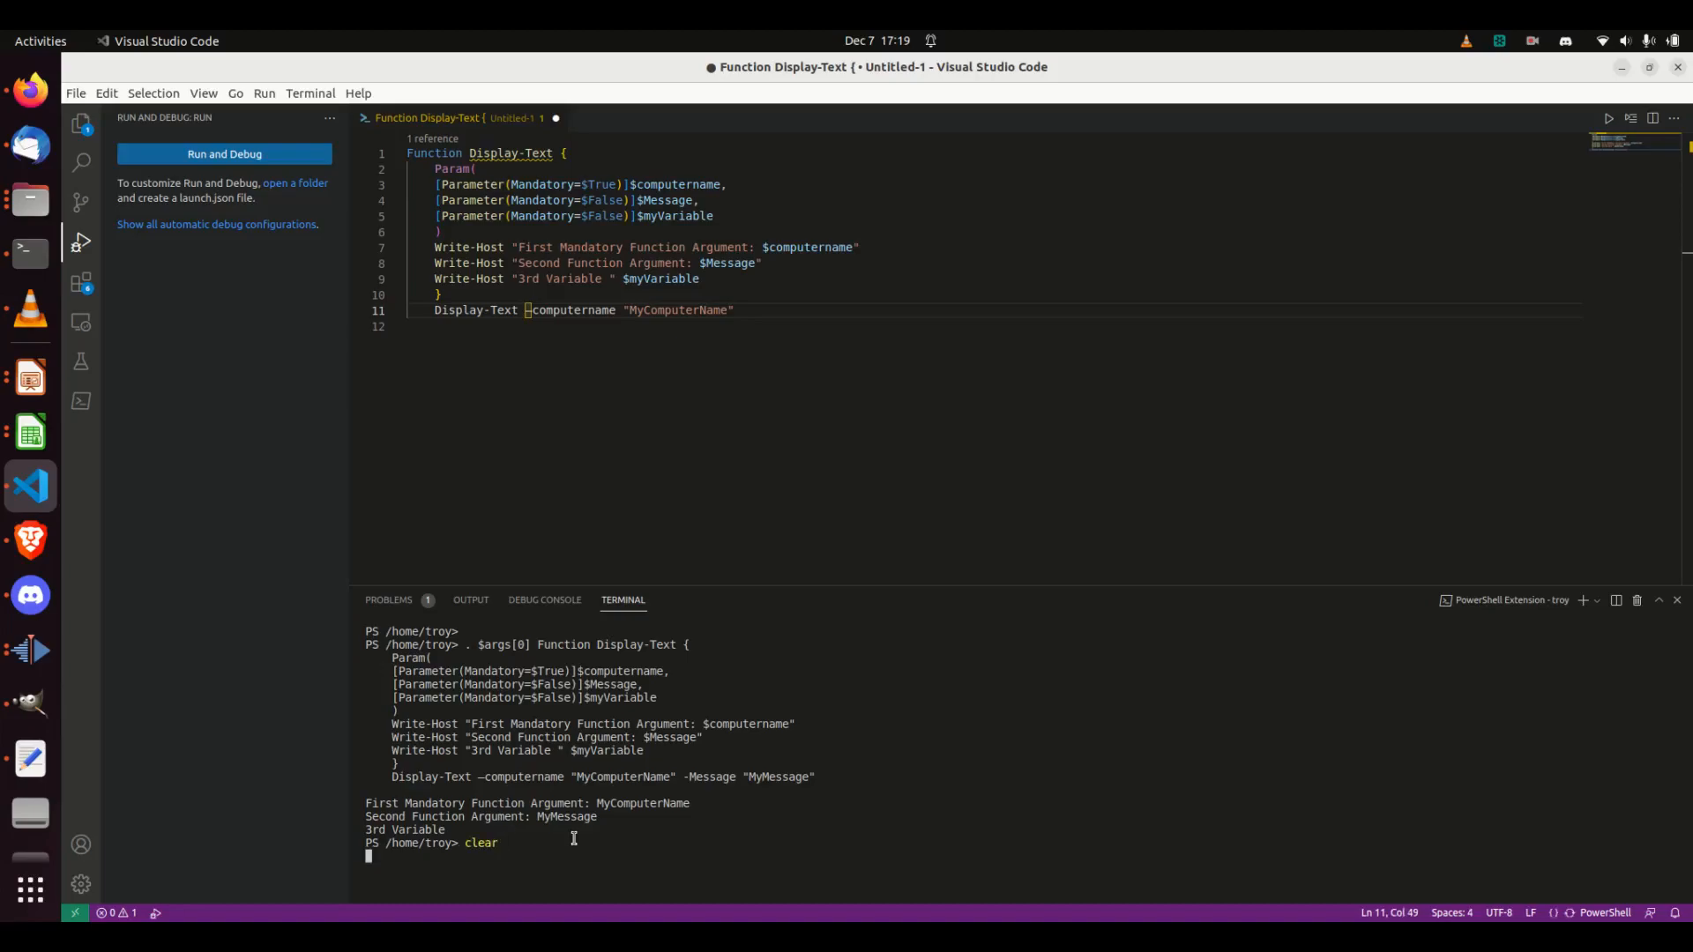
key(Return)
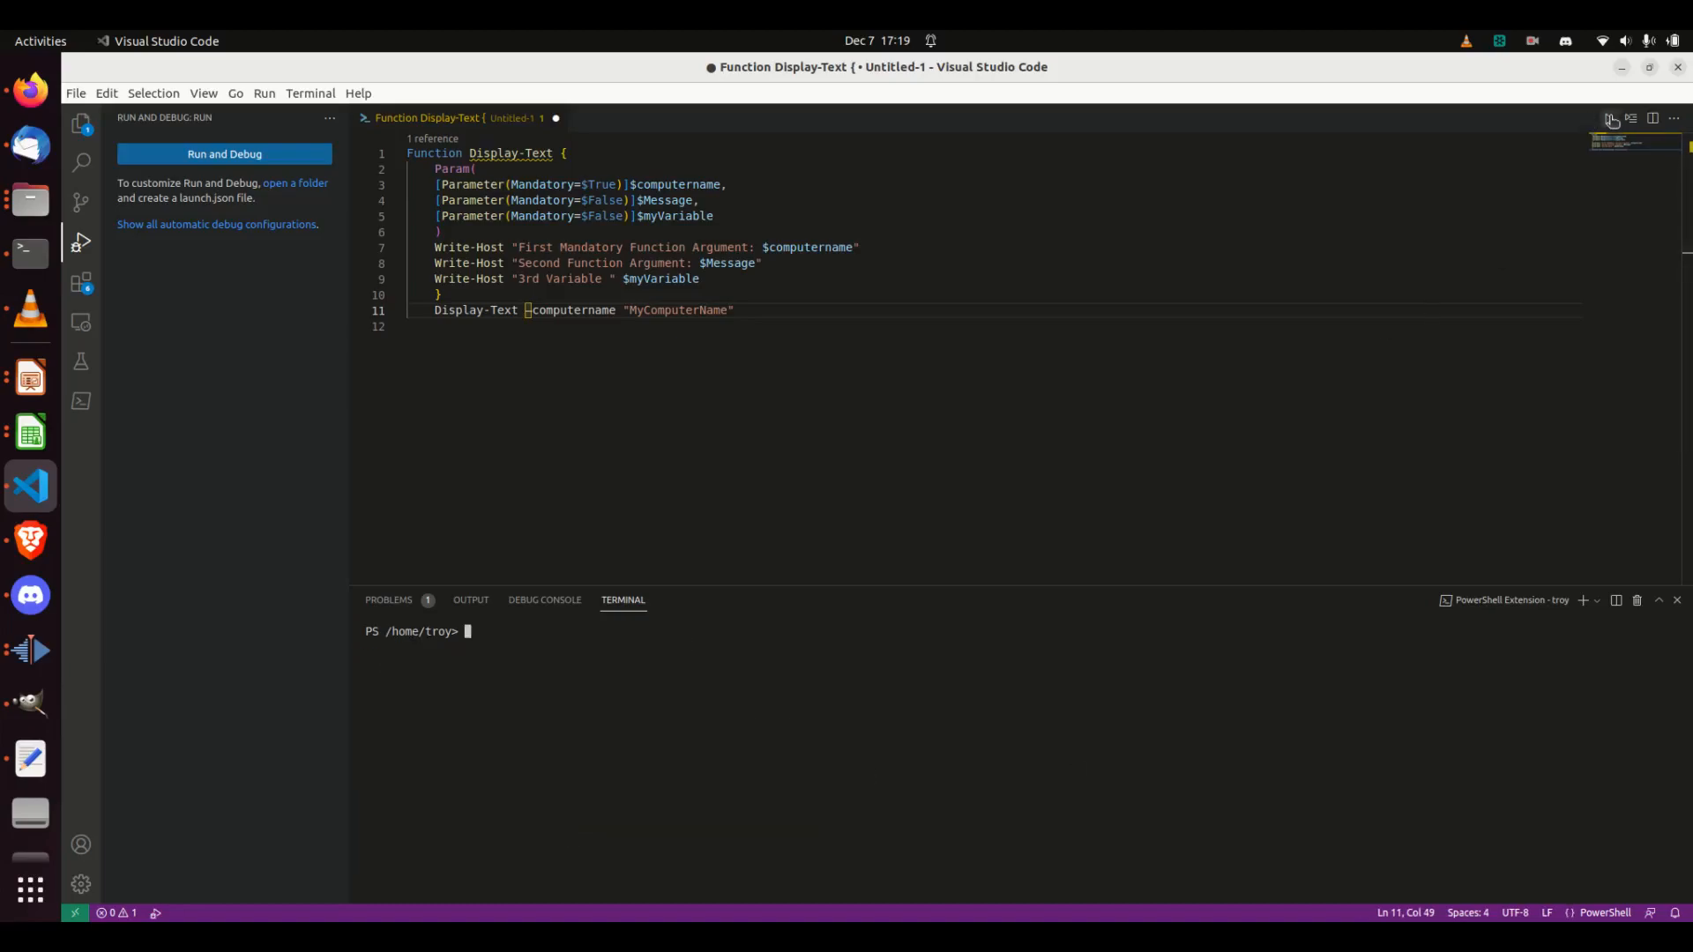
click(223, 153)
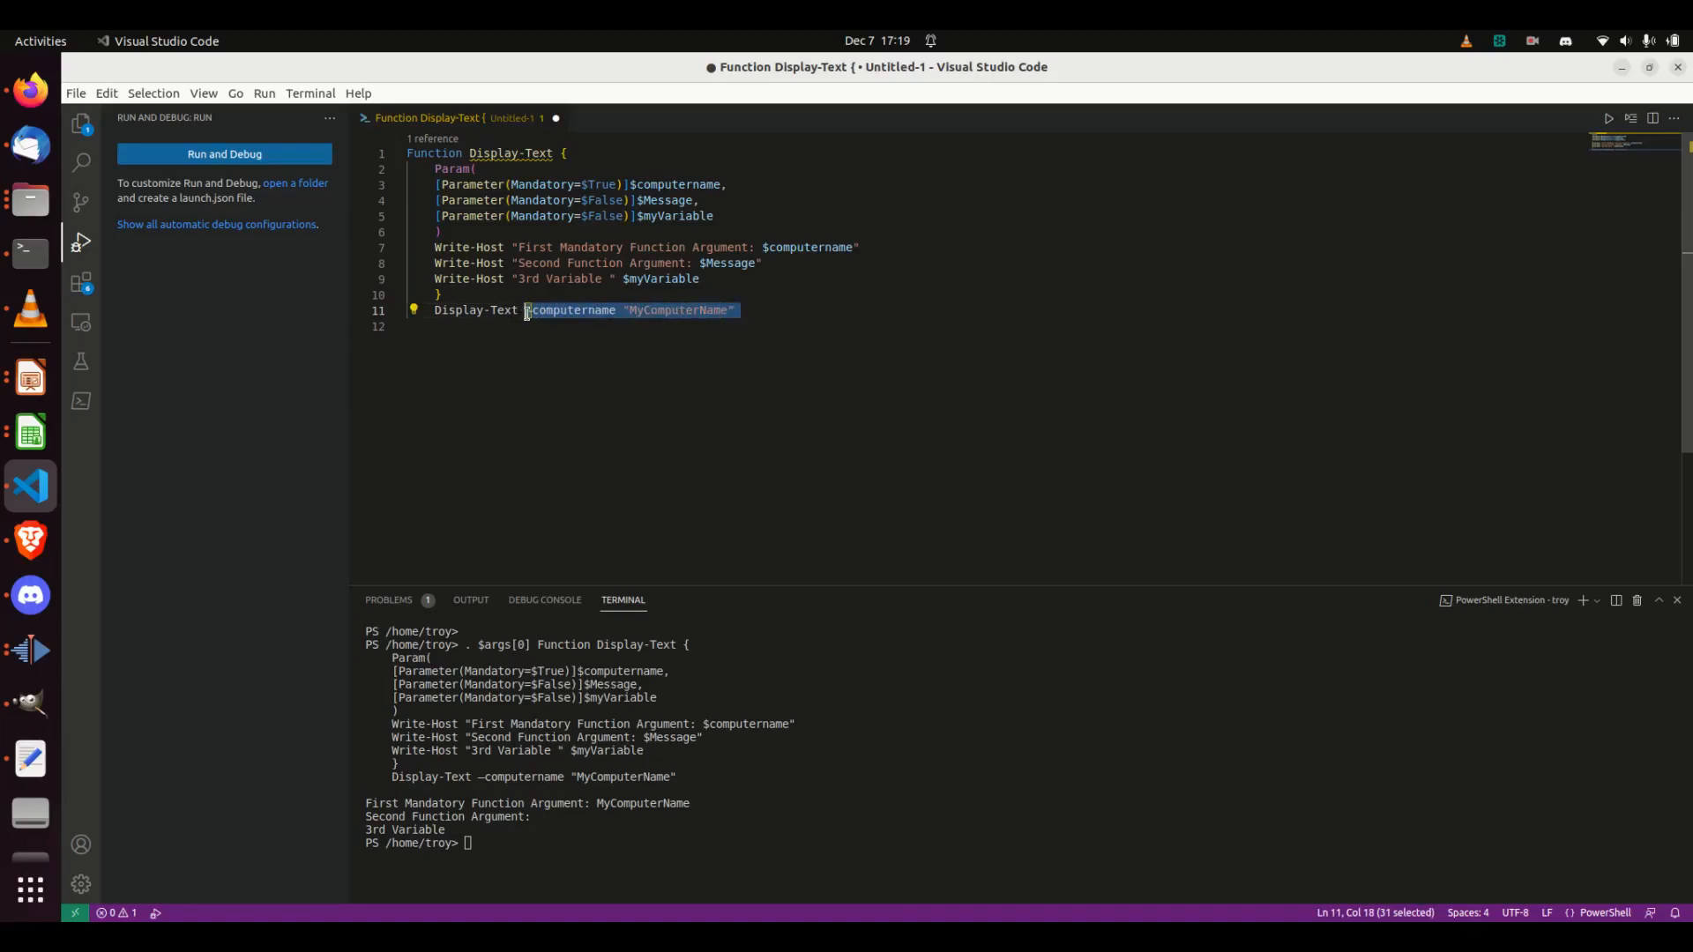
Remove the -computername argument, clear the terminal, rerun, and answer the prompt with 'some Computer'.
key(Delete)
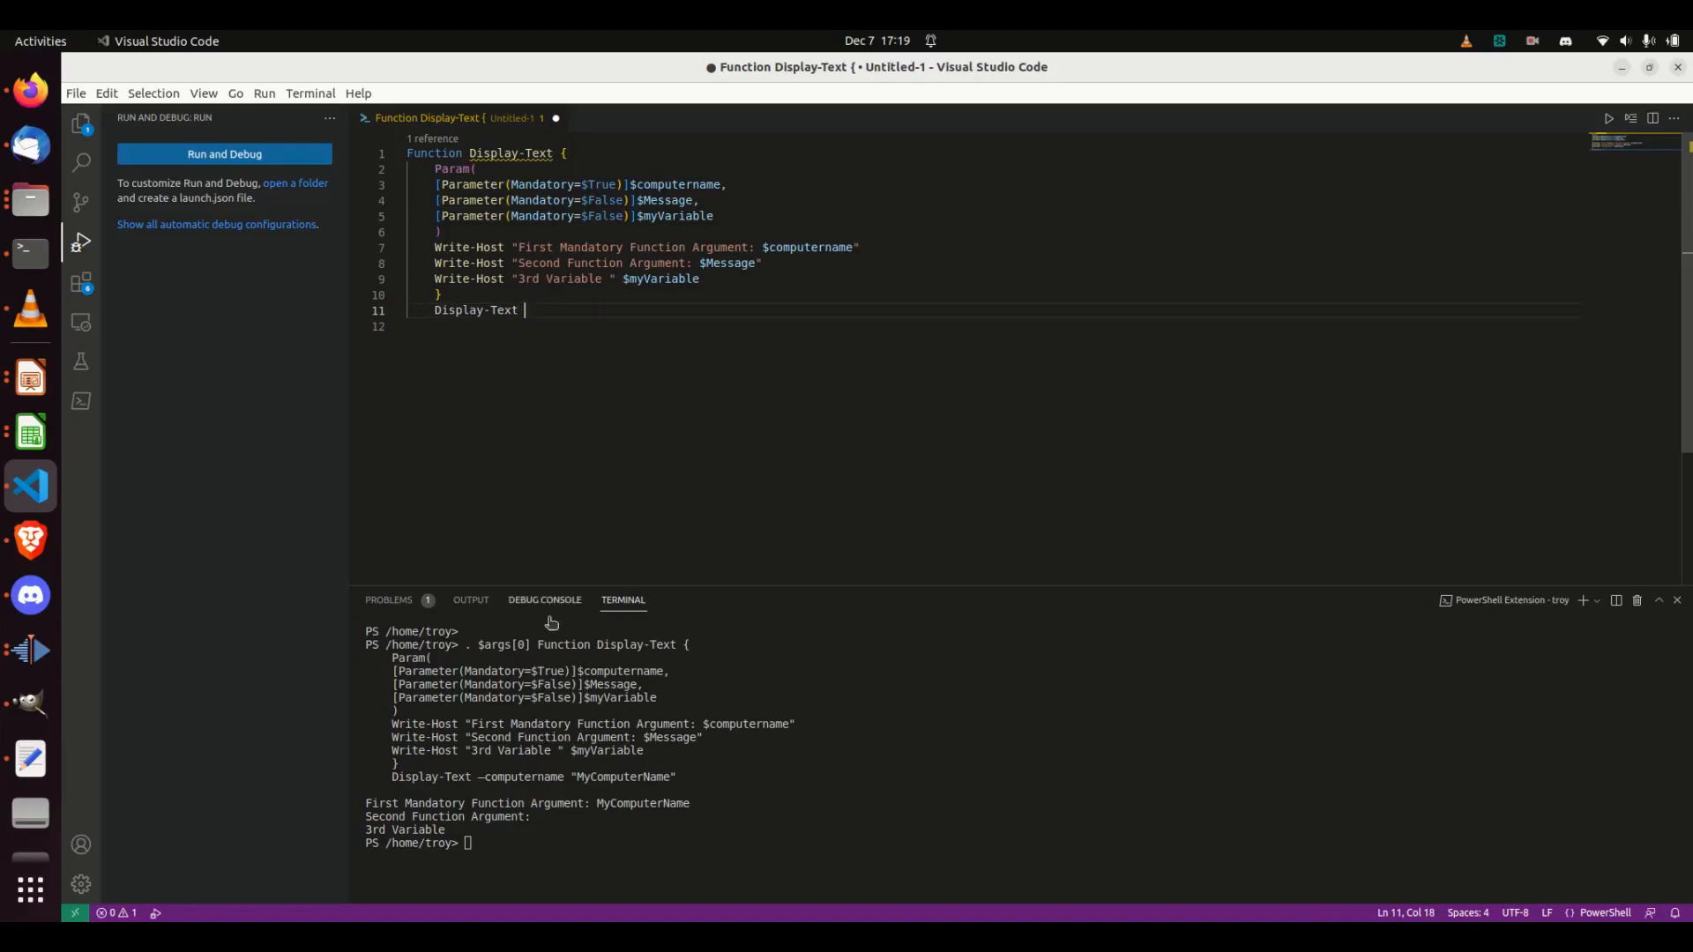
text(clea)
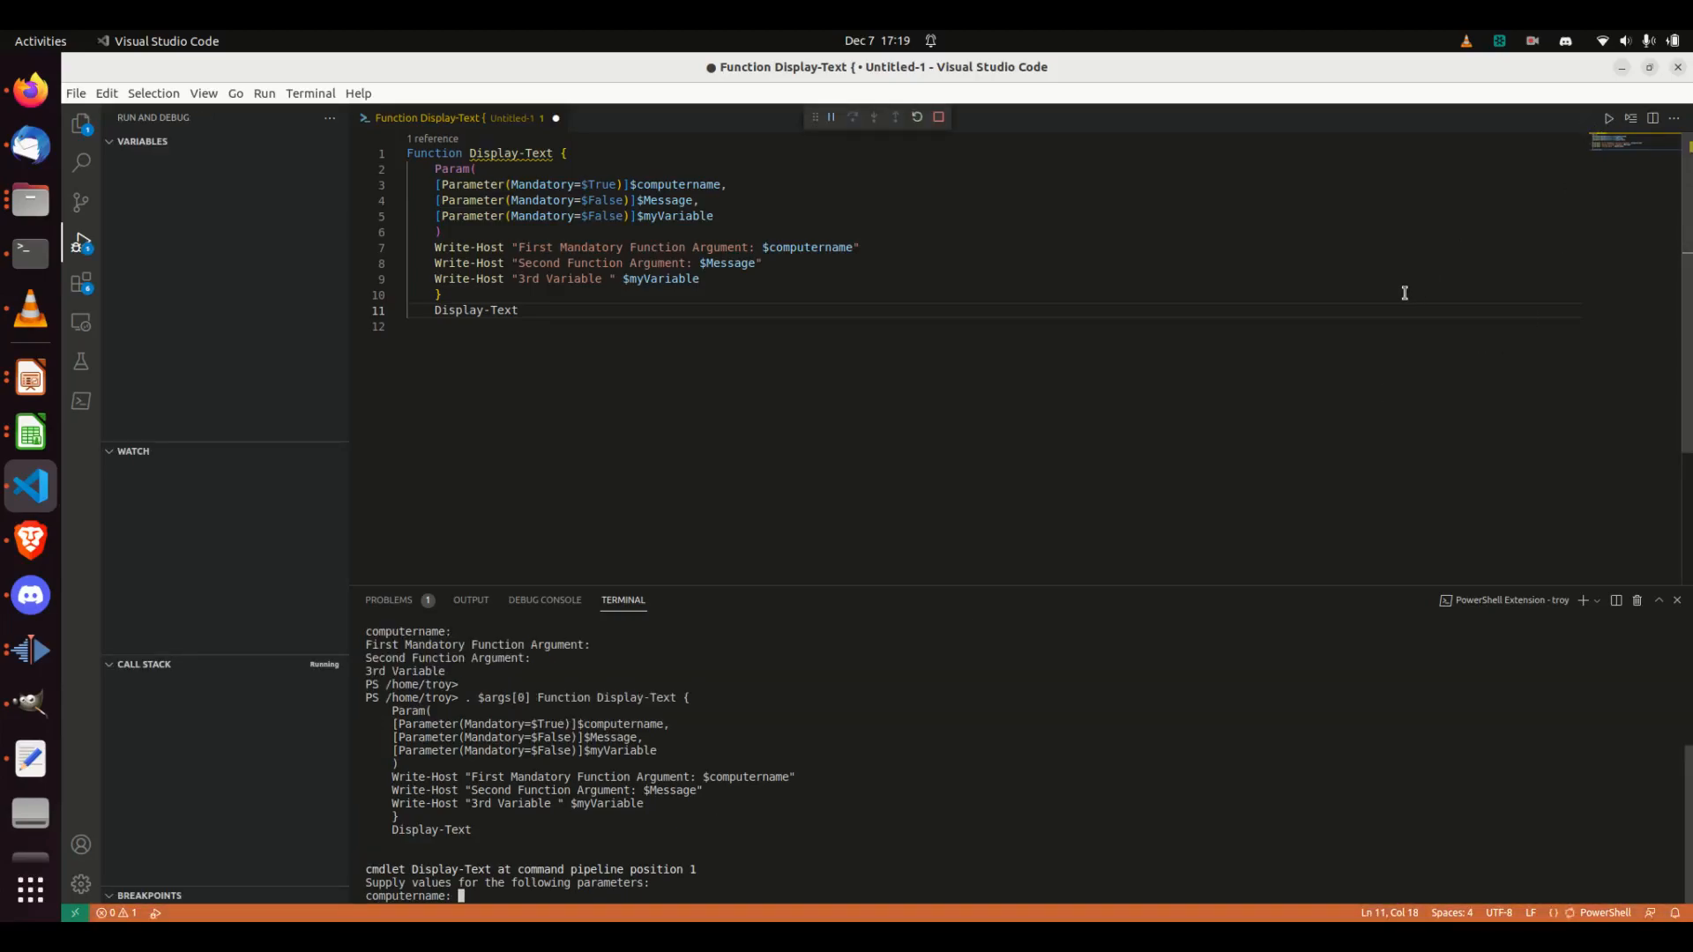
text(some)
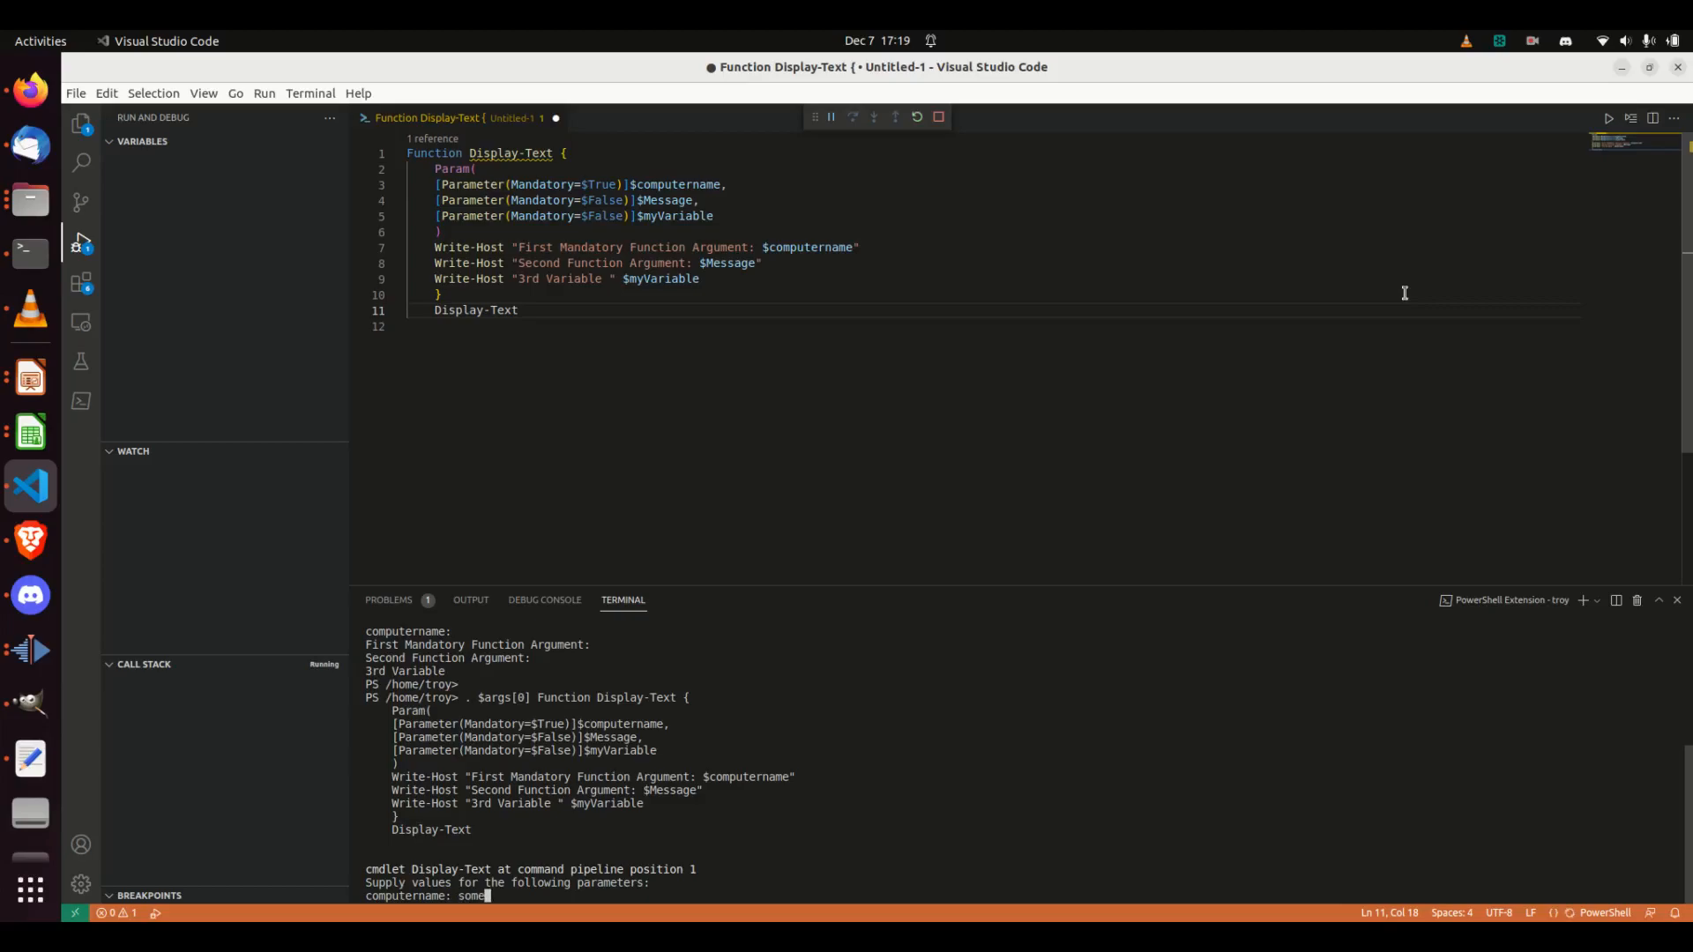
text(Computer)
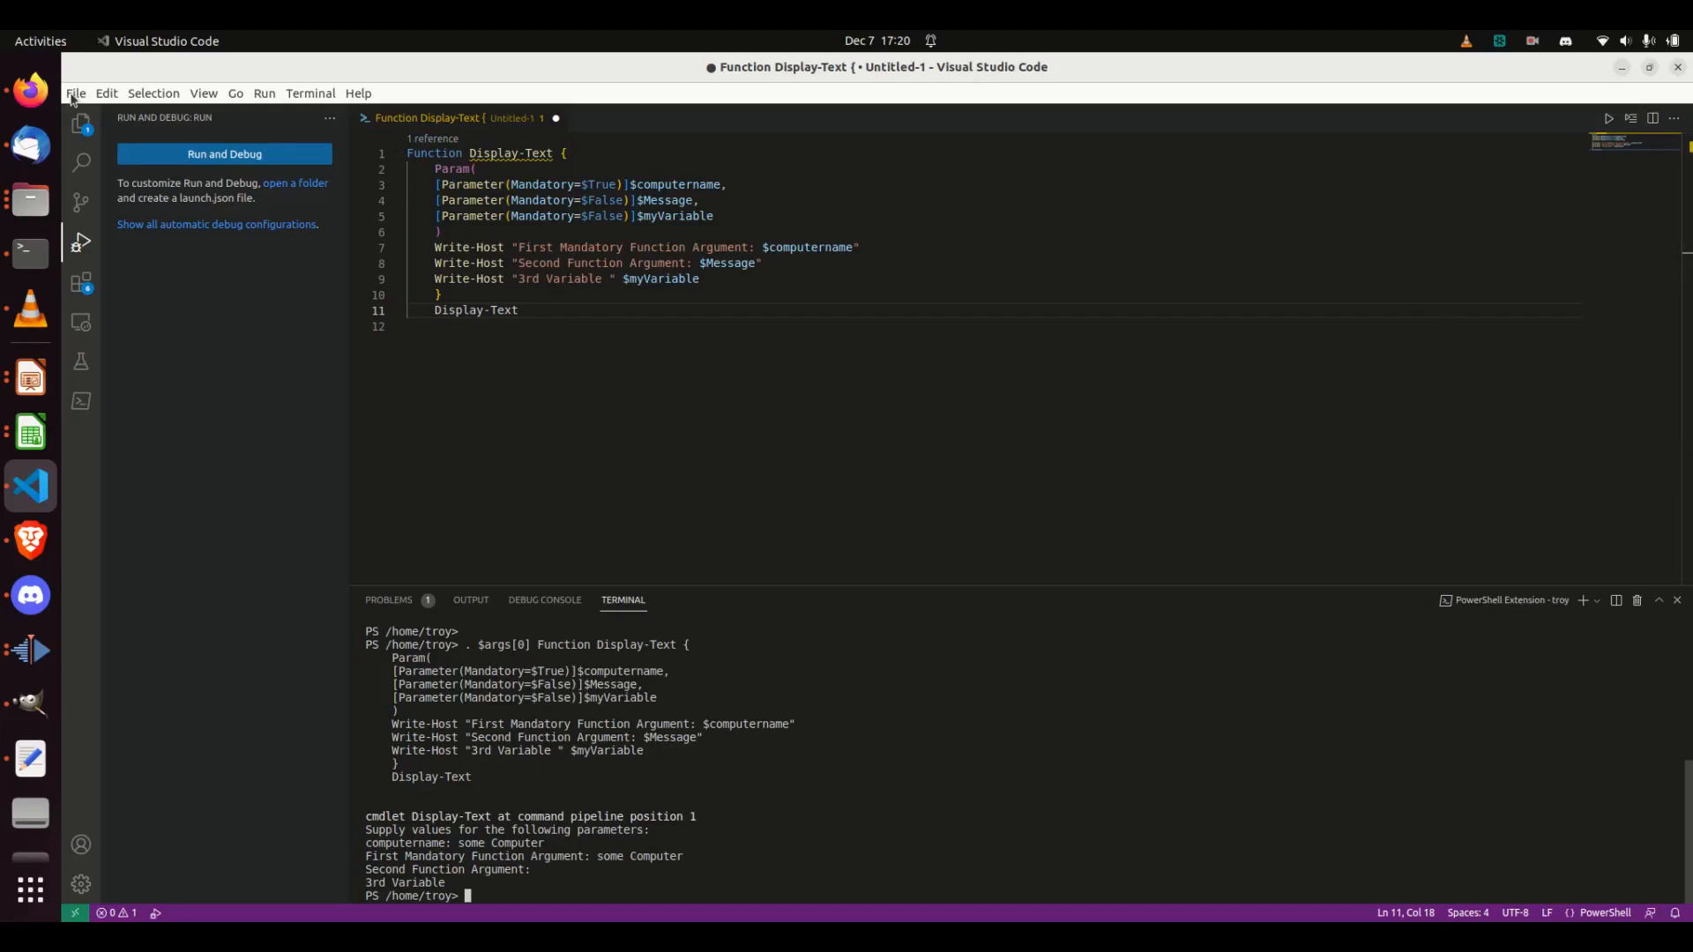
Create a new PowerShell-mode file and type 'Function' on its first line.
click(75, 93)
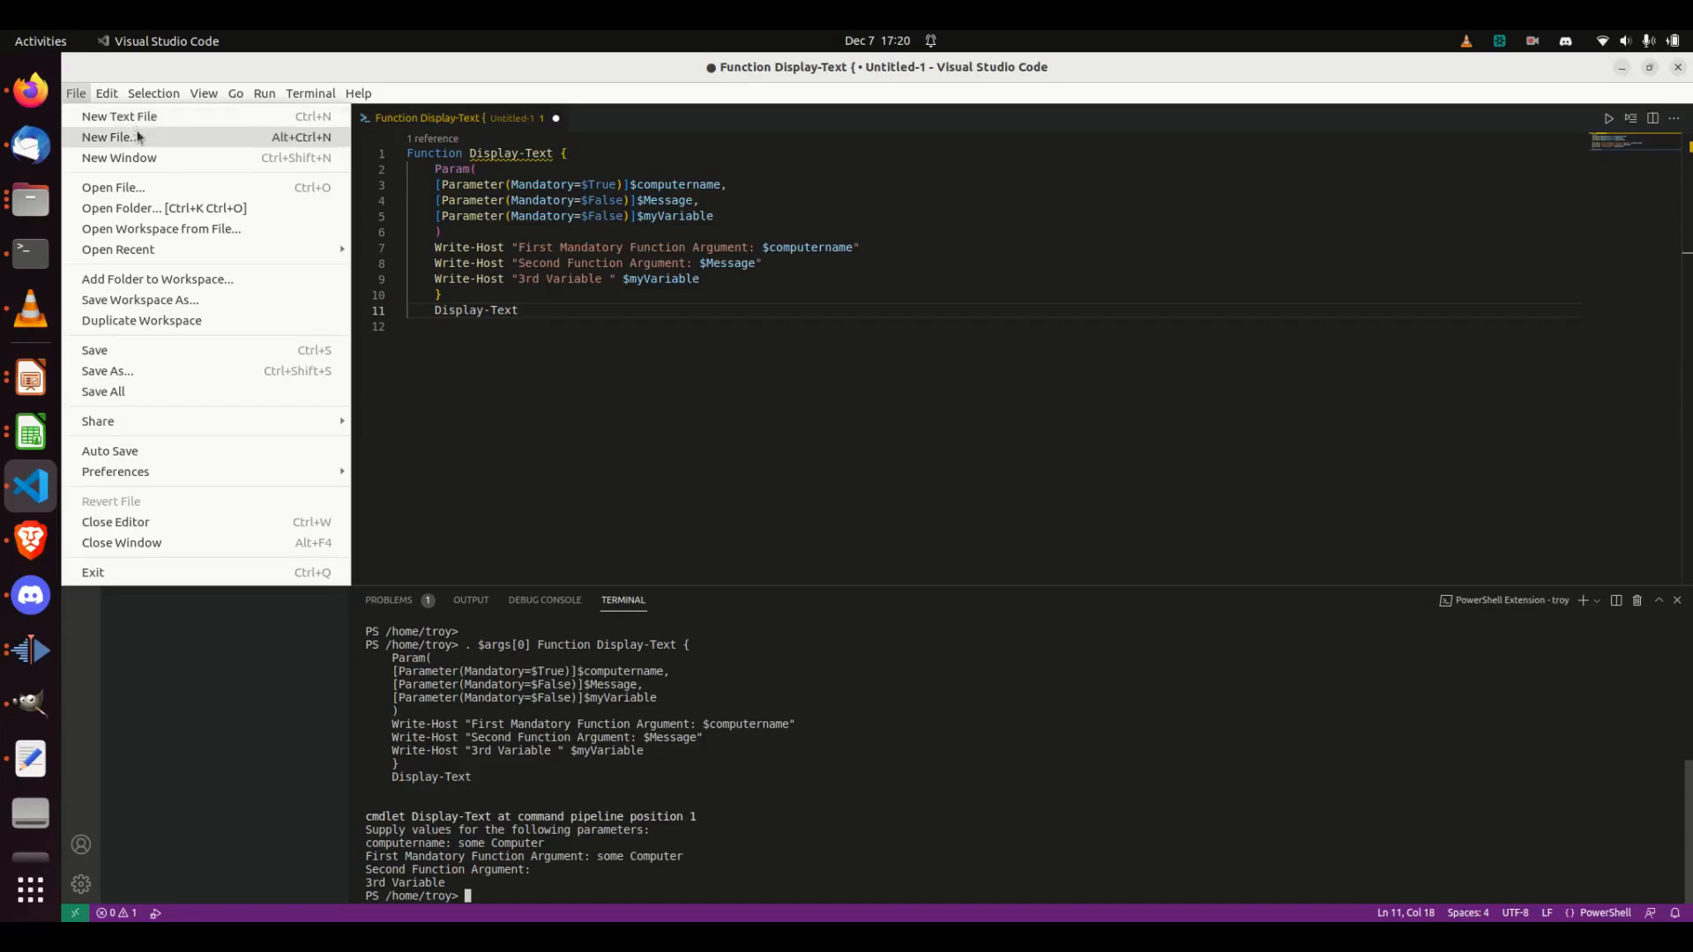
click(108, 137)
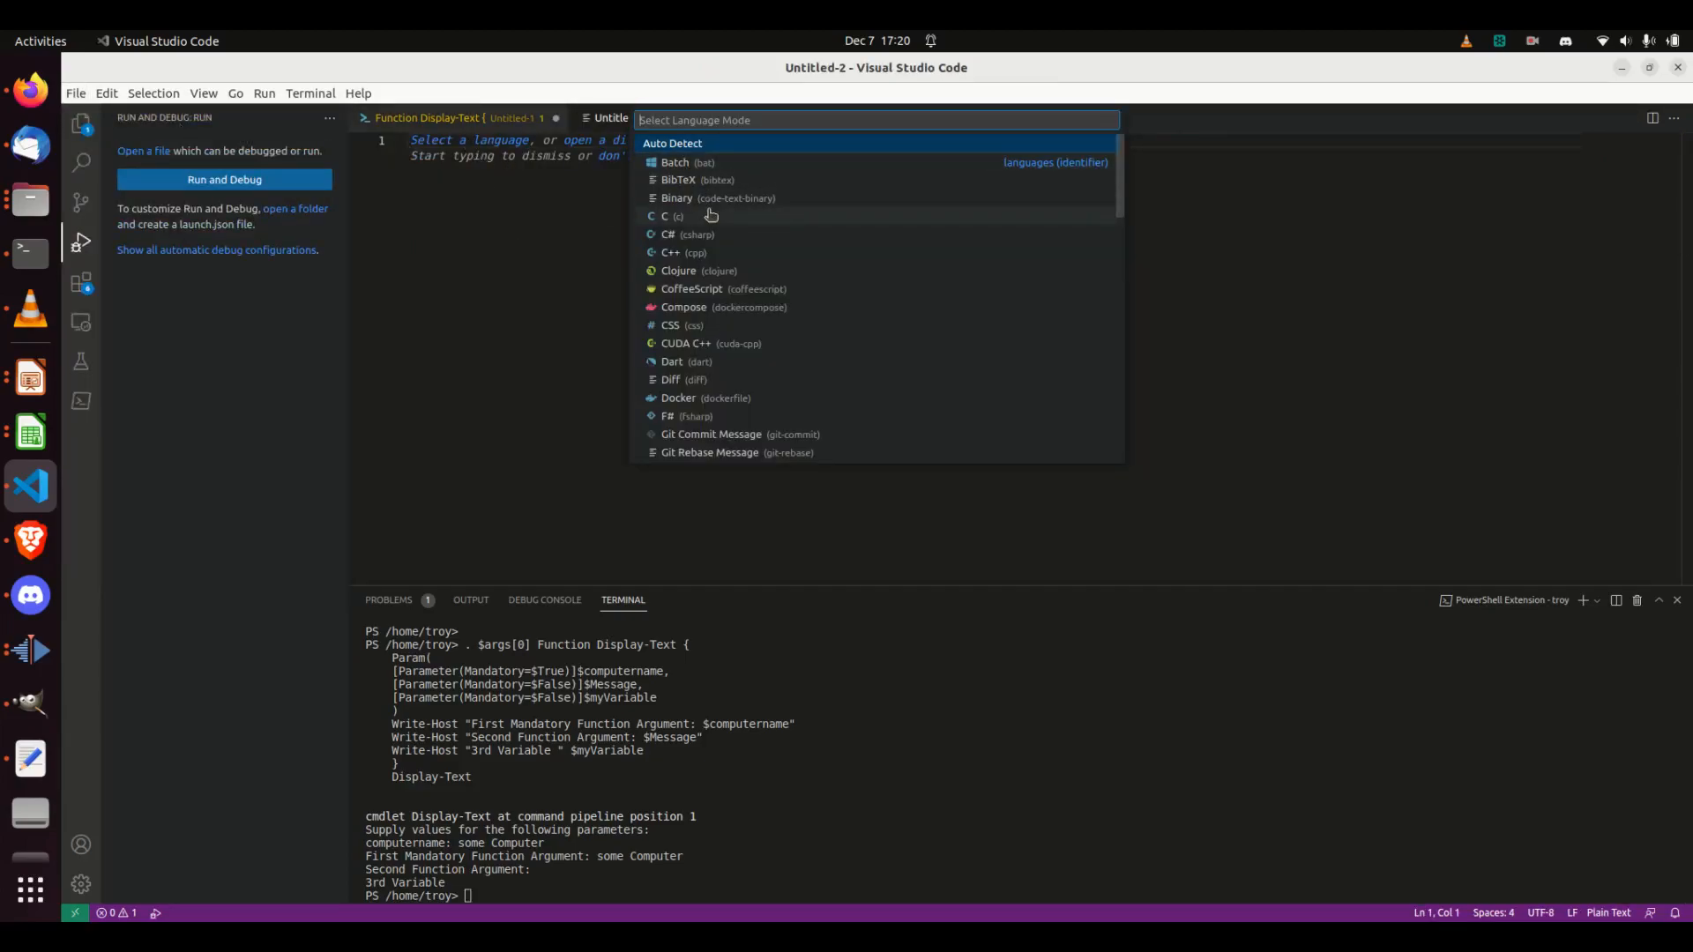
text(power)
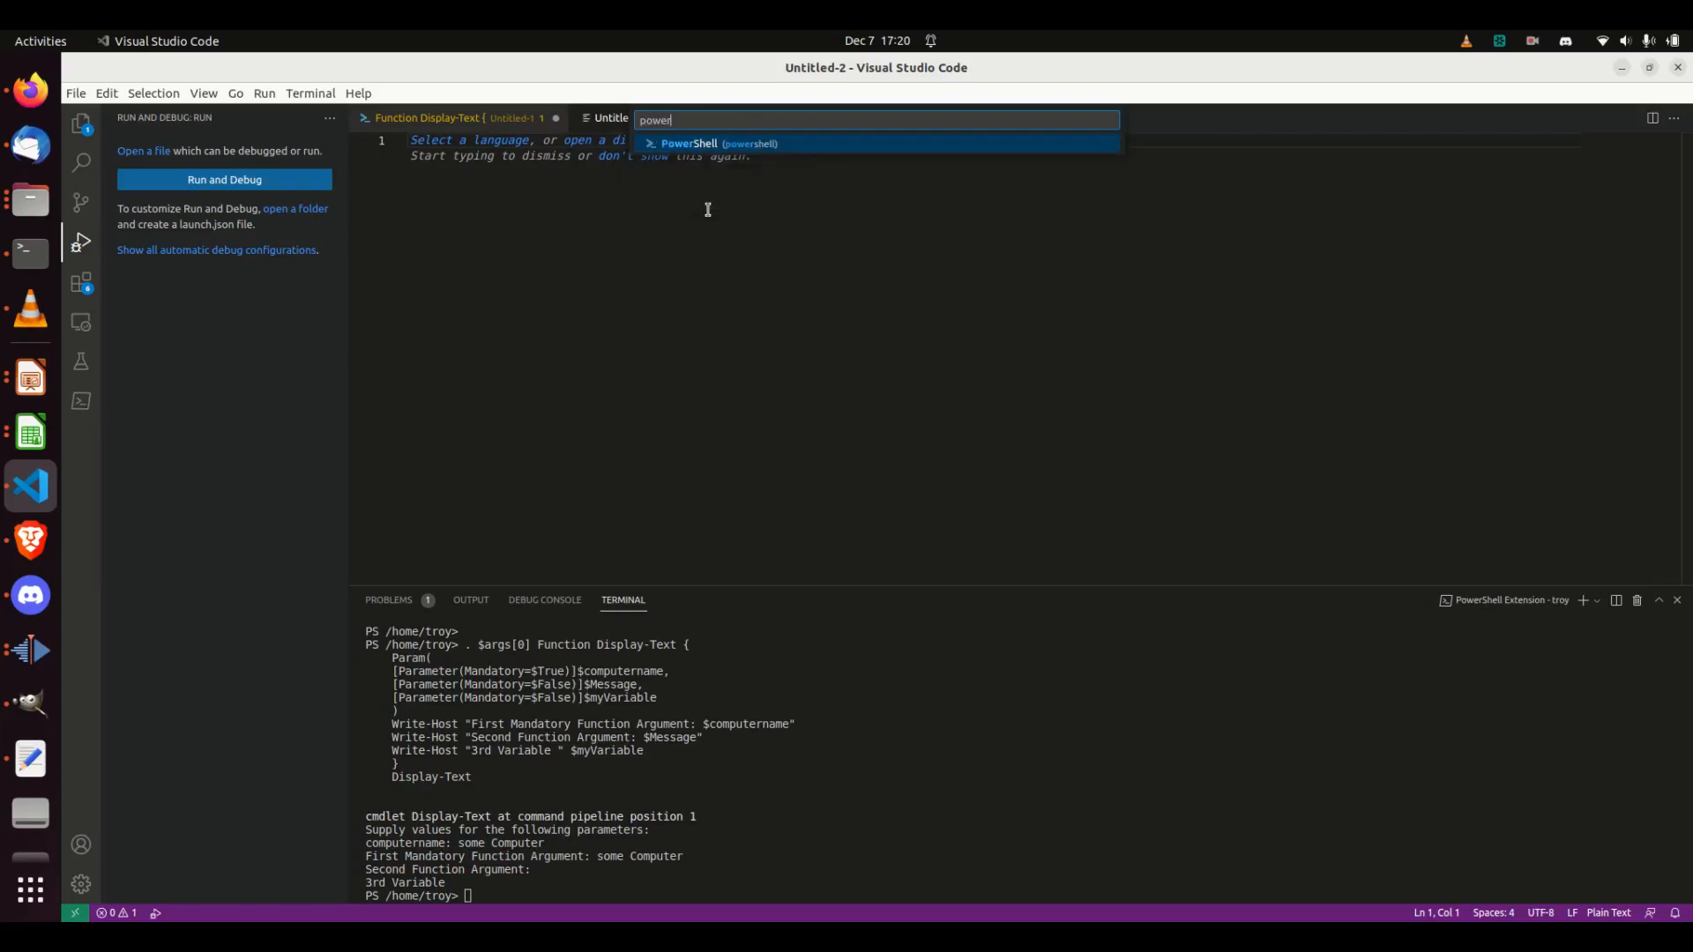
click(717, 143)
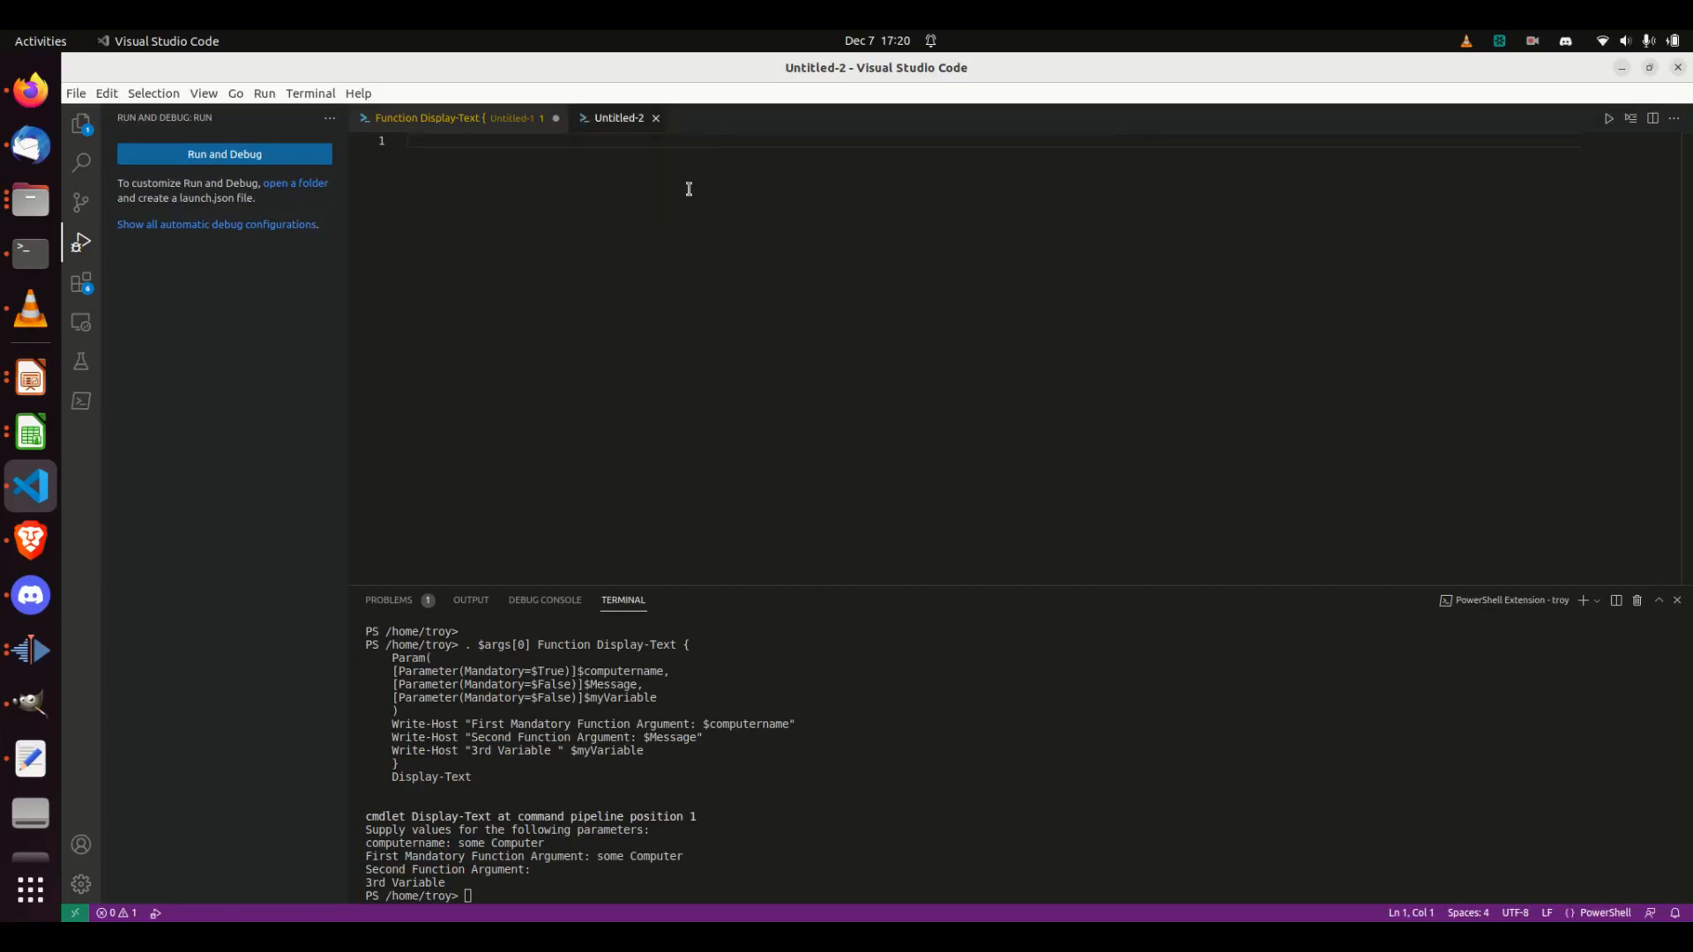
text(Function)
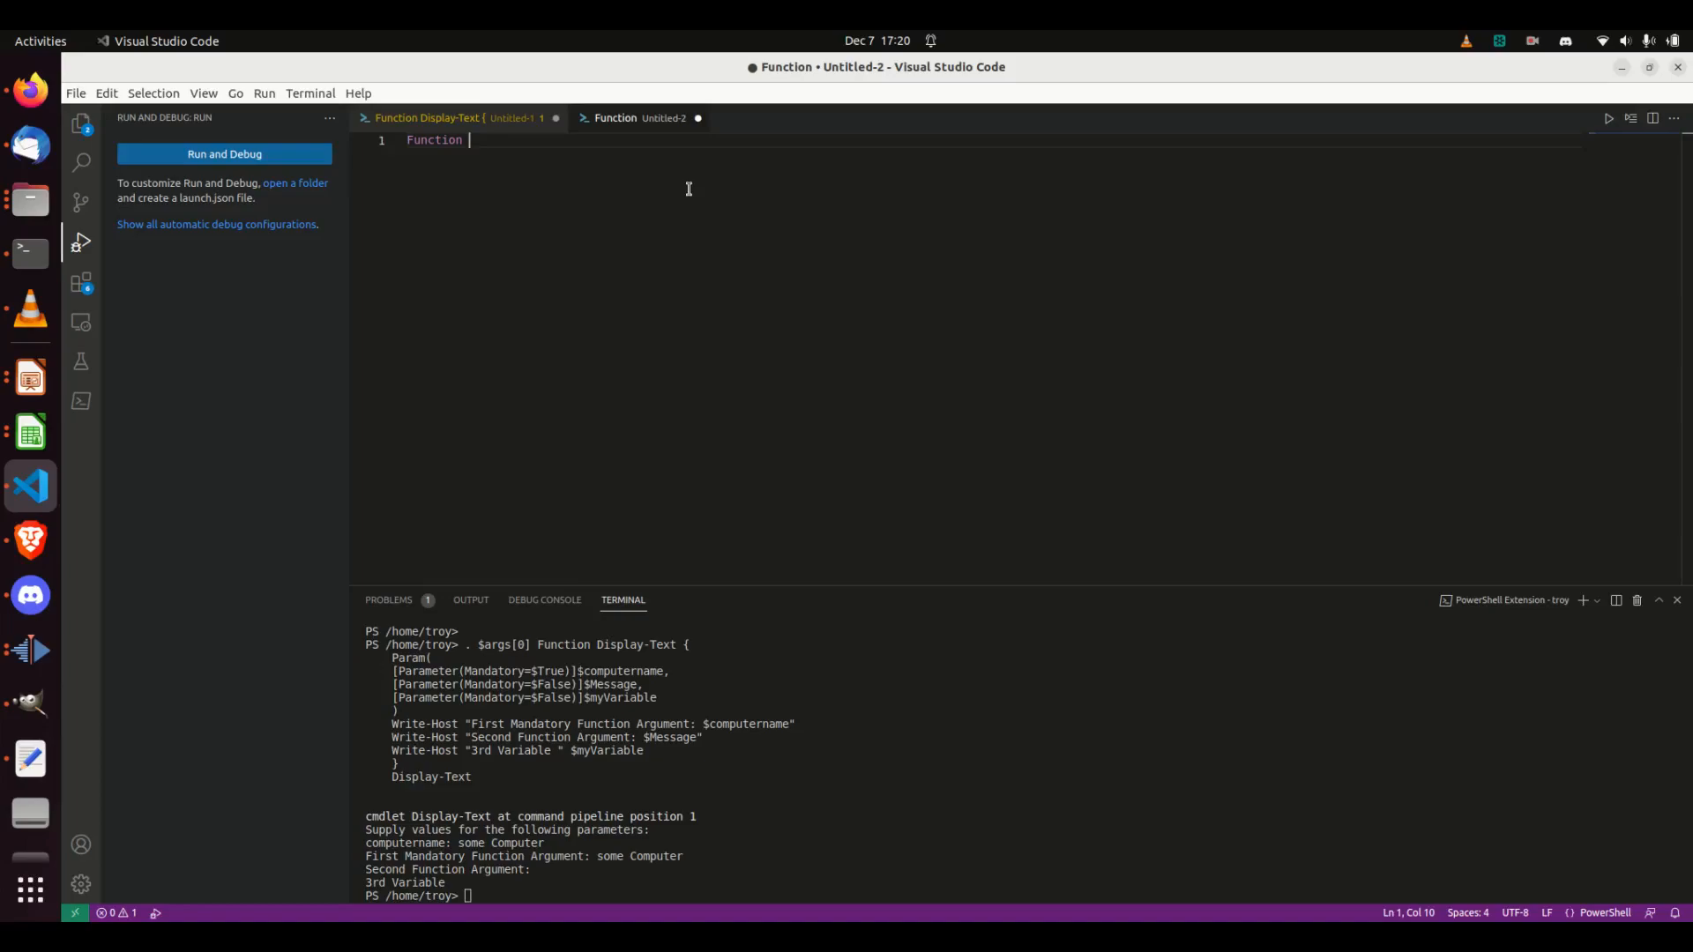
Name the function Add-TwoNumber and open its body with a brace.
text(Add-Two)
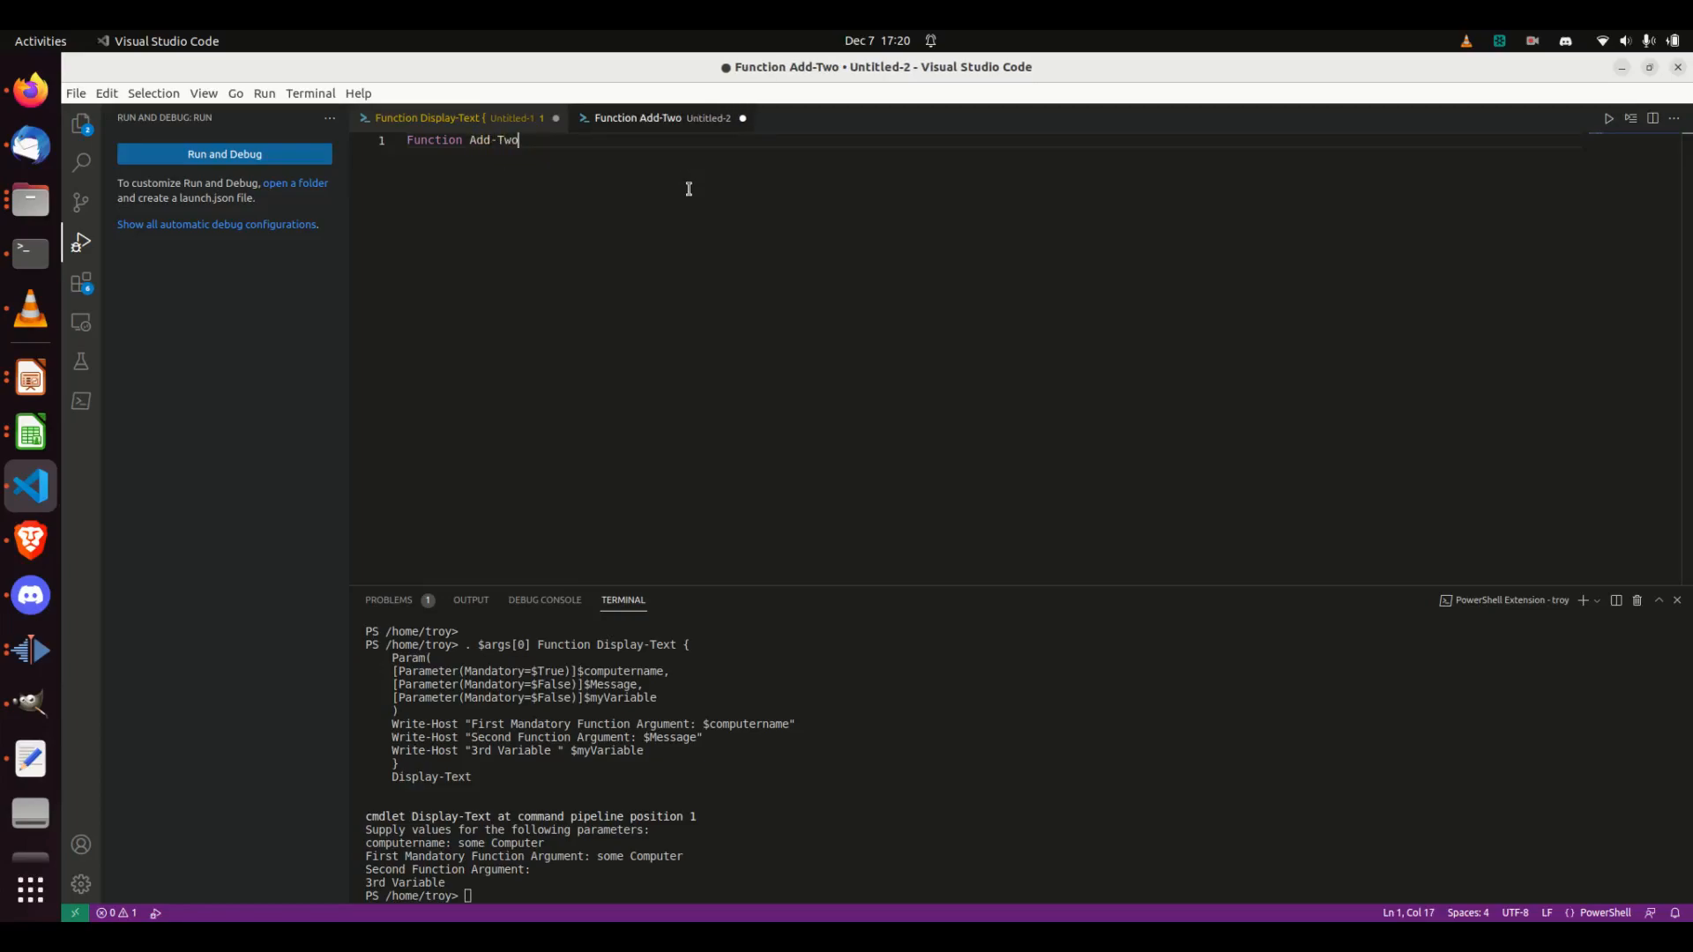
text(Number)
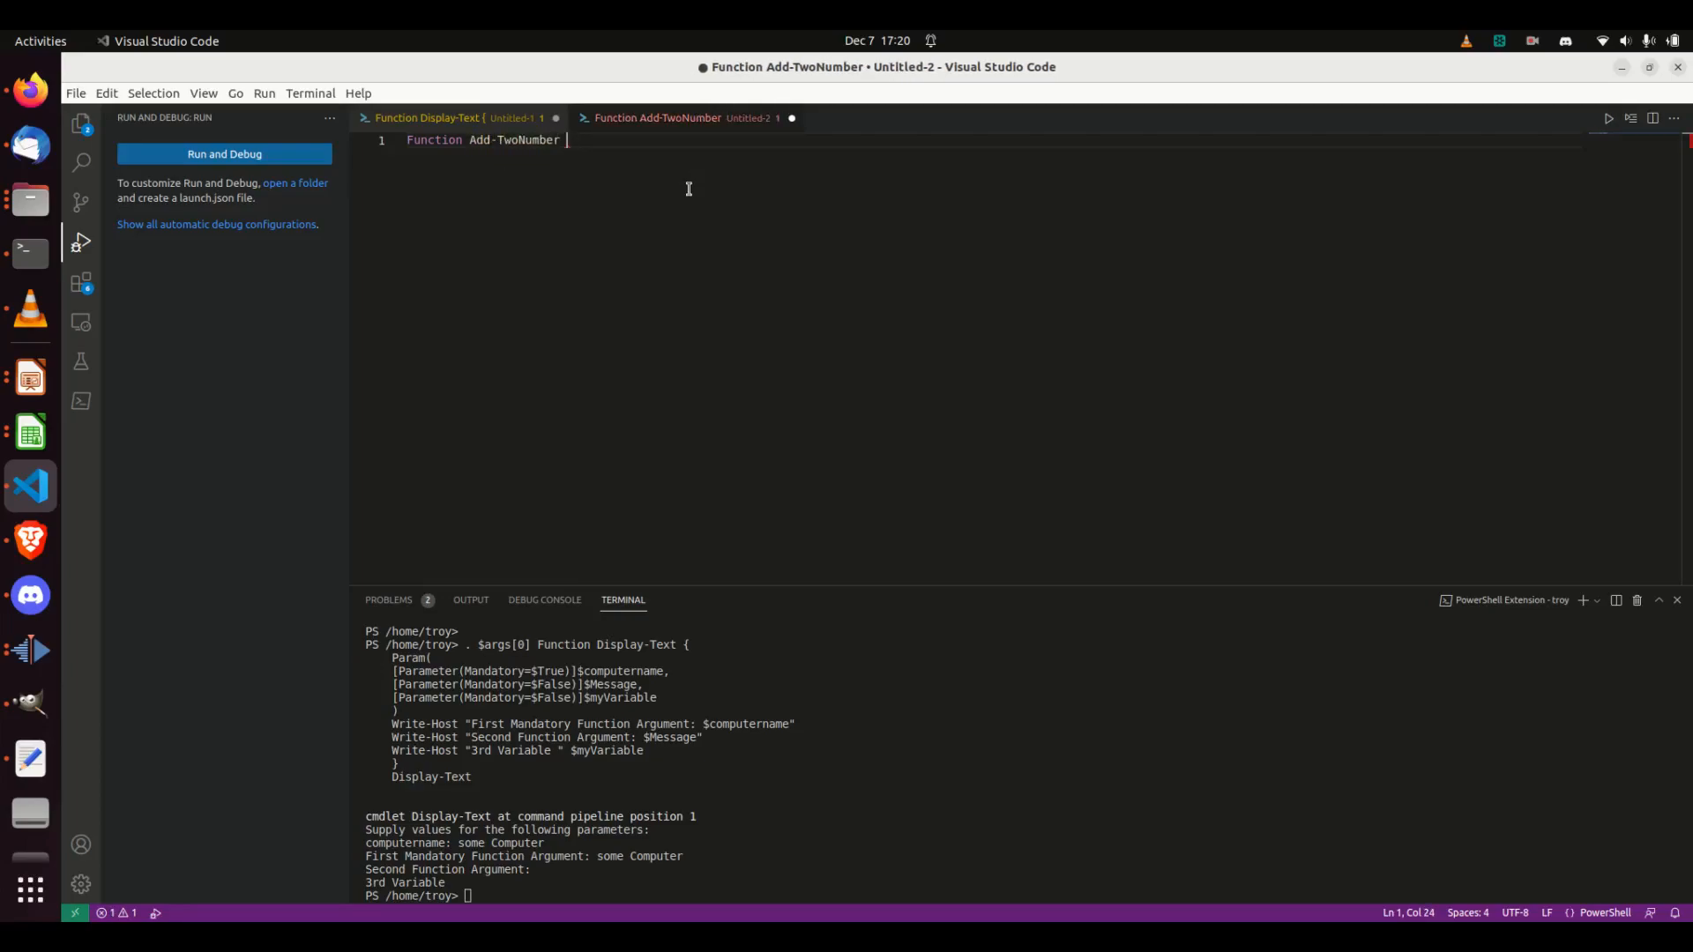
text({)
text(param)
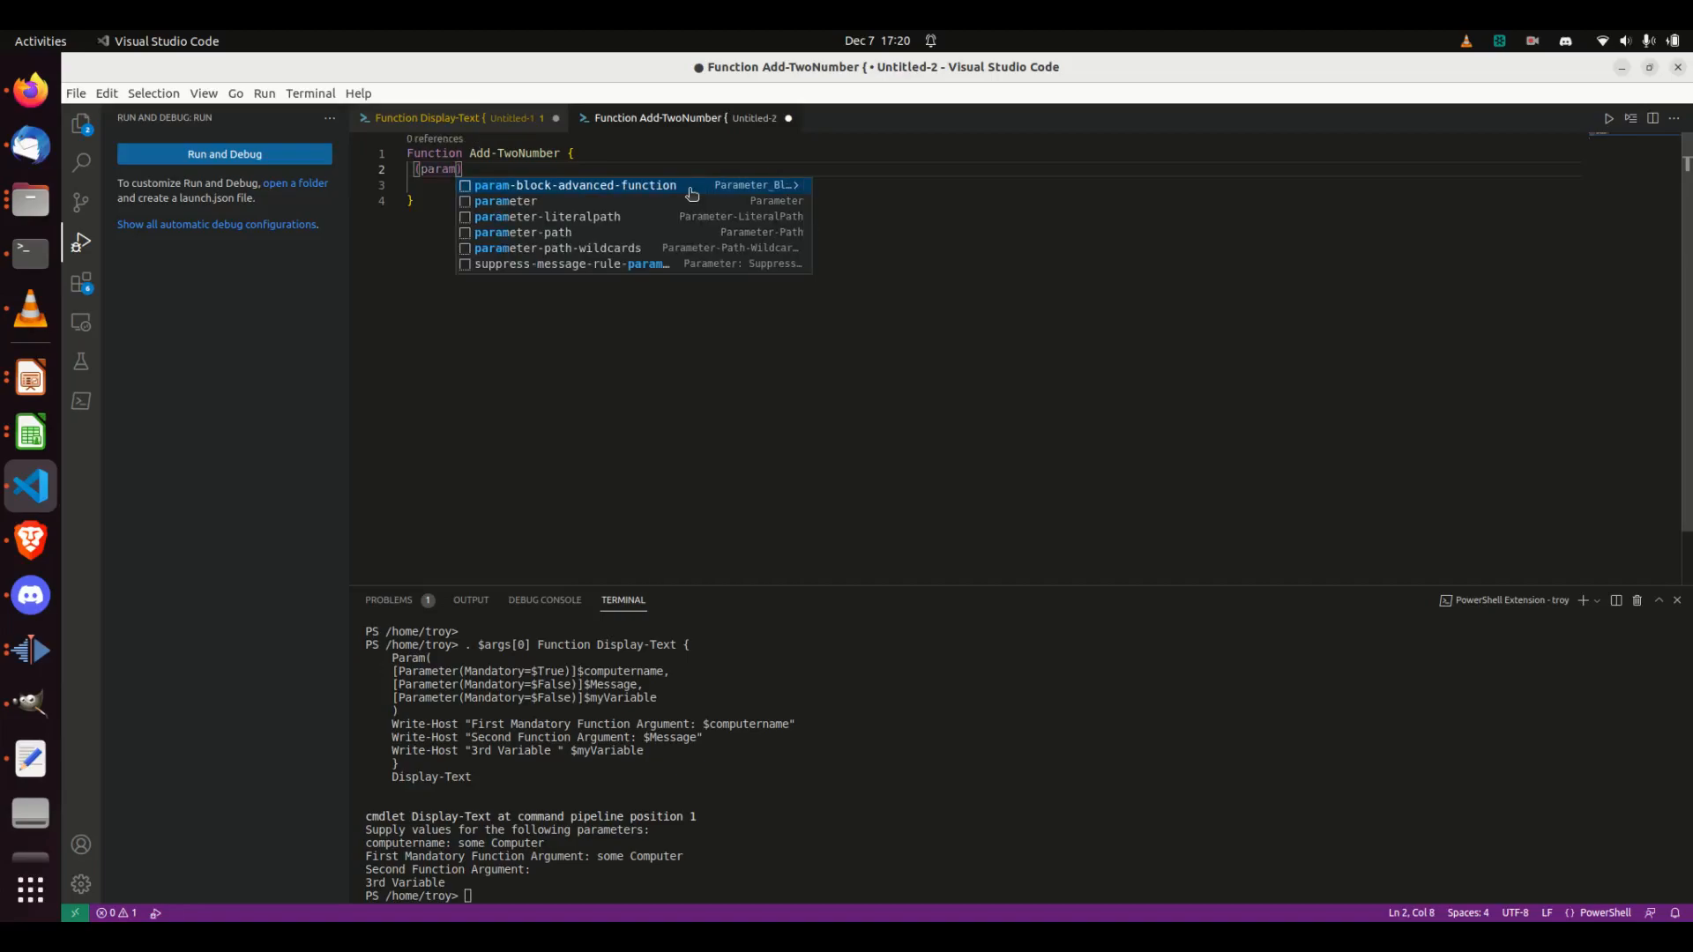
key(Escape)
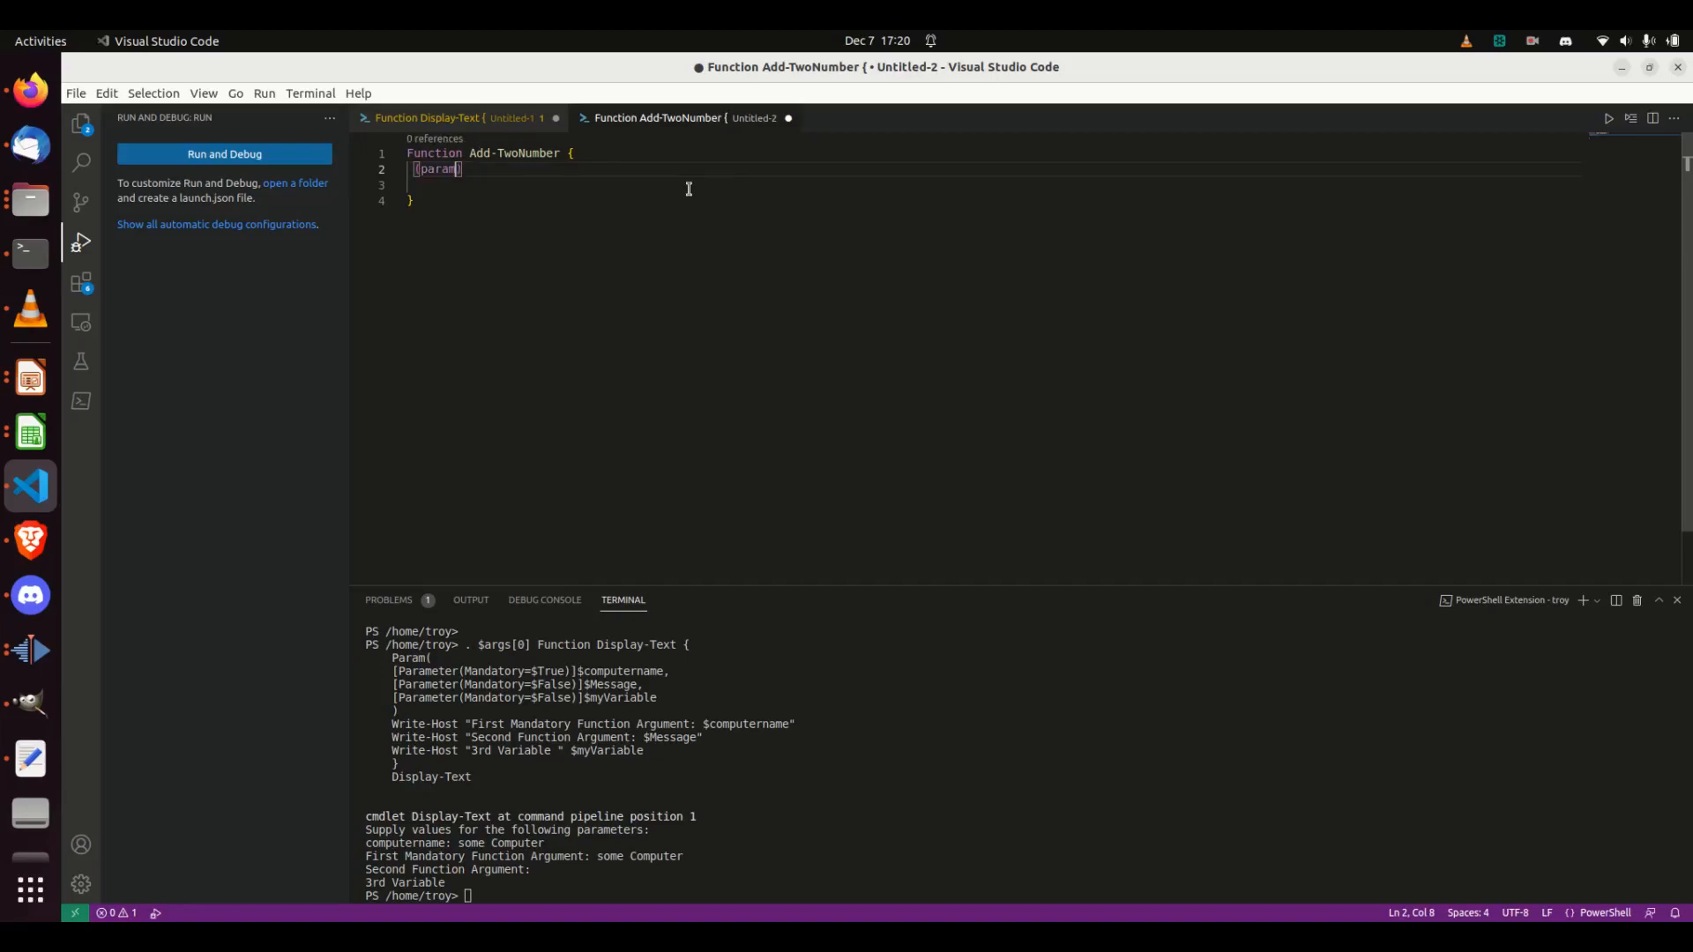
click(427, 117)
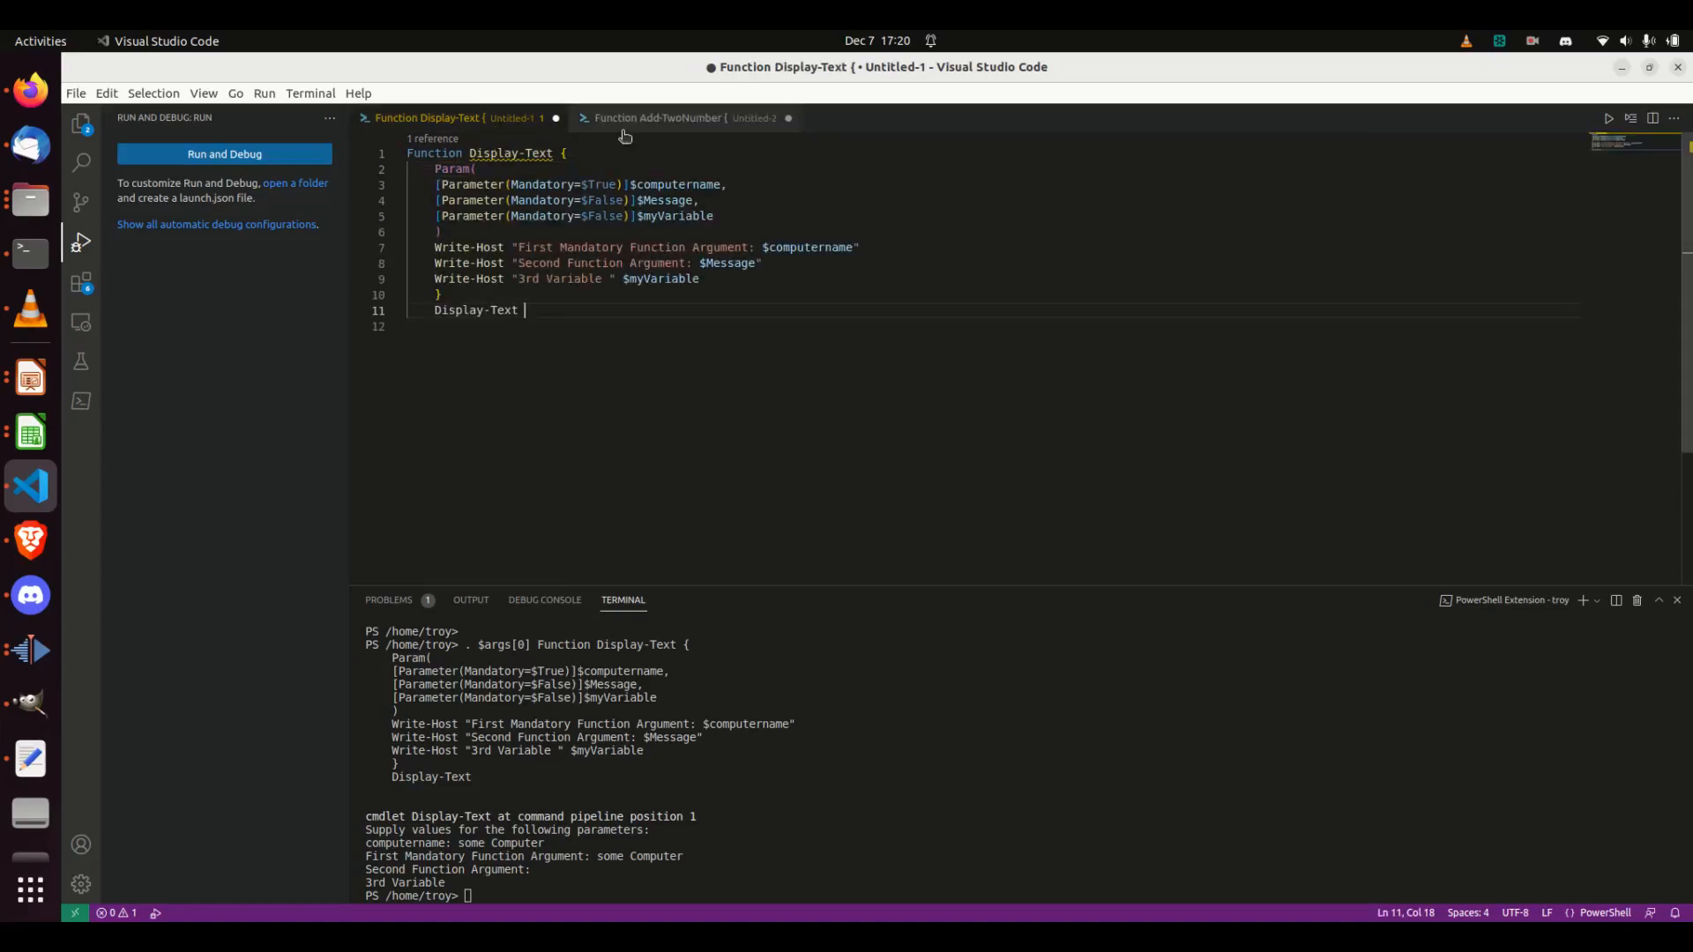
click(659, 117)
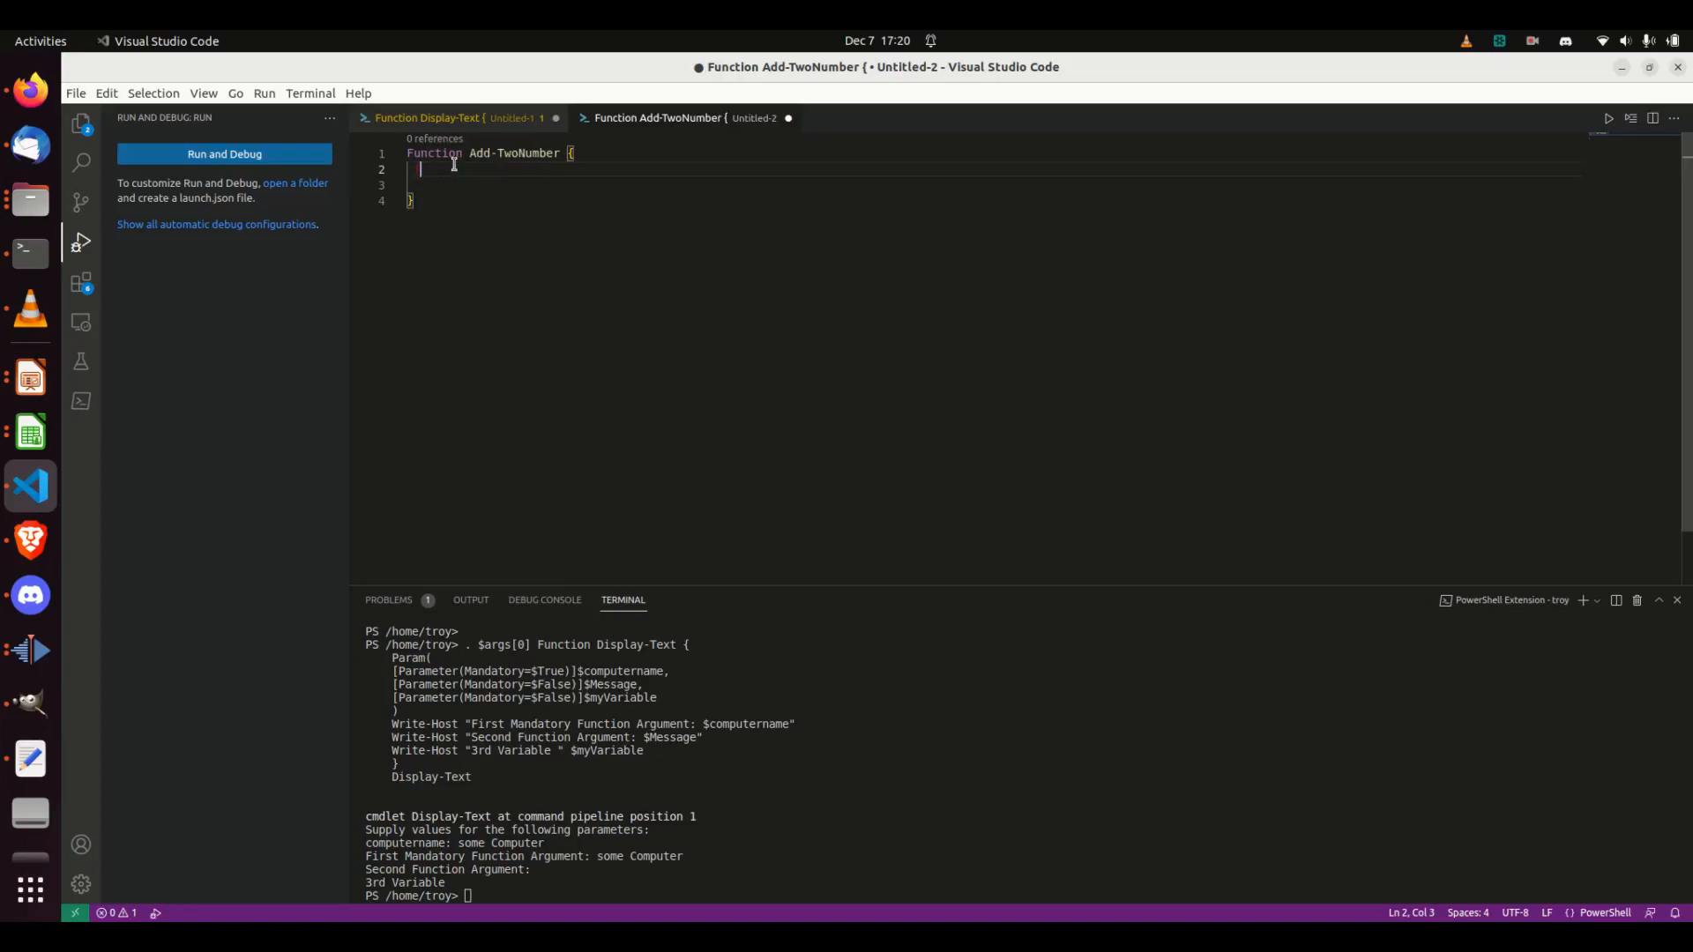
Add a Param block with a Parameter(Mandatory=$true) attribute, using Display-Text as reference.
text(Param()
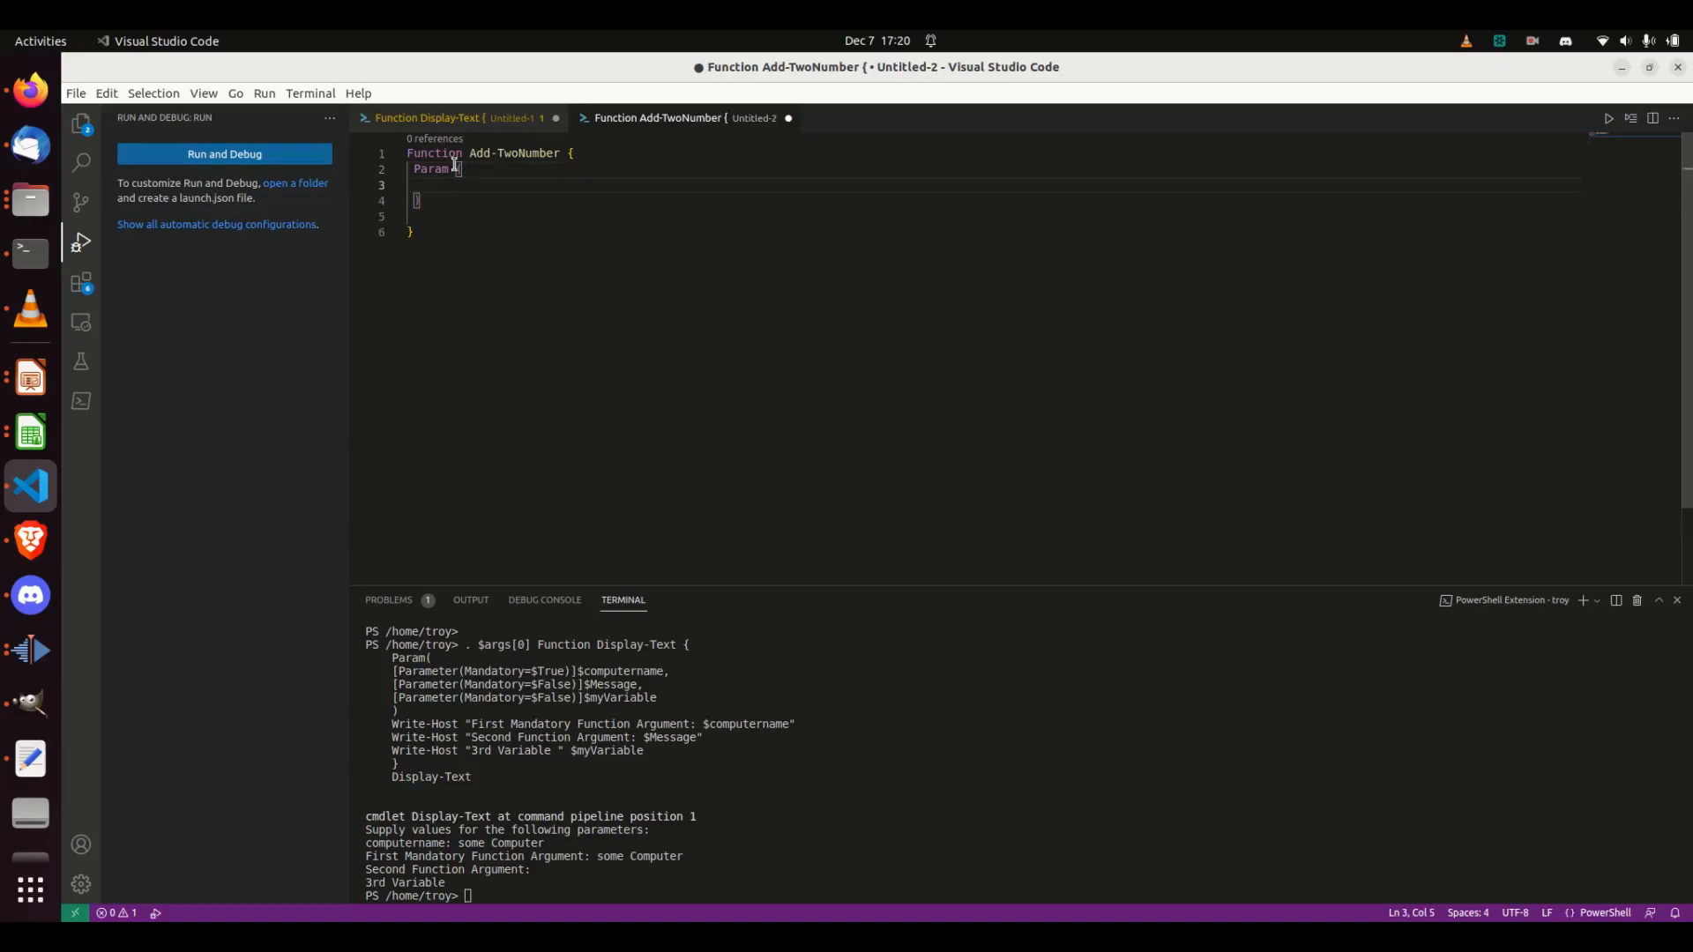
click(427, 117)
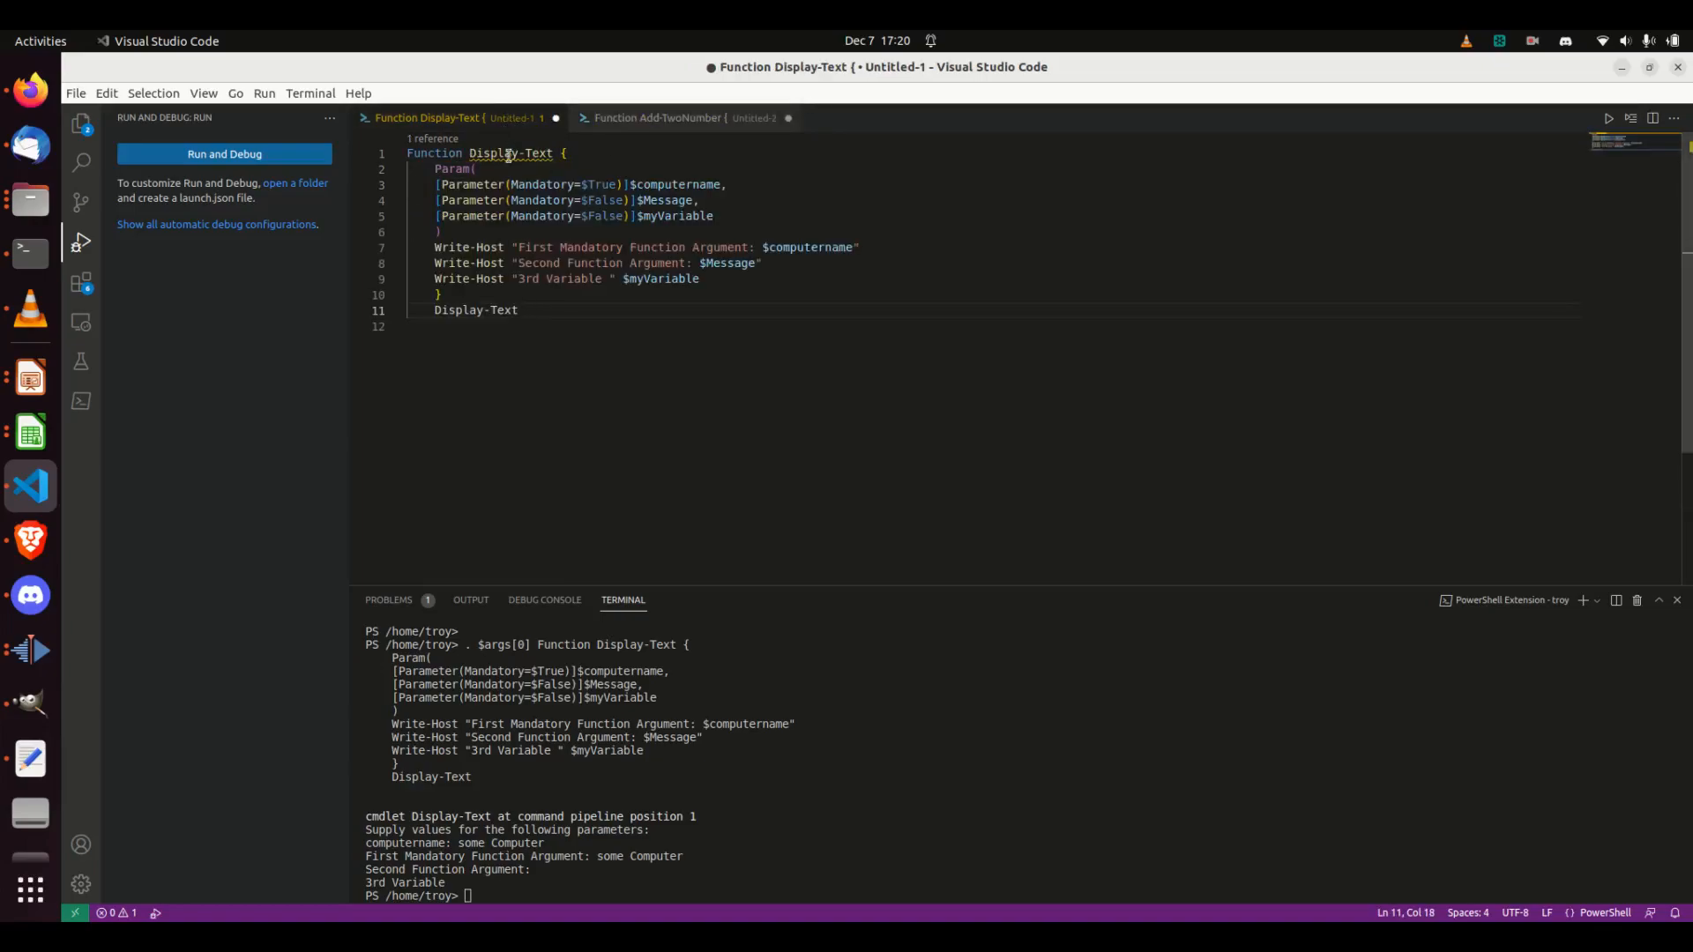
click(659, 117)
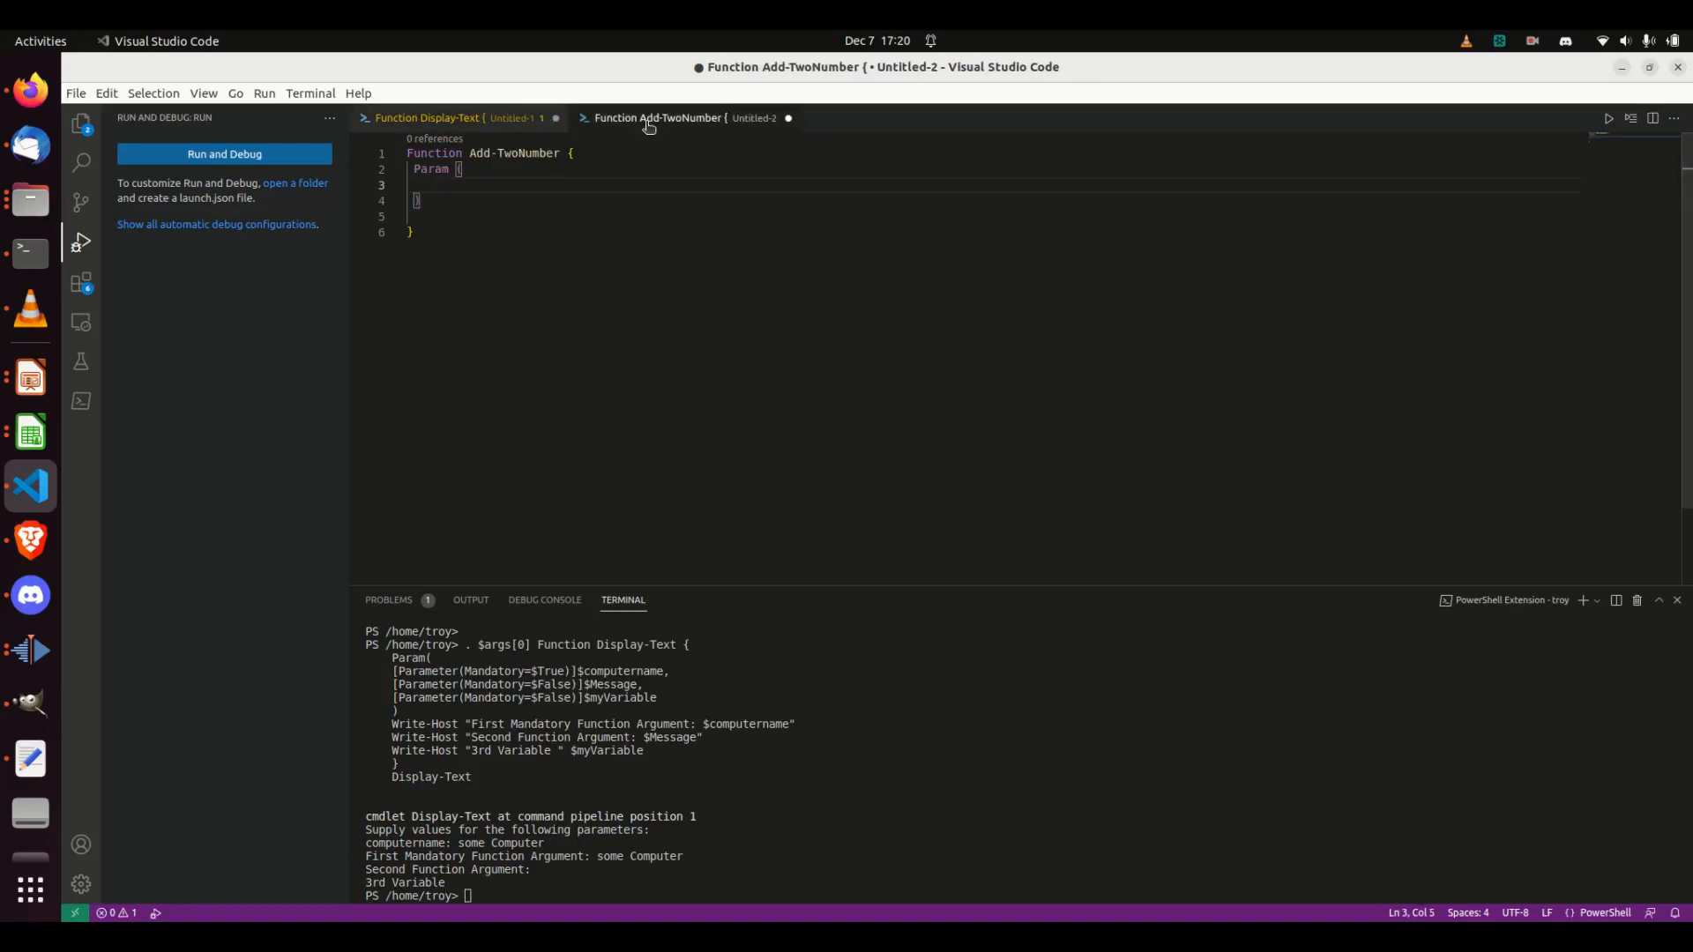
text(Parameter[)
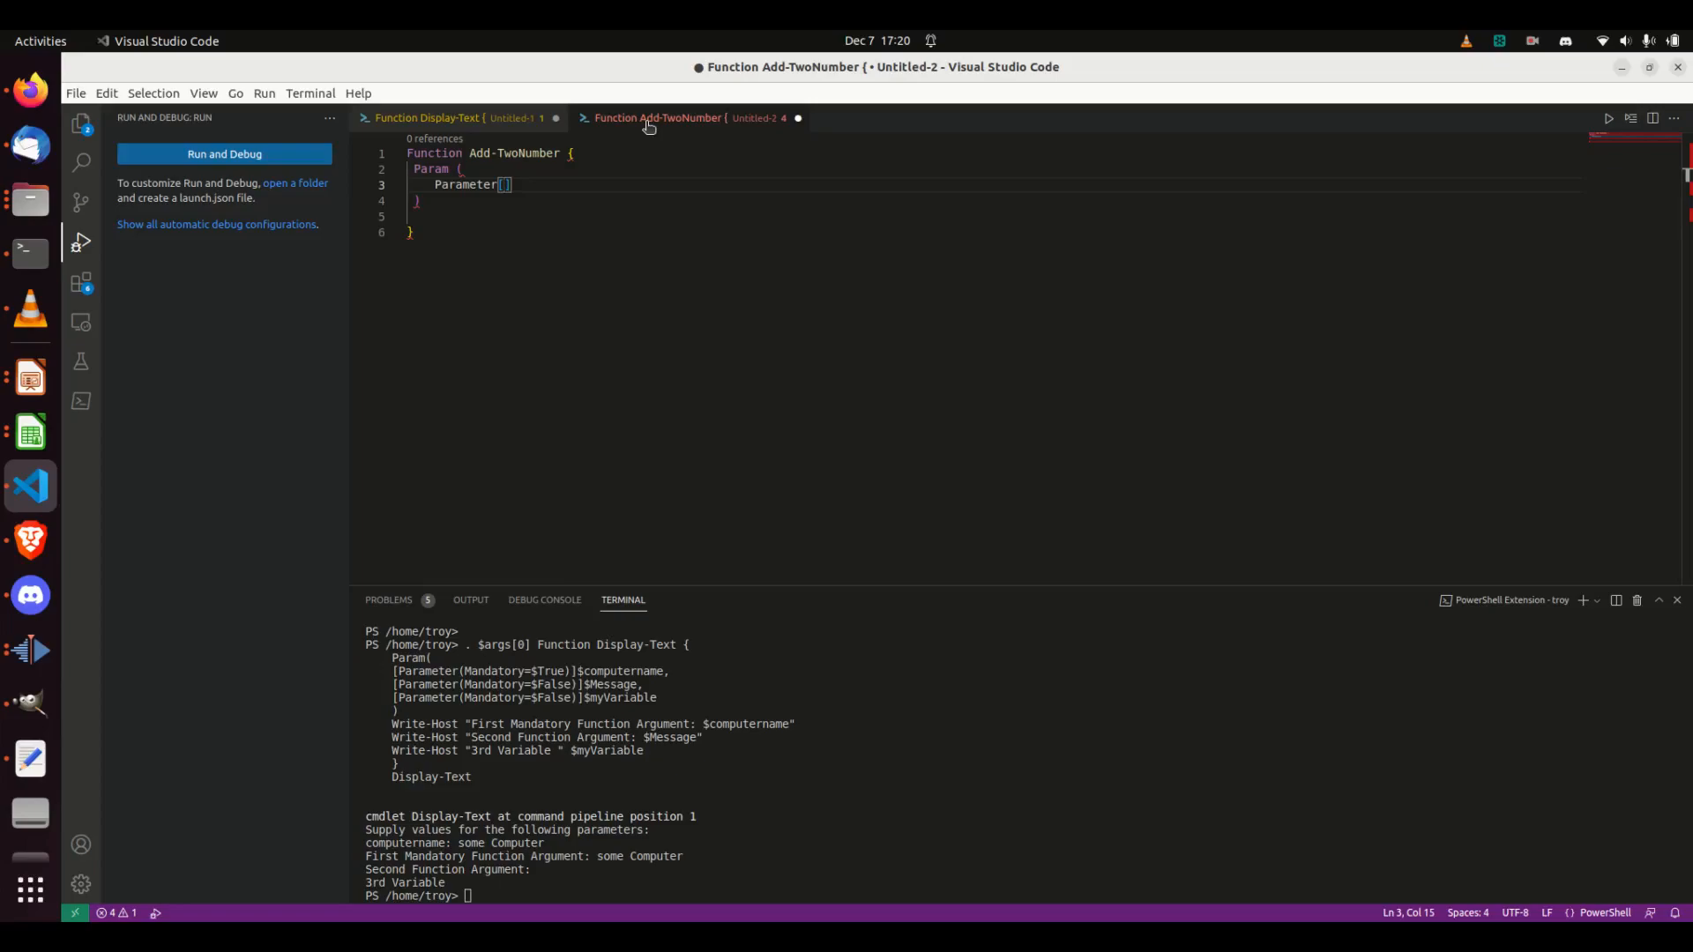
text(m)
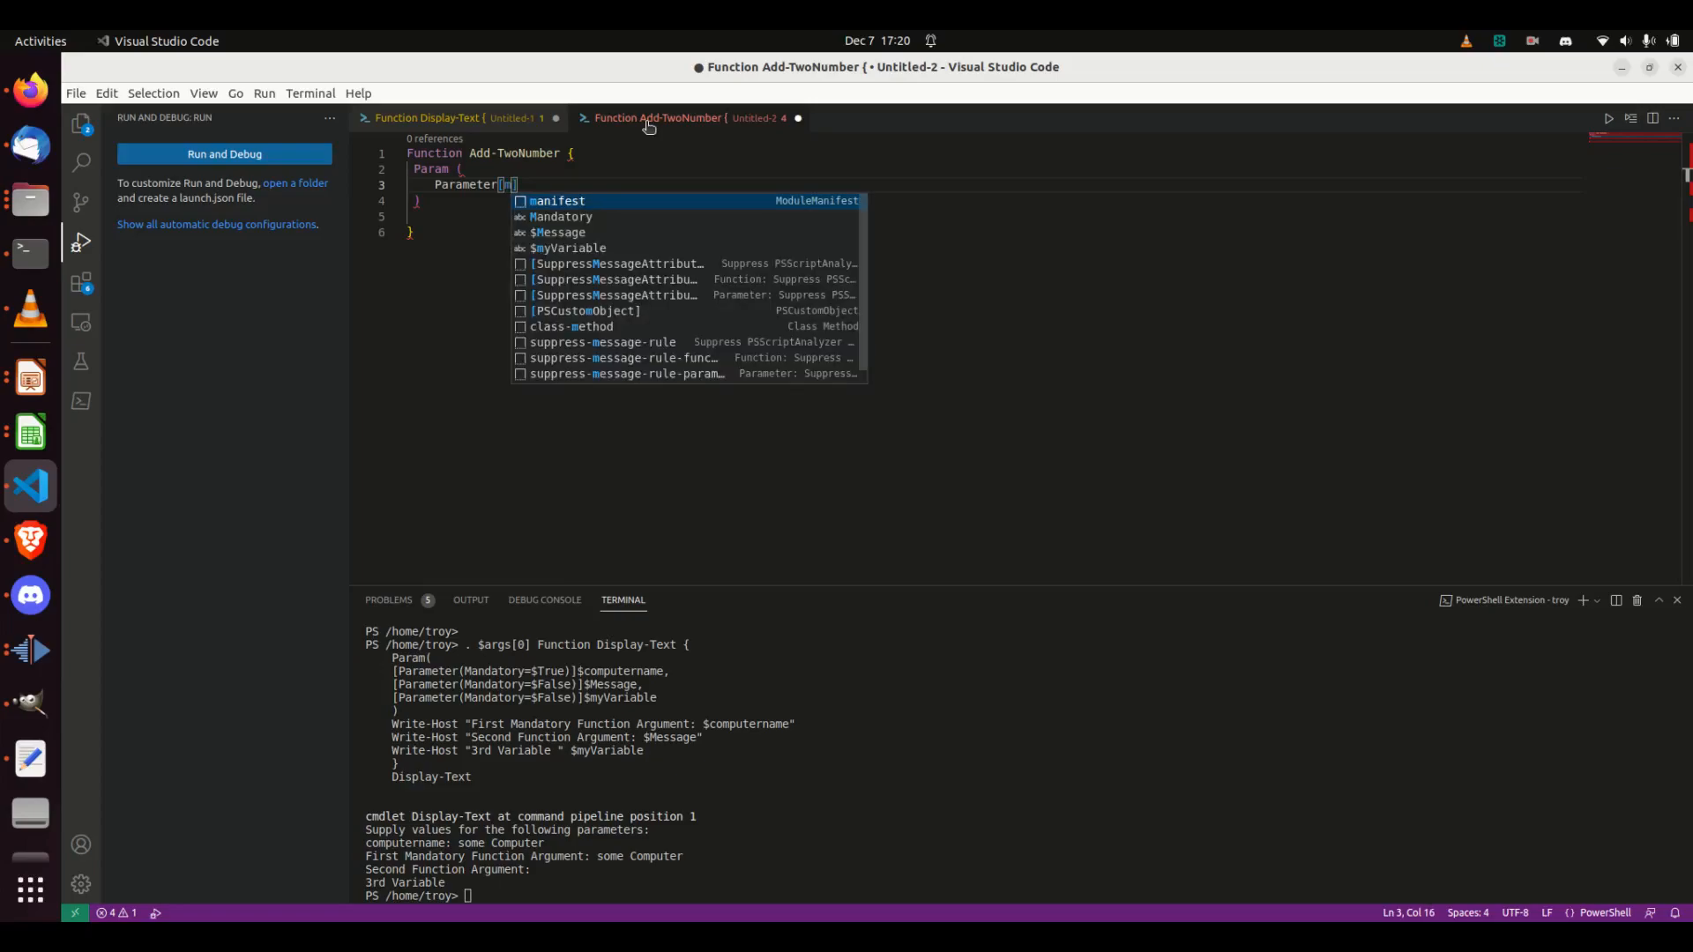
text(anda)
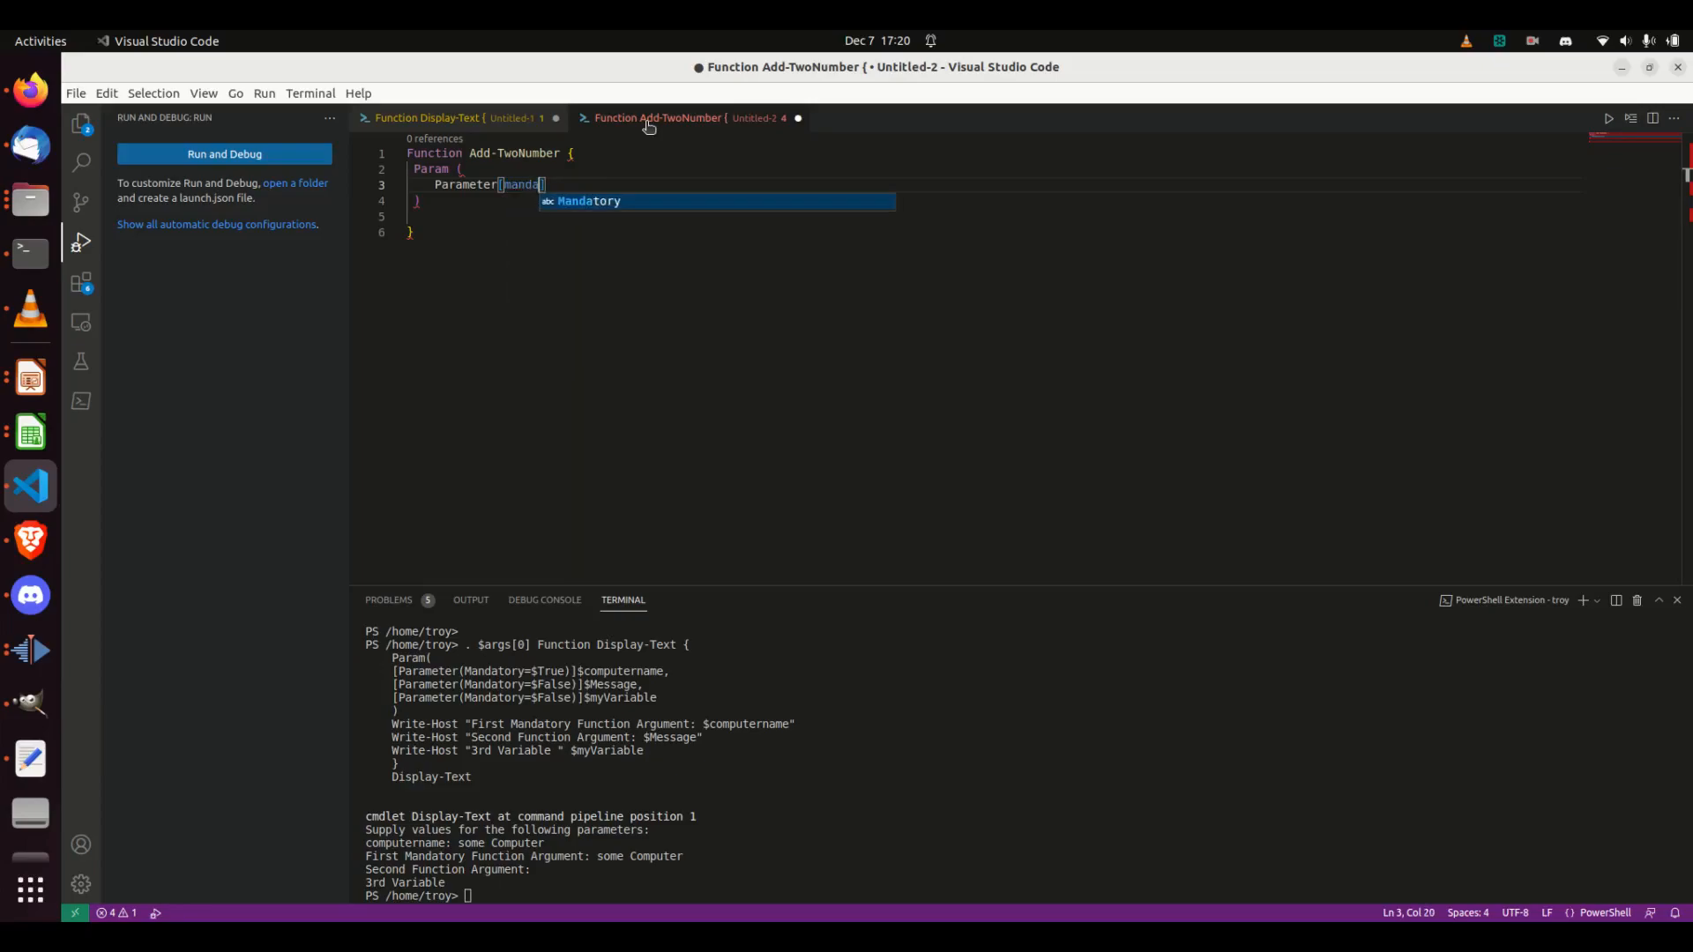
text(Mandatory=)
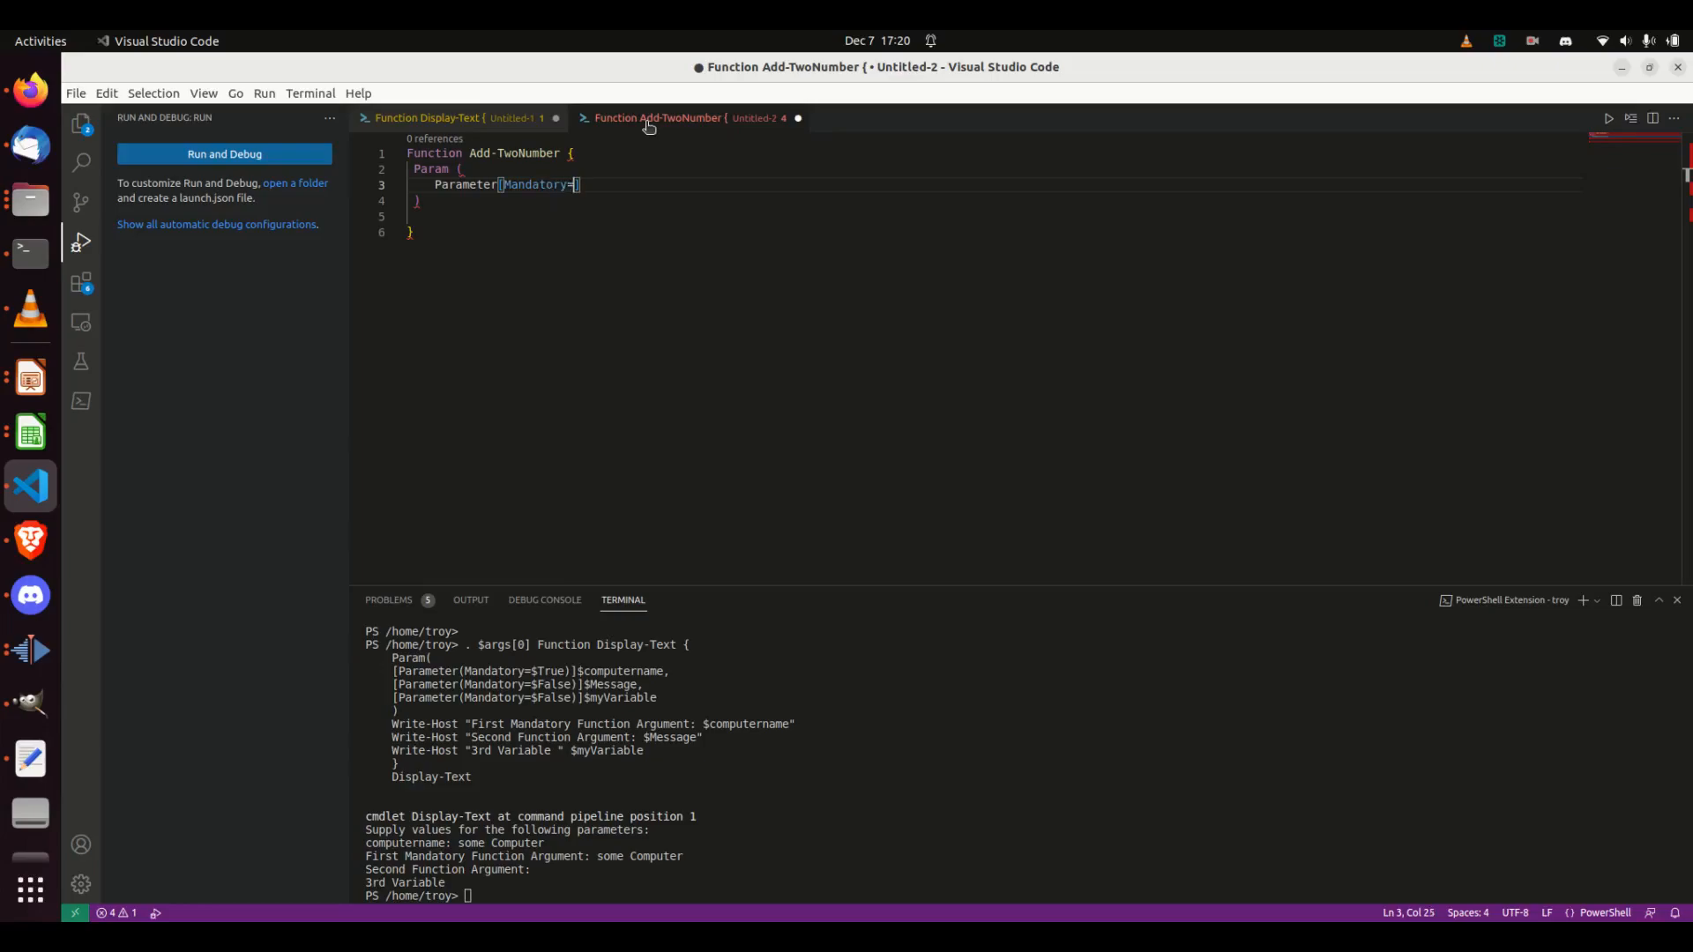
text($true)
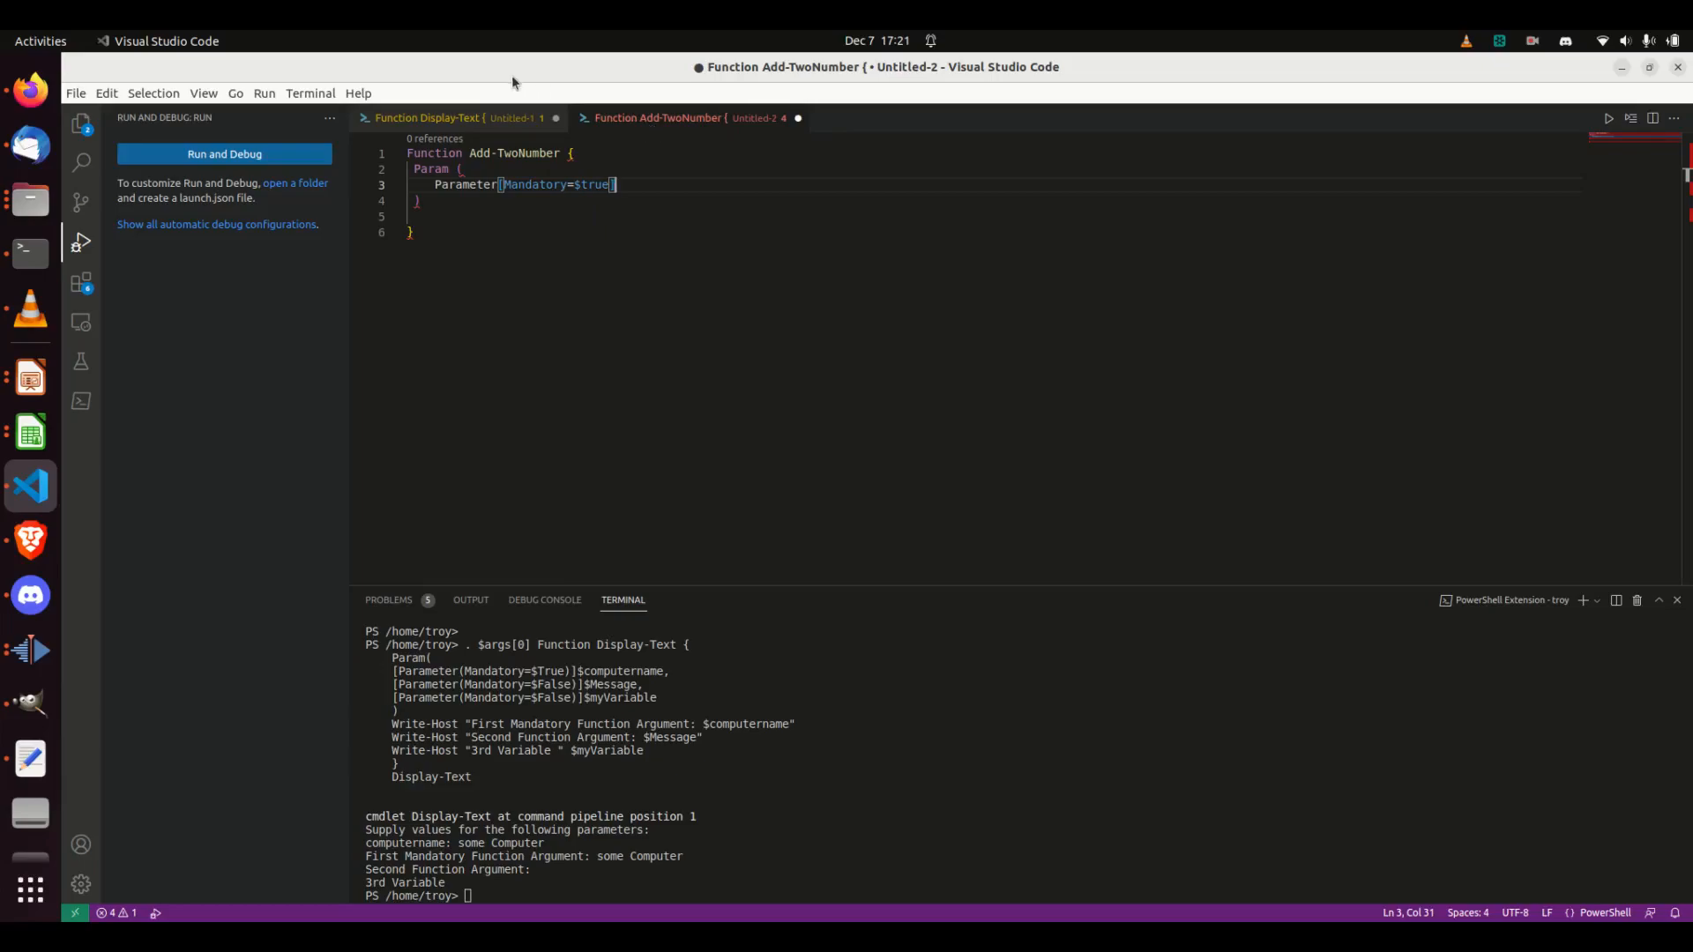
click(427, 117)
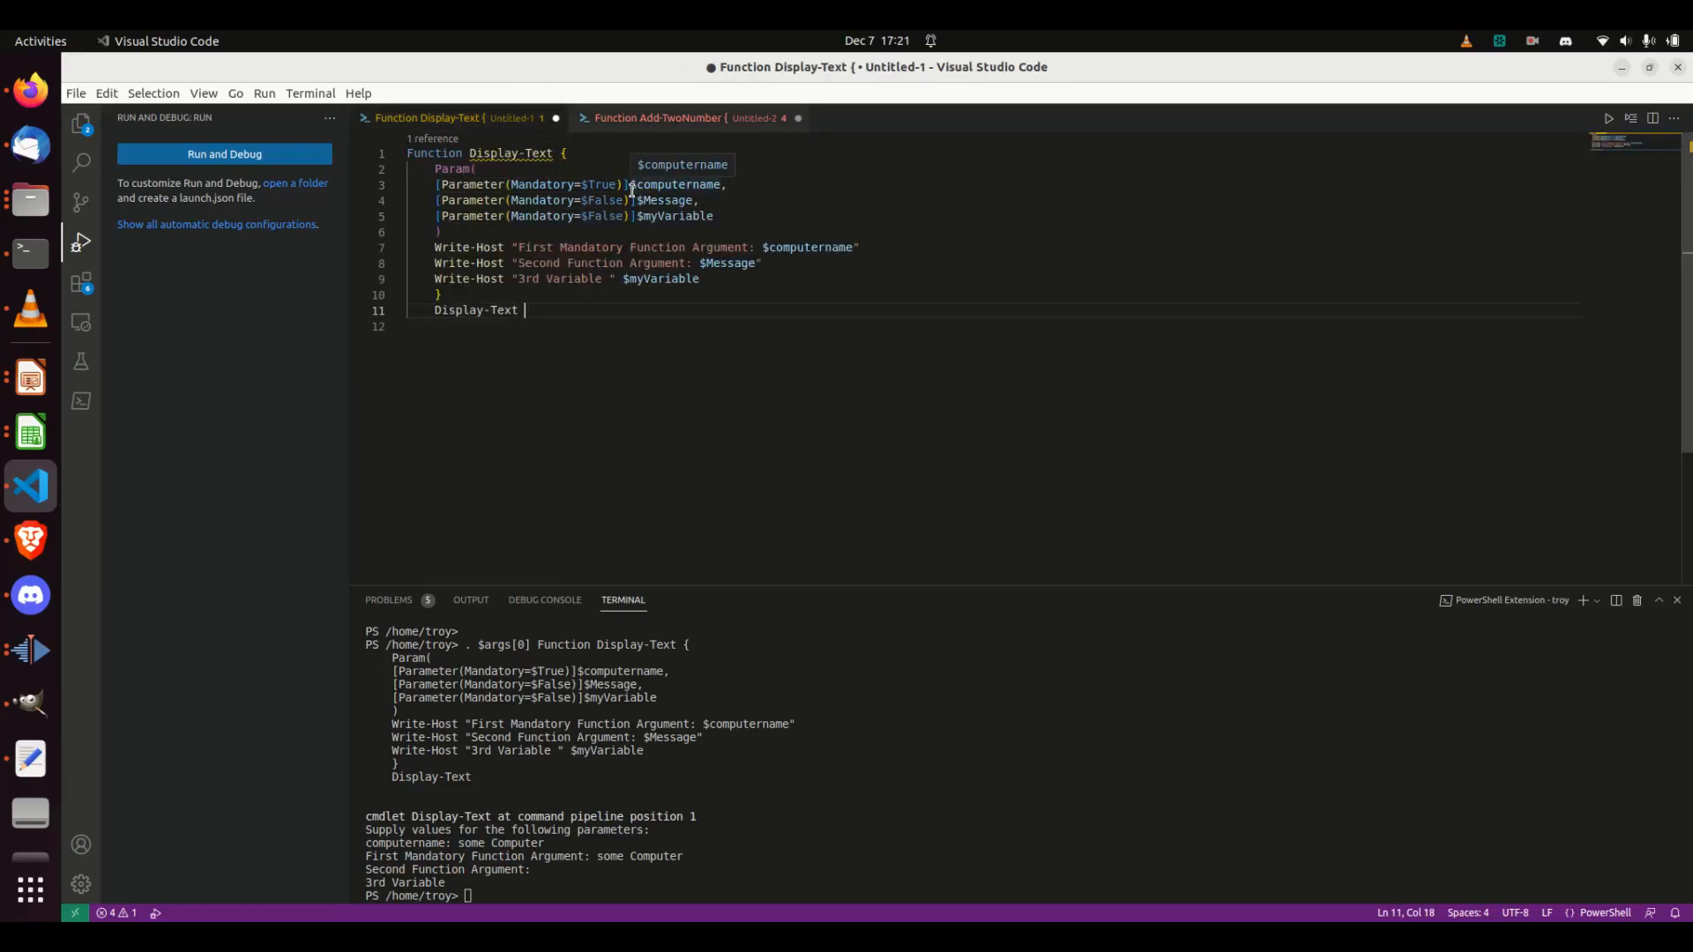
mouse_move(636, 123)
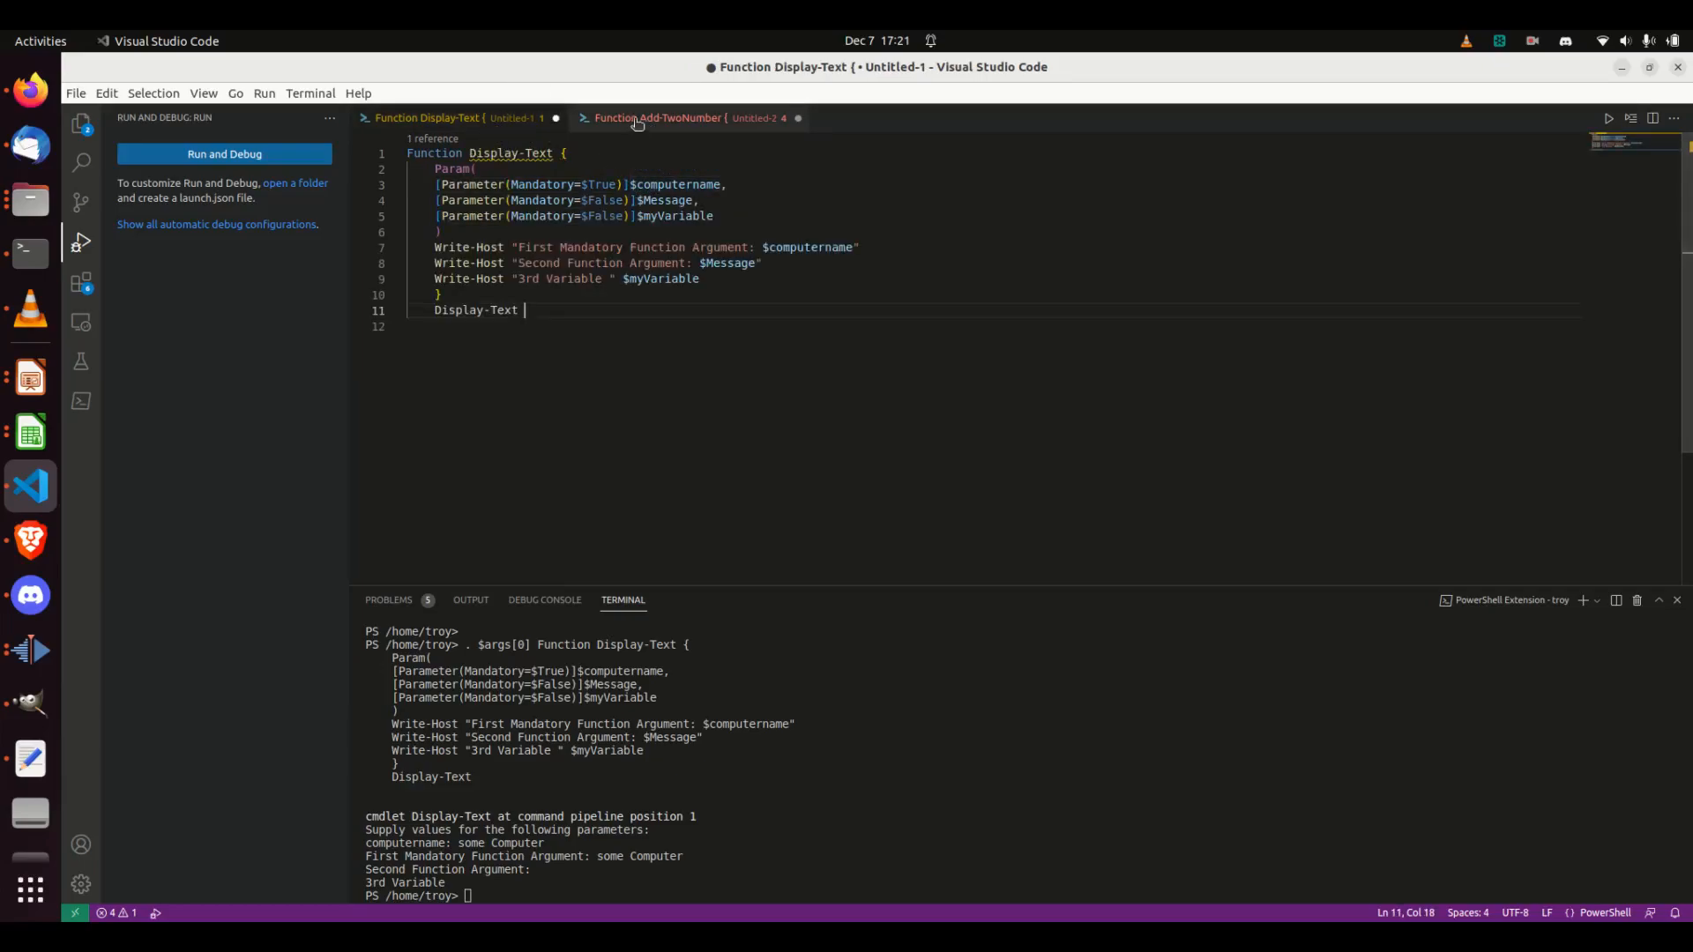
click(656, 117)
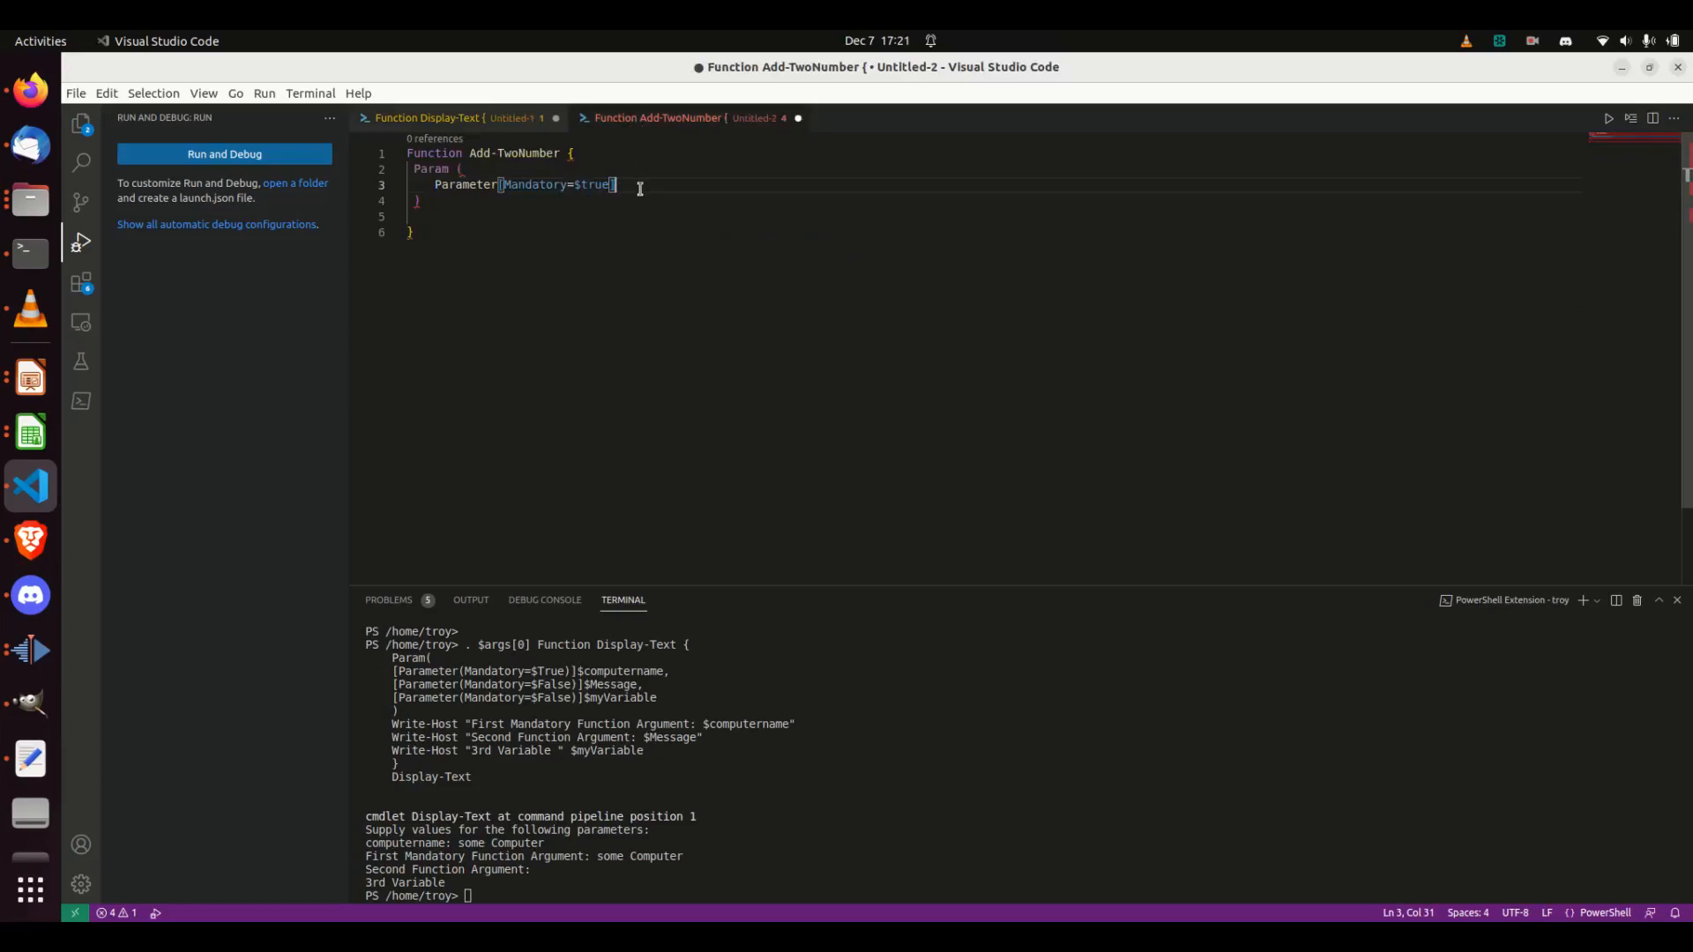
Declare $firstNumber, then add $secondNumber with a Mandatory=$false attribute.
text($firstNumber,)
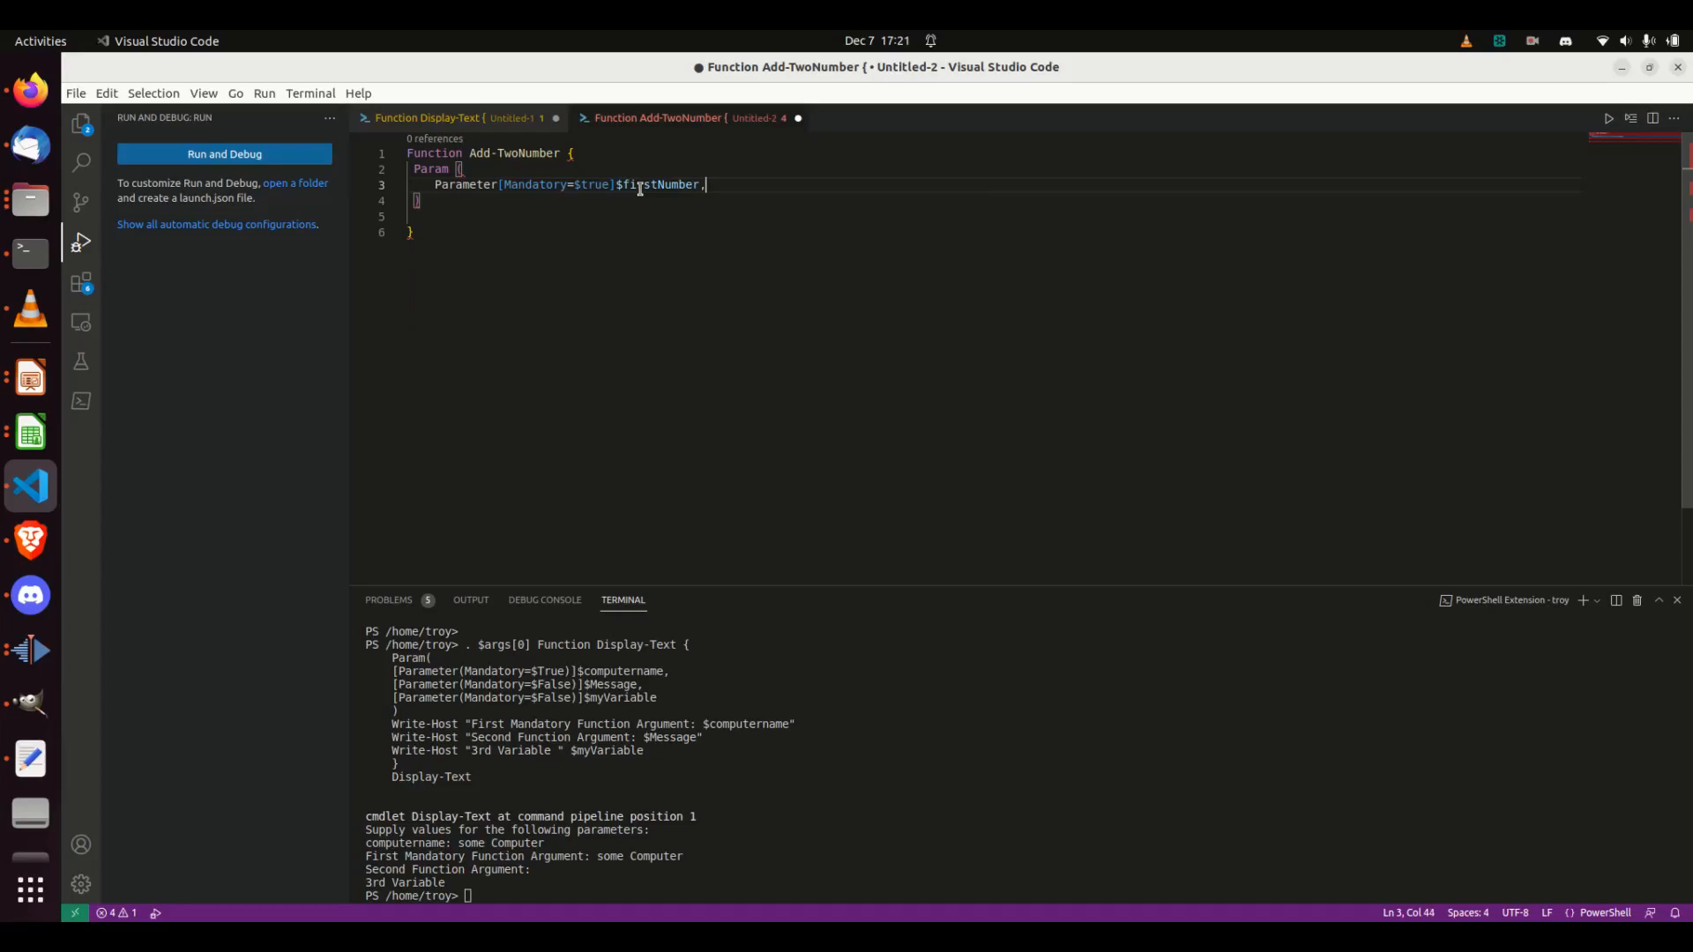
text(Par)
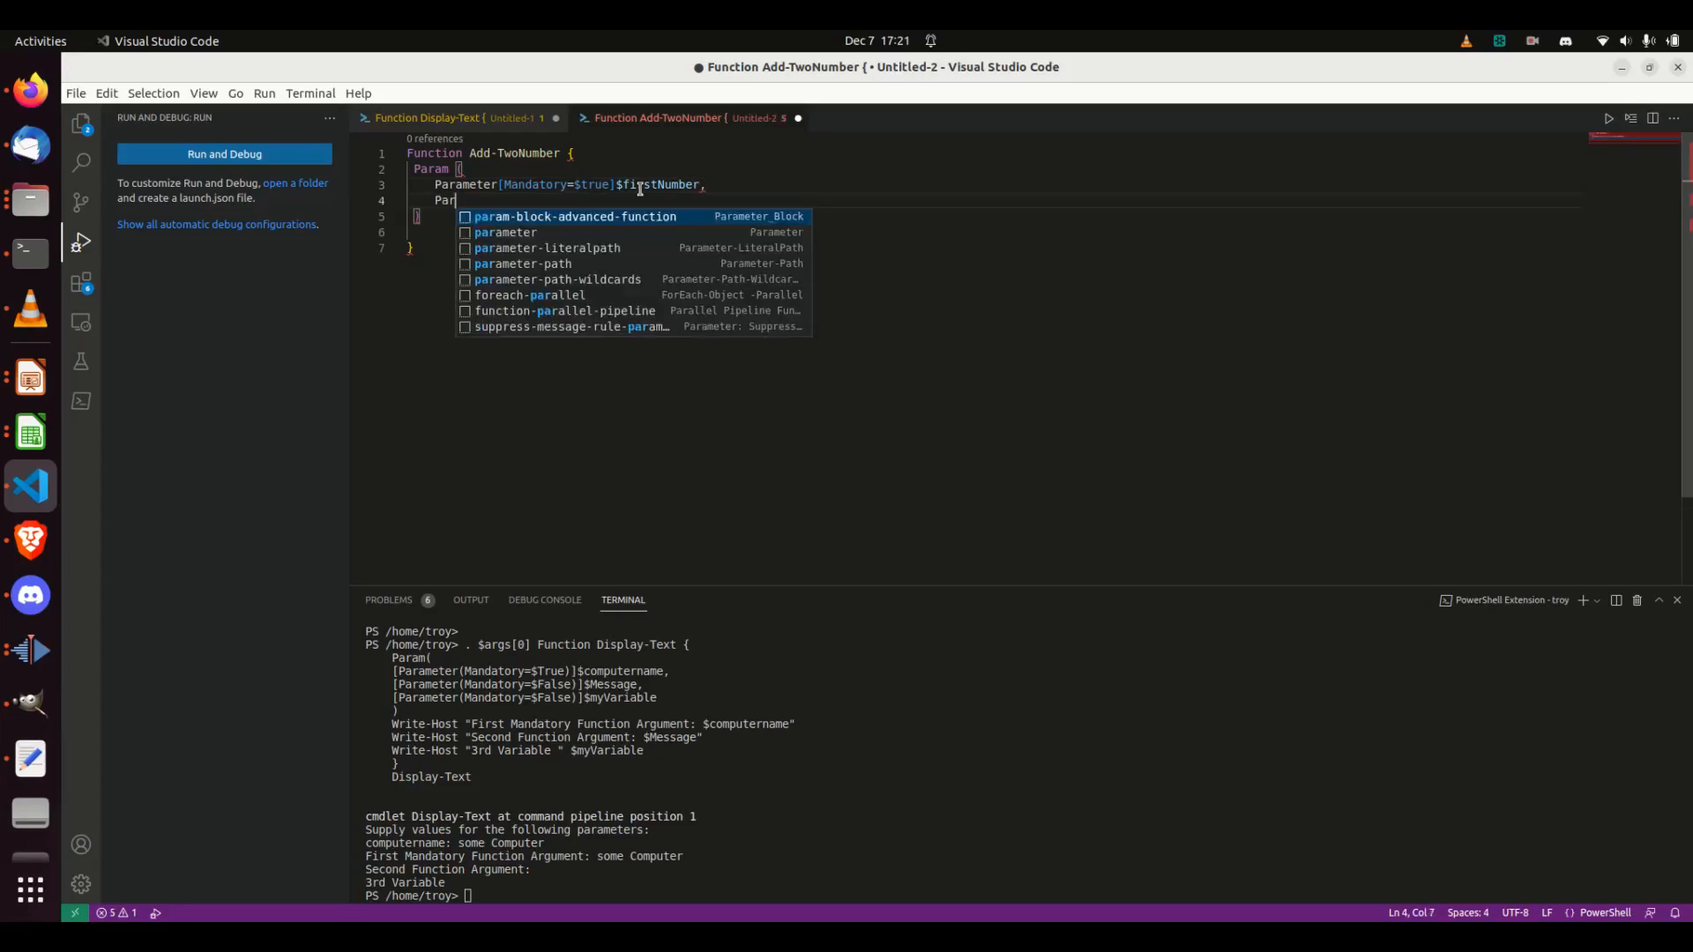
text(amte)
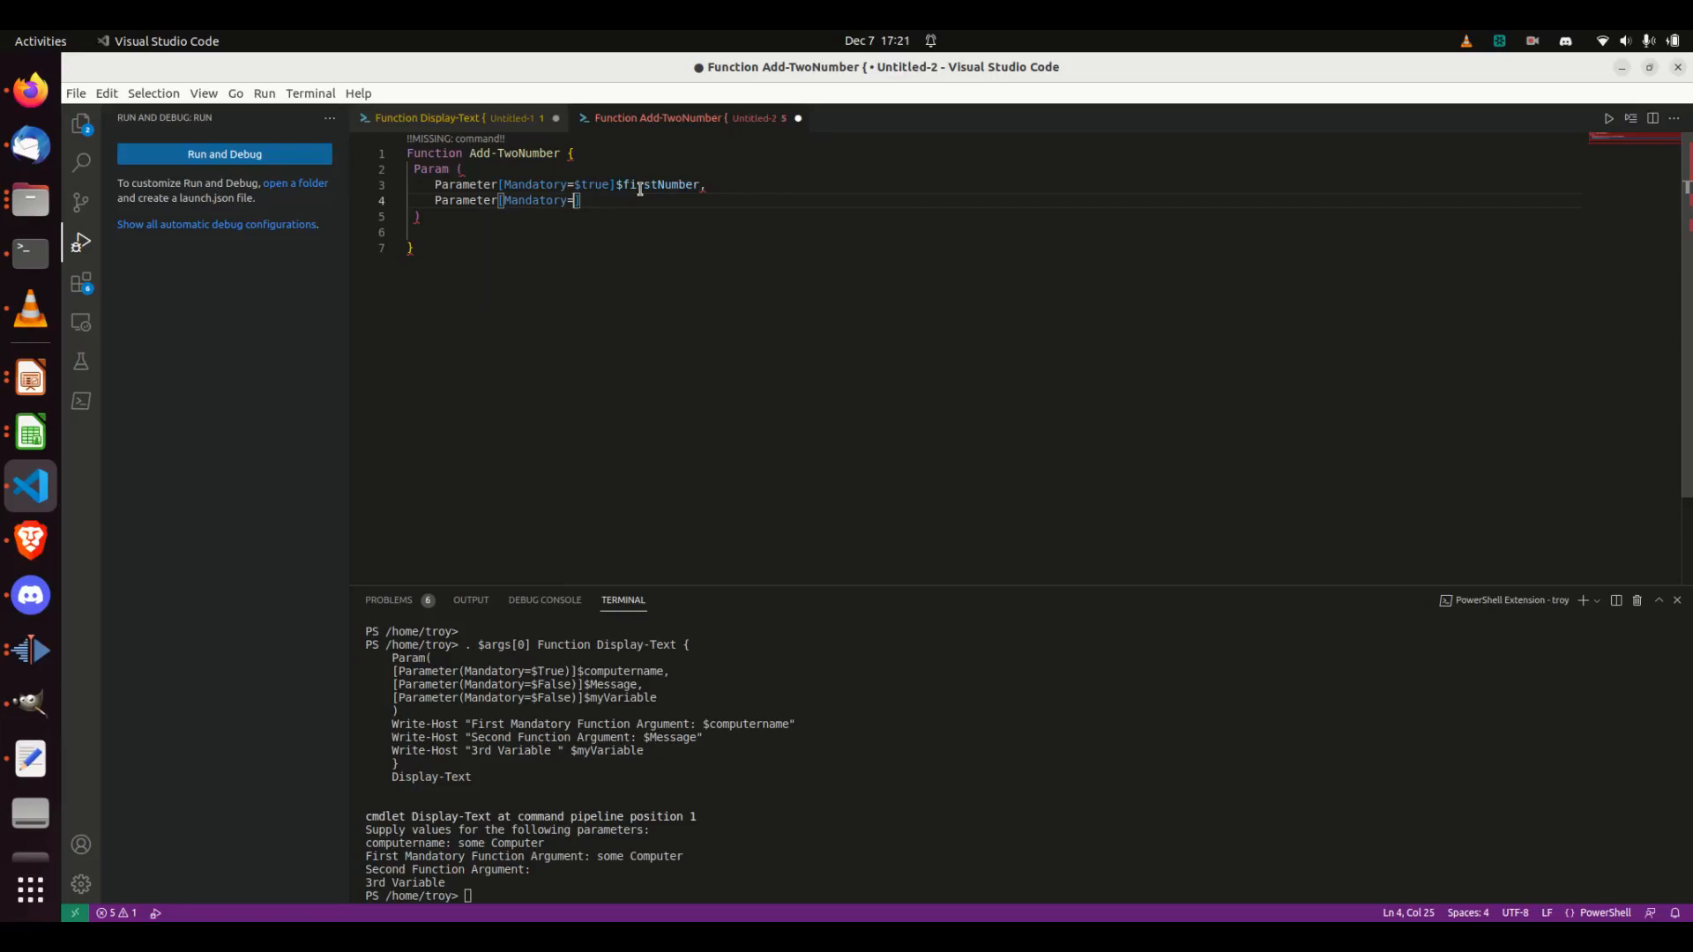
text($false)
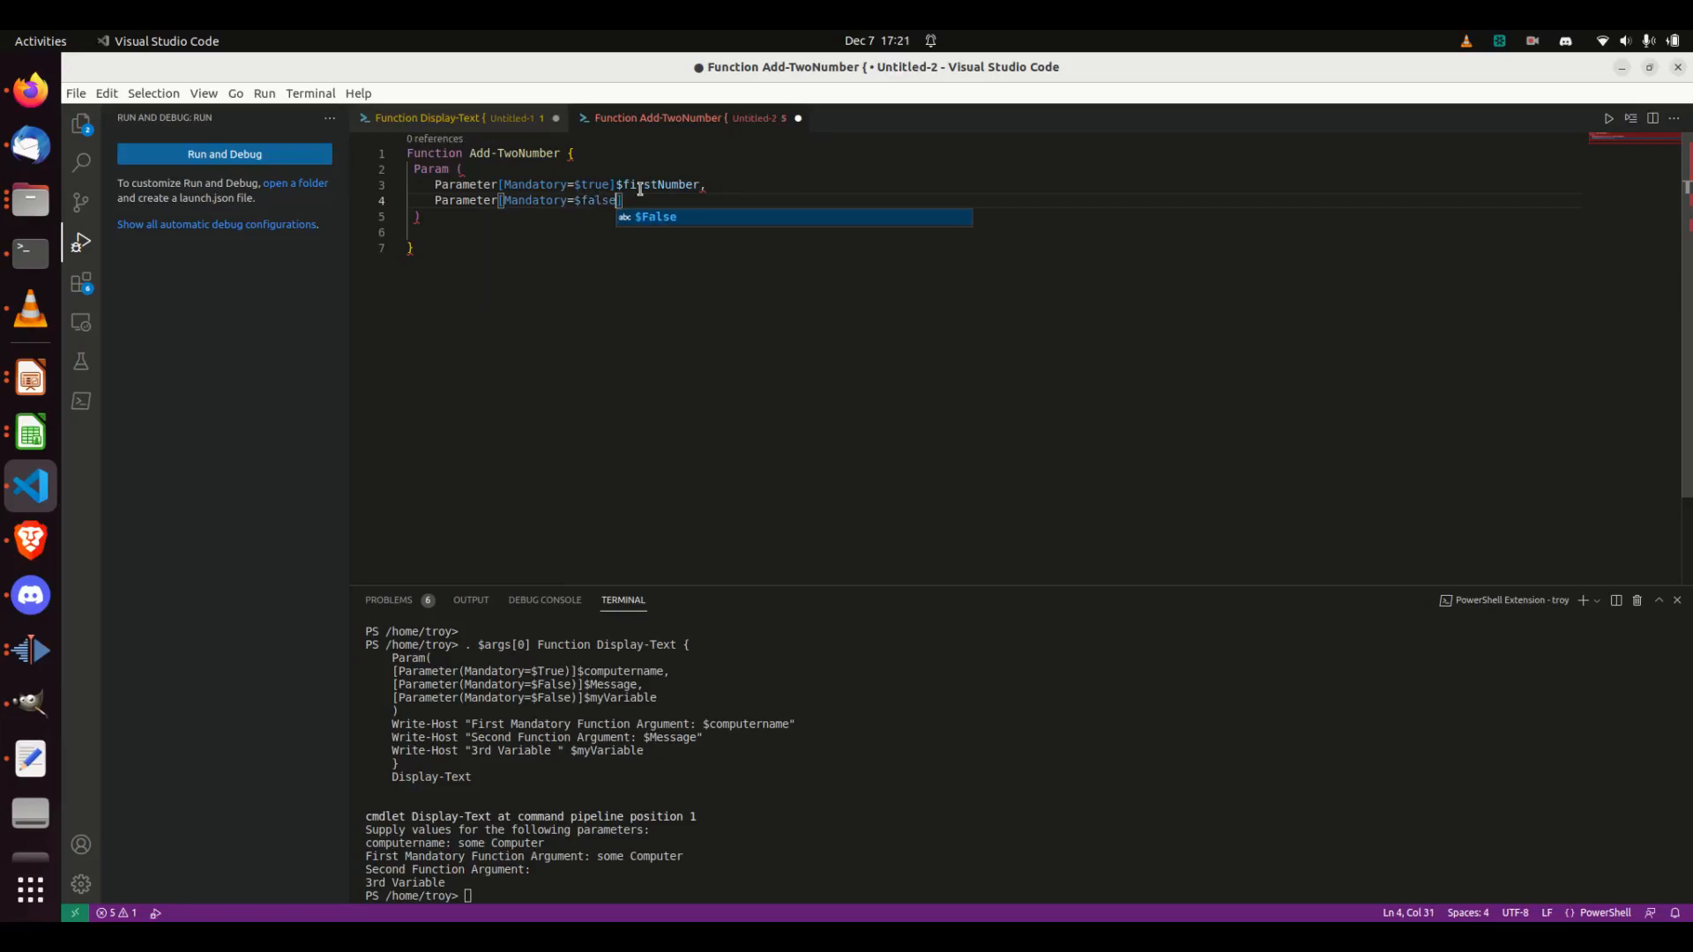
text($sed)
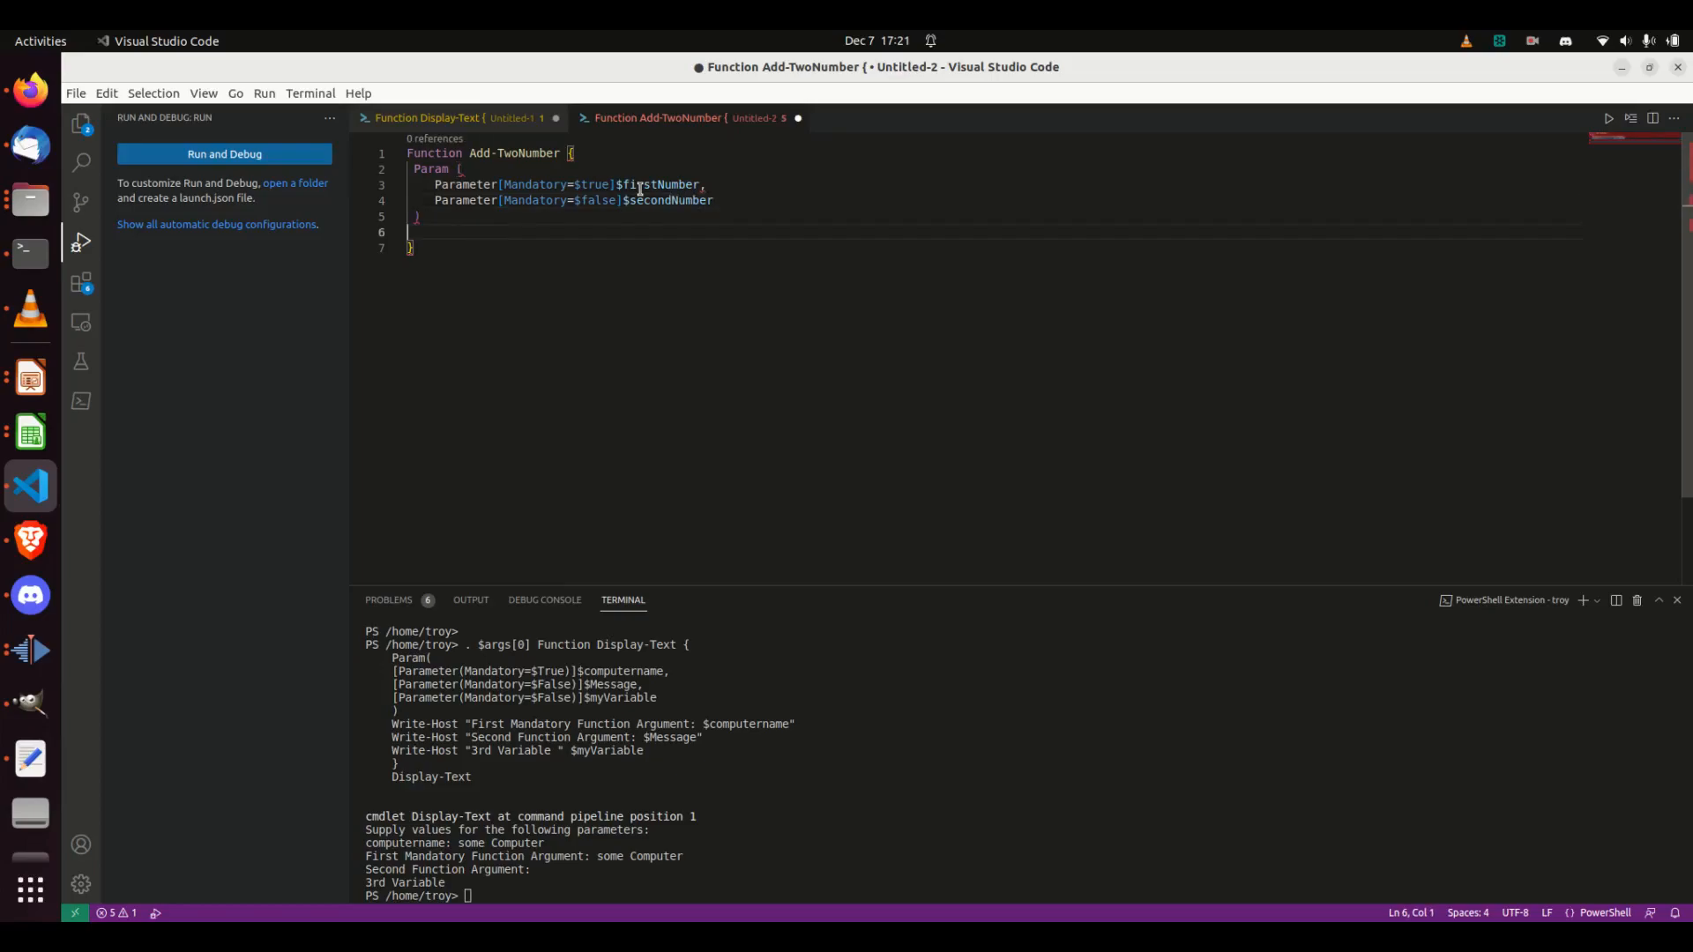
click(419, 216)
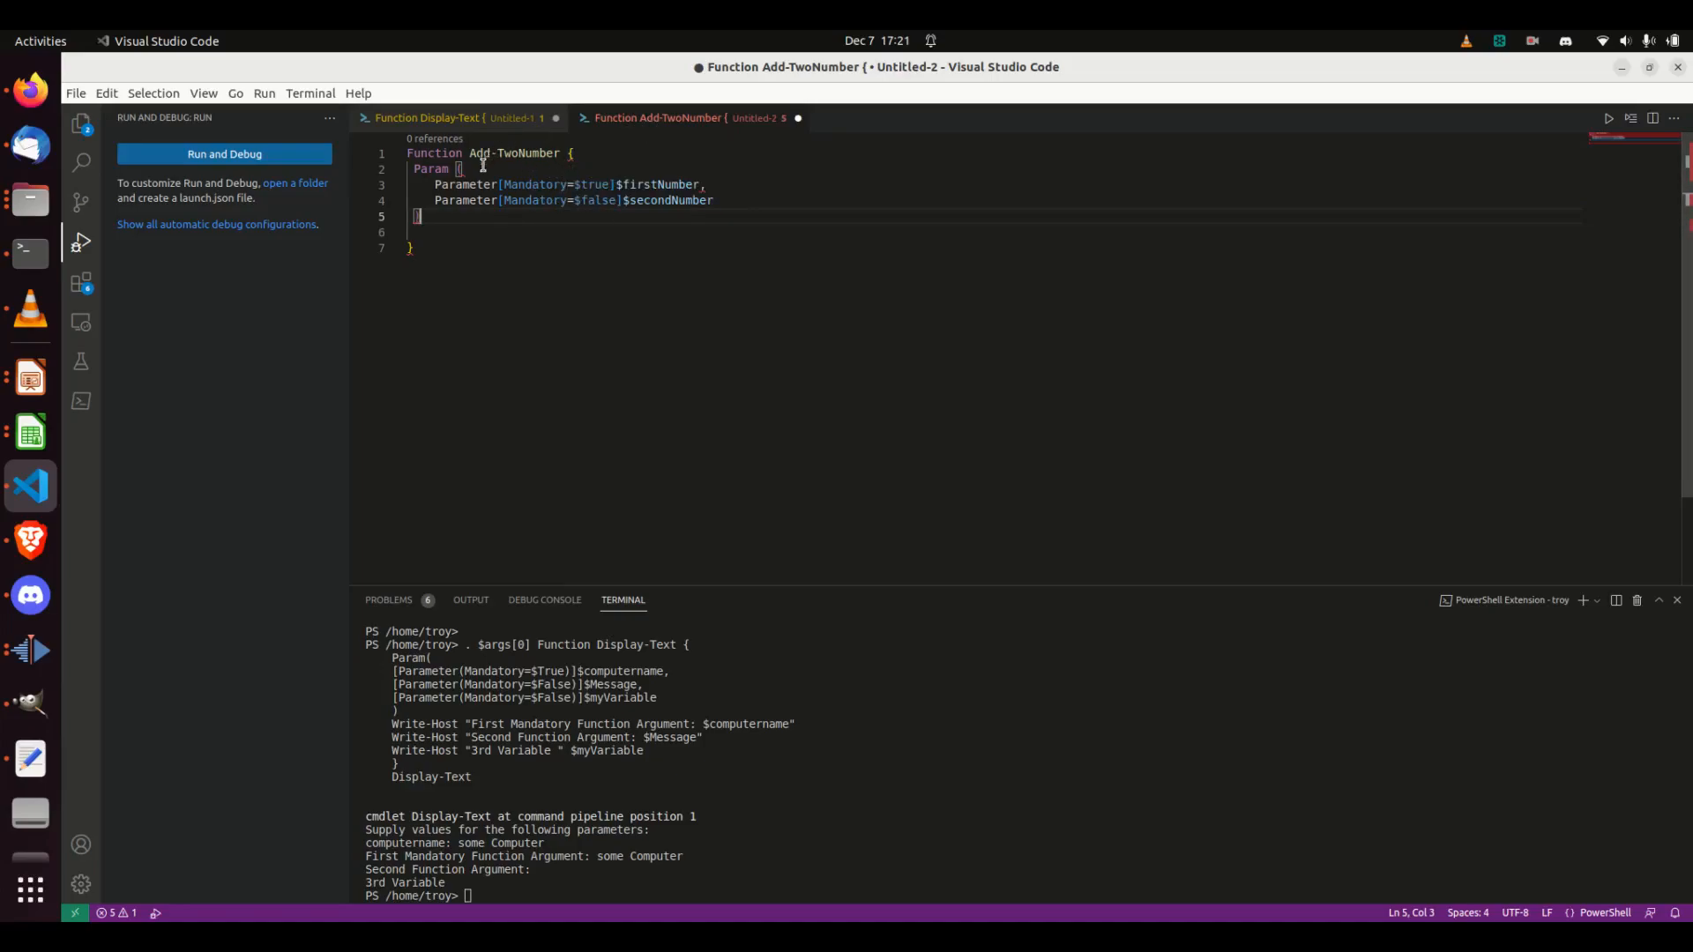
click(426, 118)
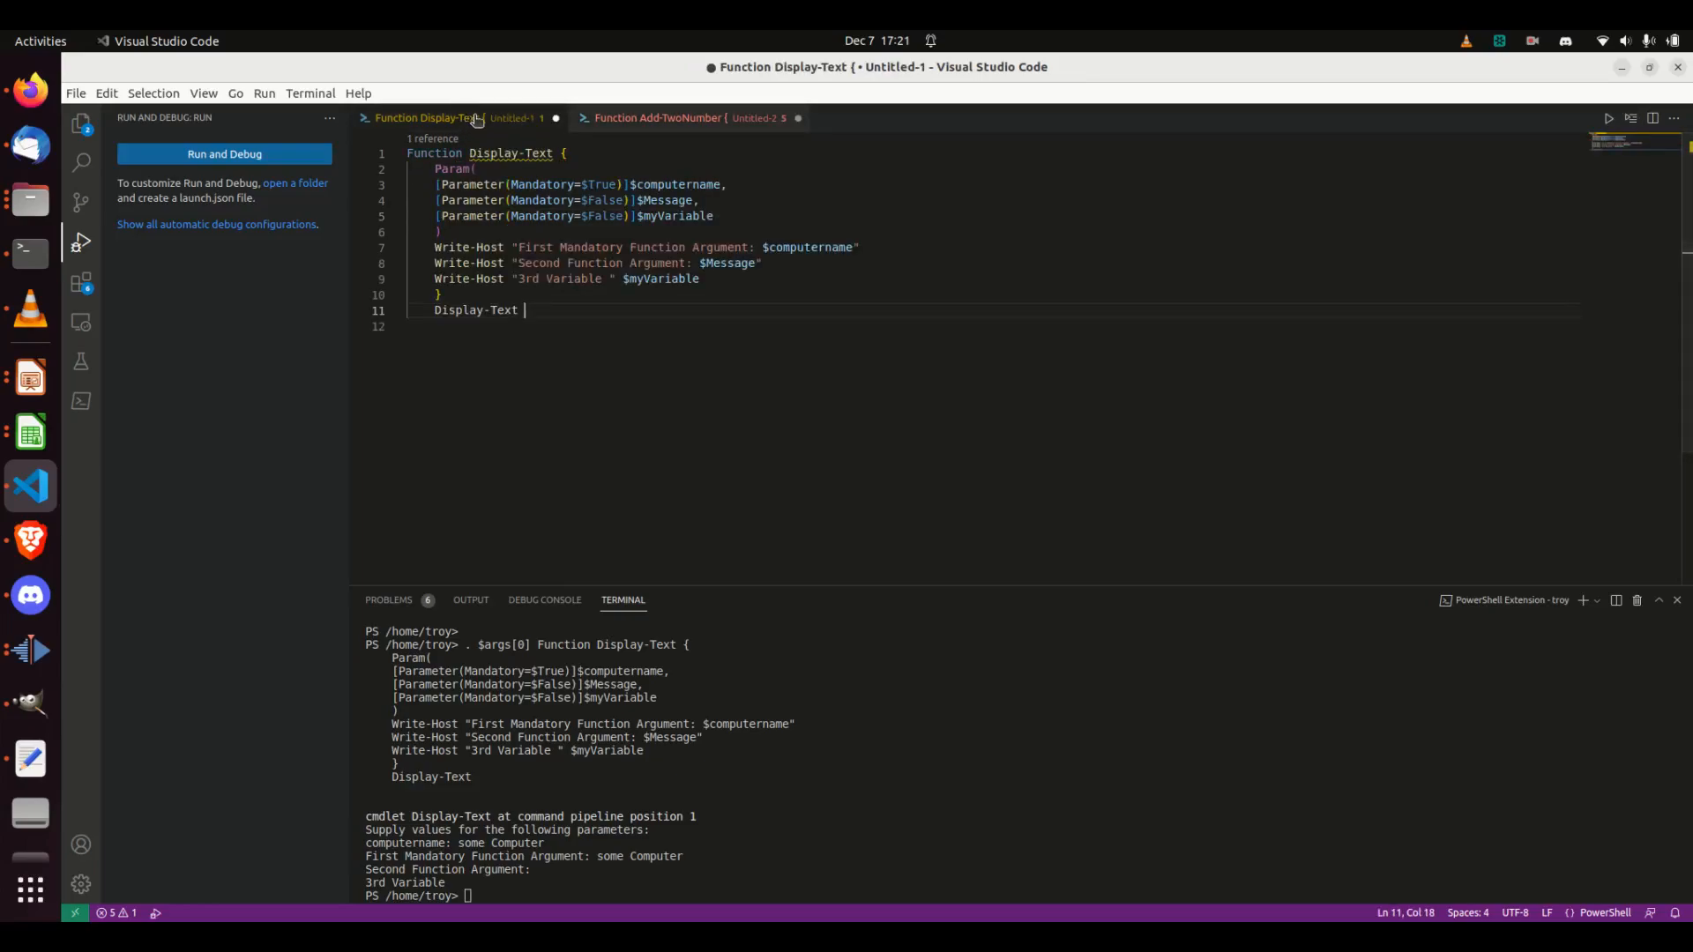
Bracket both Parameter attributes and change $secondNumber's Mandatory value from $false to true.
click(657, 117)
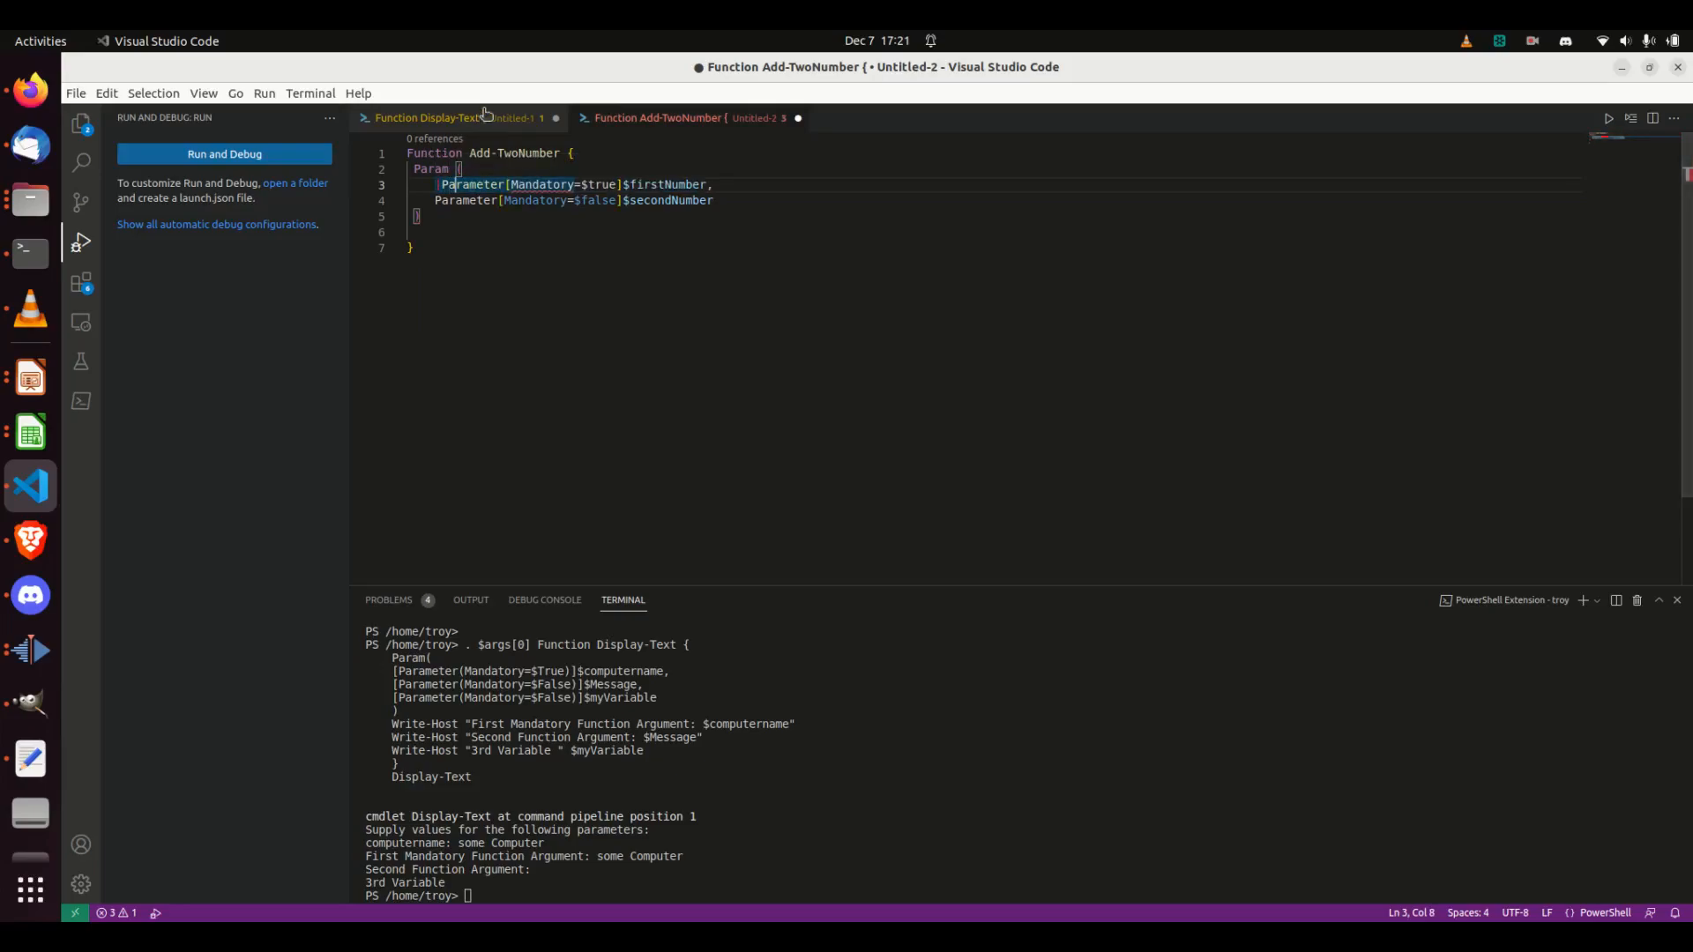
click(429, 117)
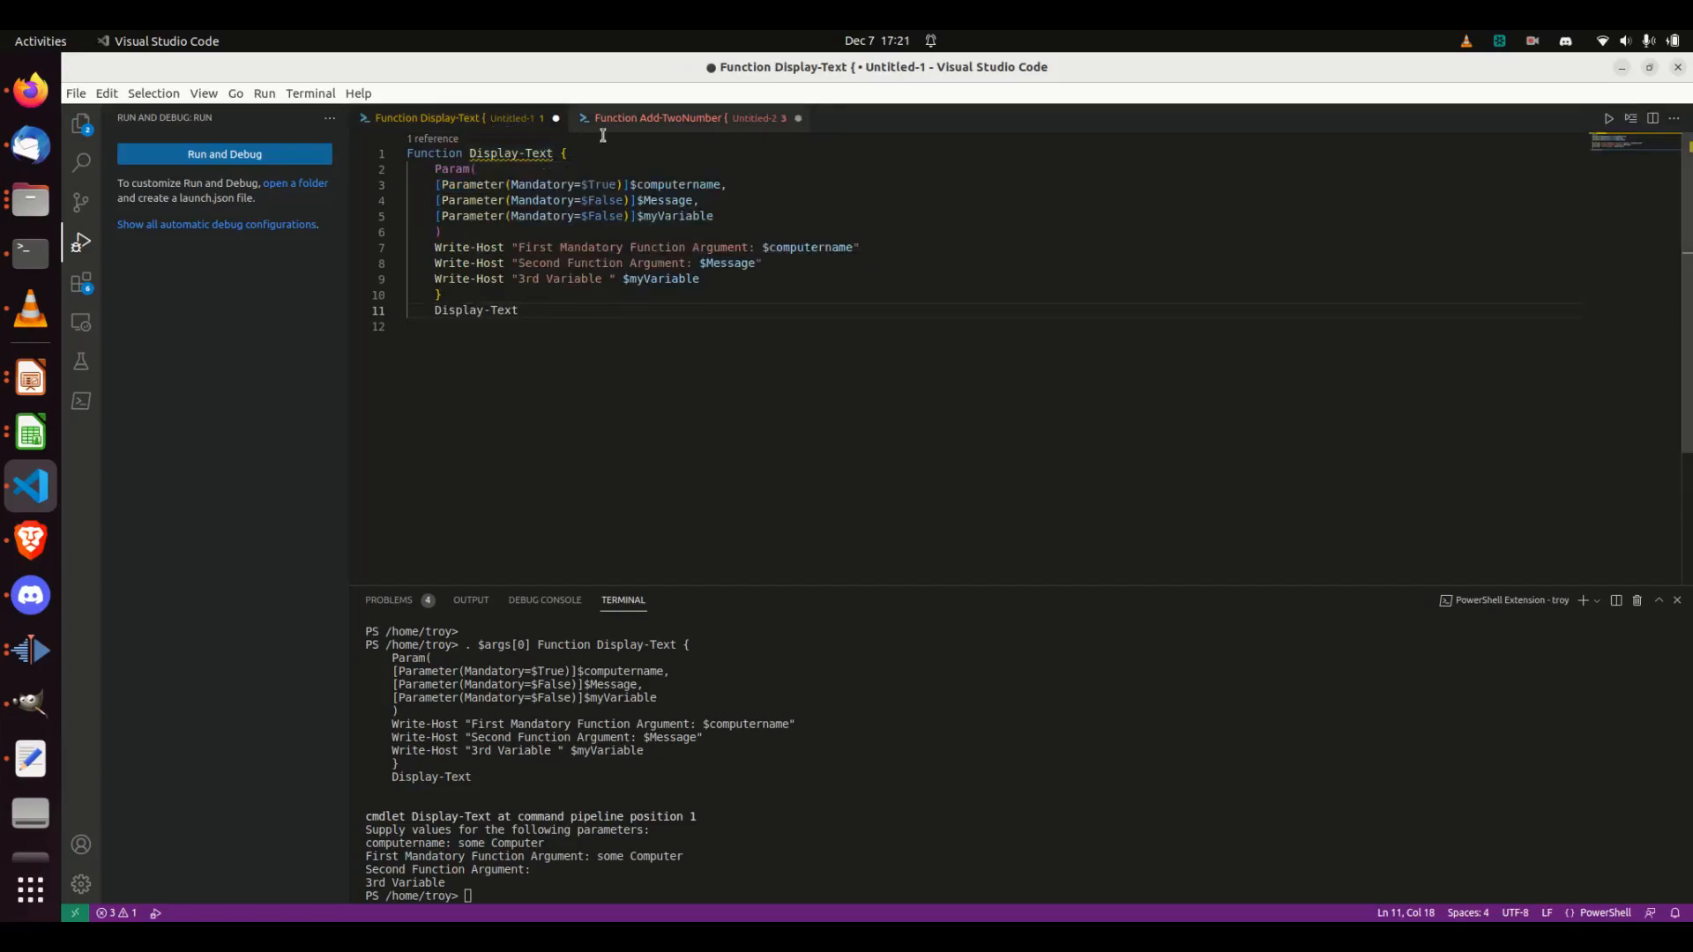
click(659, 117)
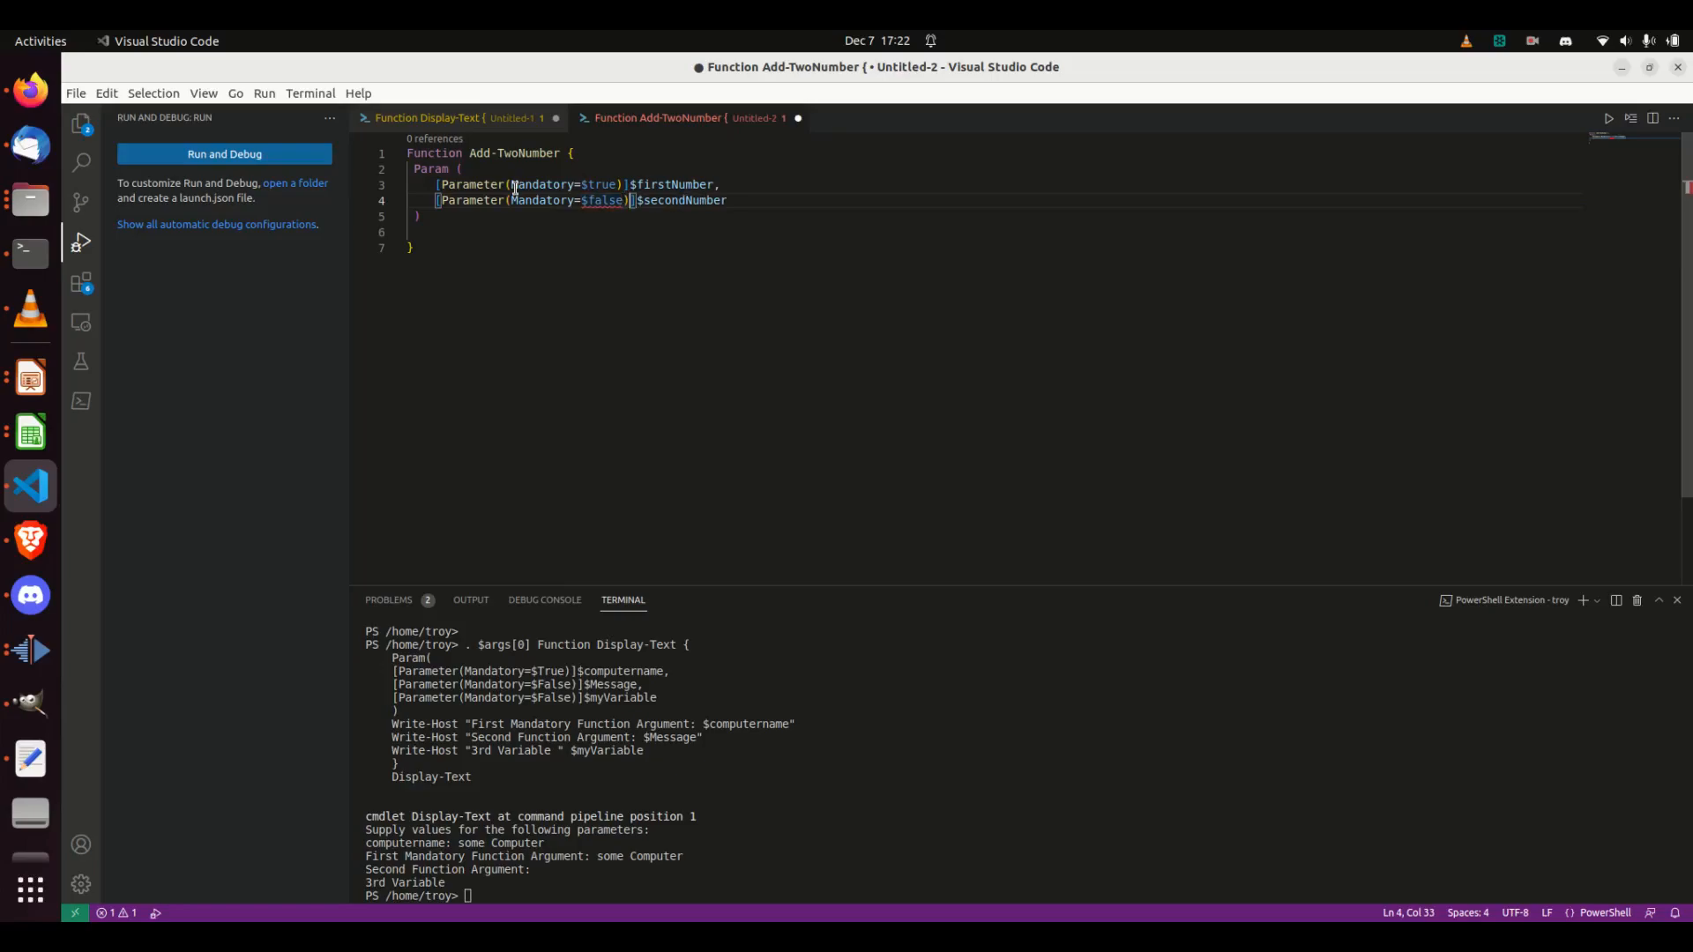
key(BackSpace)
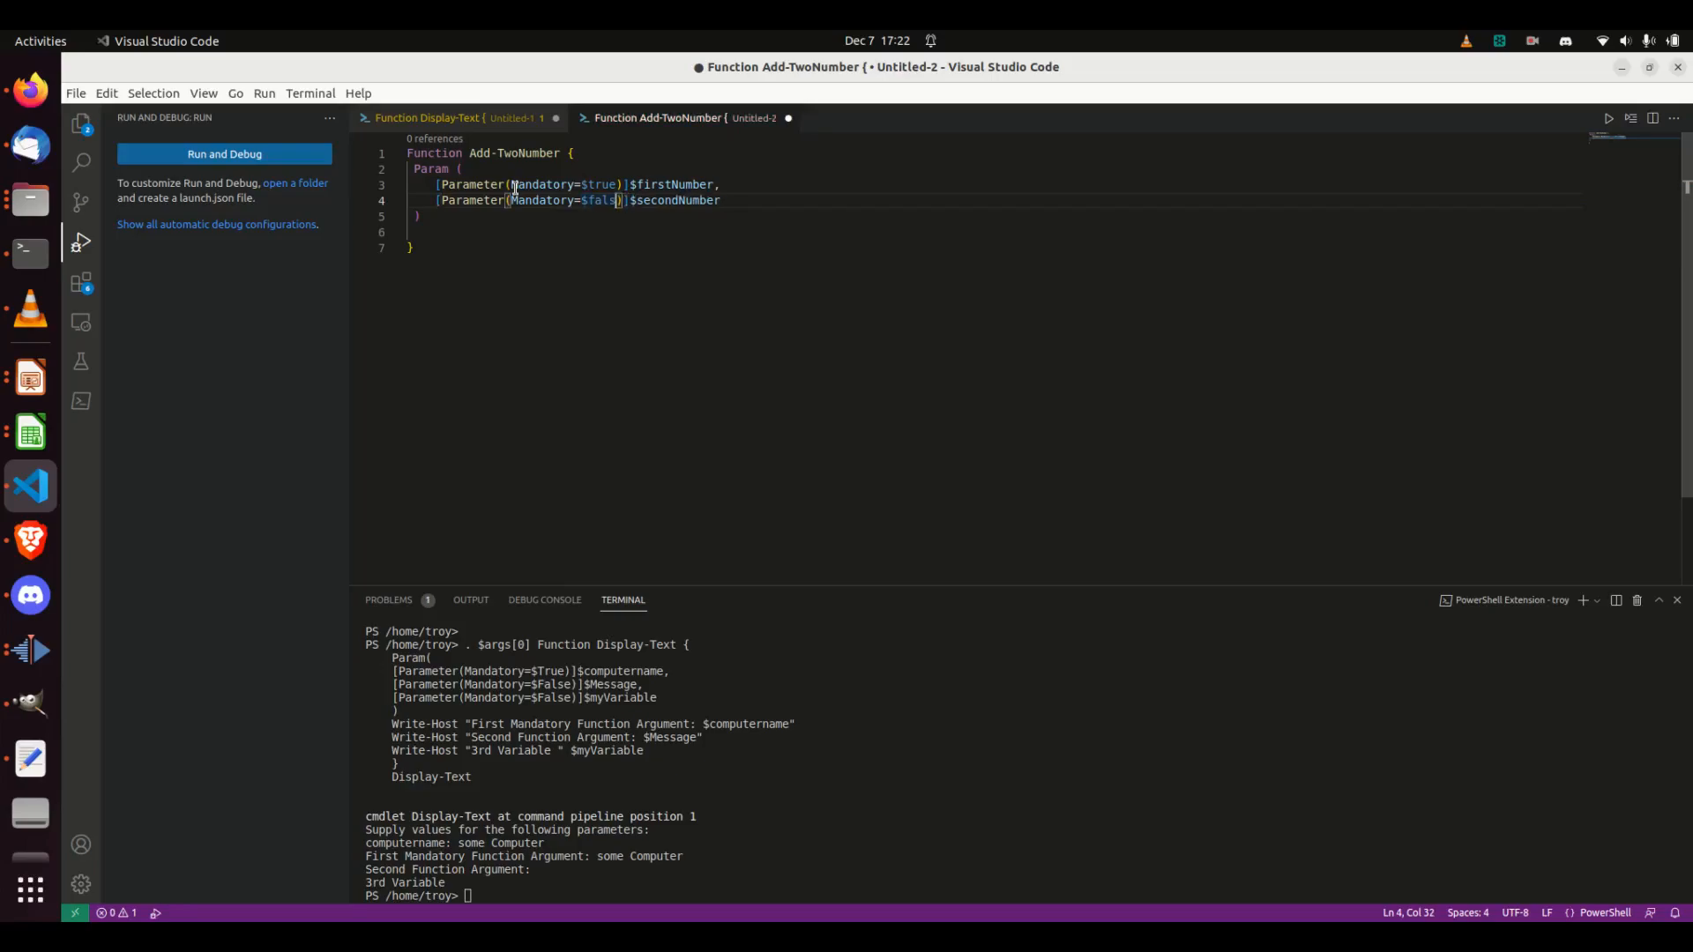
text(true)
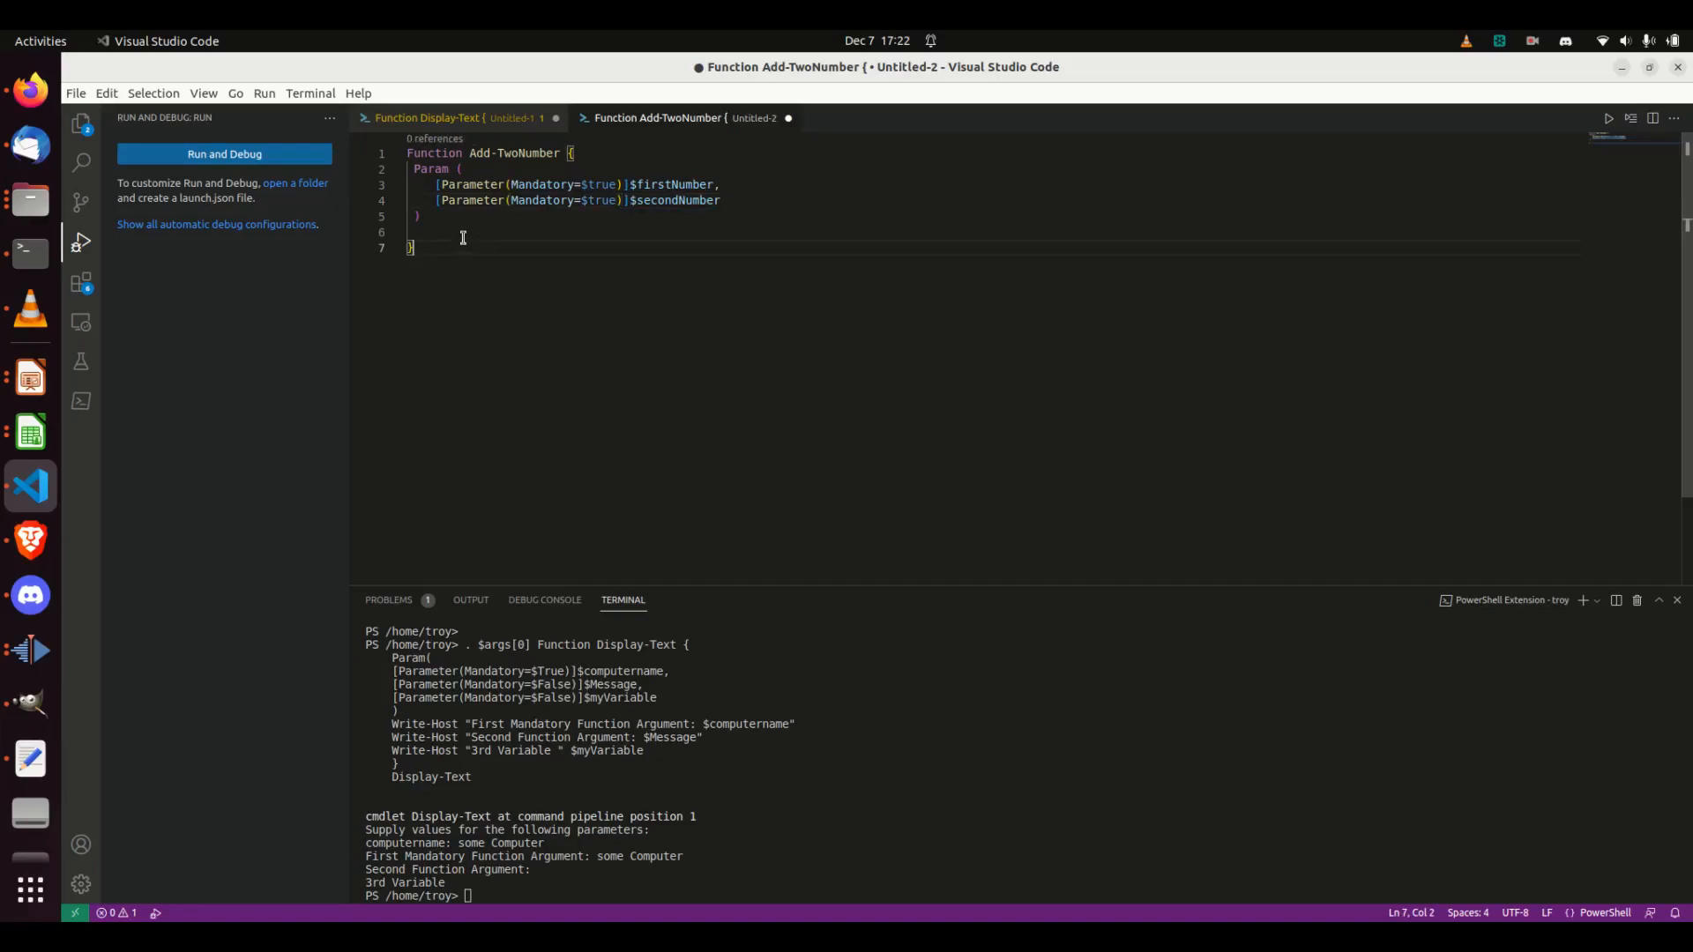
mouse_move(467, 247)
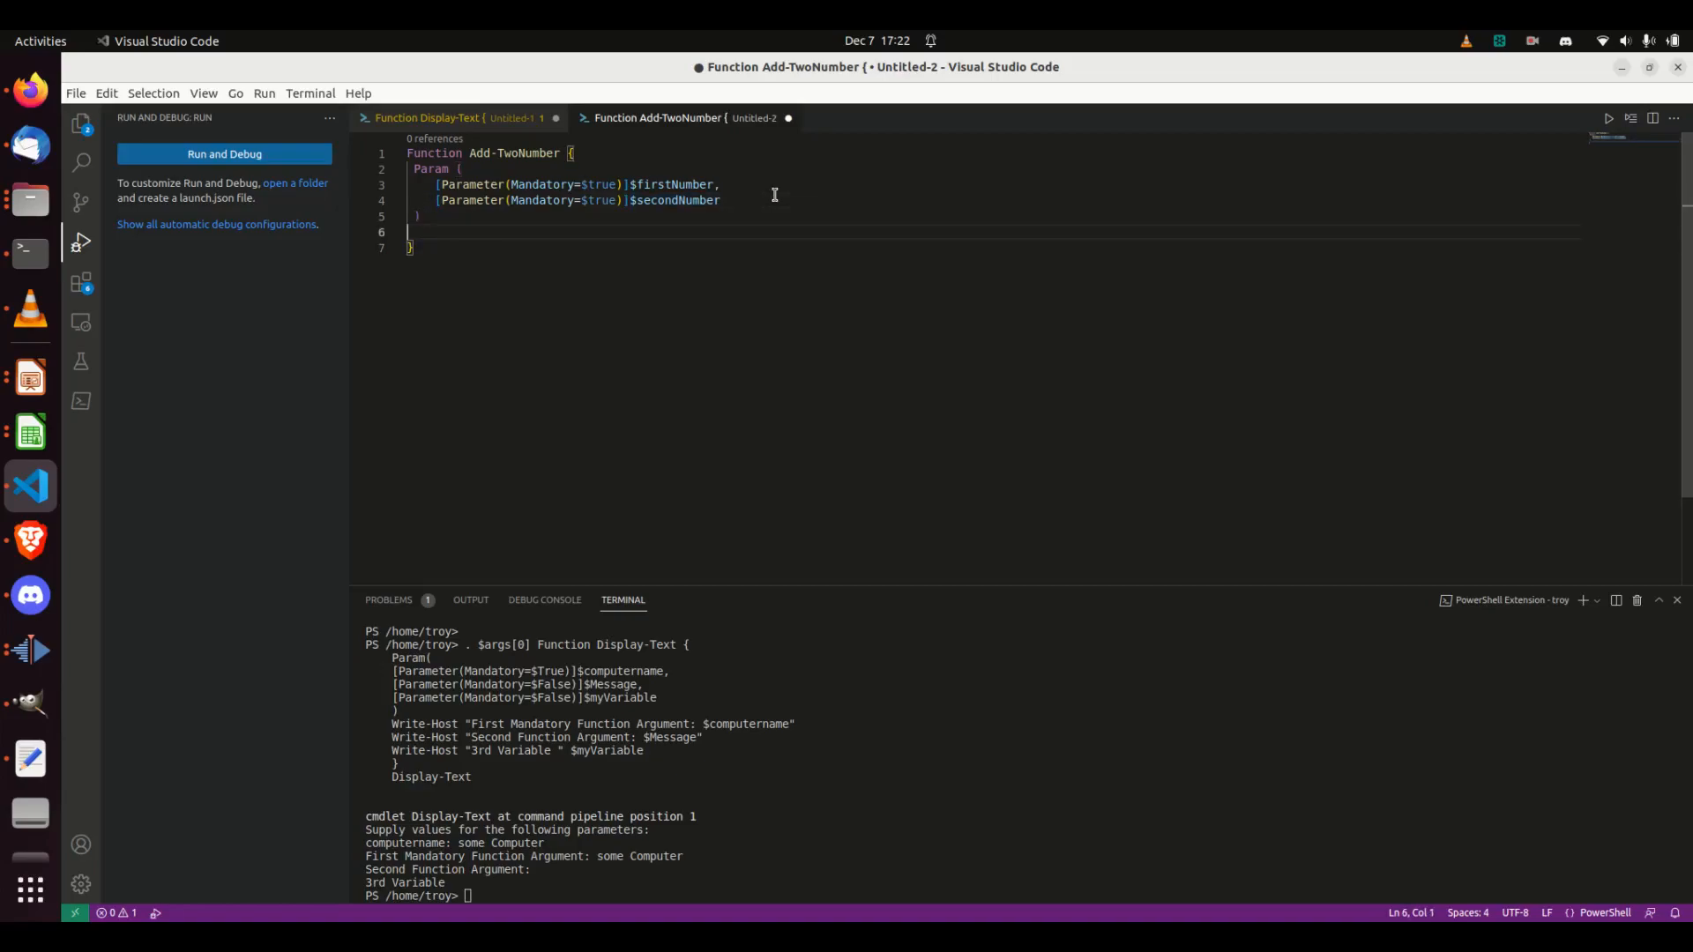
Write-host $firstNumber + $secondNumber in the body and begin an Add-TwoNumber call below.
text(write-host $)
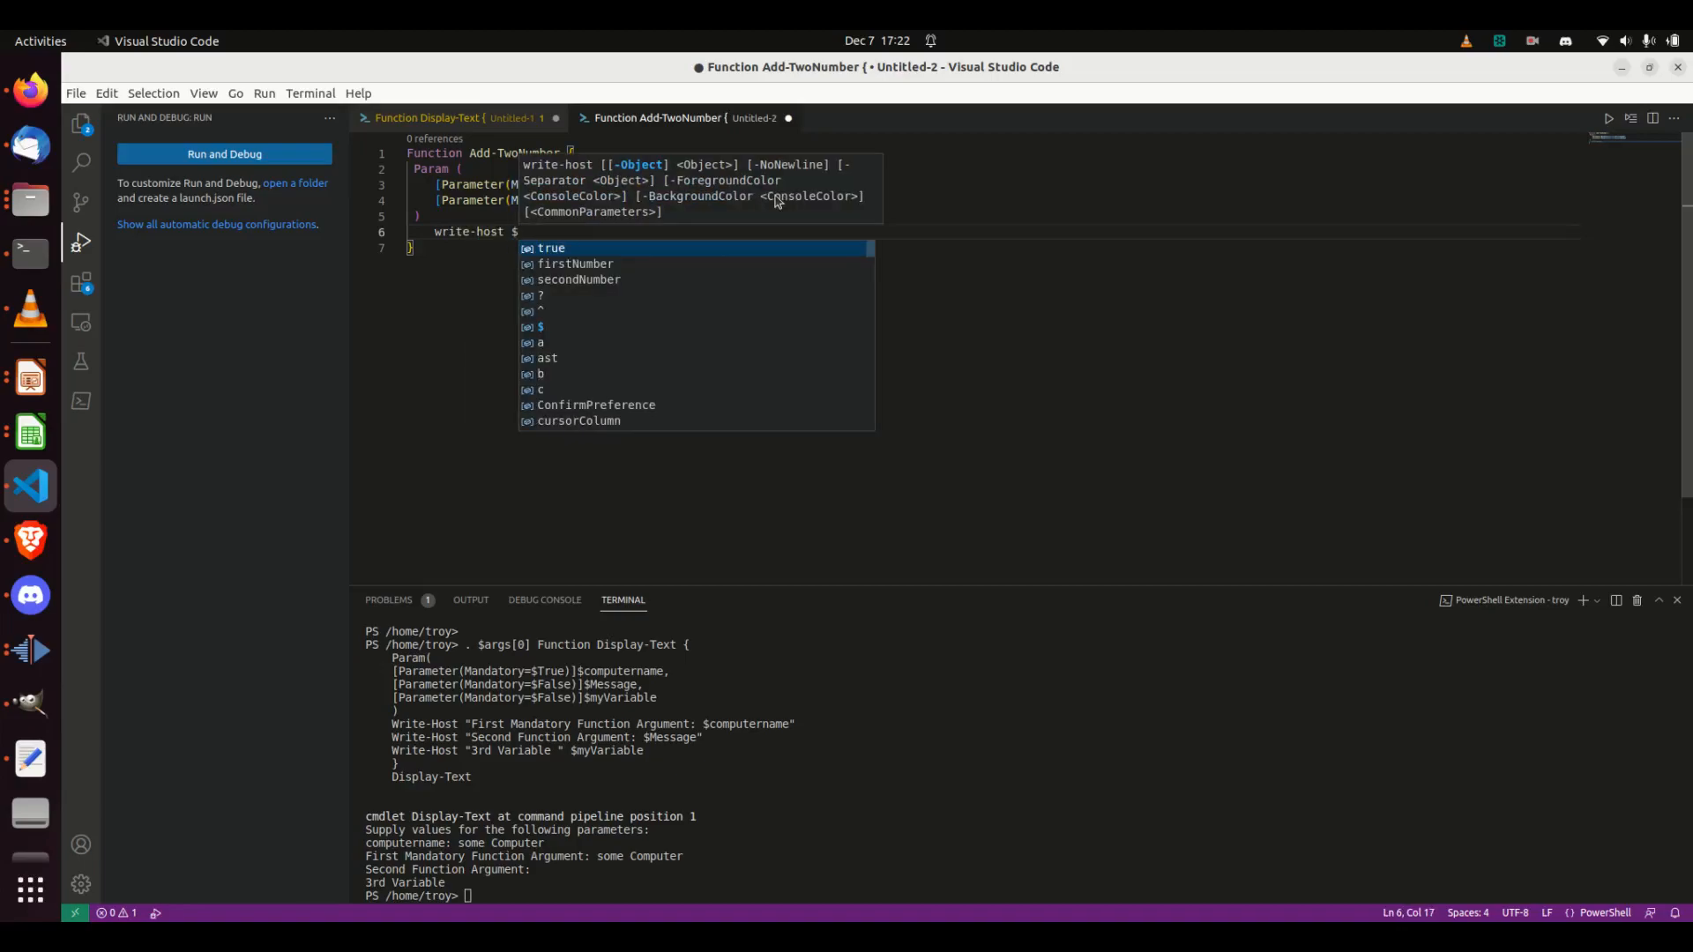
text(para)
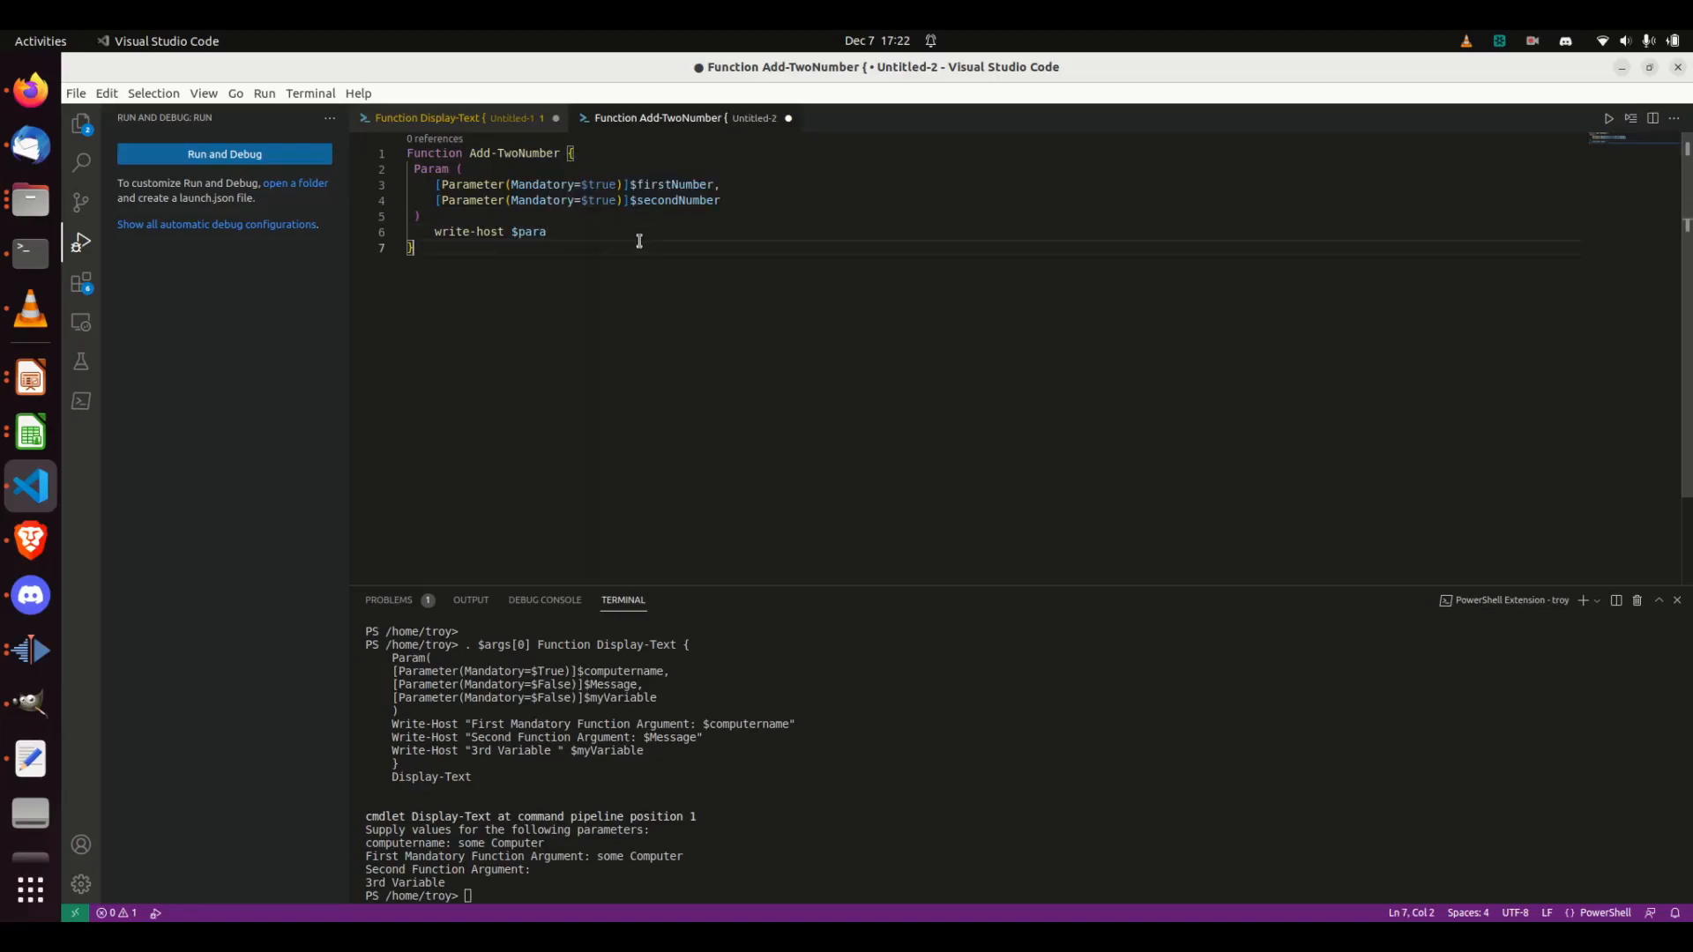
text(firstNumber +)
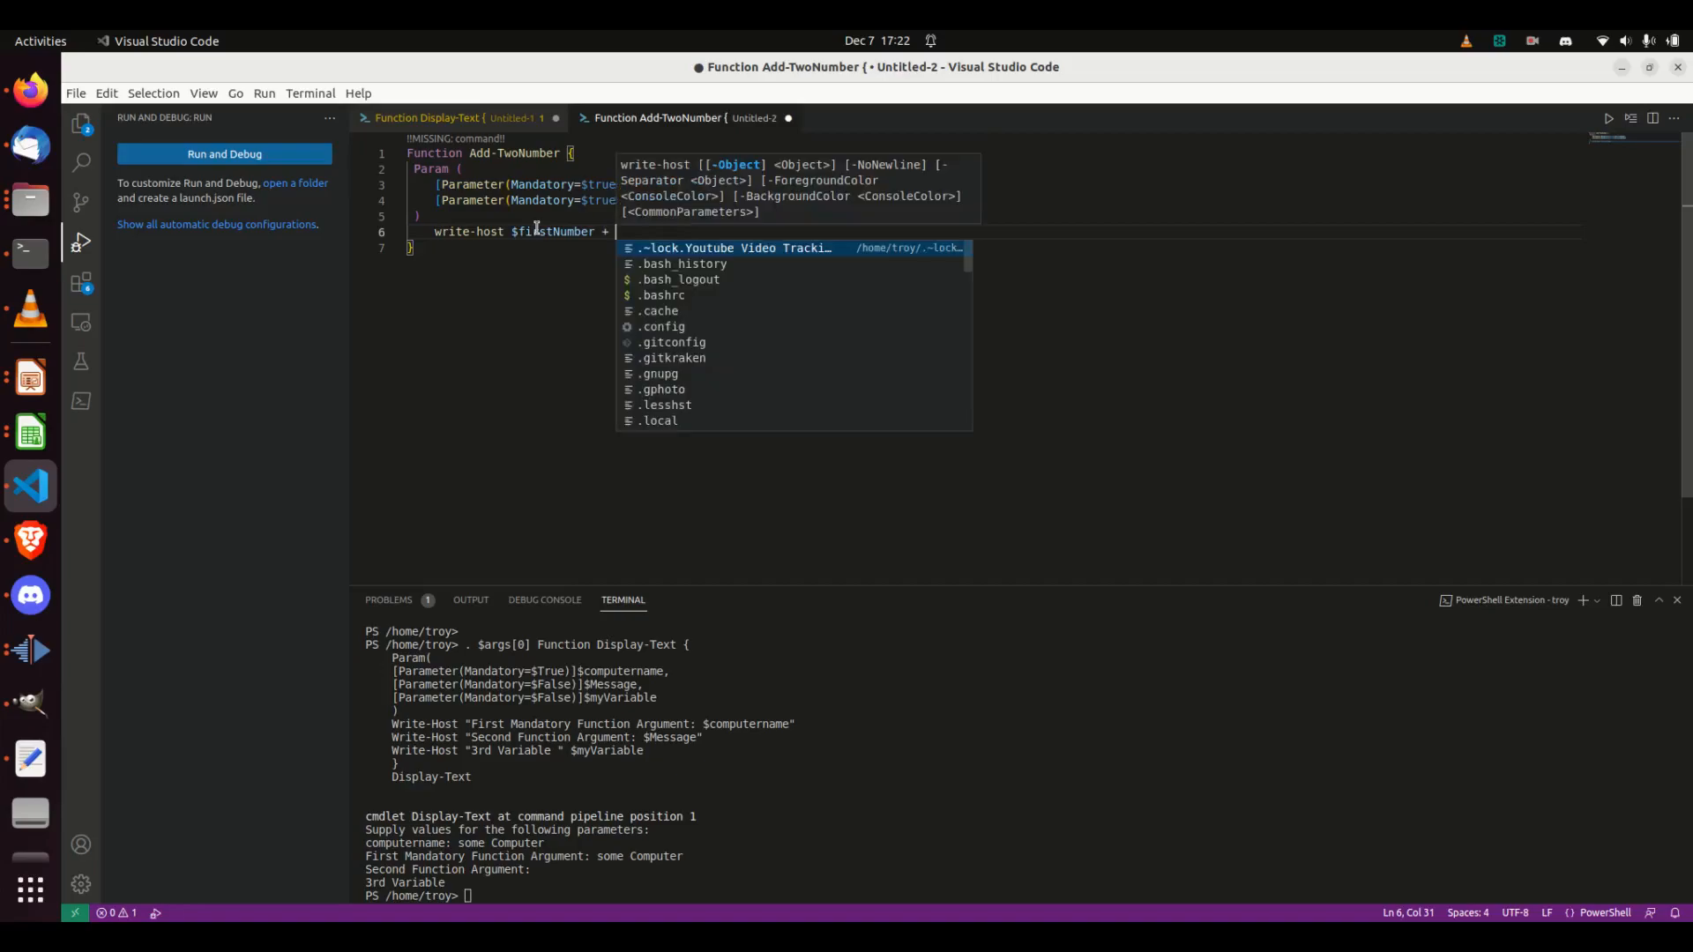
text($se)
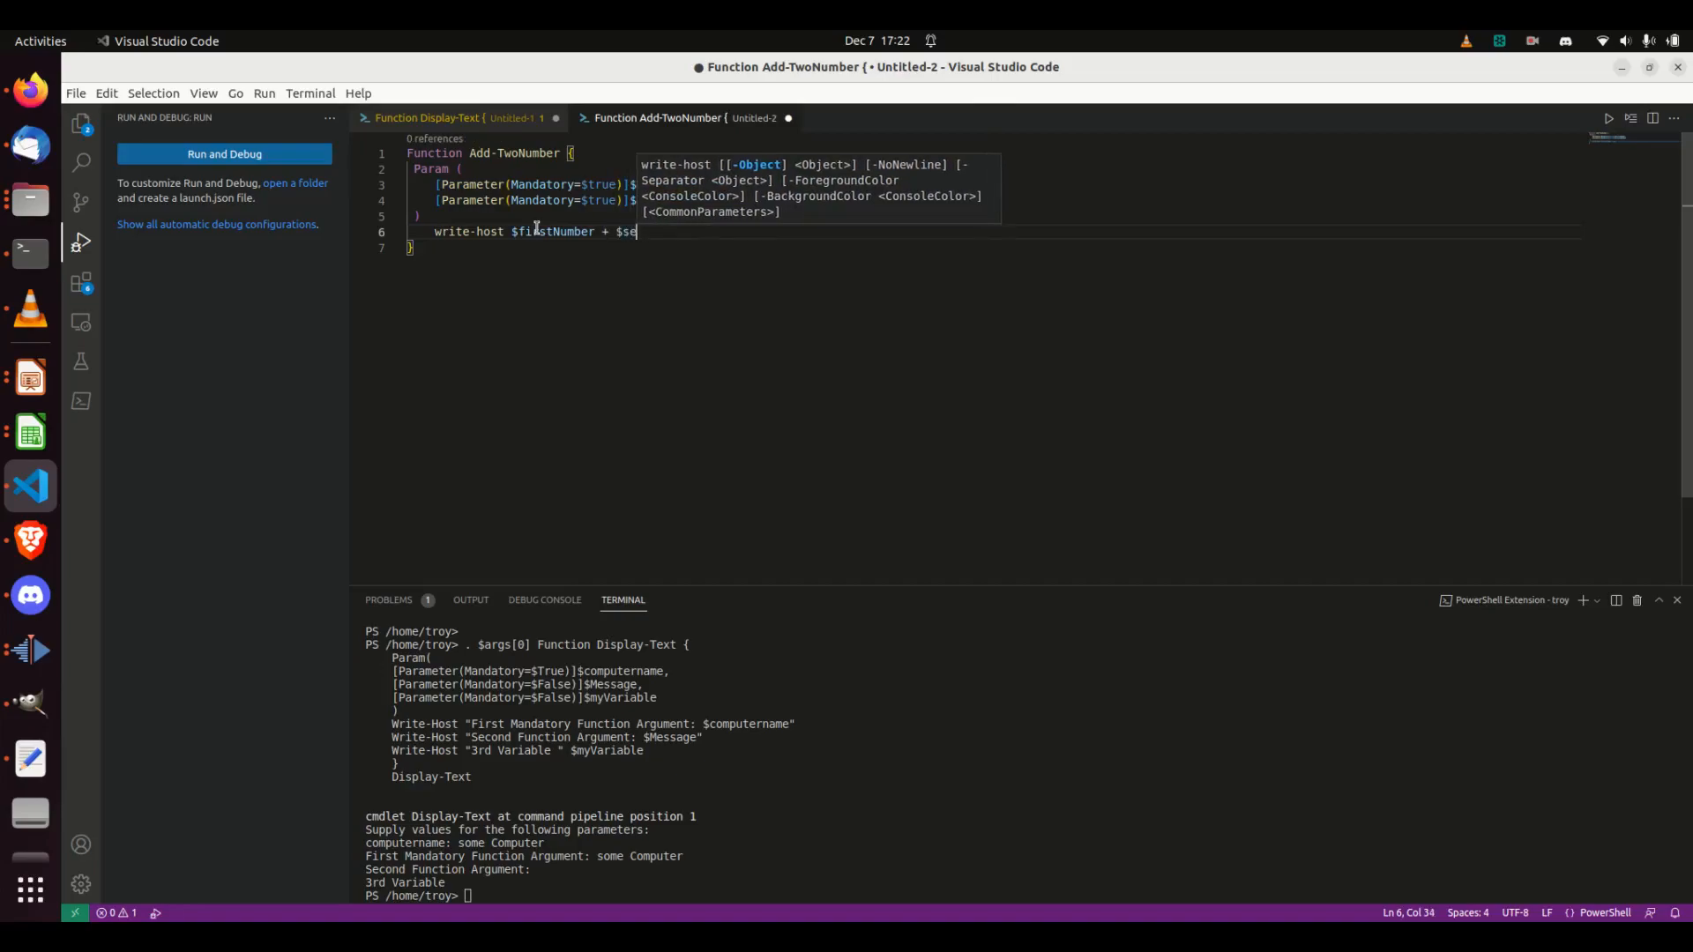
text(condNumber)
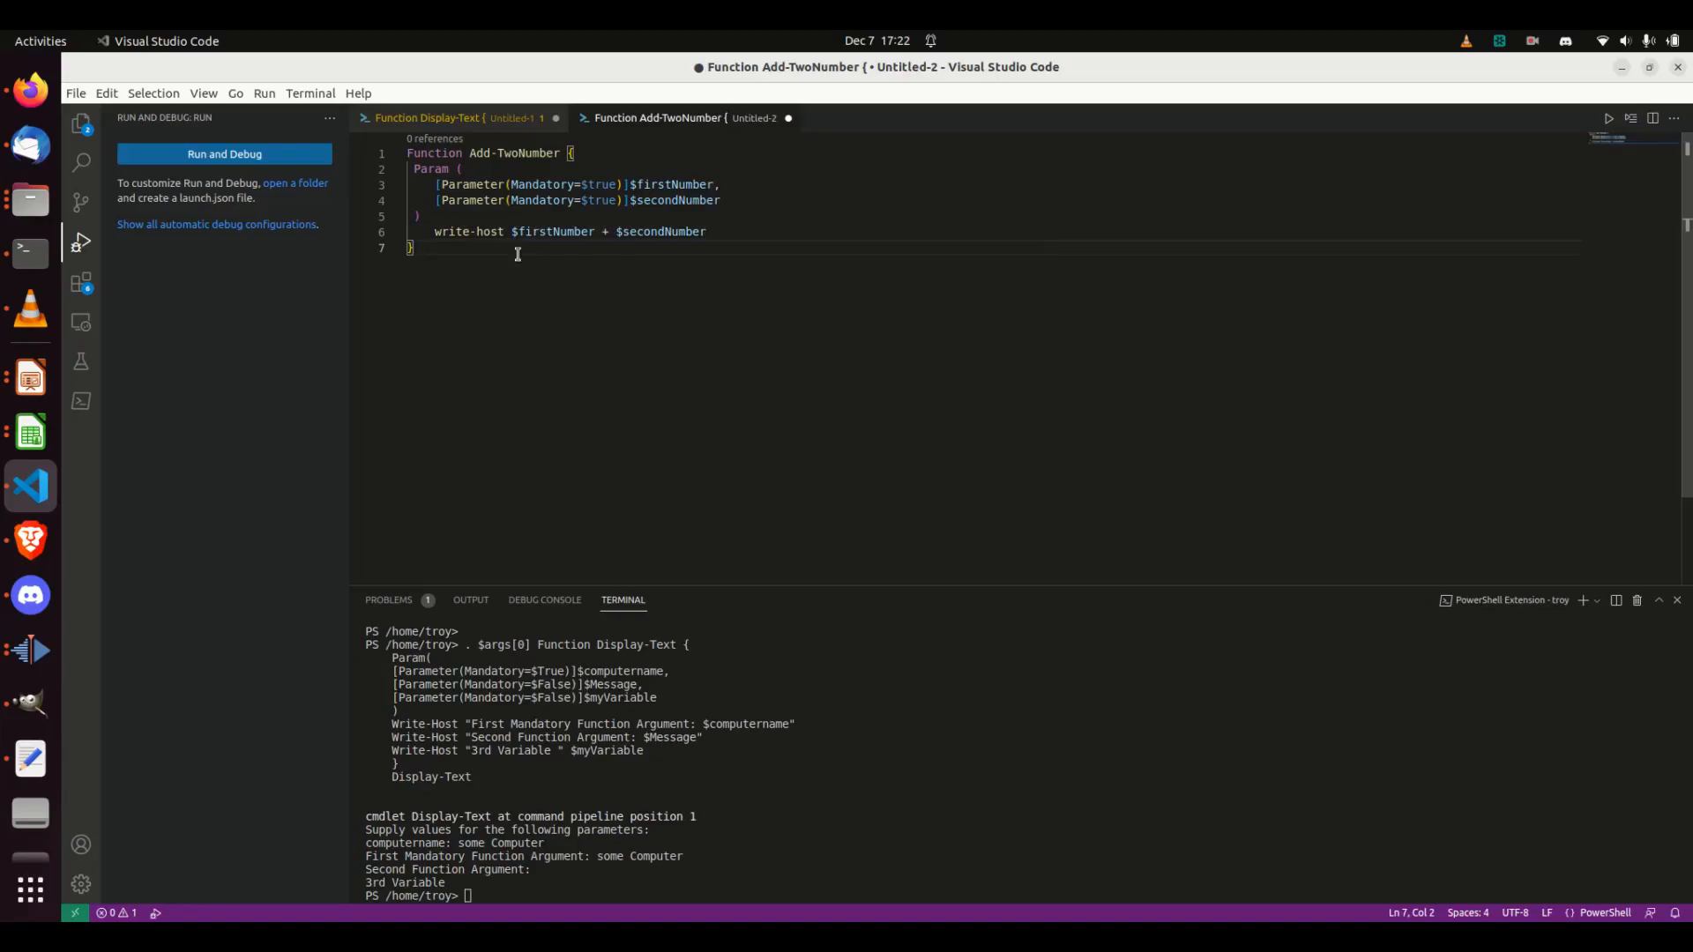
mouse_move(583, 167)
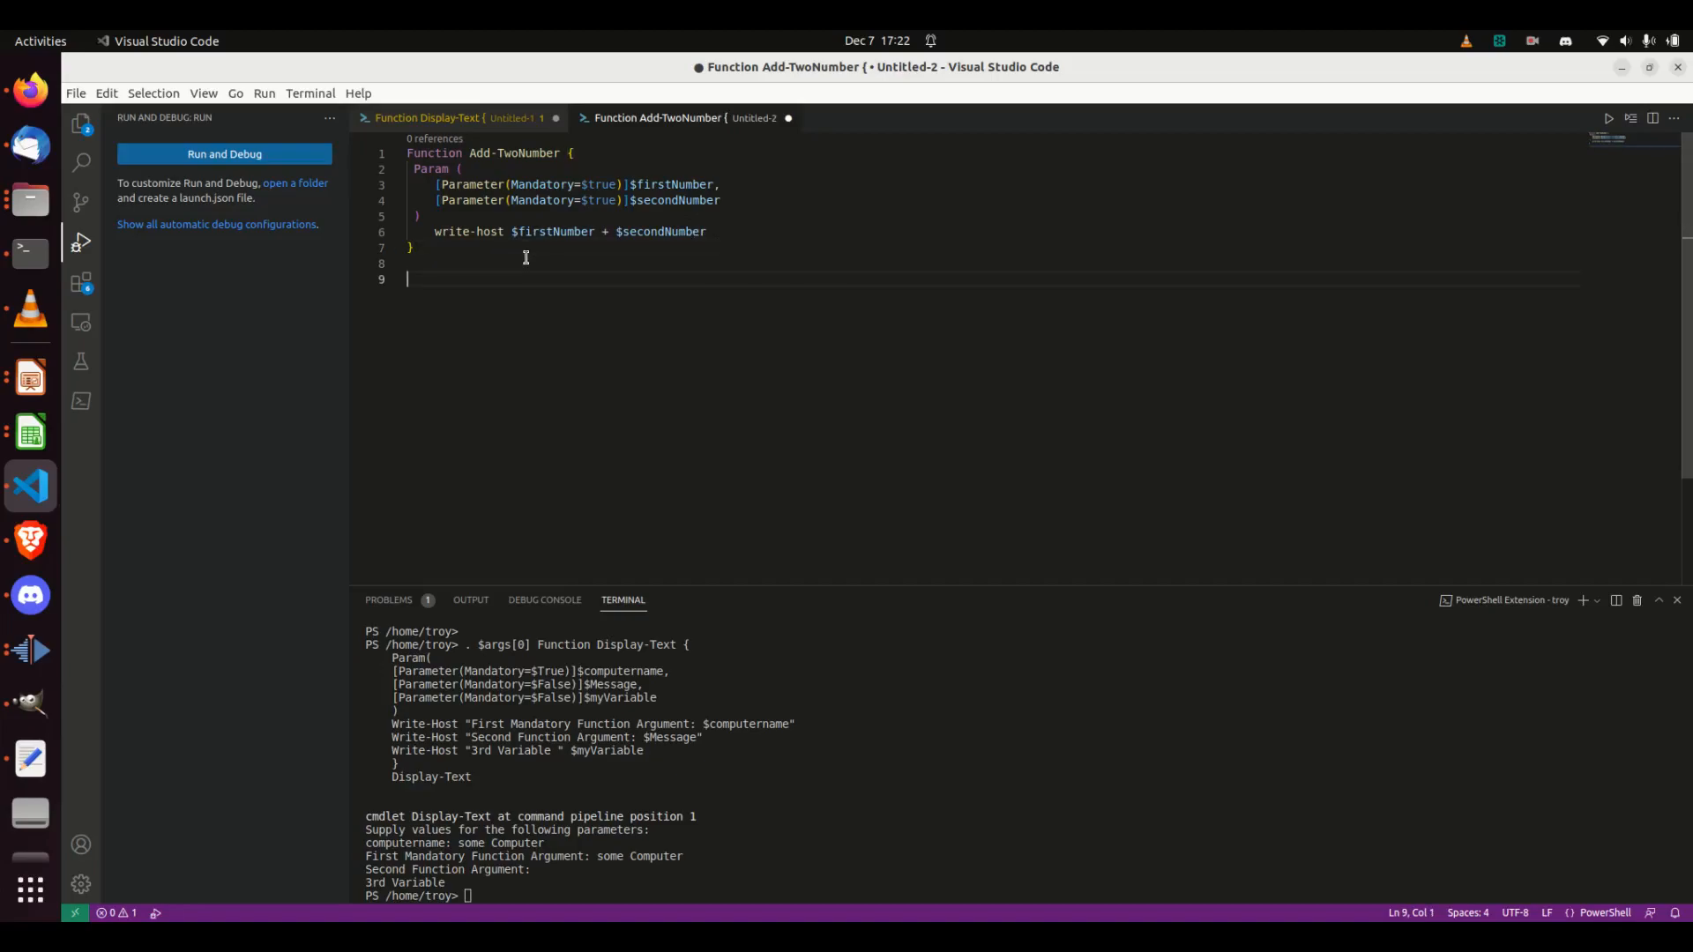
text(Add-TwoNumber -f)
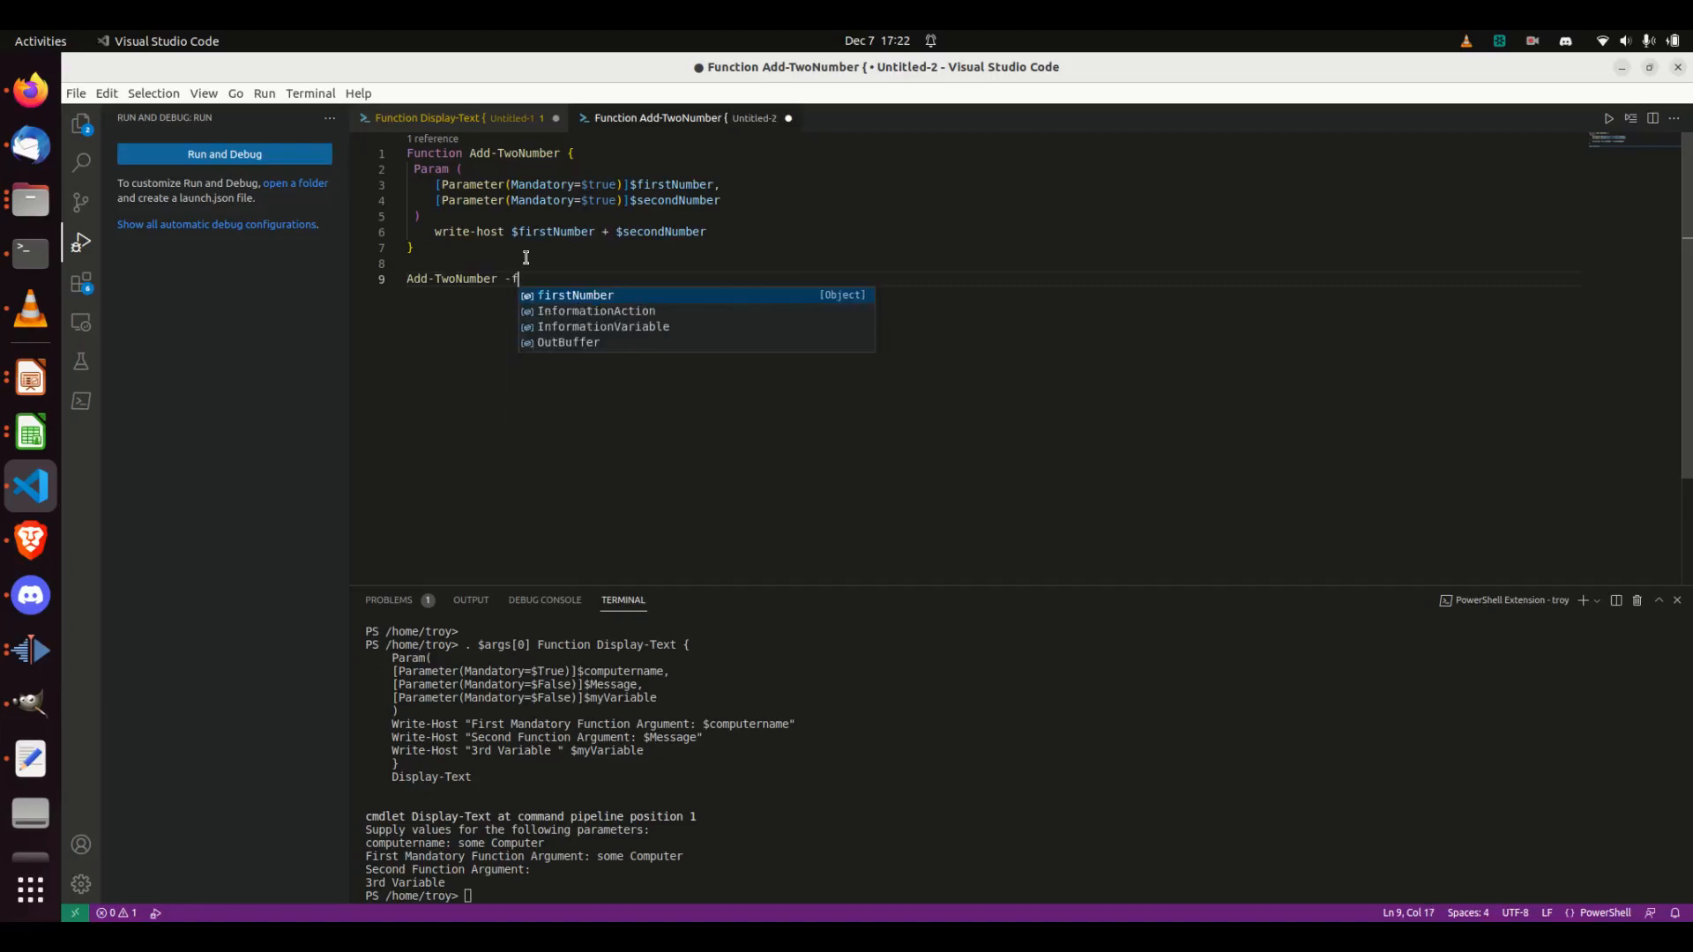
Complete the call as Add-TwoNumber -firstNumber 1 -secondNumber 2.
text(irstNumber 1 -secondNumber 2)
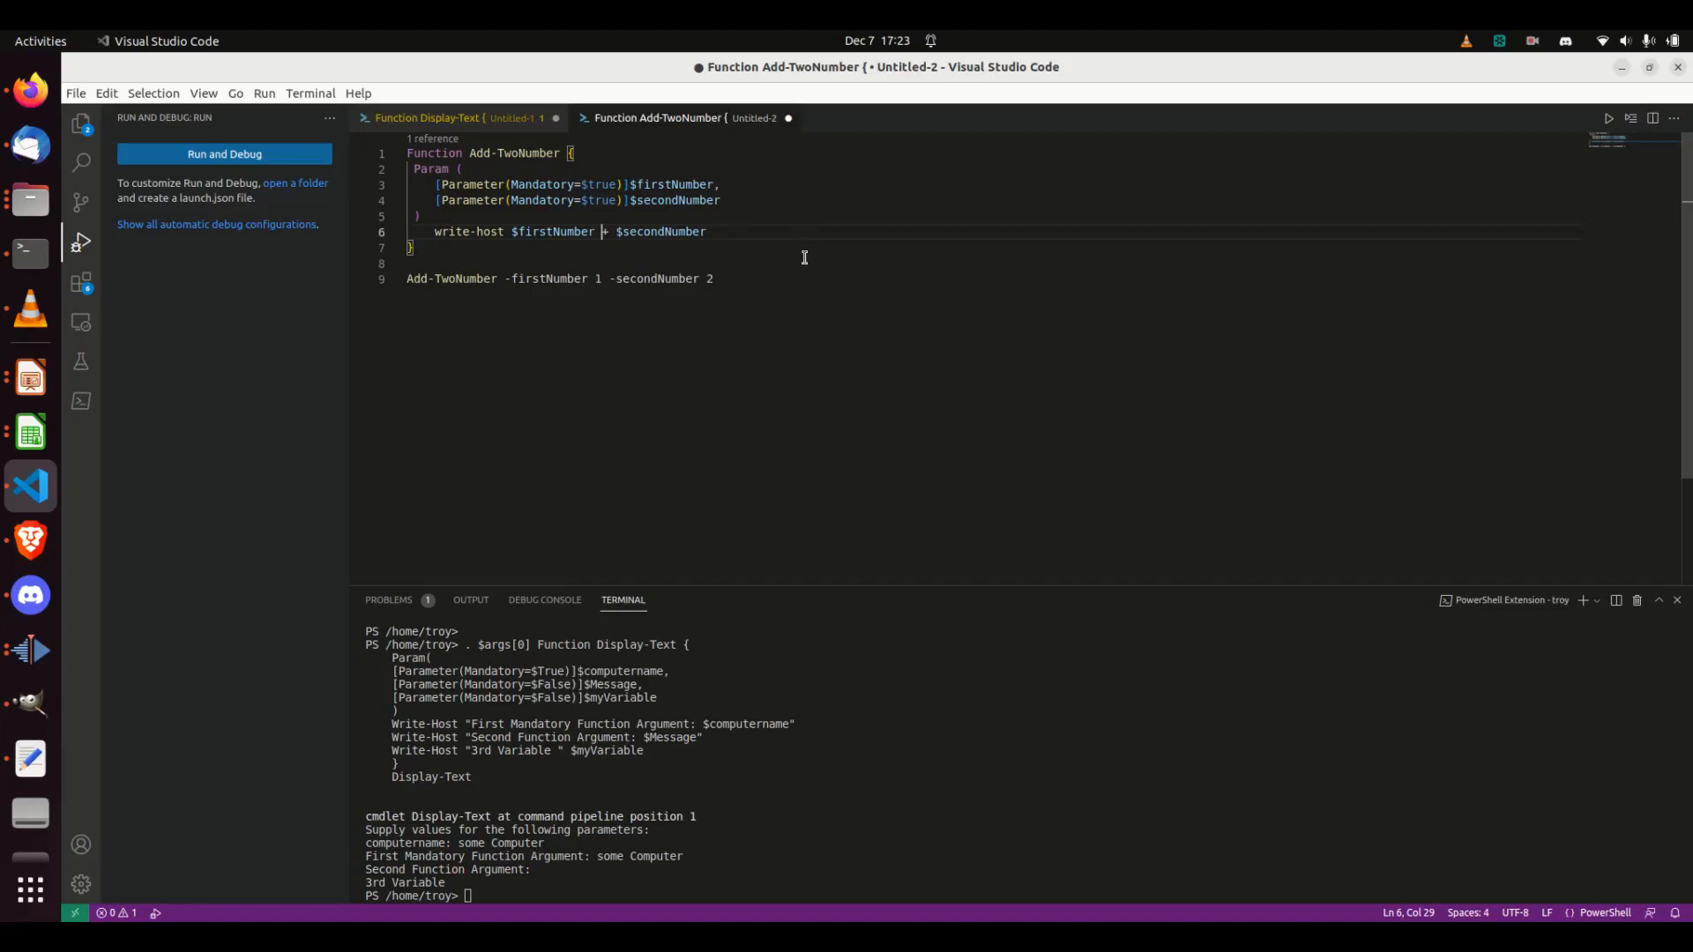
mouse_move(468, 249)
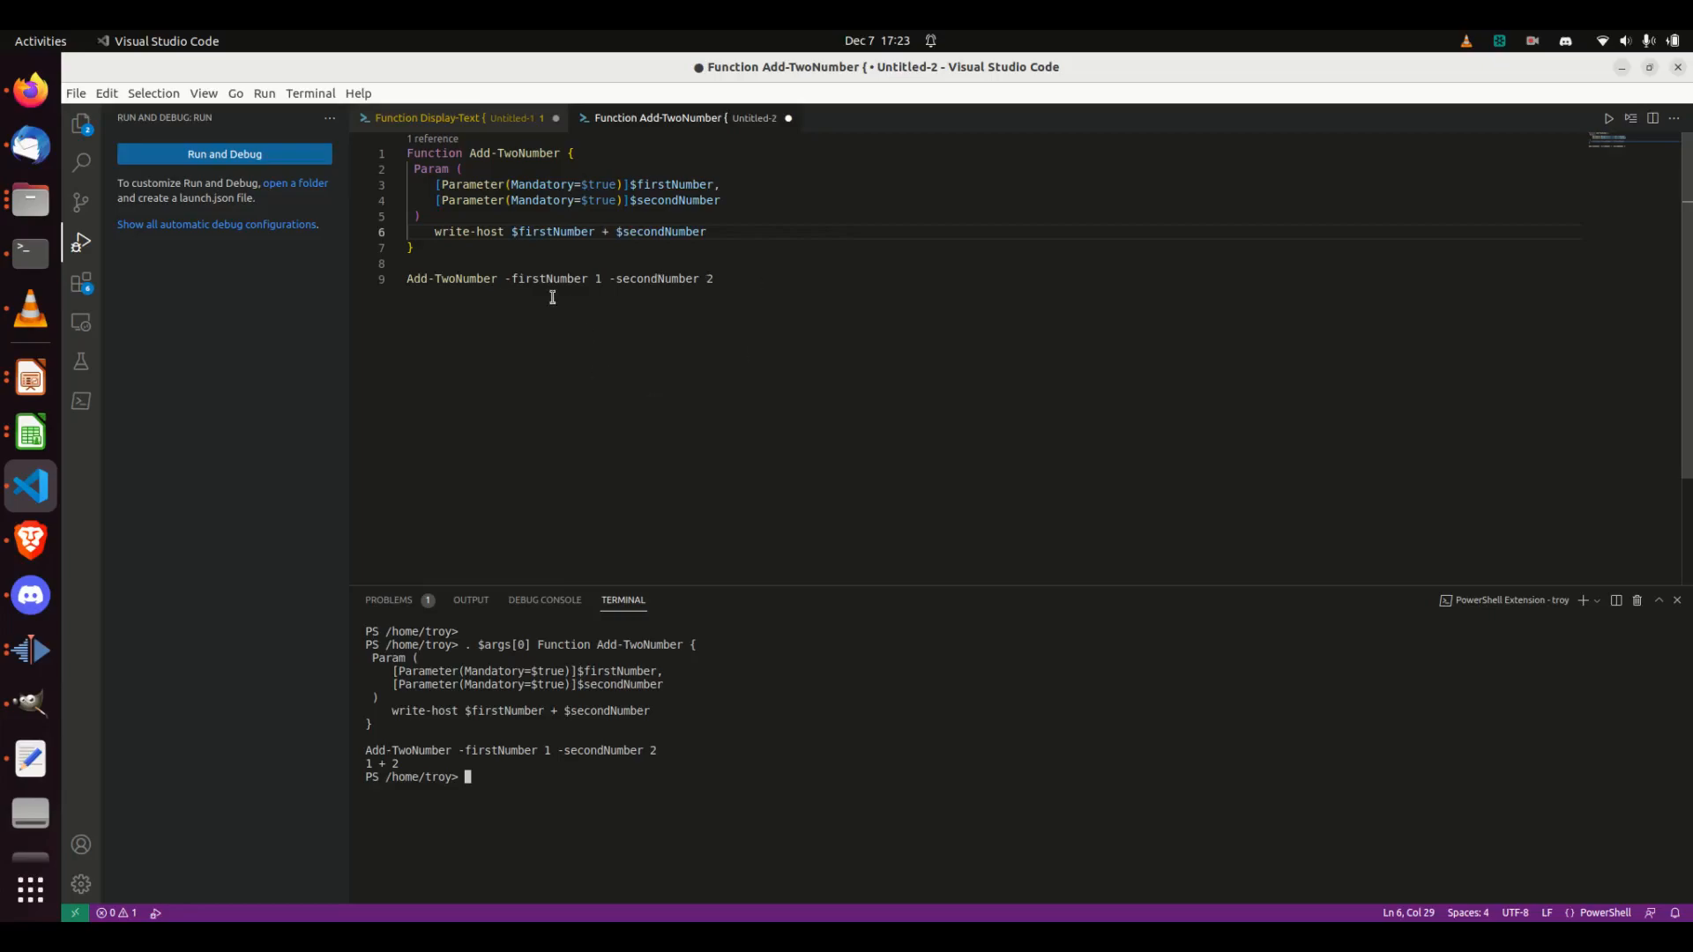
mouse_move(668, 191)
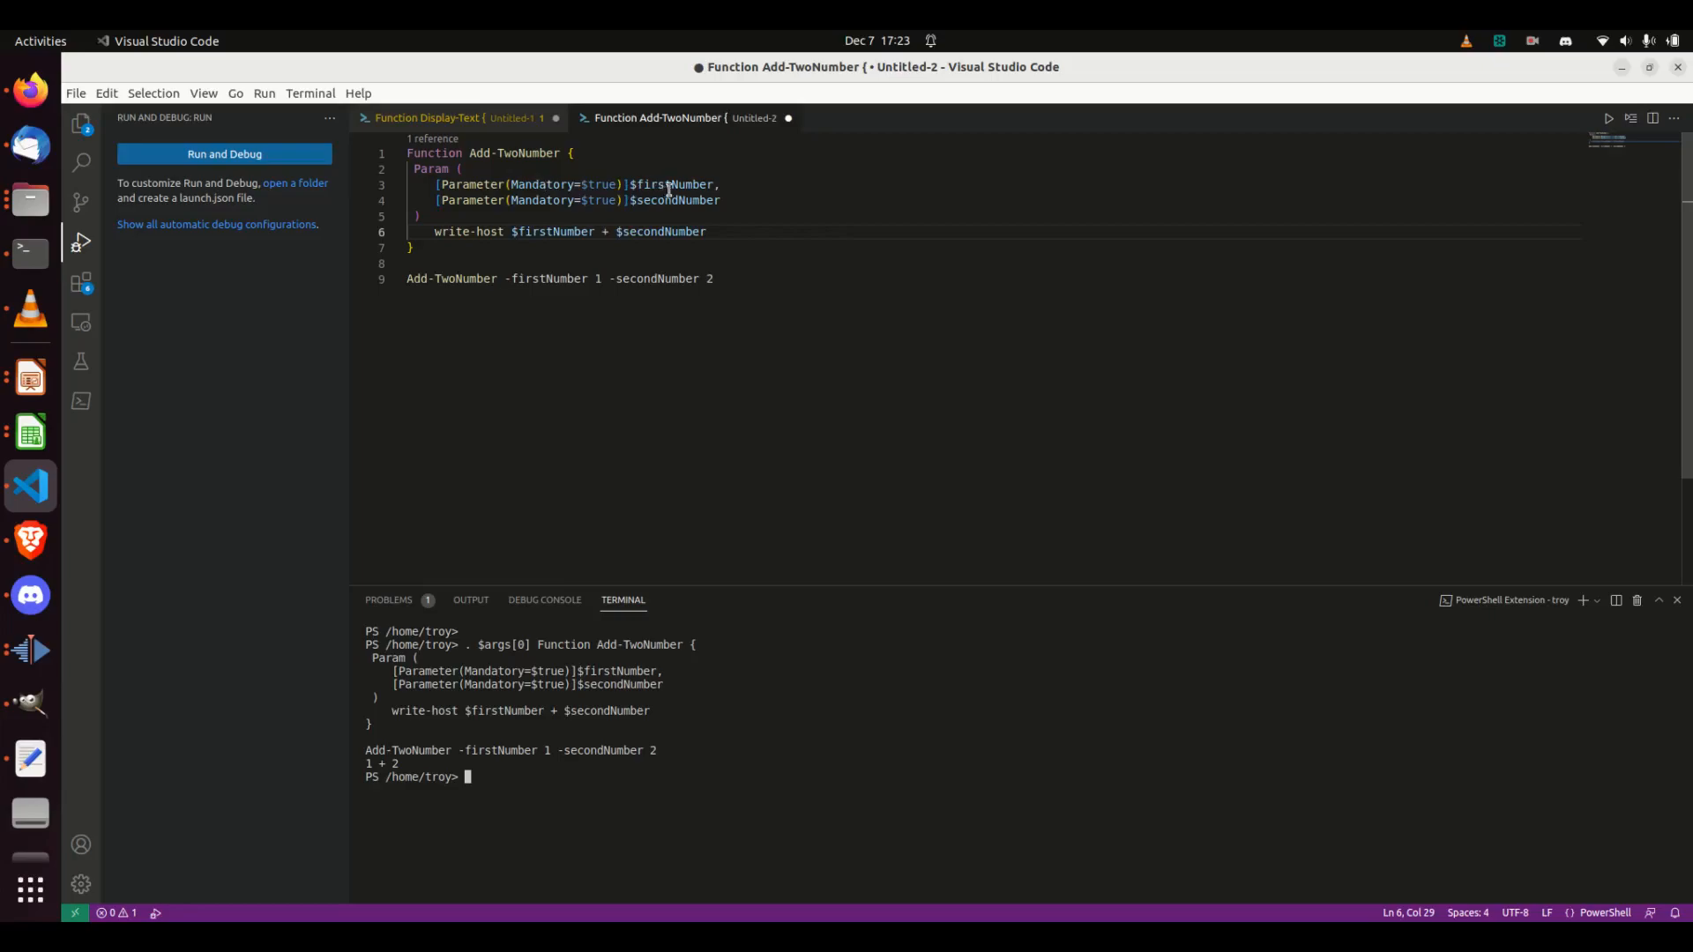
mouse_move(673, 184)
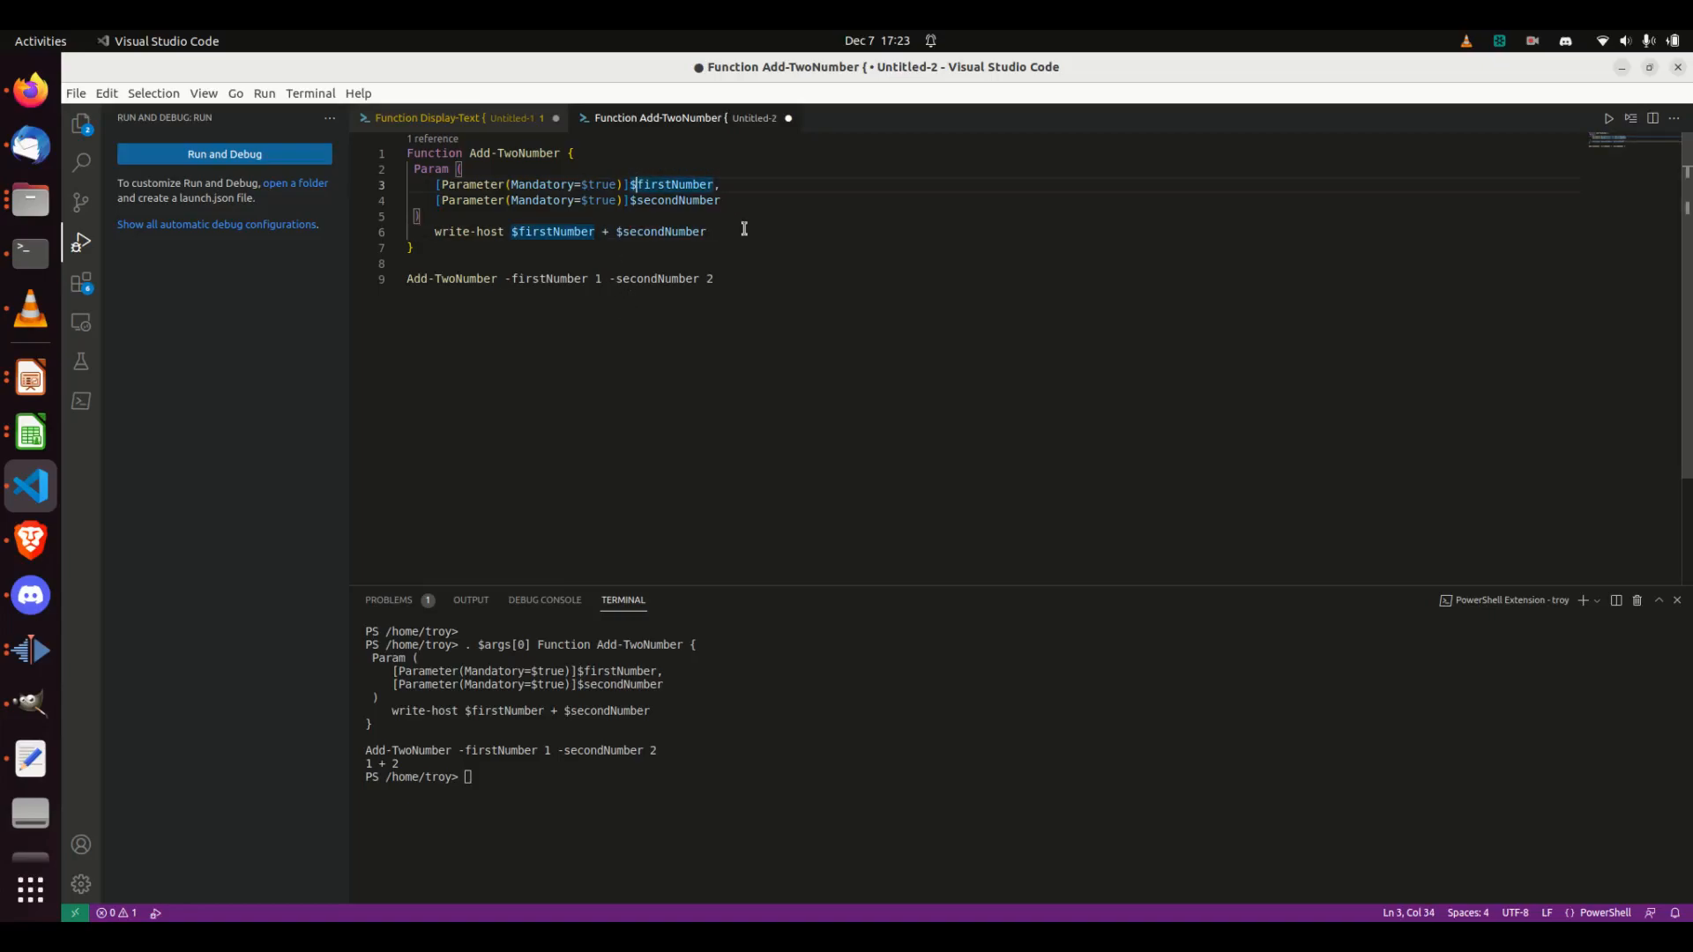
mouse_move(697, 511)
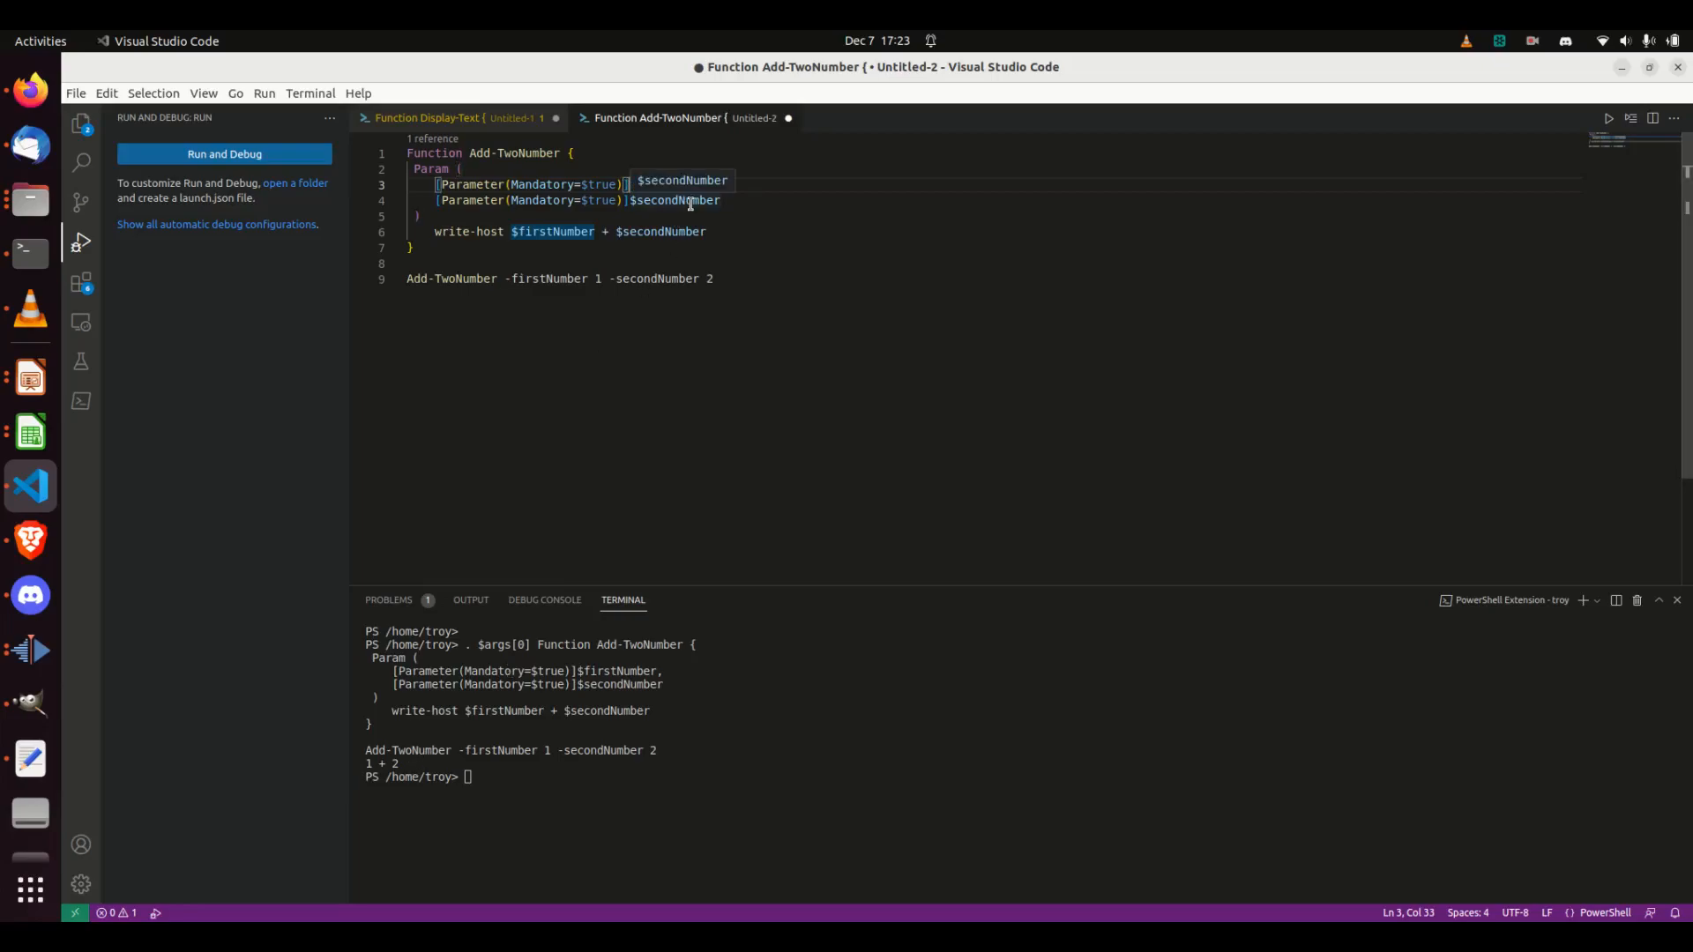
Prefix $firstNumber and $secondNumber with [int] and type clear in the terminal.
text([int])
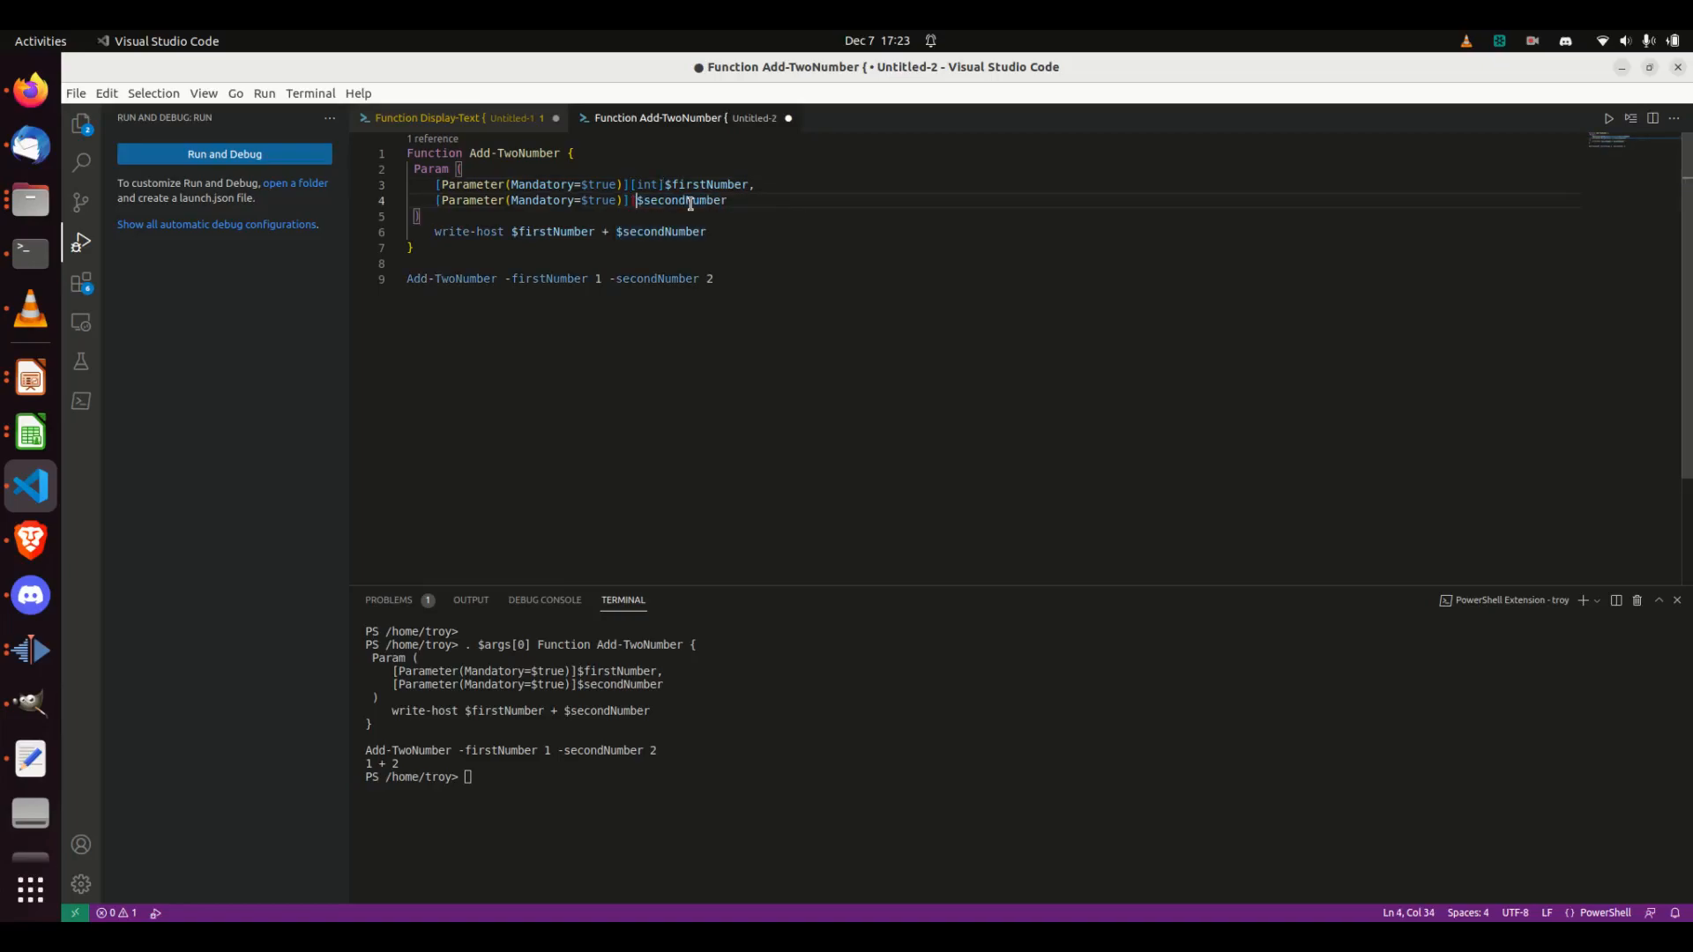
text([int])
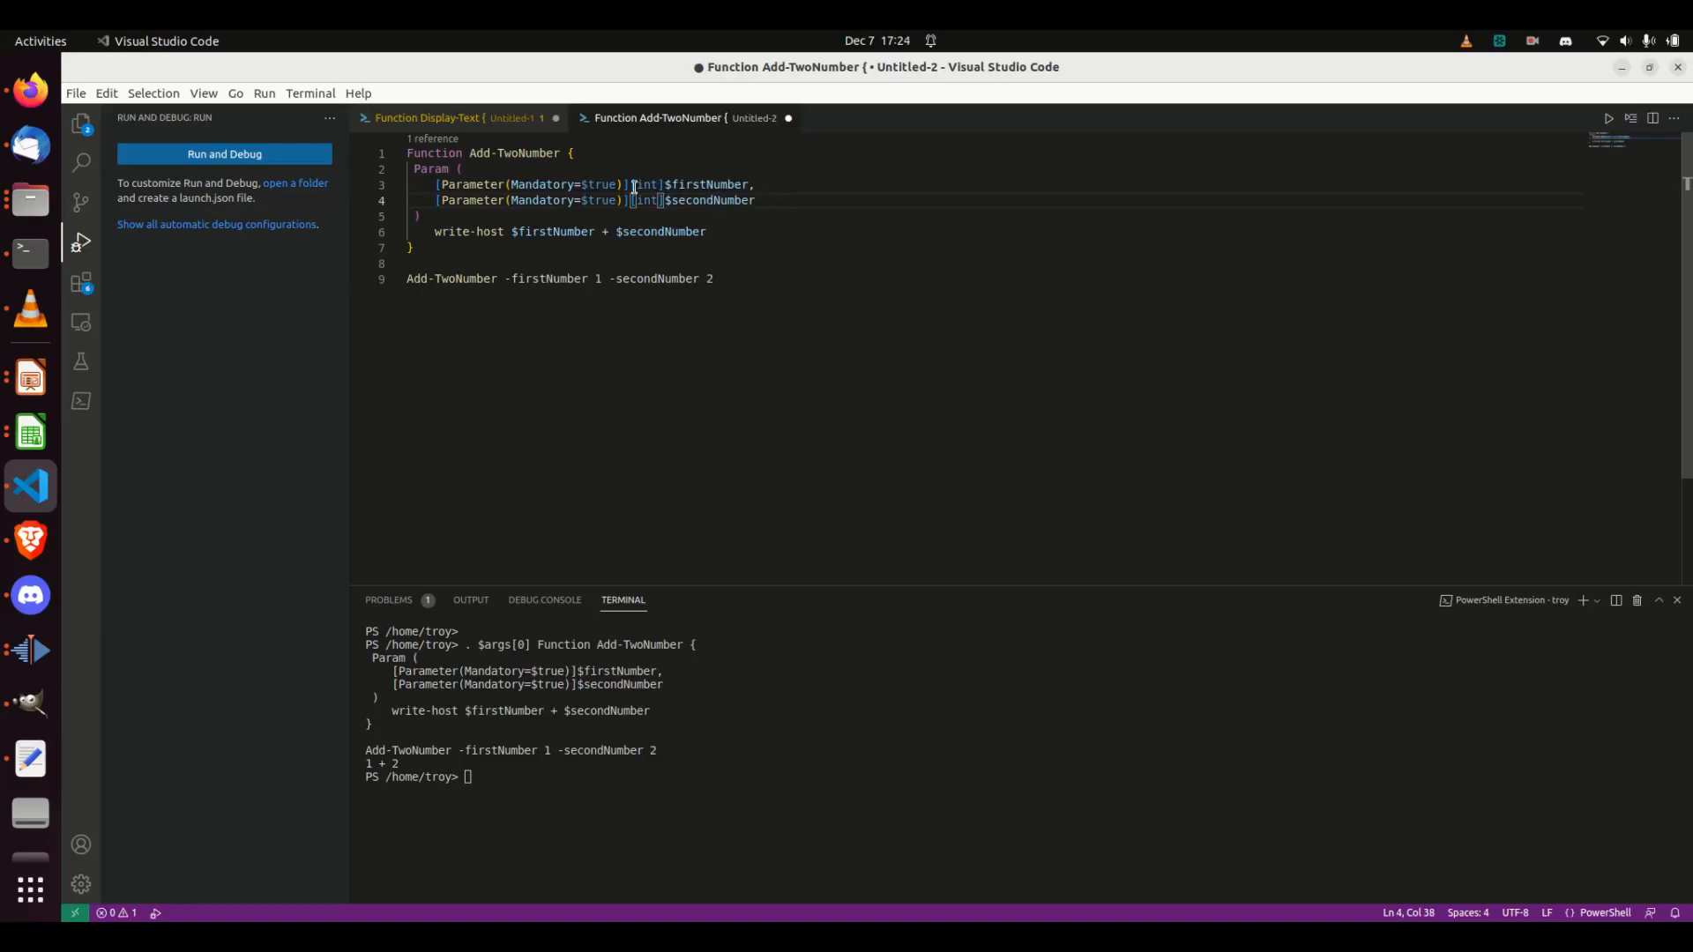
double_click(707, 183)
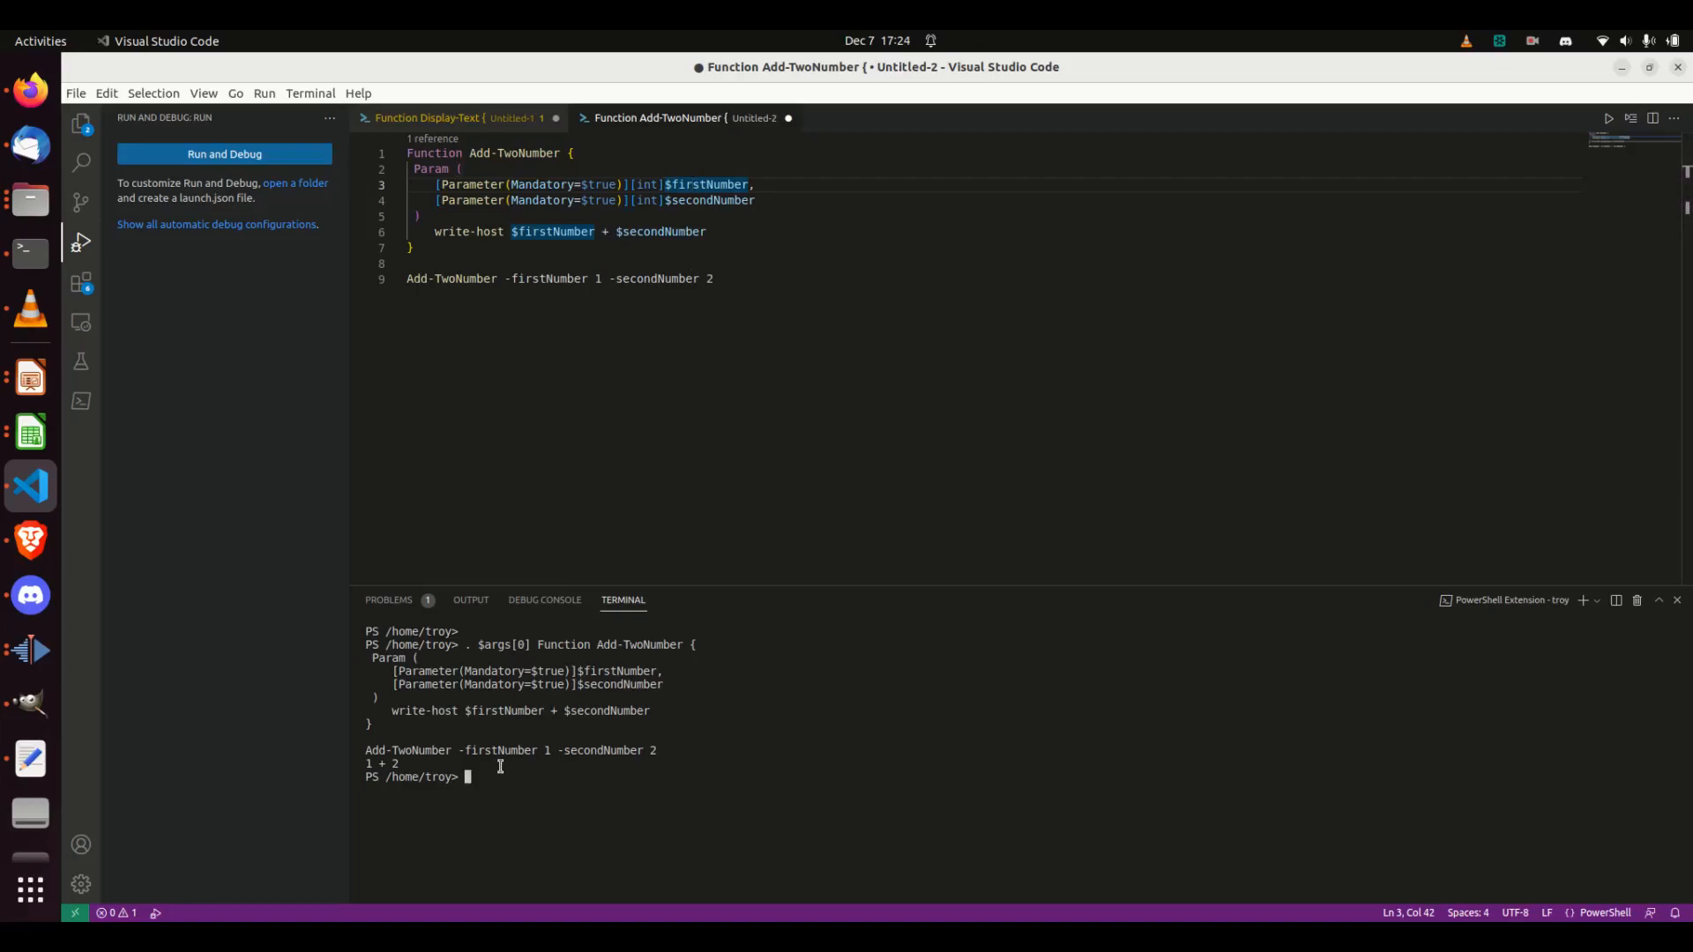
text(clear)
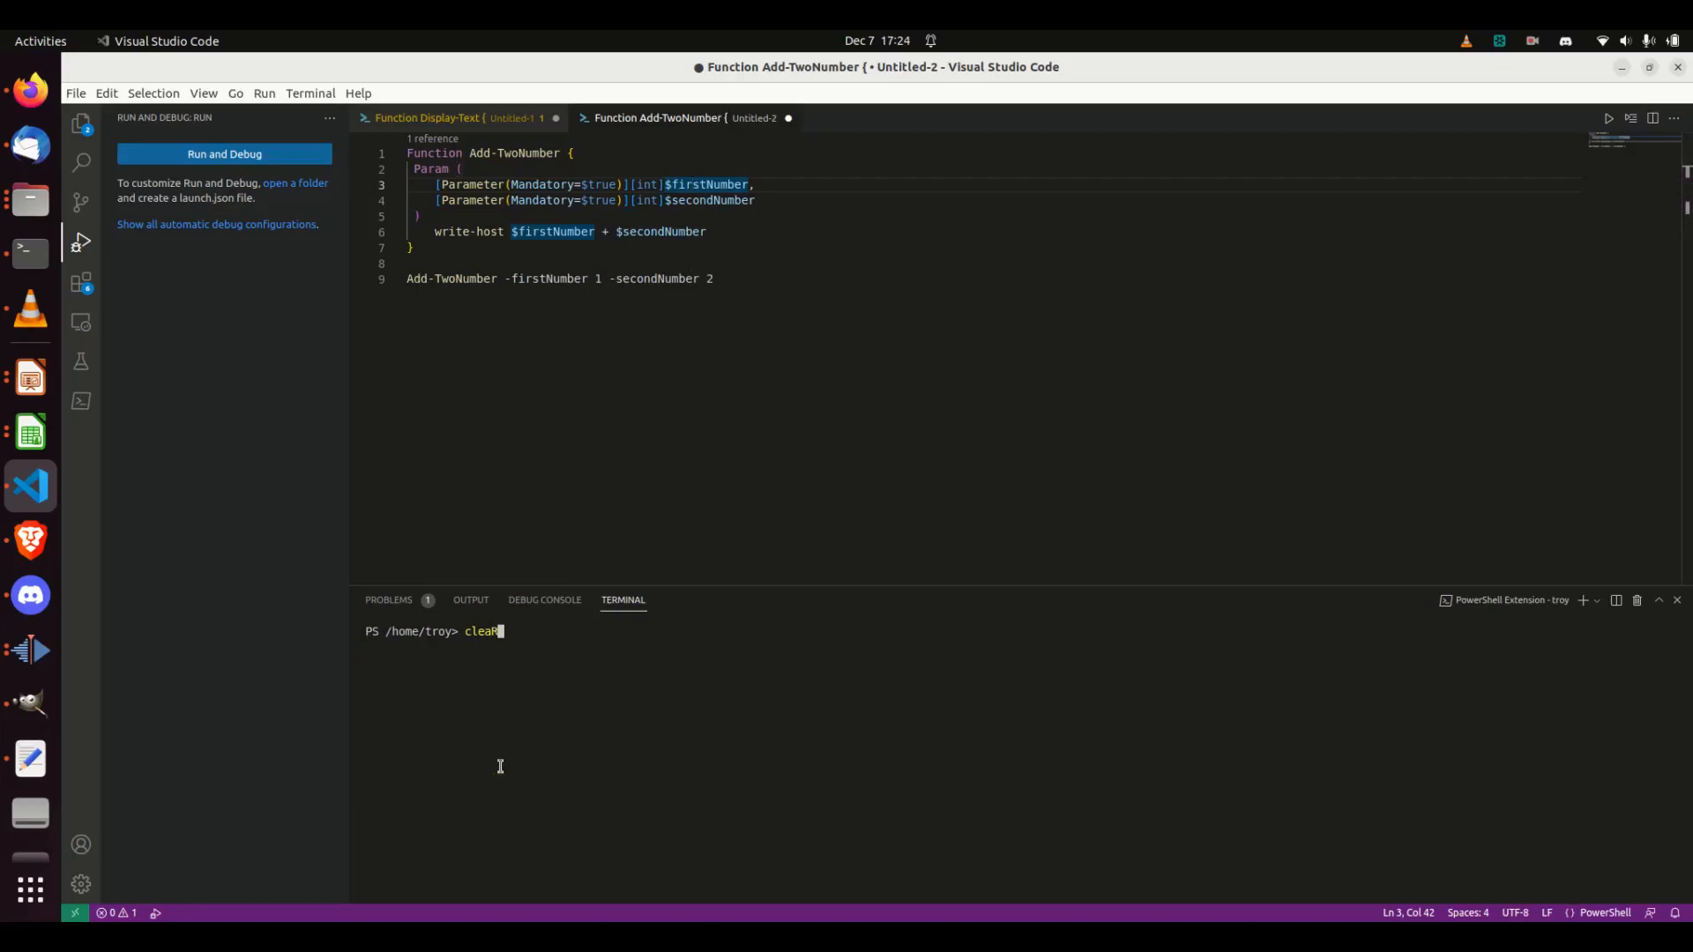
Clear the terminal and rerun the int-typed script, which still prints 1 + 2.
text(Display-Text -computername "MyComputer" -Message "MyMessage")
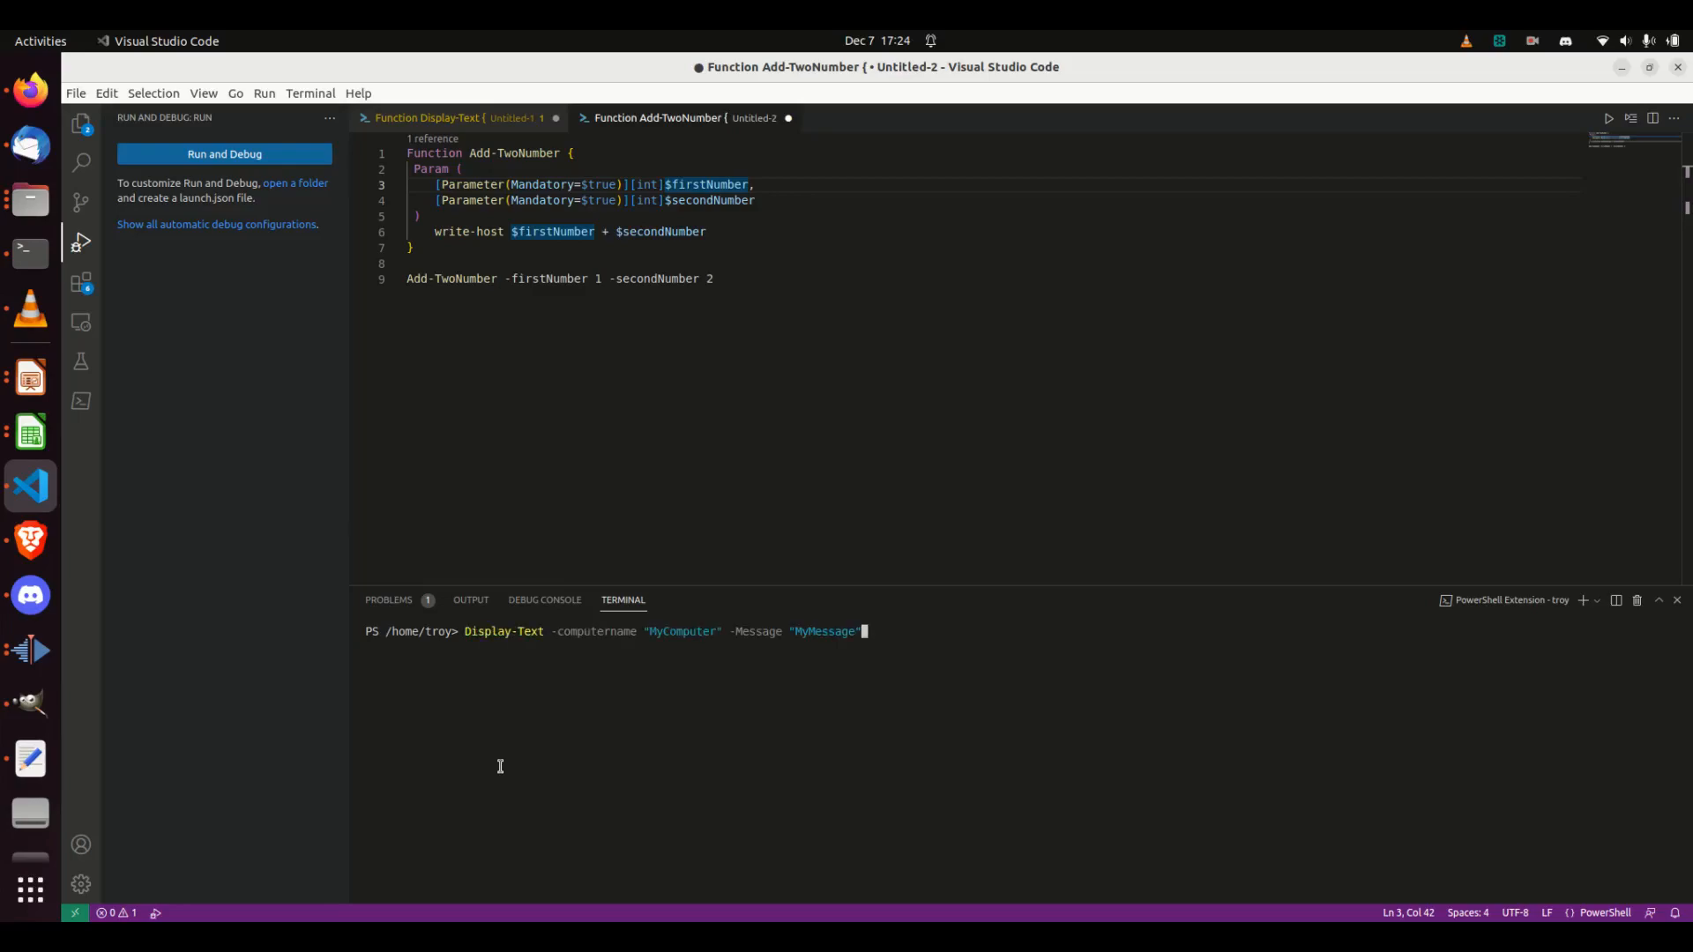
text(cleaR)
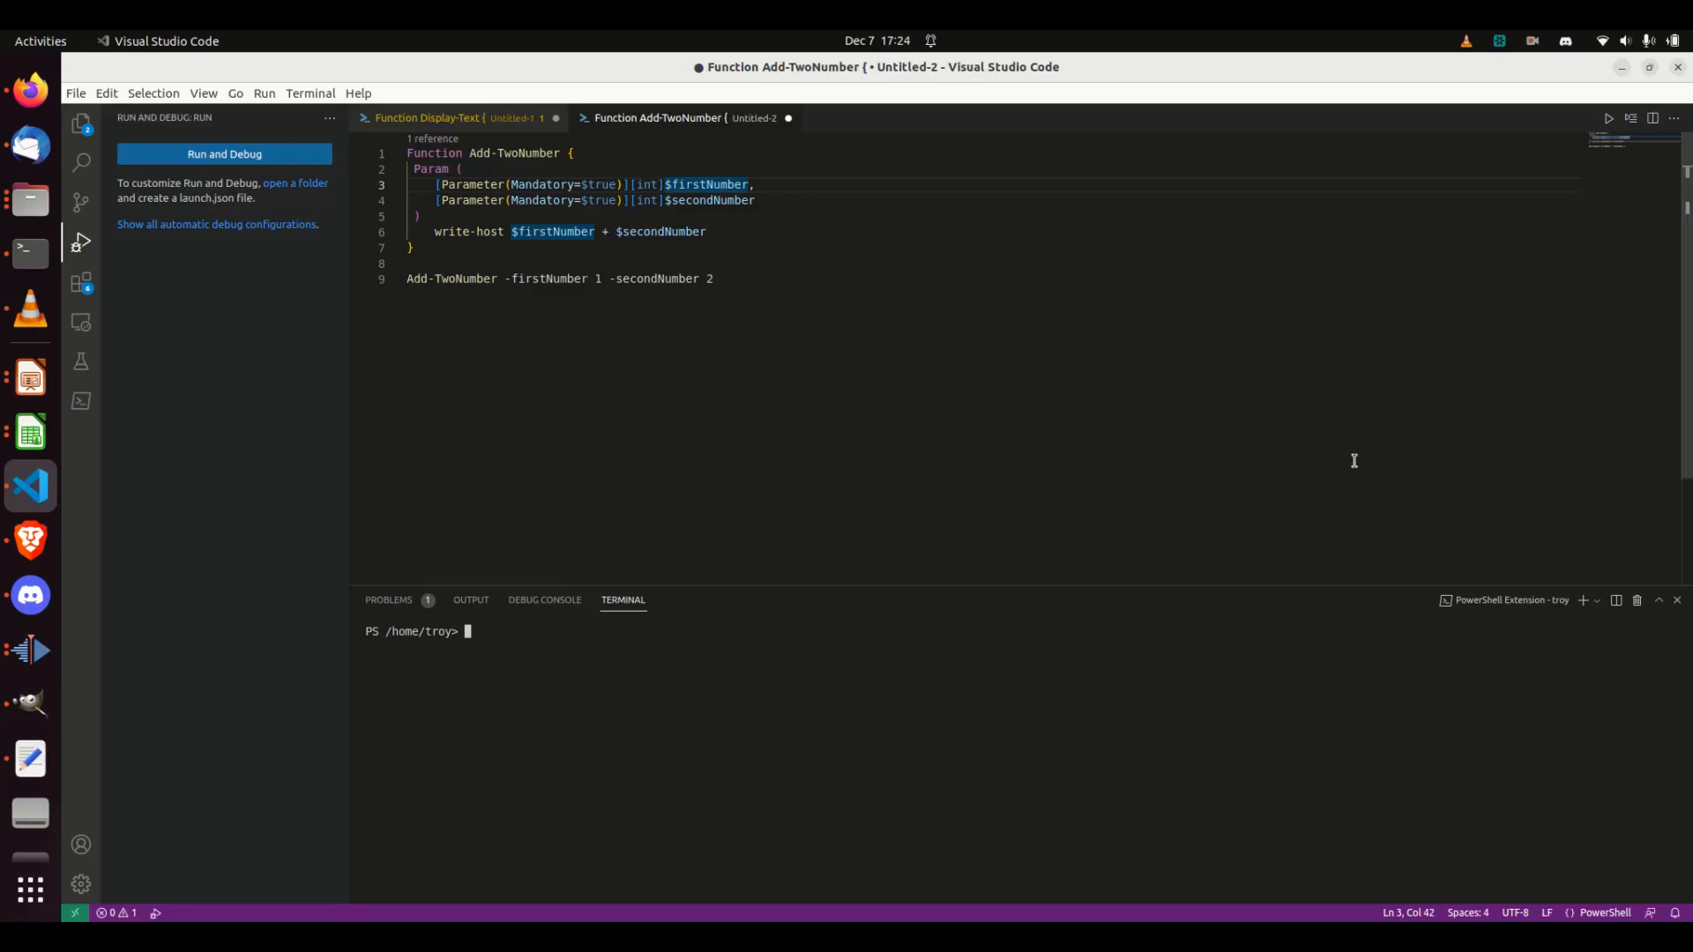
click(222, 154)
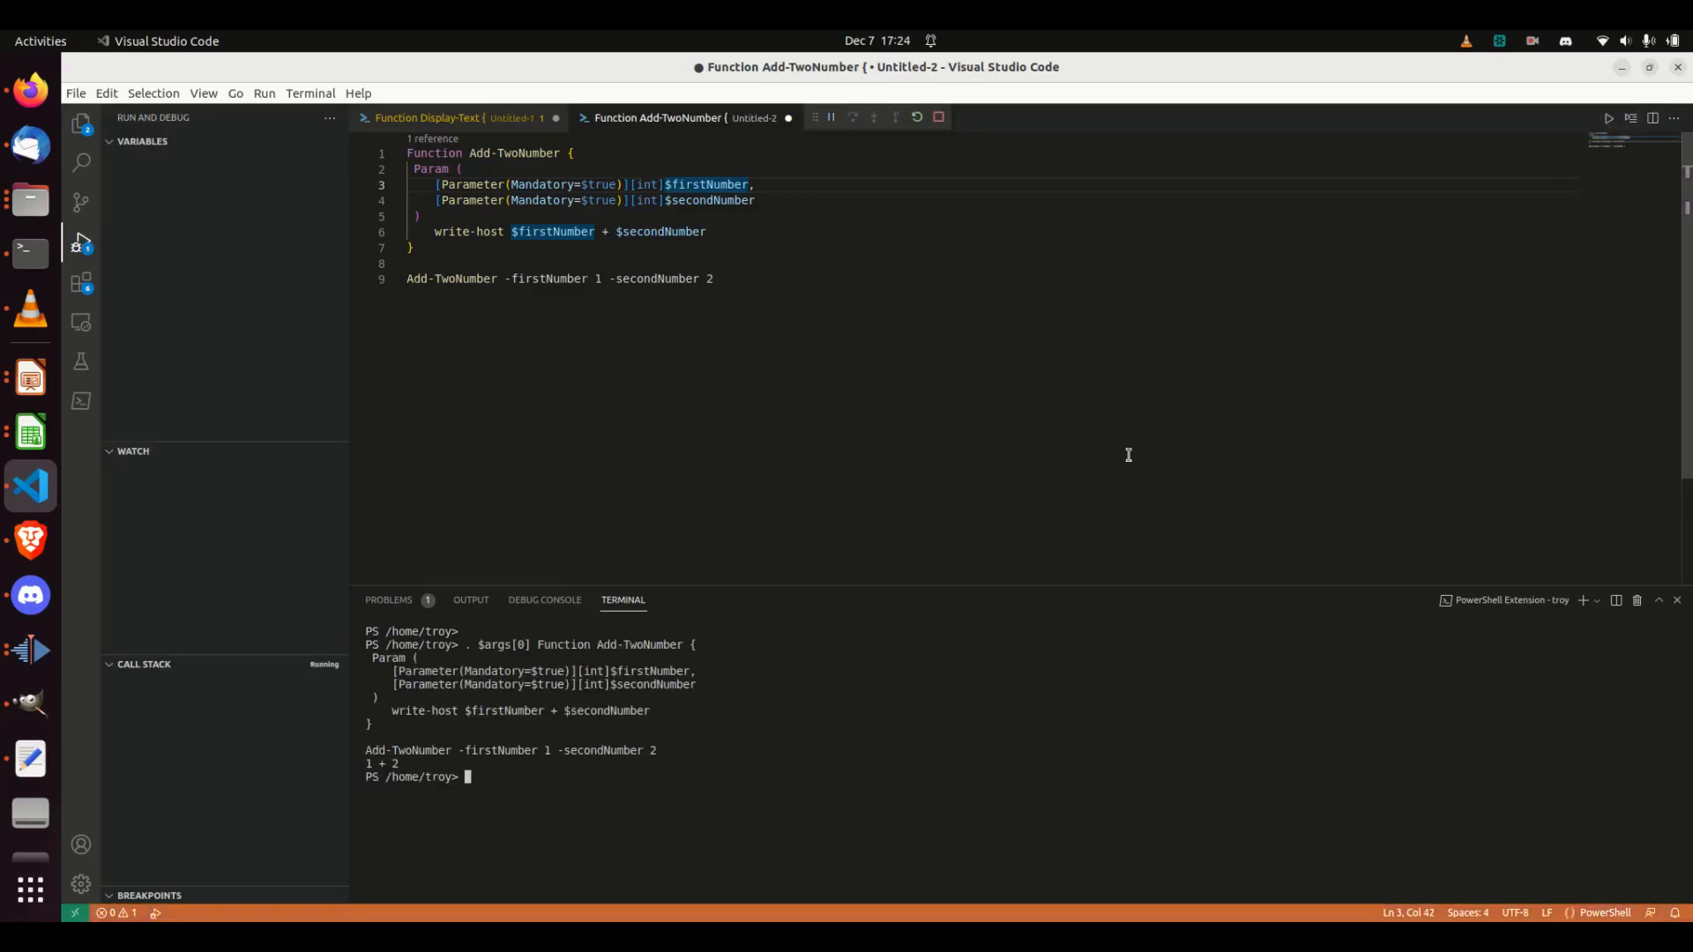
click(937, 116)
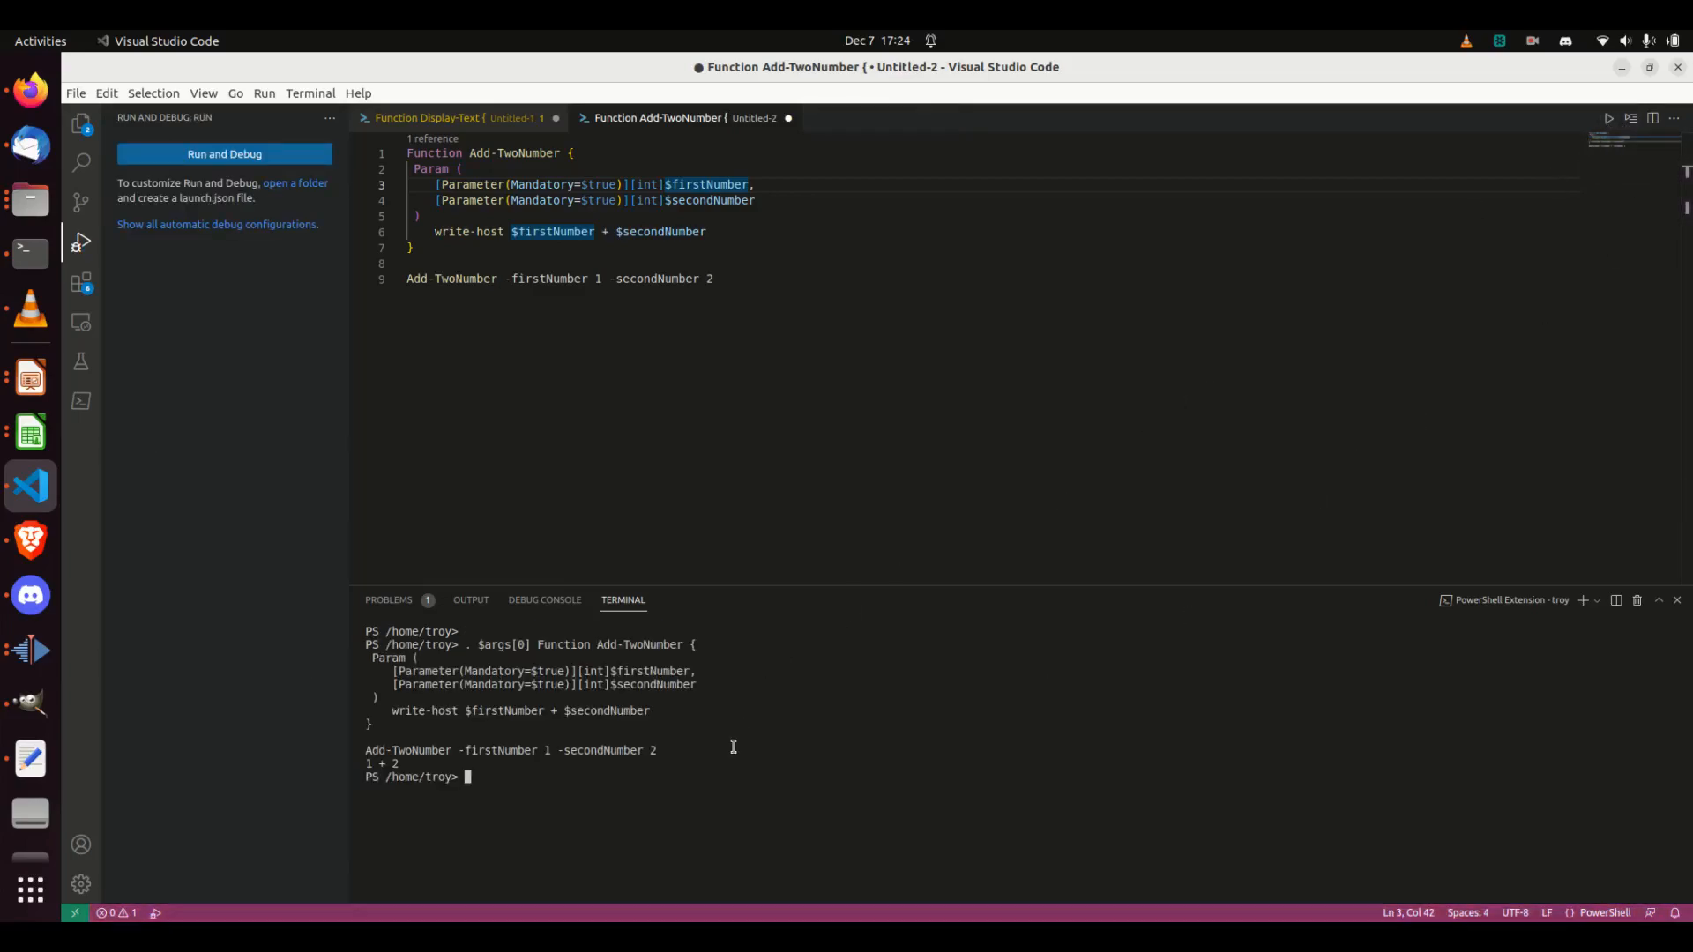
mouse_move(634, 360)
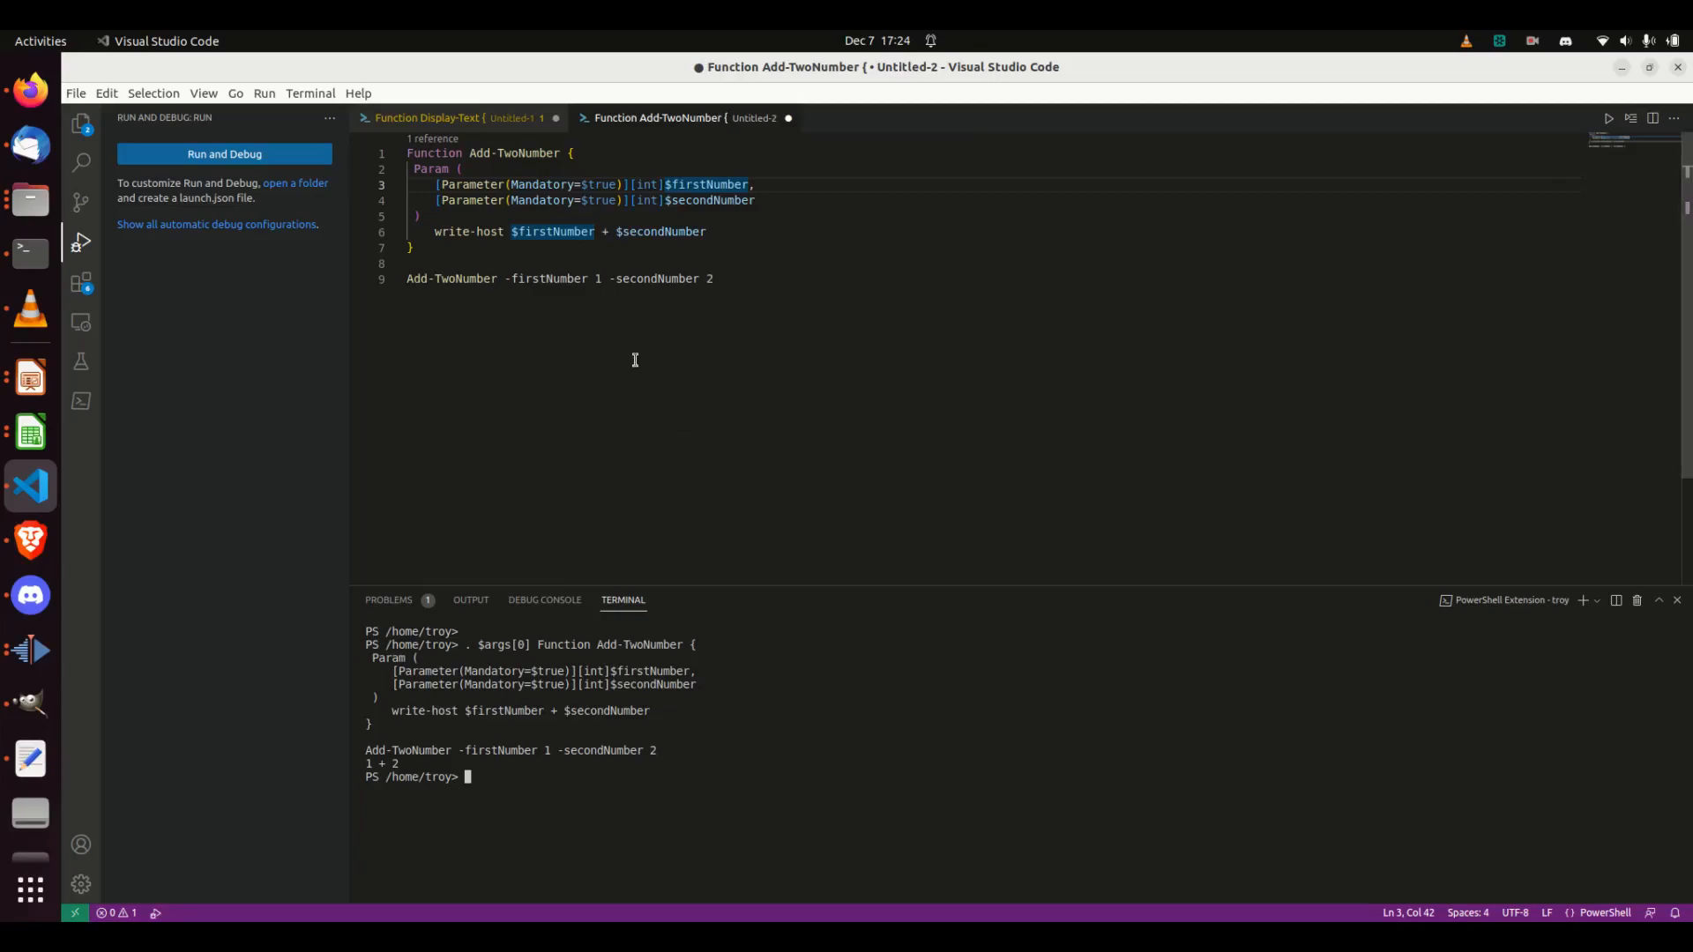
mouse_move(558, 259)
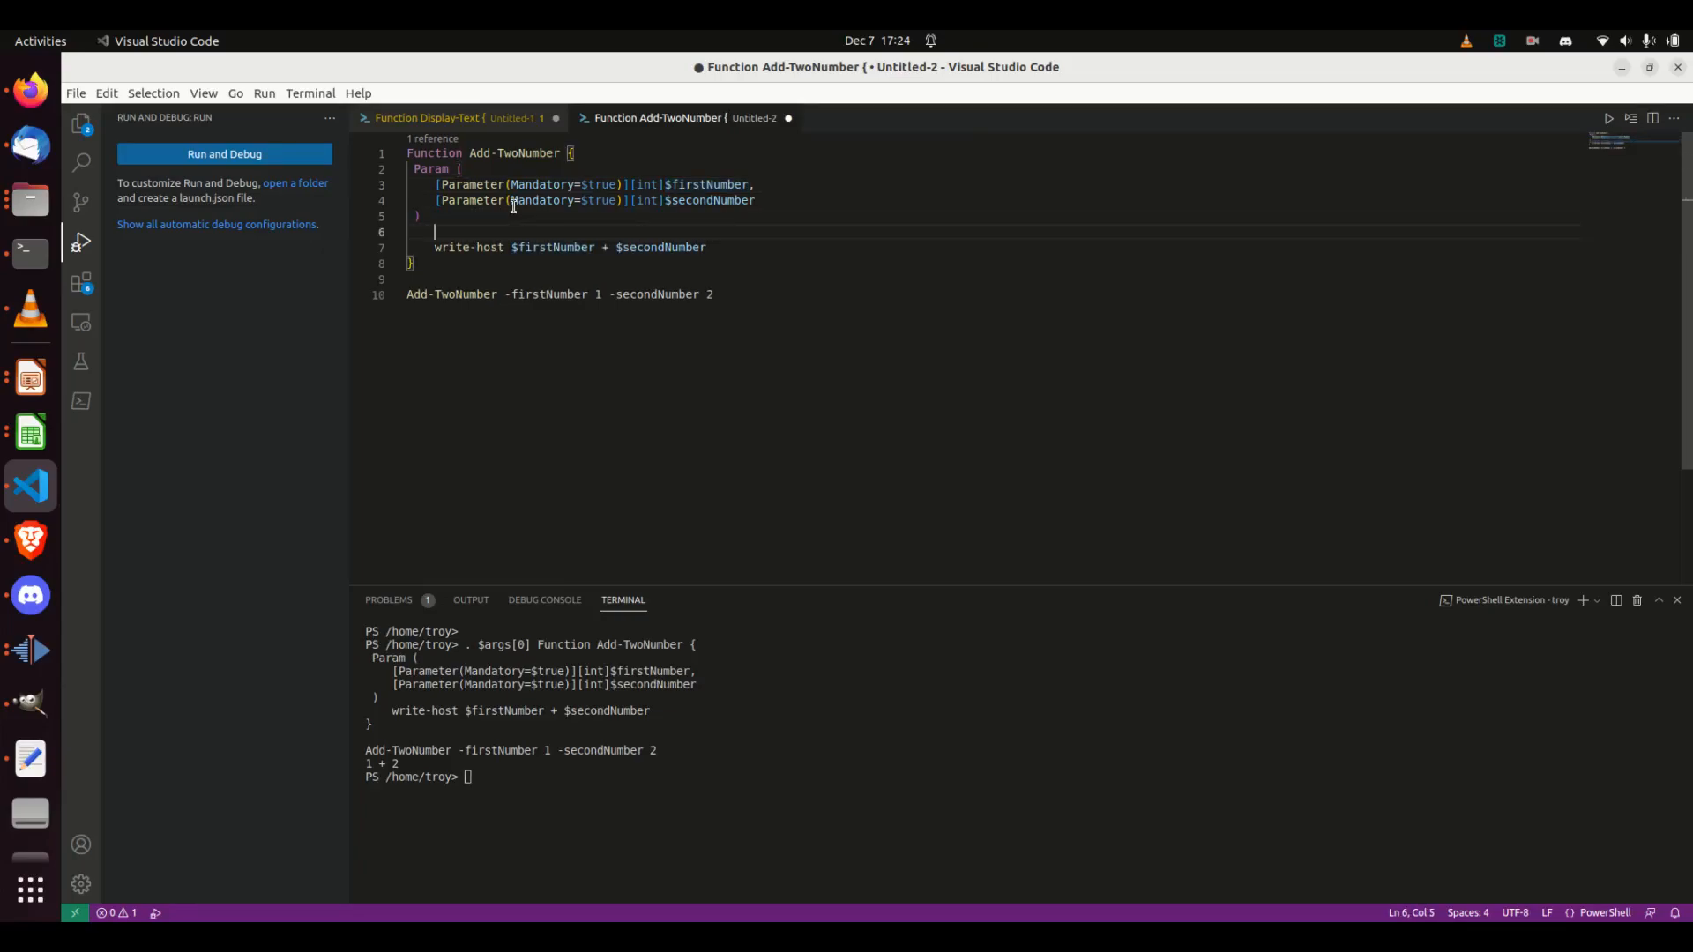
Output $firstNumber + $secondNumber directly on a new line and comment out write-host with #.
text(write-h)
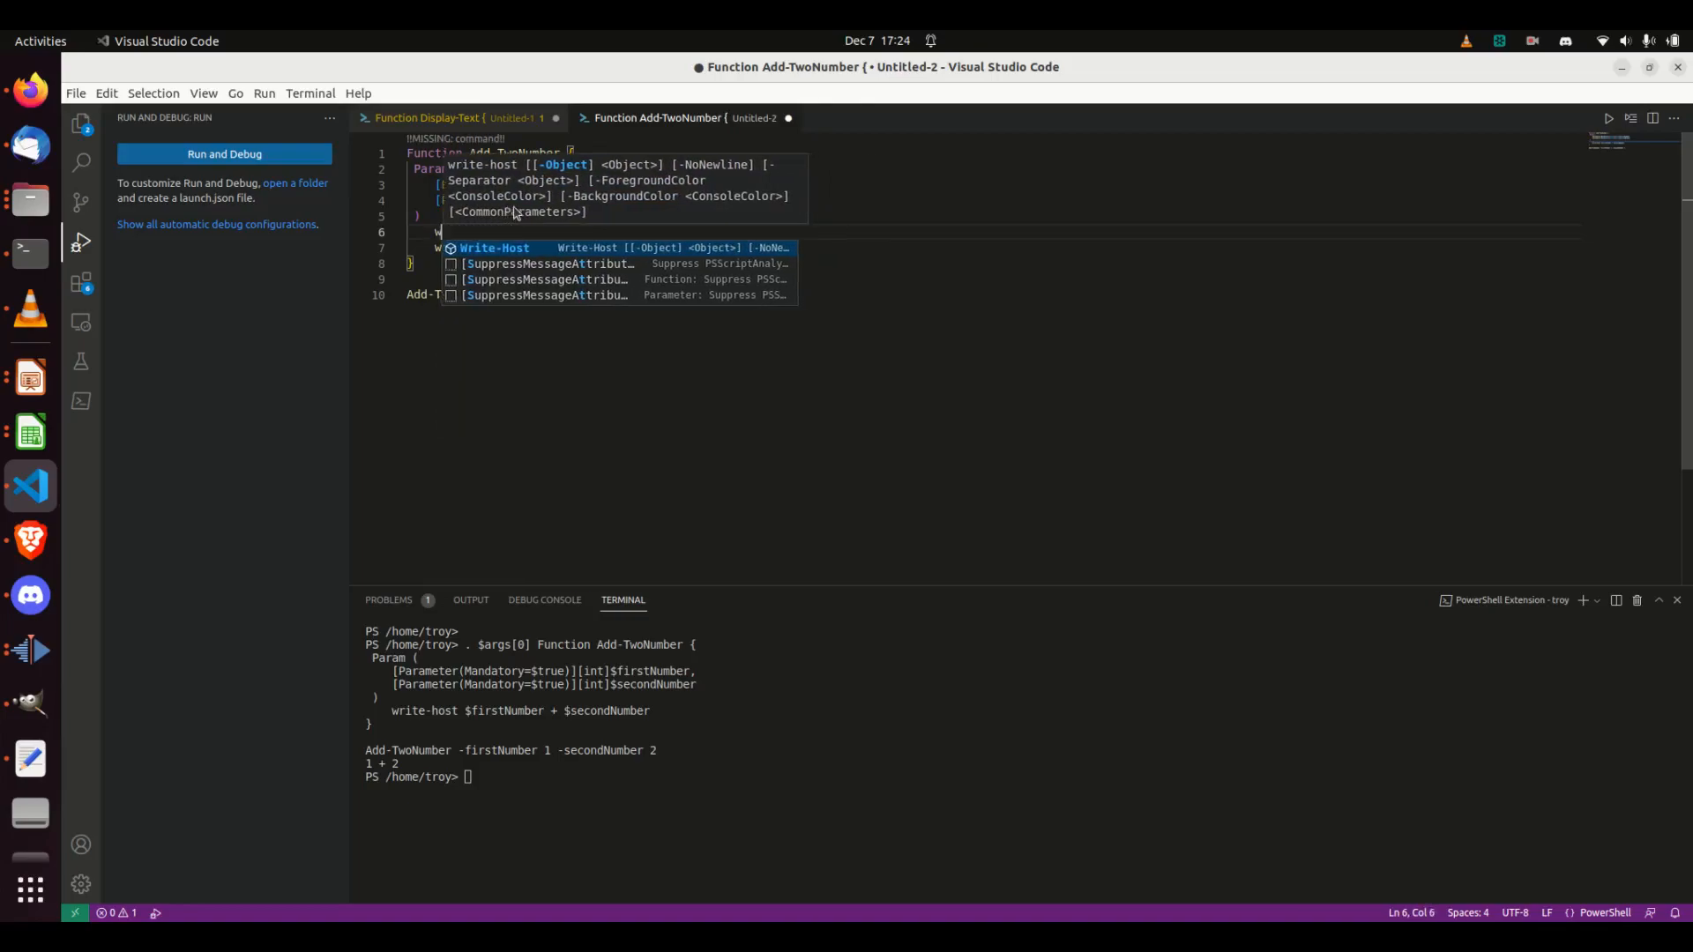
text($)
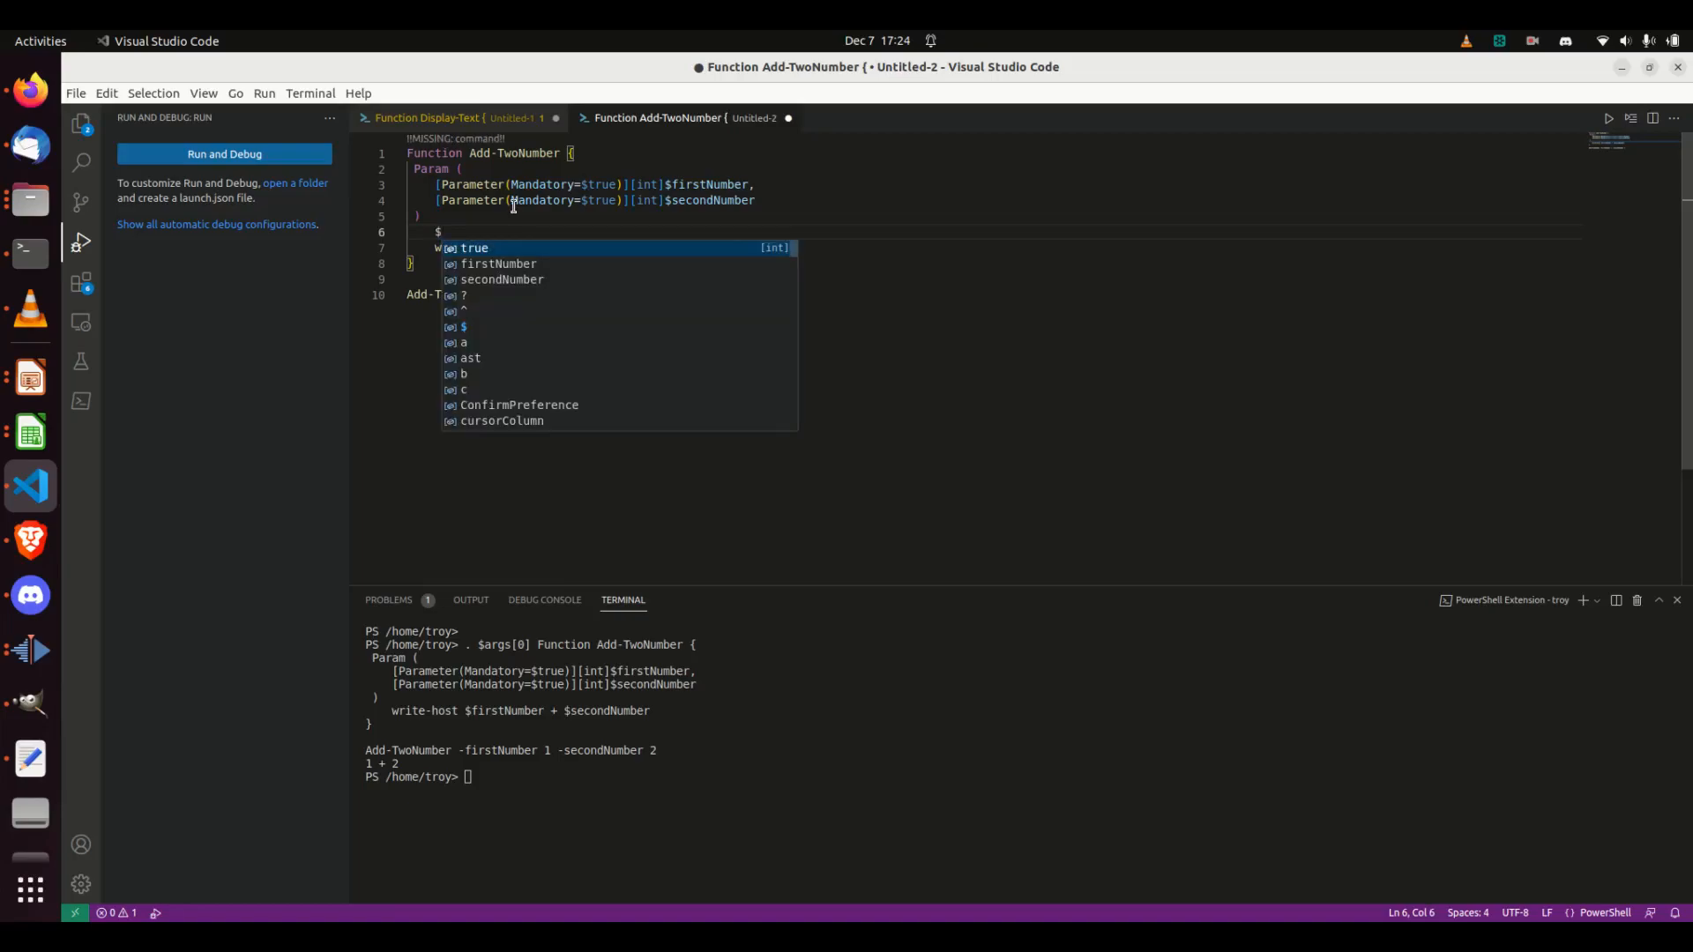
text(firstNumber + Sec)
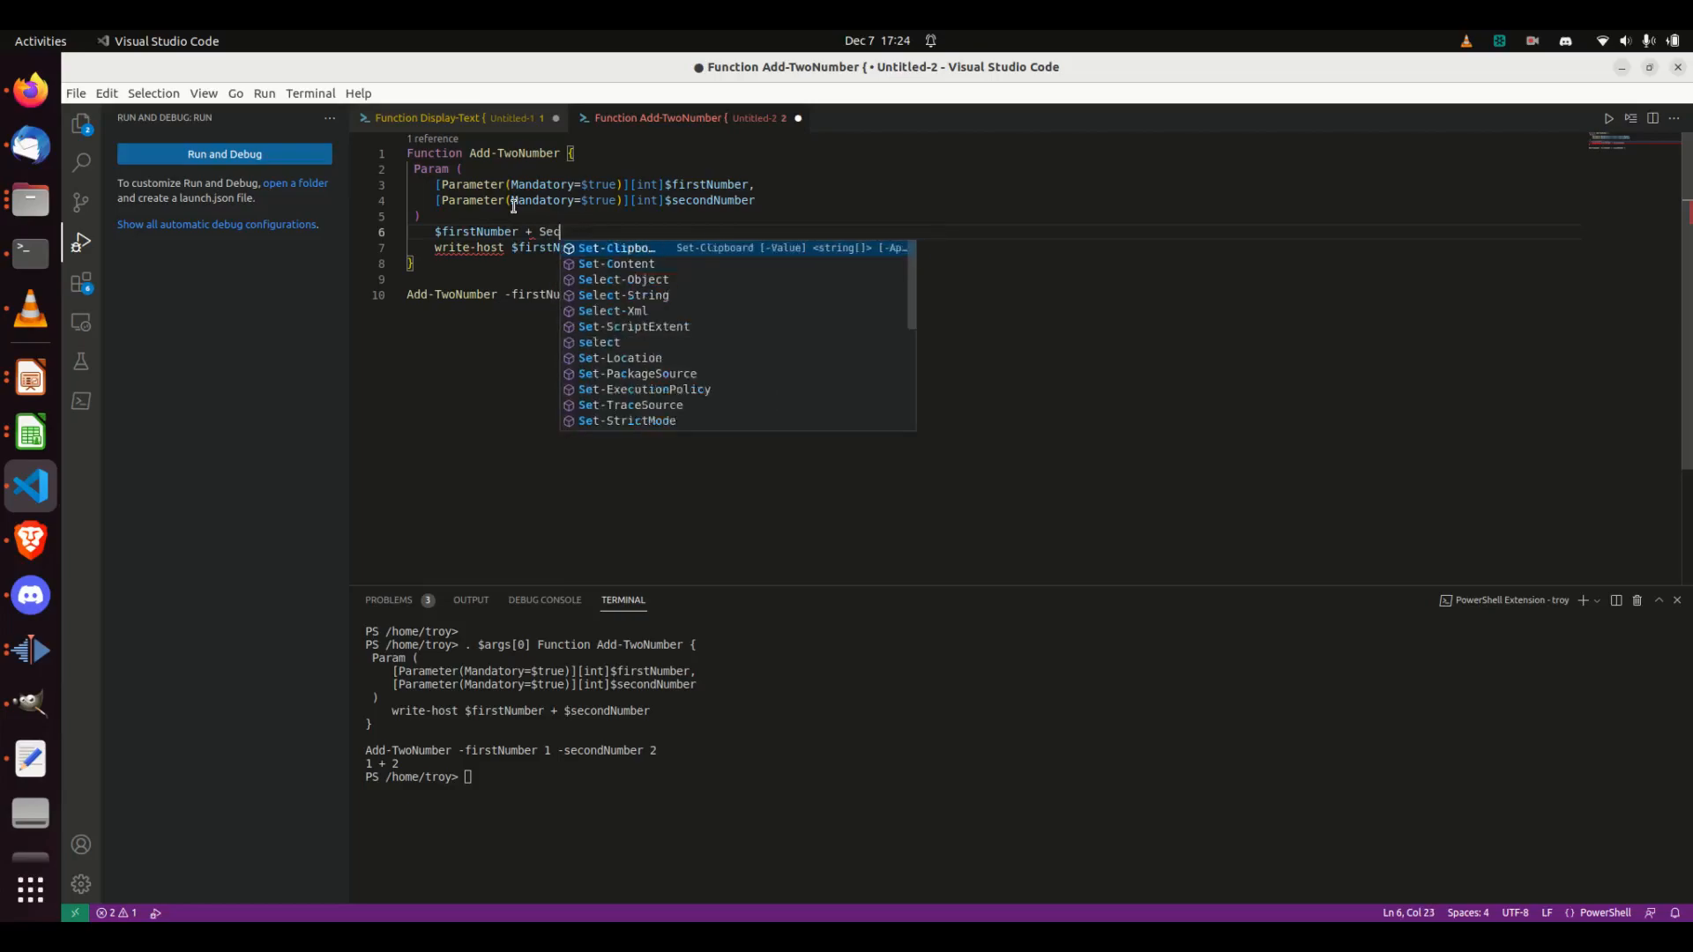
text(onn)
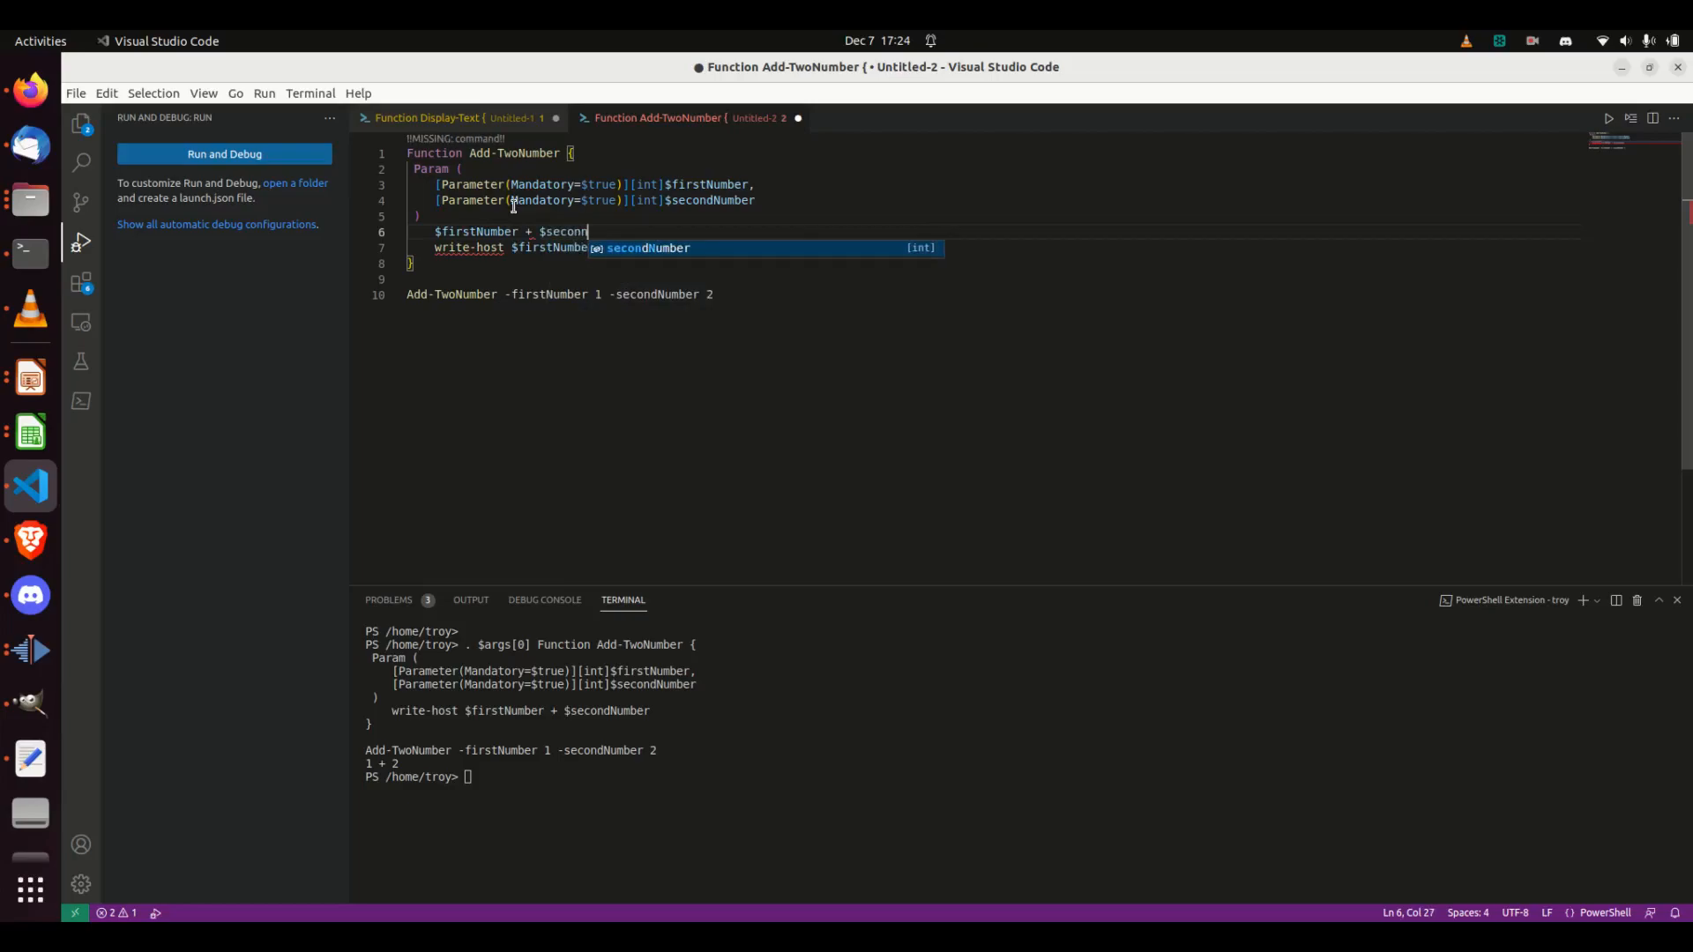
key(Tab)
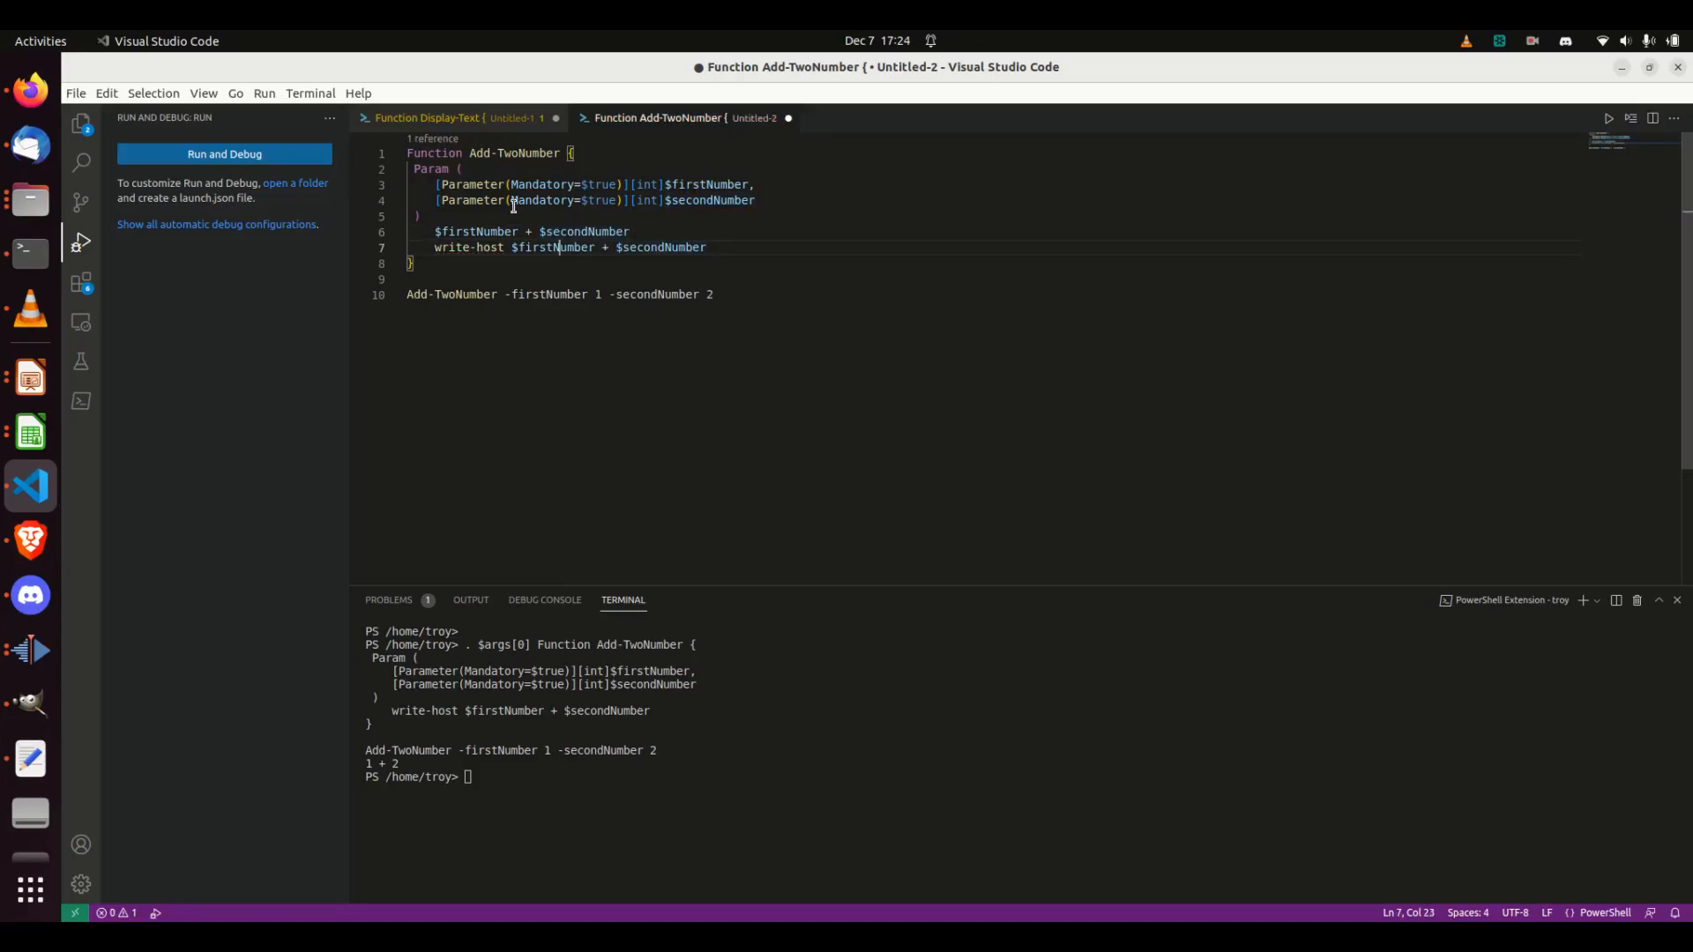
text(#)
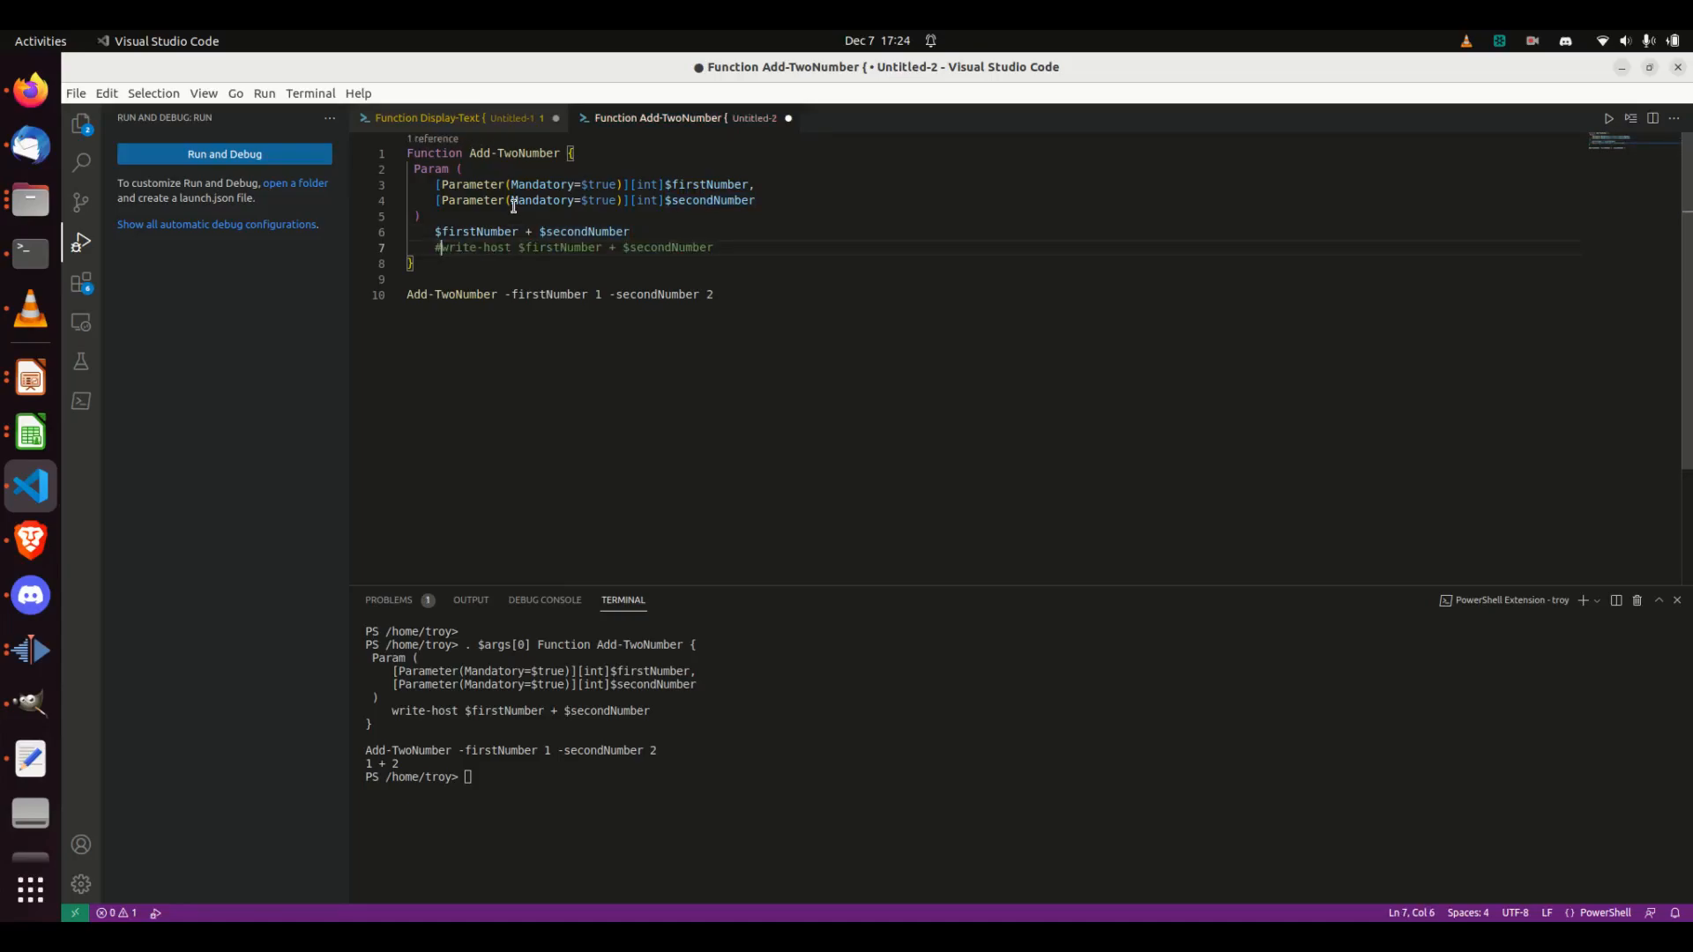
mouse_move(1573, 179)
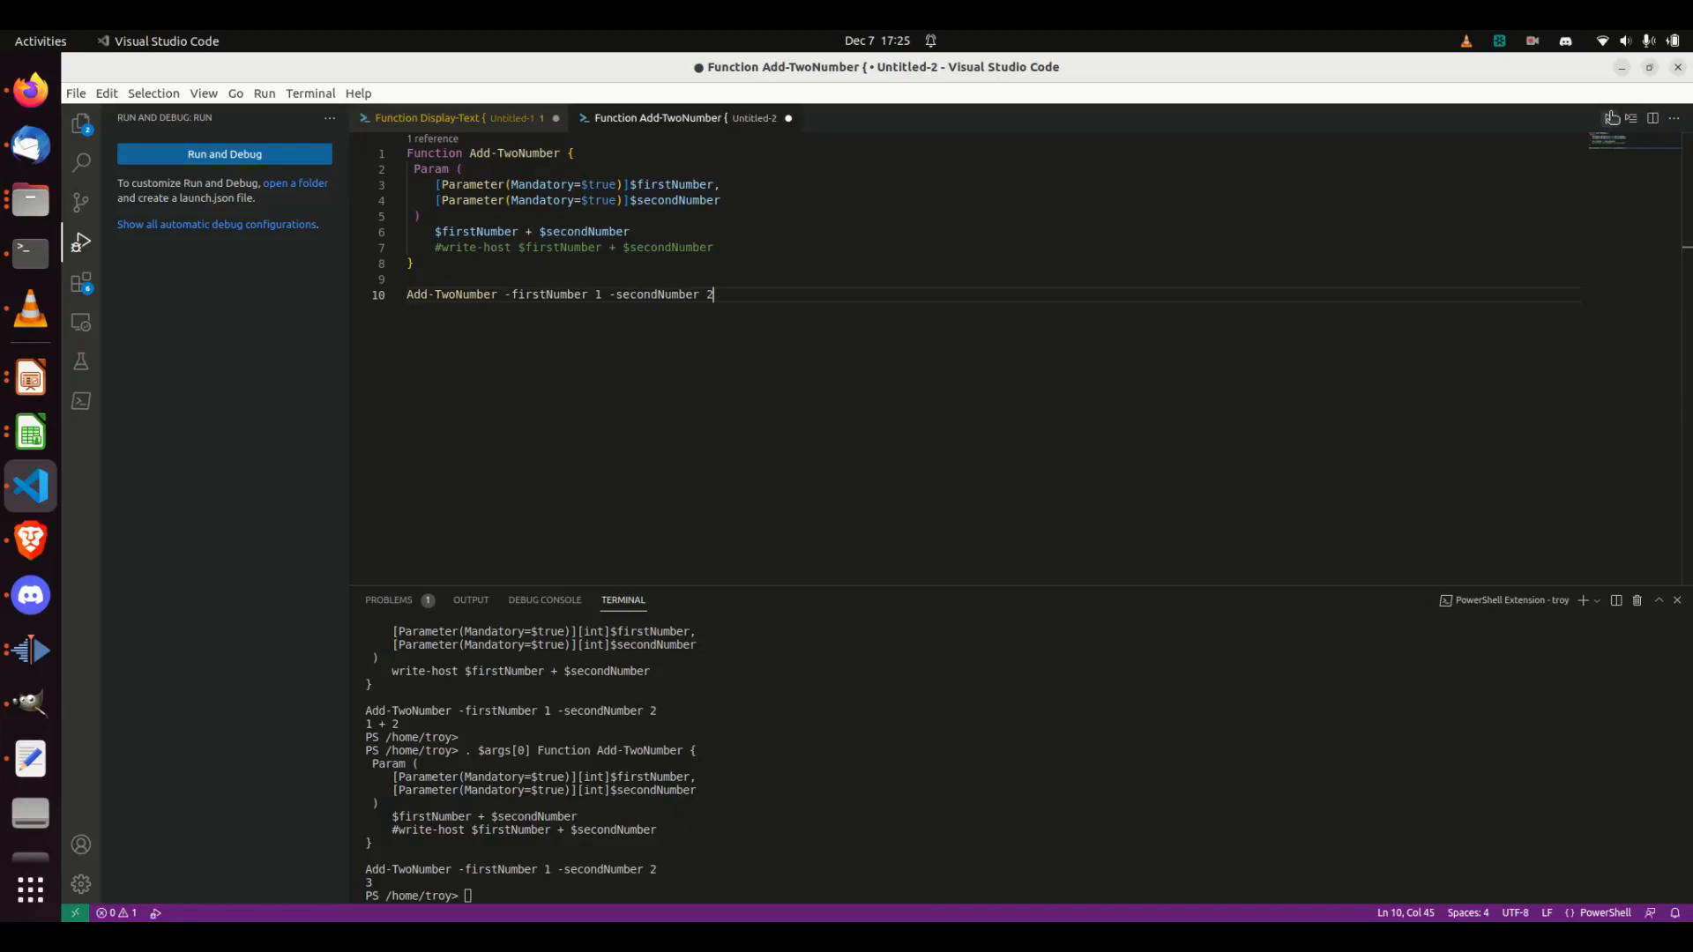
Run the script to get 3, then remove the [int] types from the parameters.
click(223, 154)
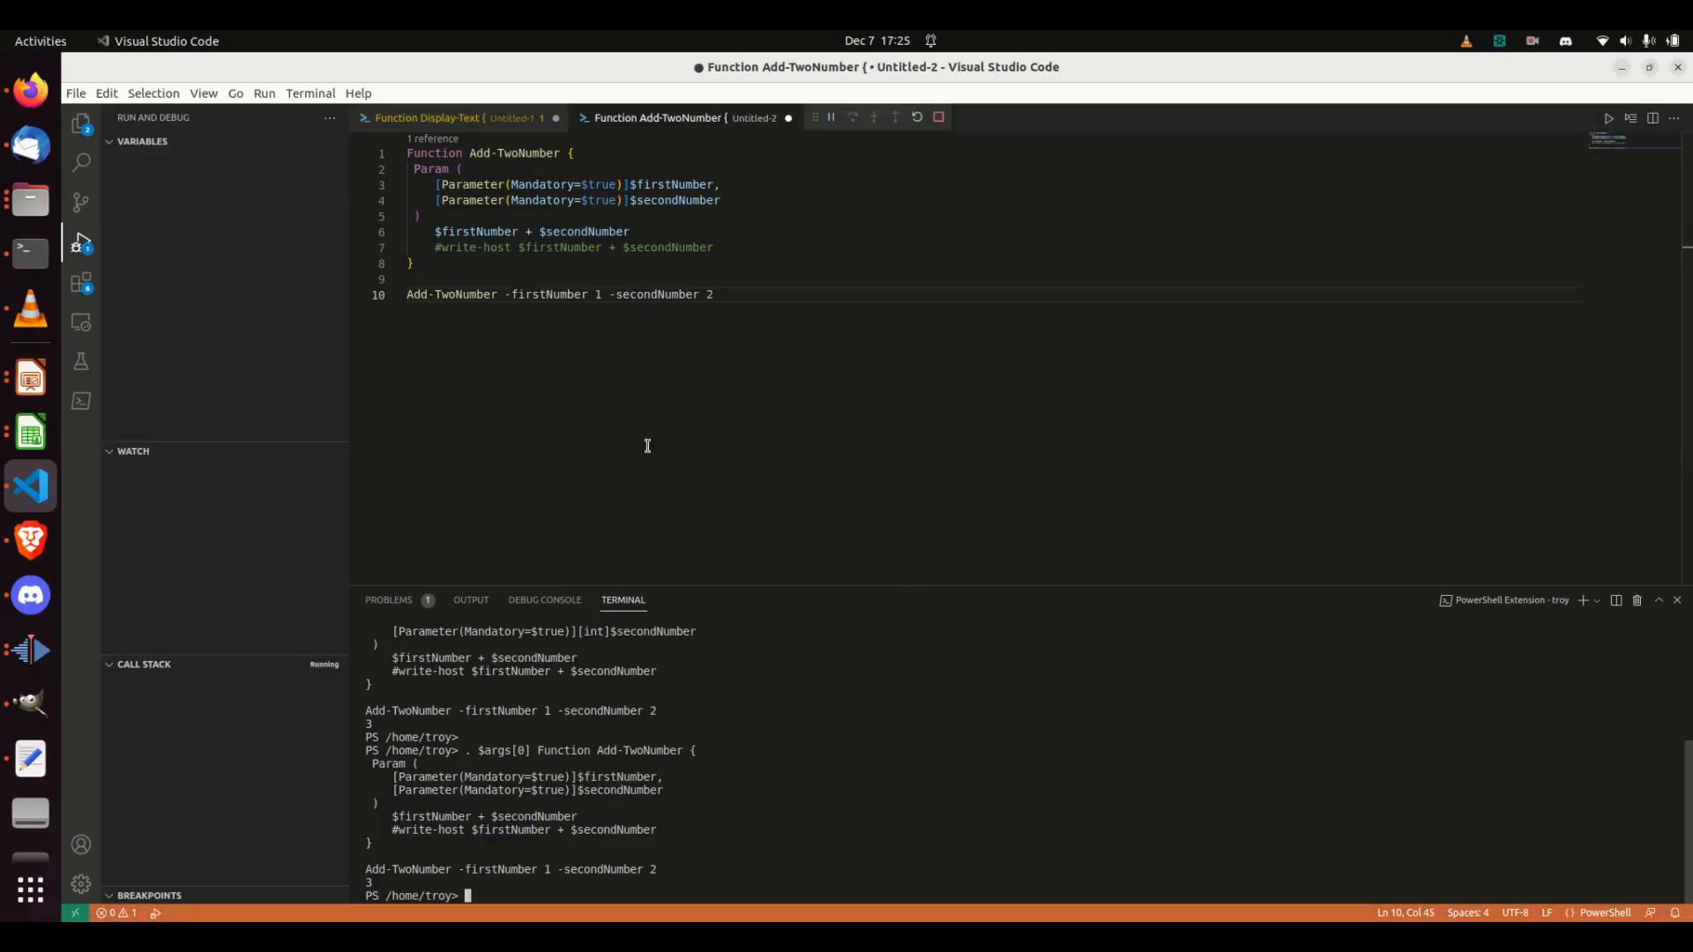
click(937, 116)
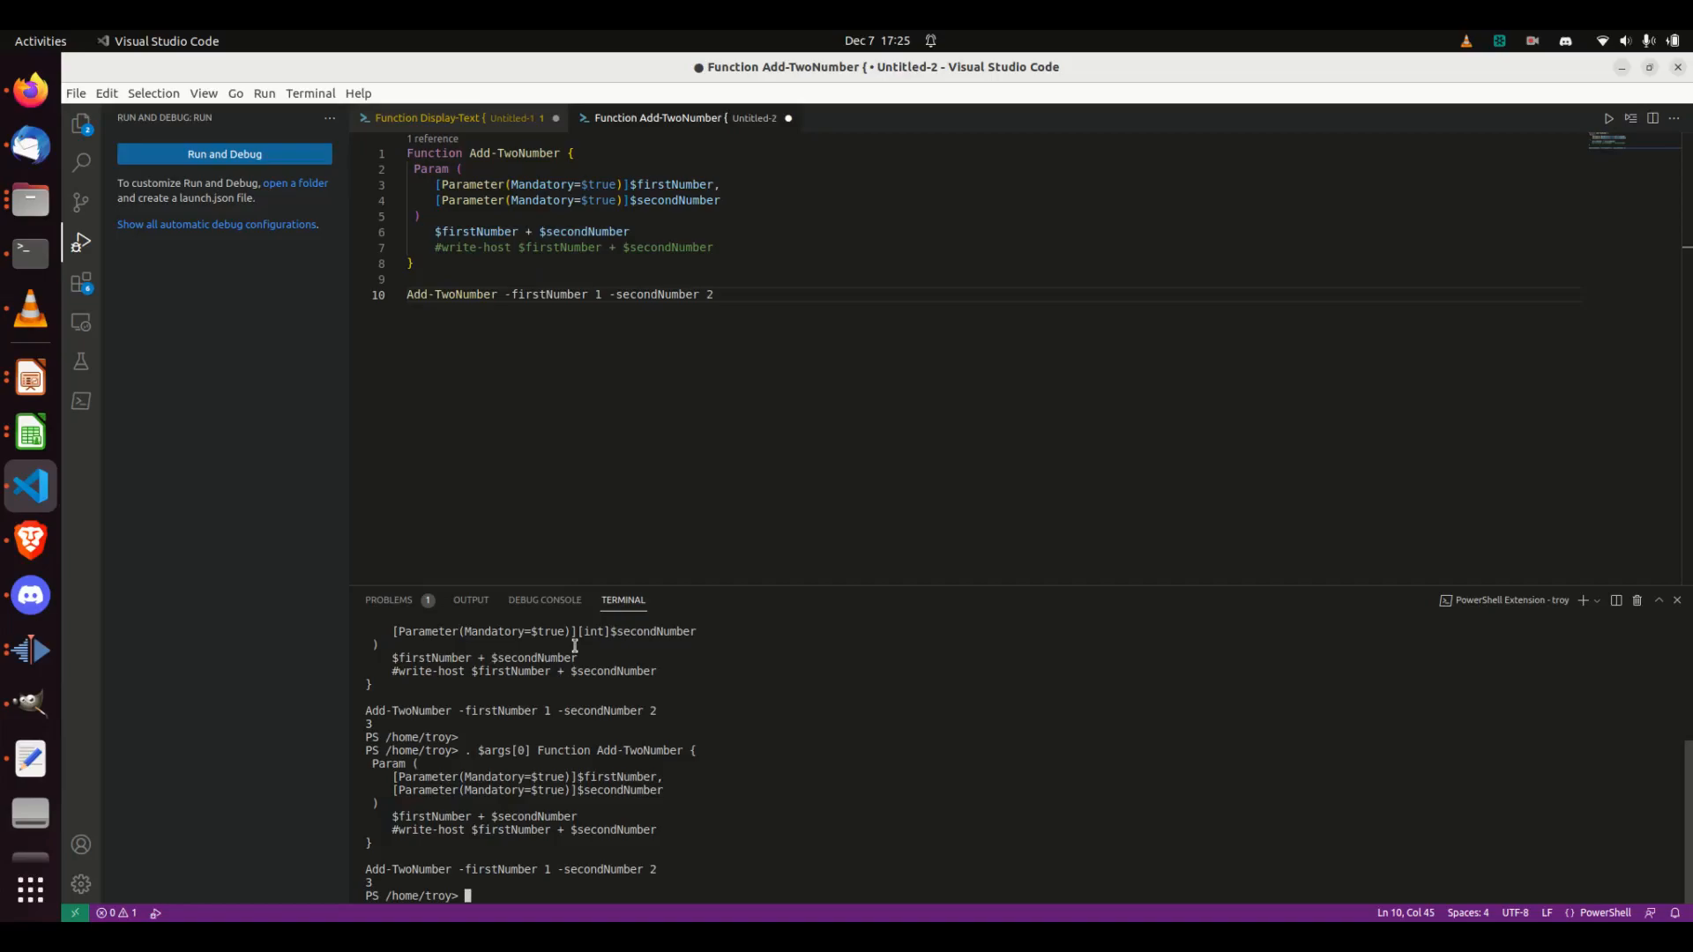
mouse_move(621, 227)
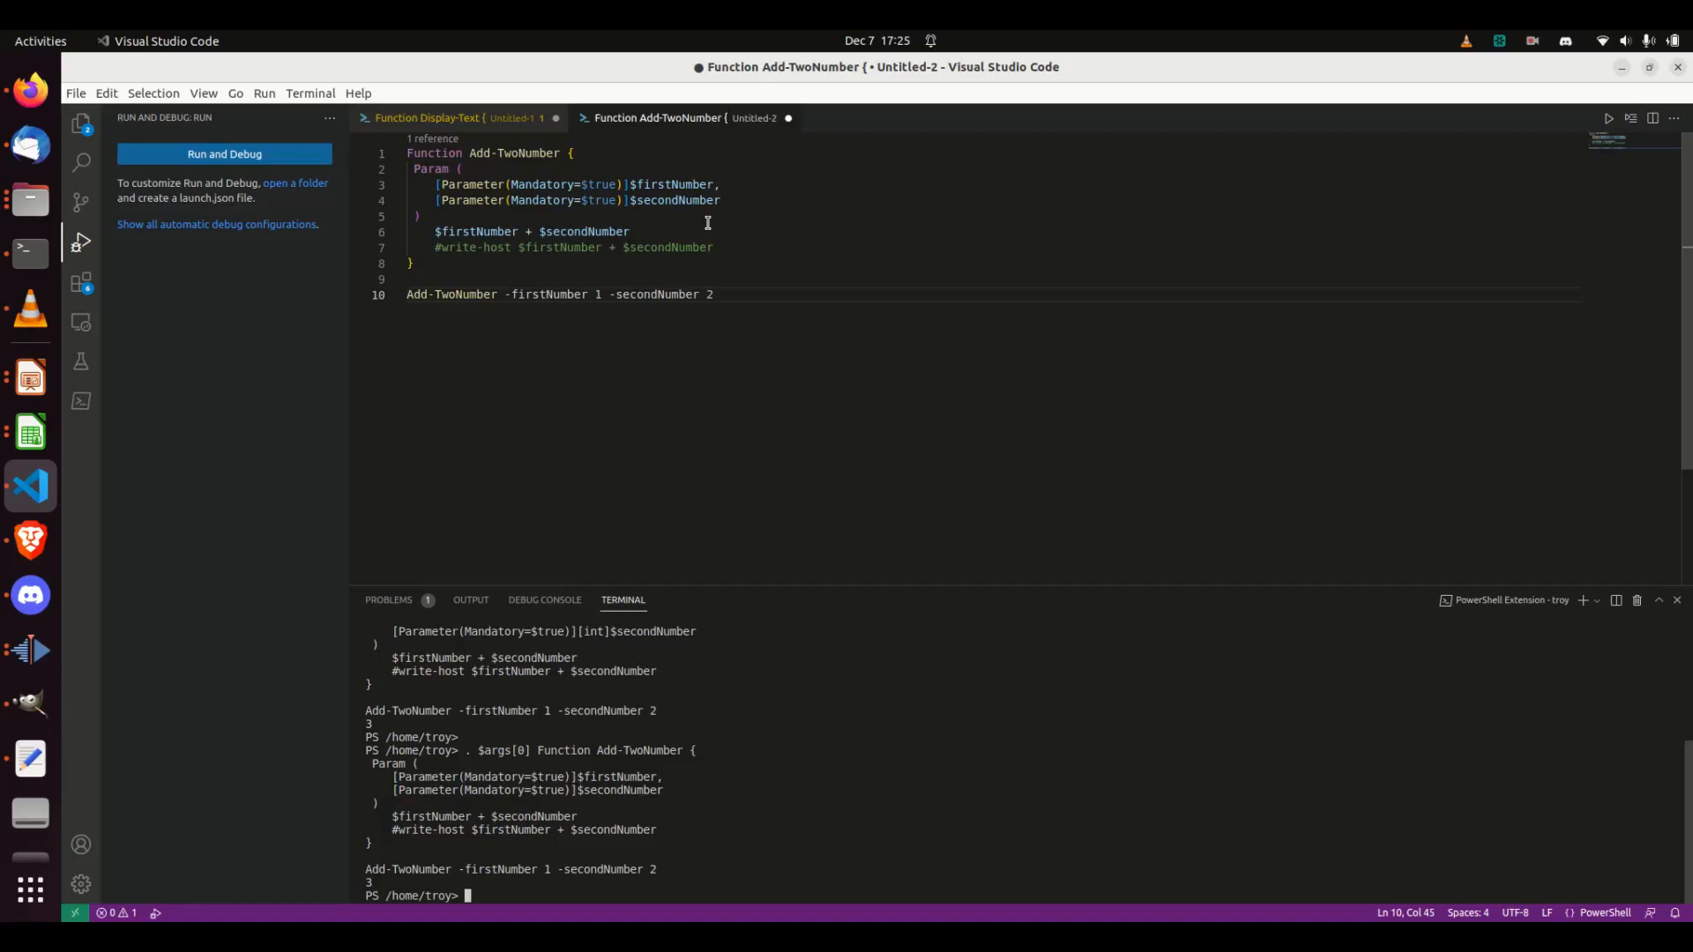
double_click(669, 183)
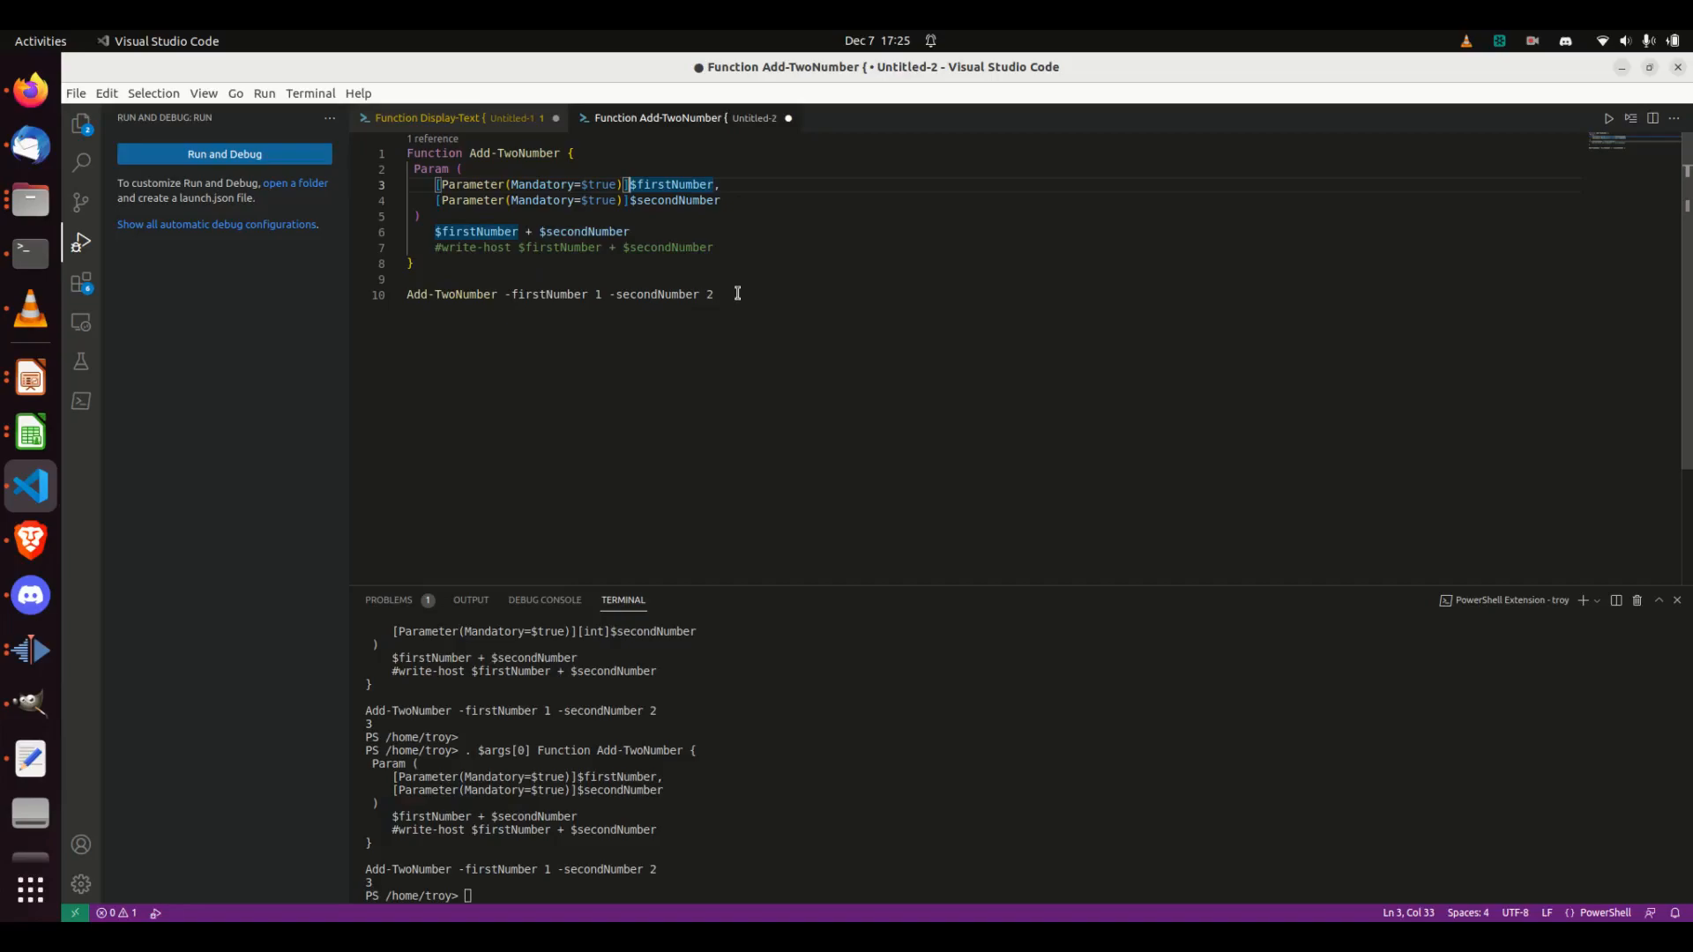
mouse_move(473, 186)
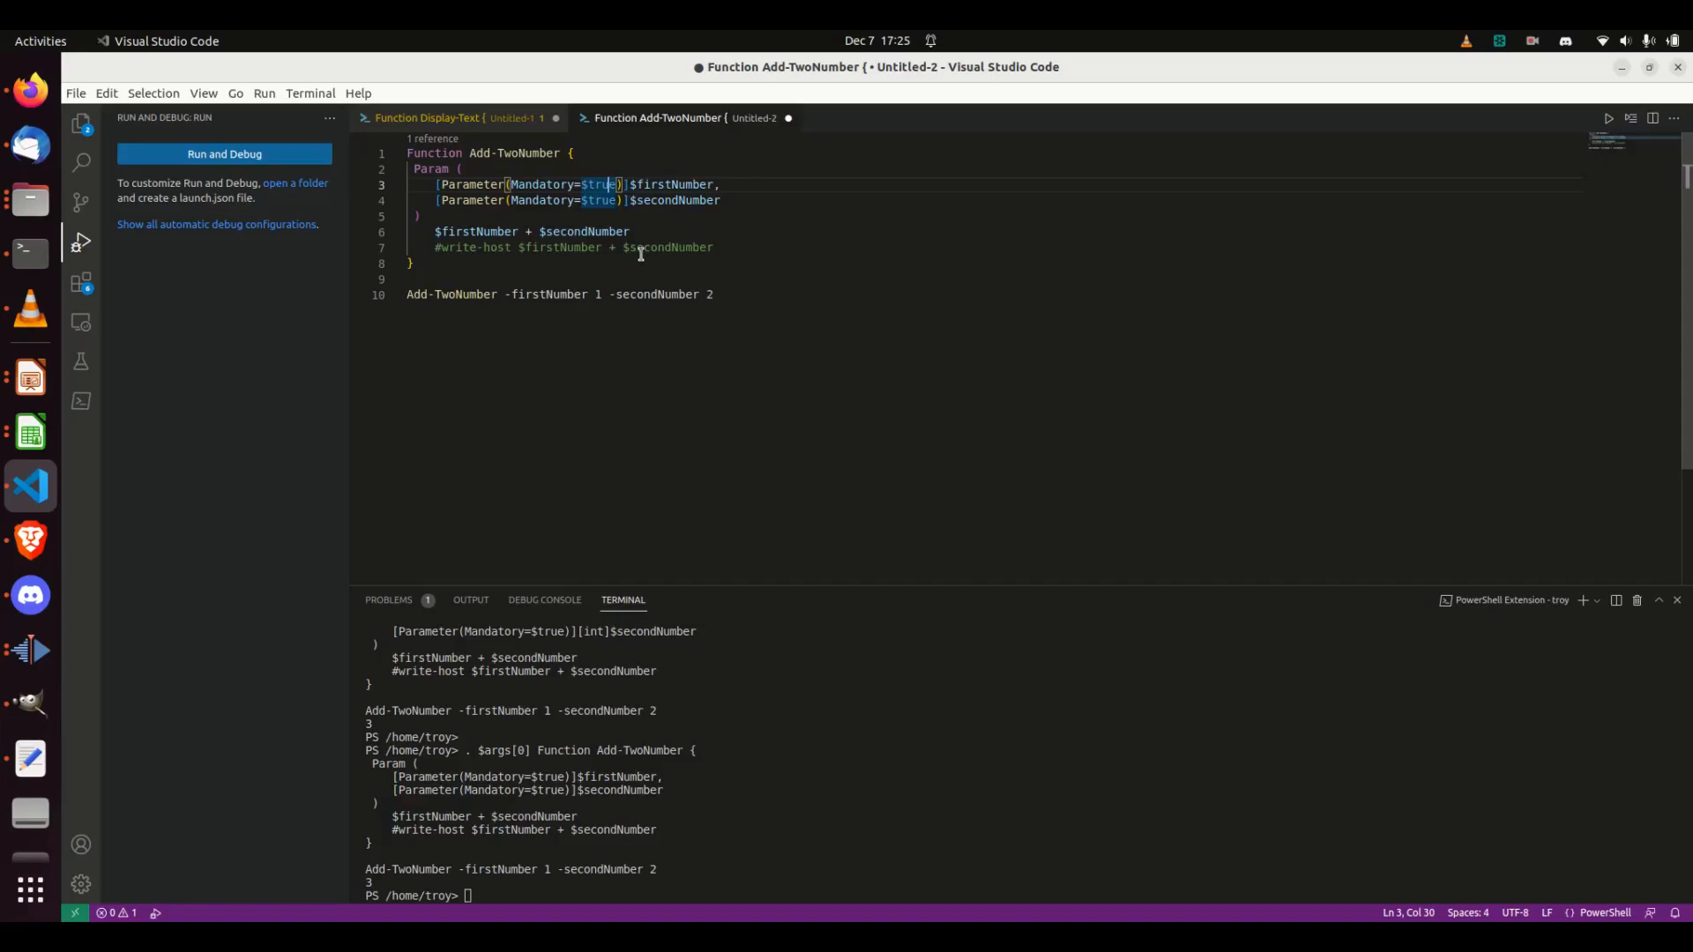
Change both Parameter attributes from Mandatory=$true to $false.
key(BackSpace)
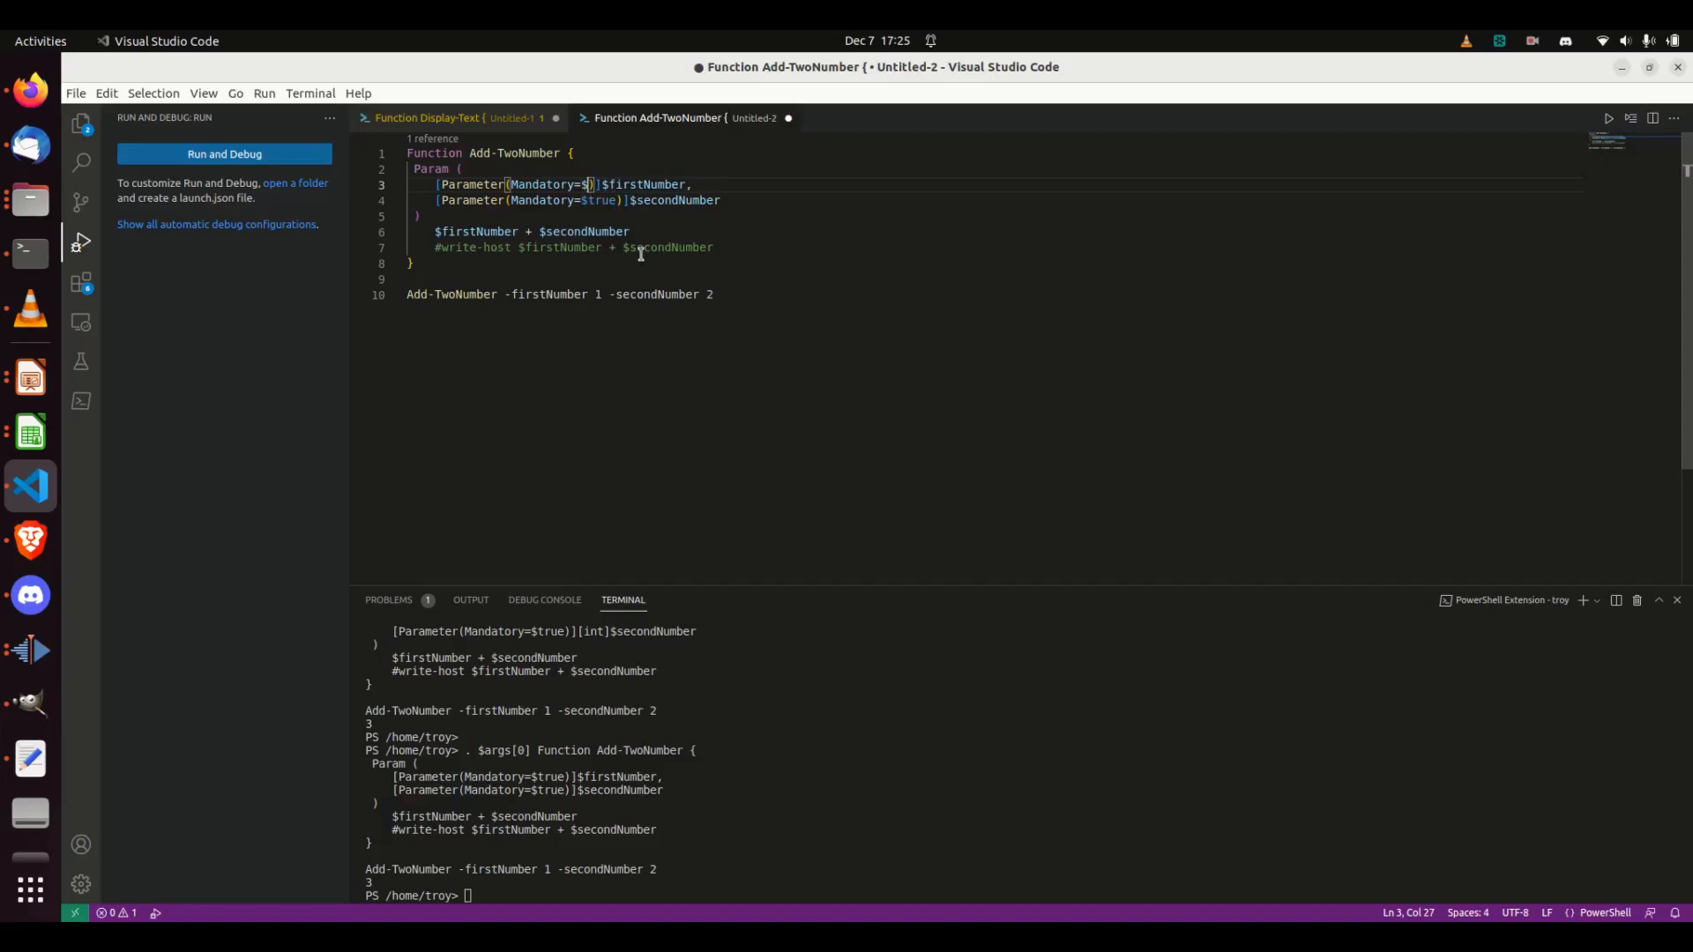
text(false)
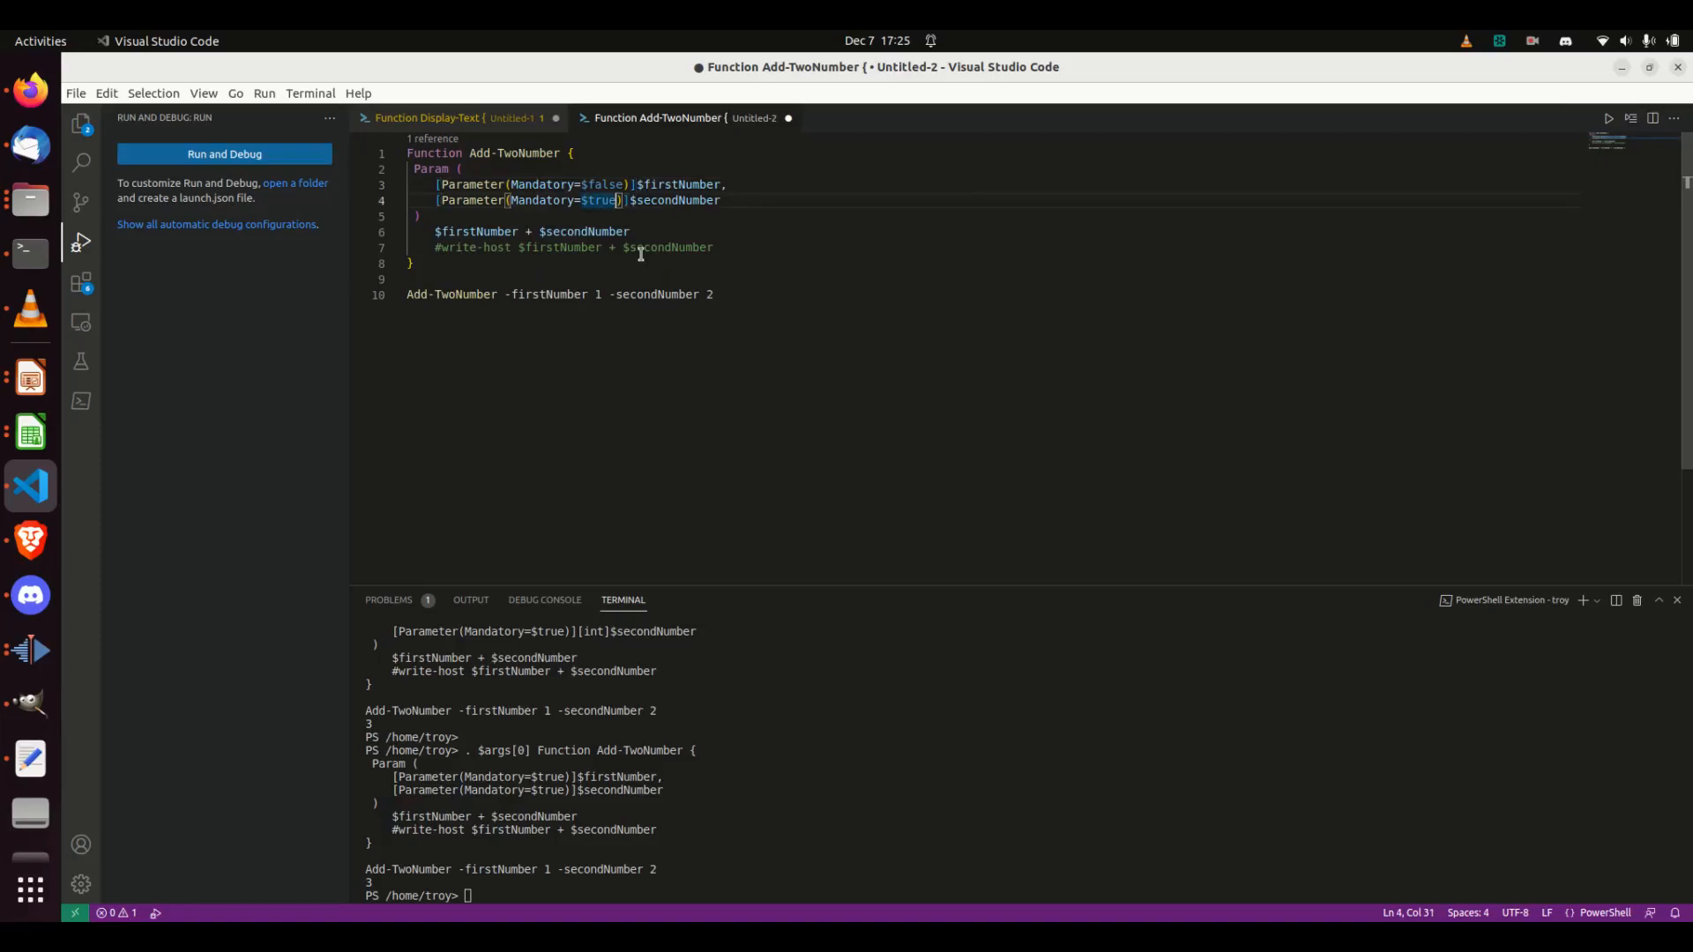
text(false)
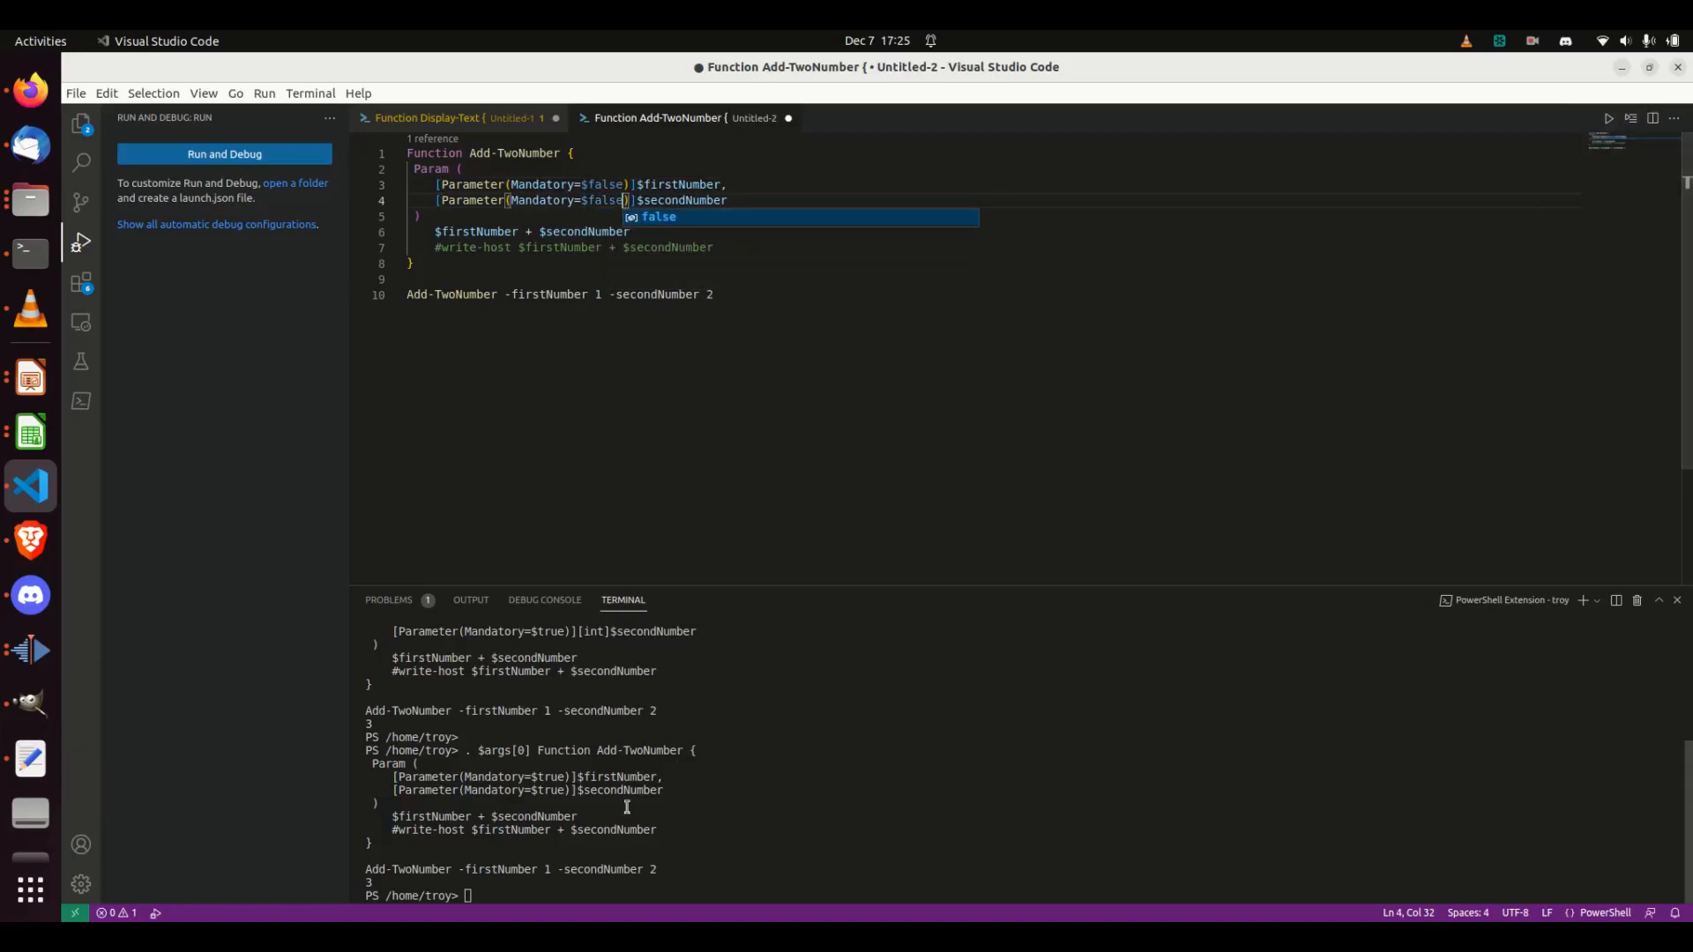
Clear the terminal, restore [int] on both parameters, and rerun to print 3.
text(clear)
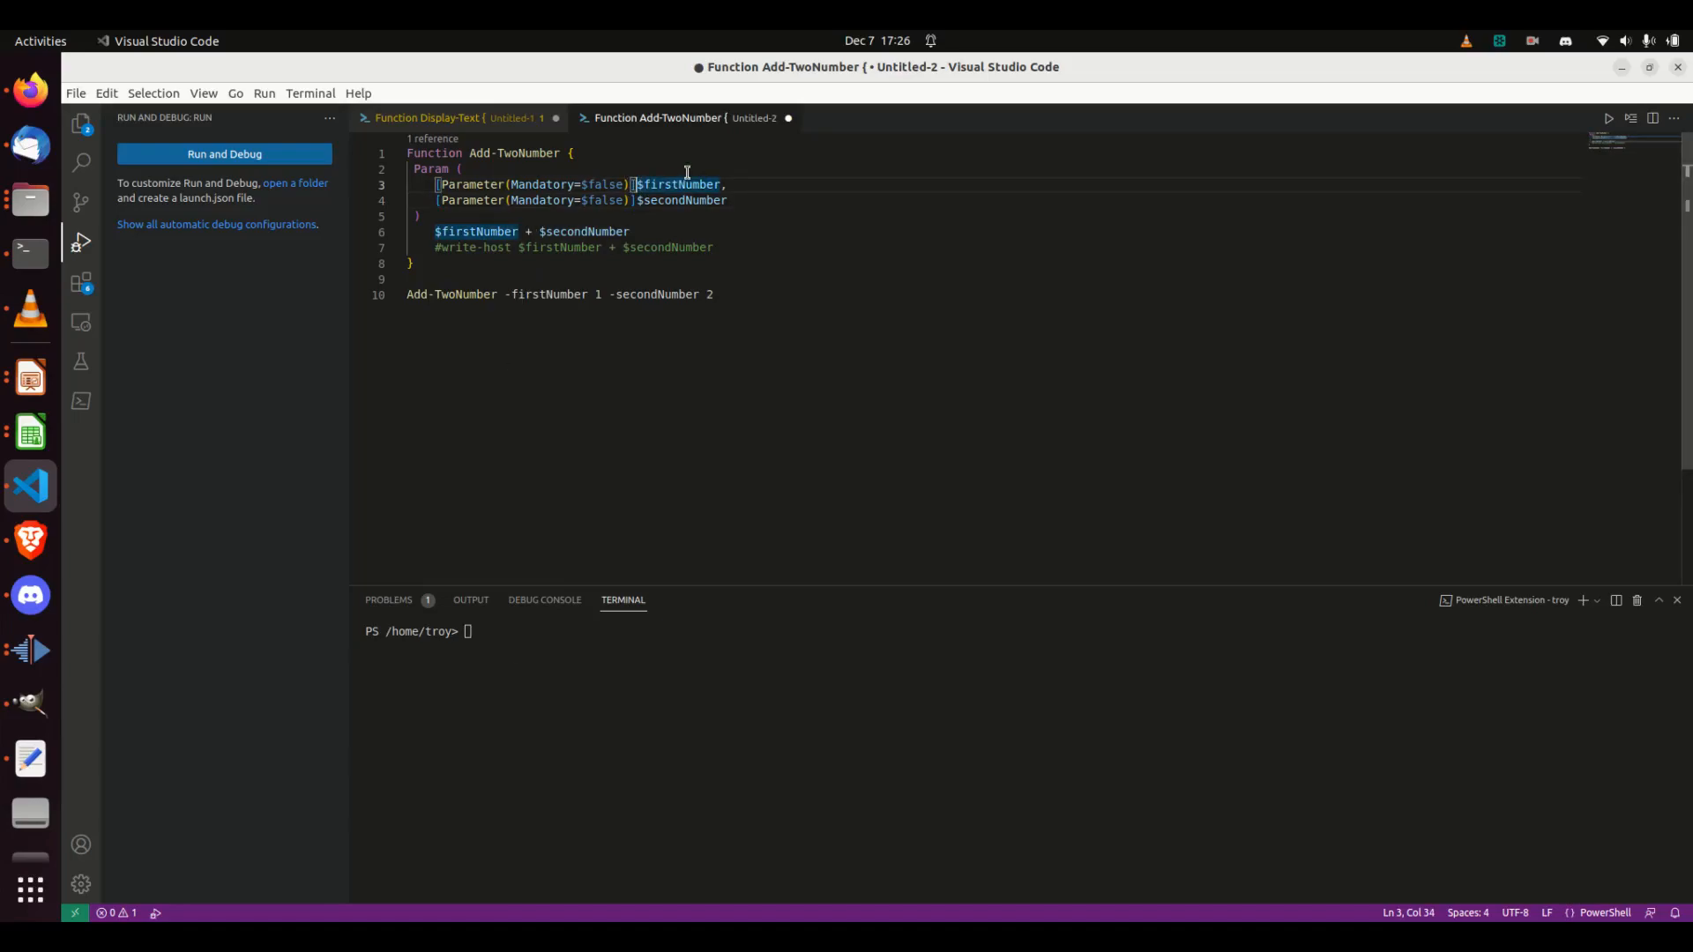
text([int])
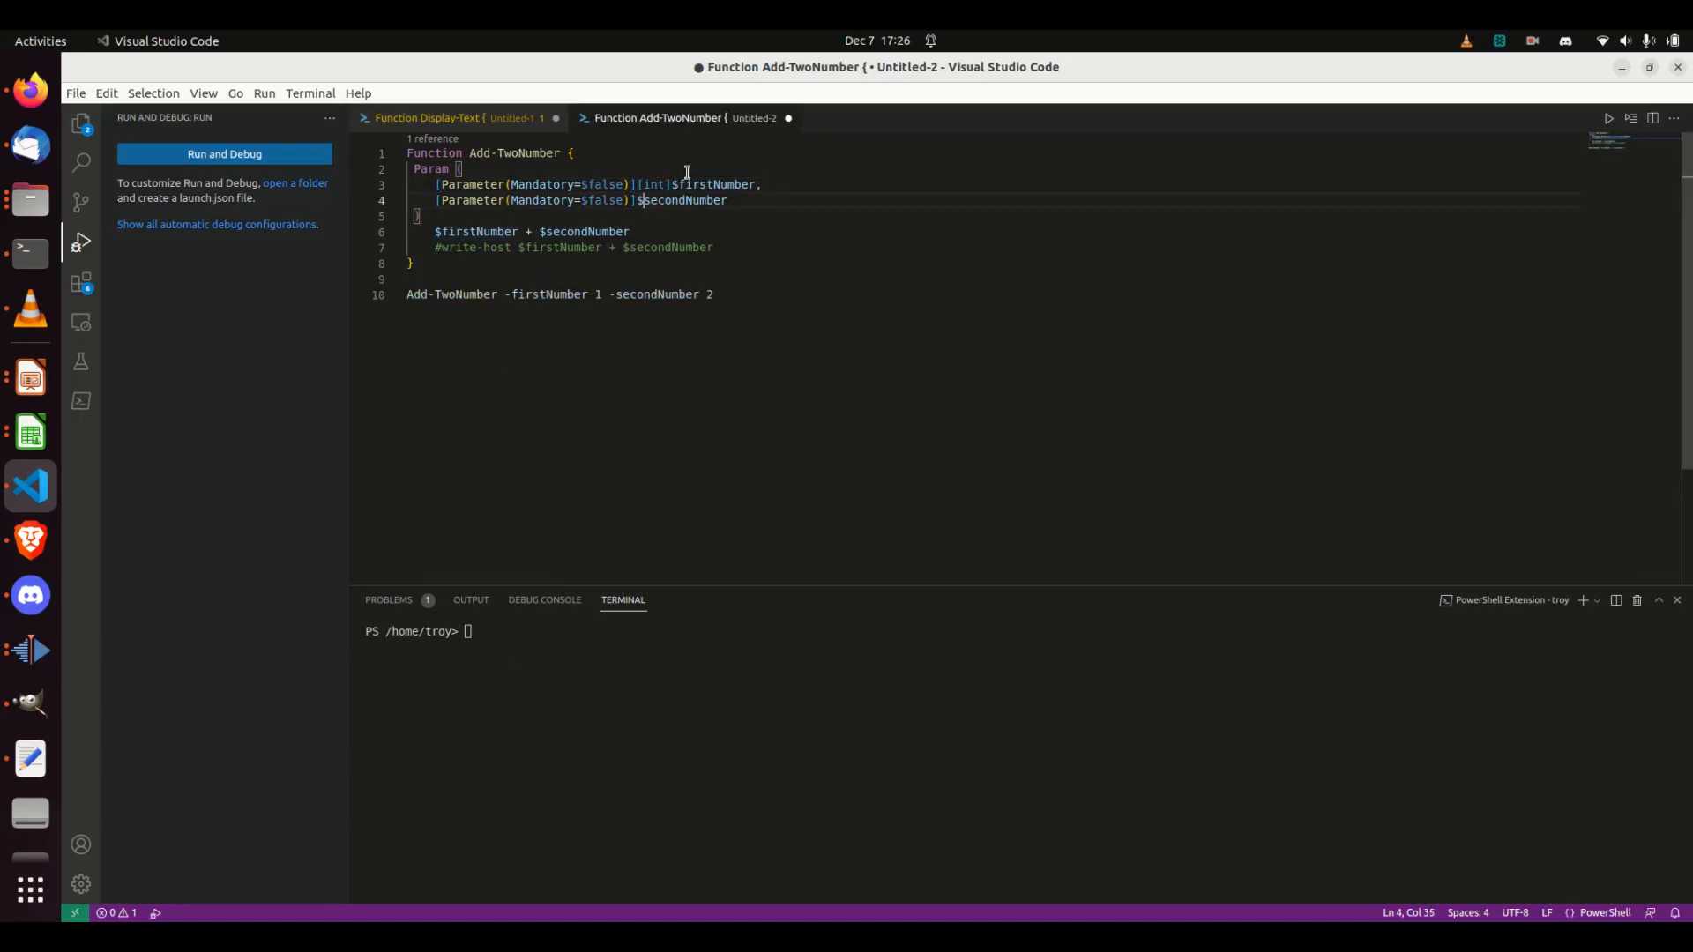
text([int])
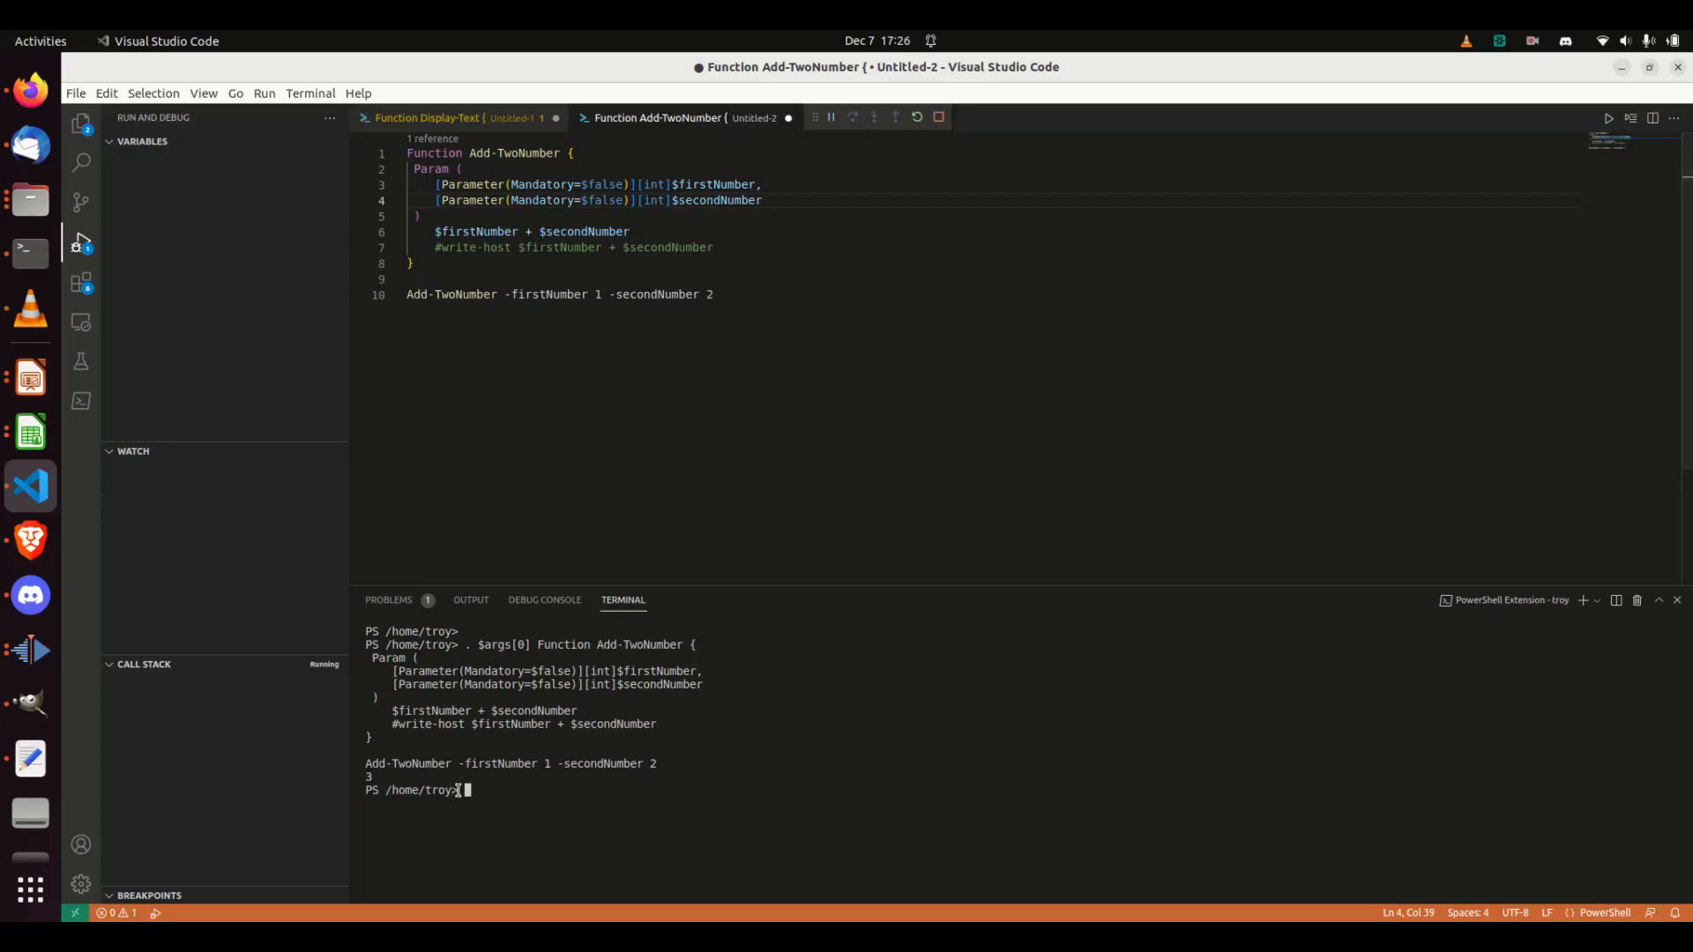
click(938, 117)
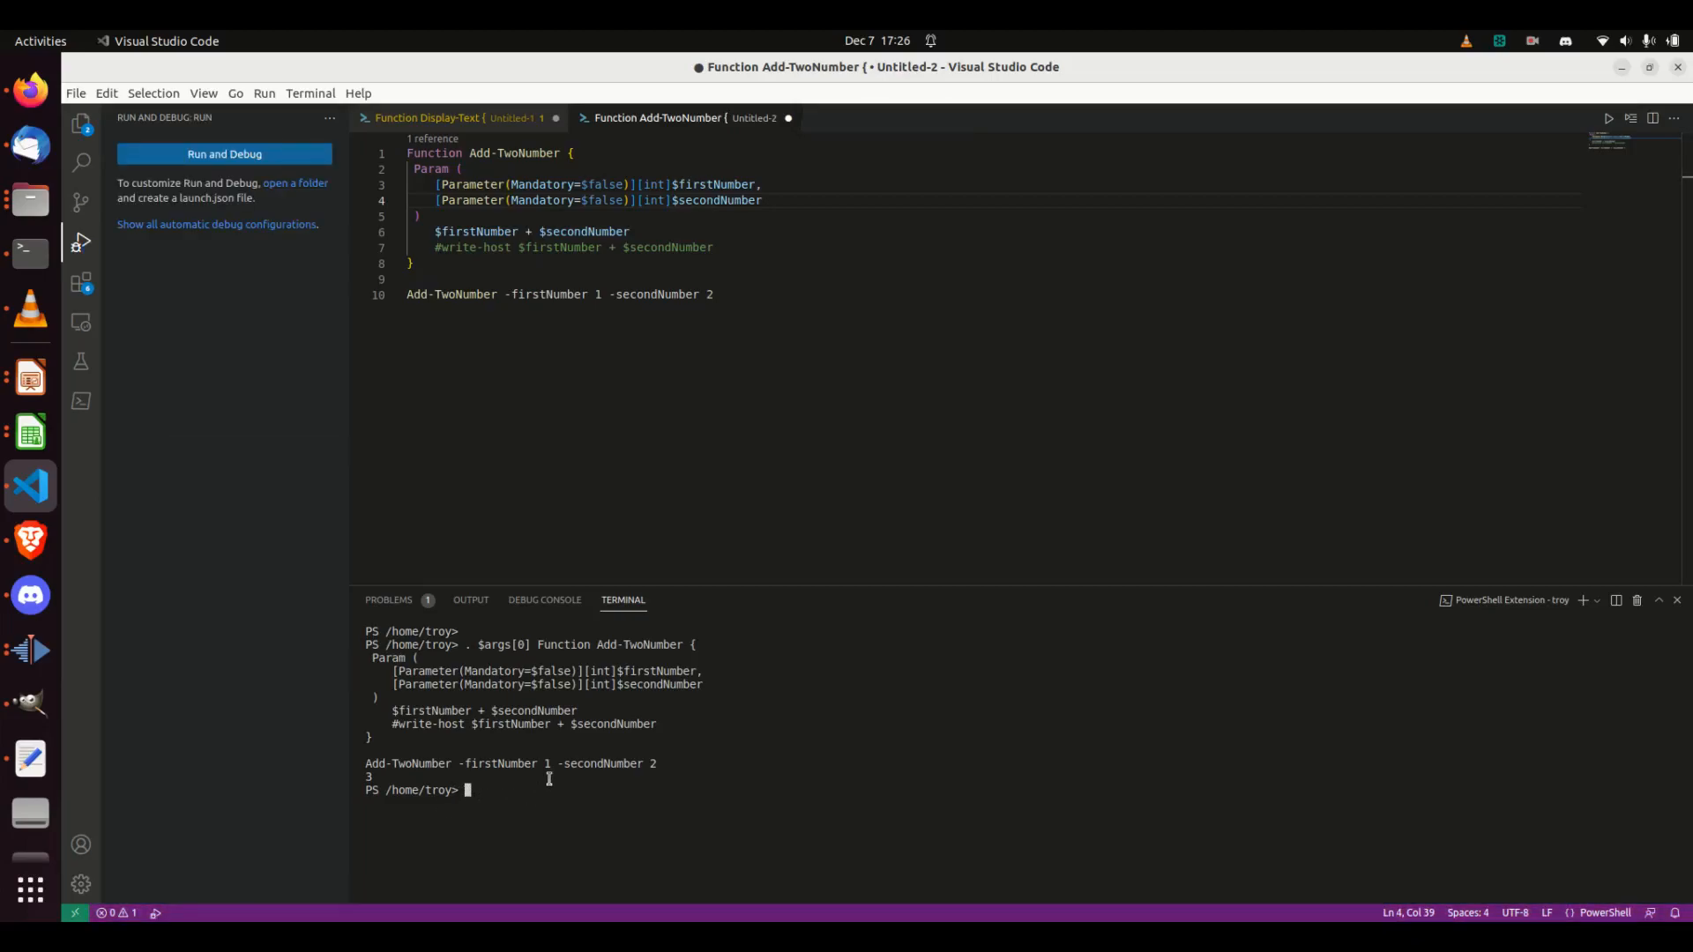
Select firstNumber in the call, then change line 3's Mandatory value from $false to $true.
double_click(549, 294)
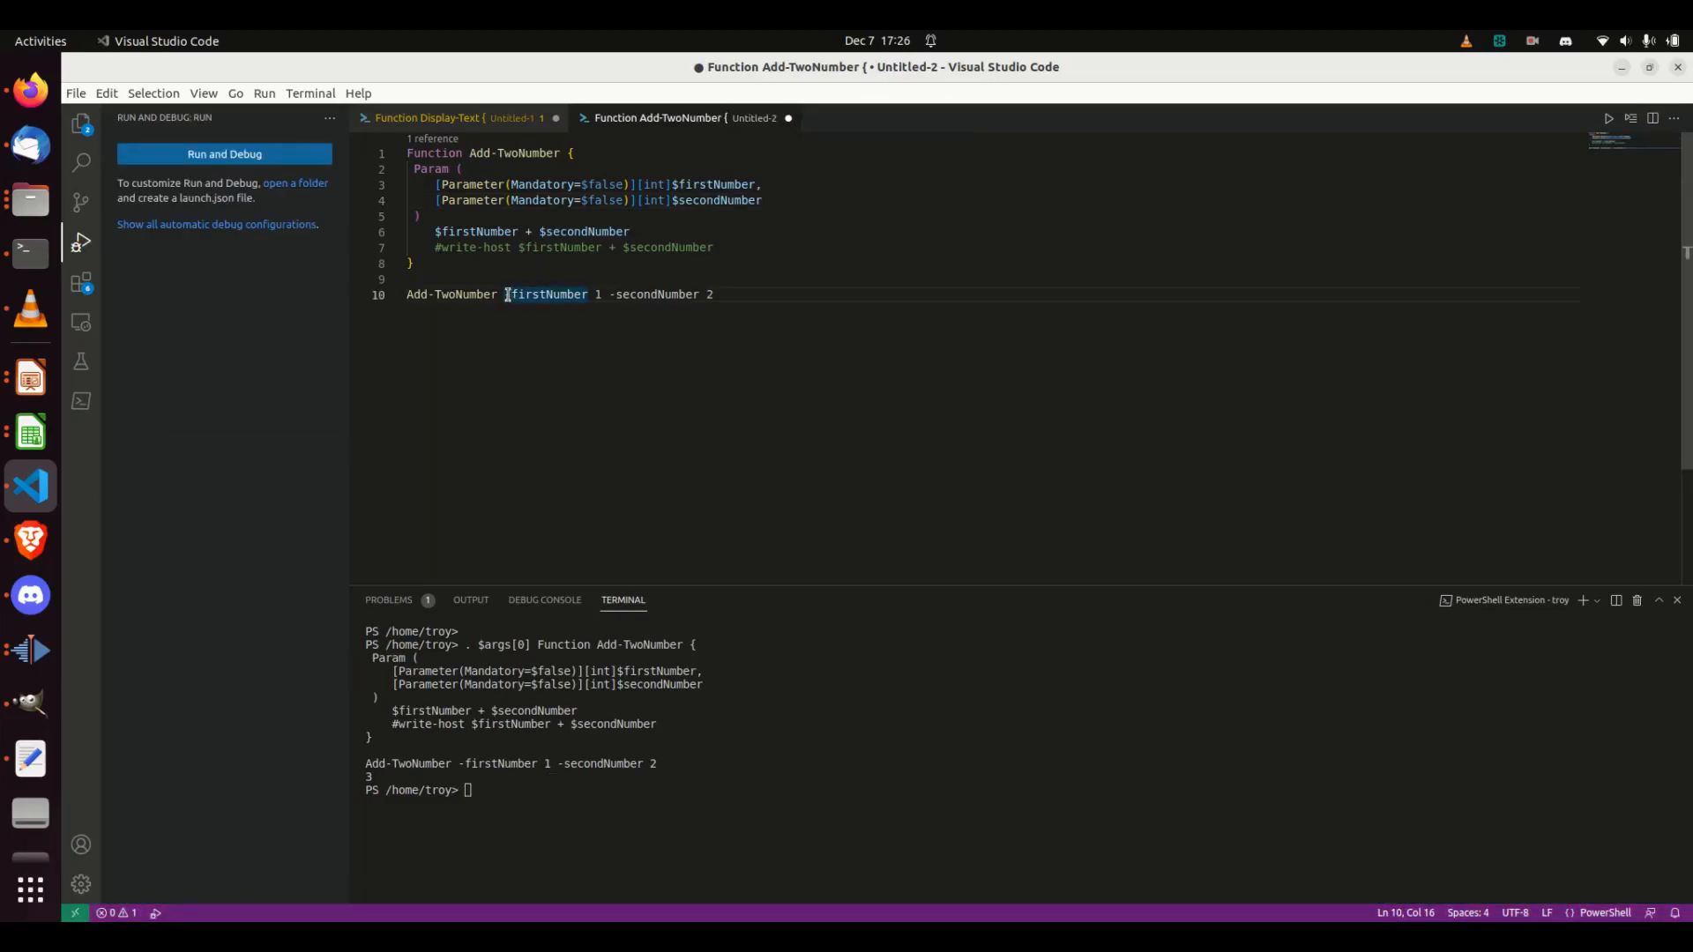
drag(505, 293, 714, 293)
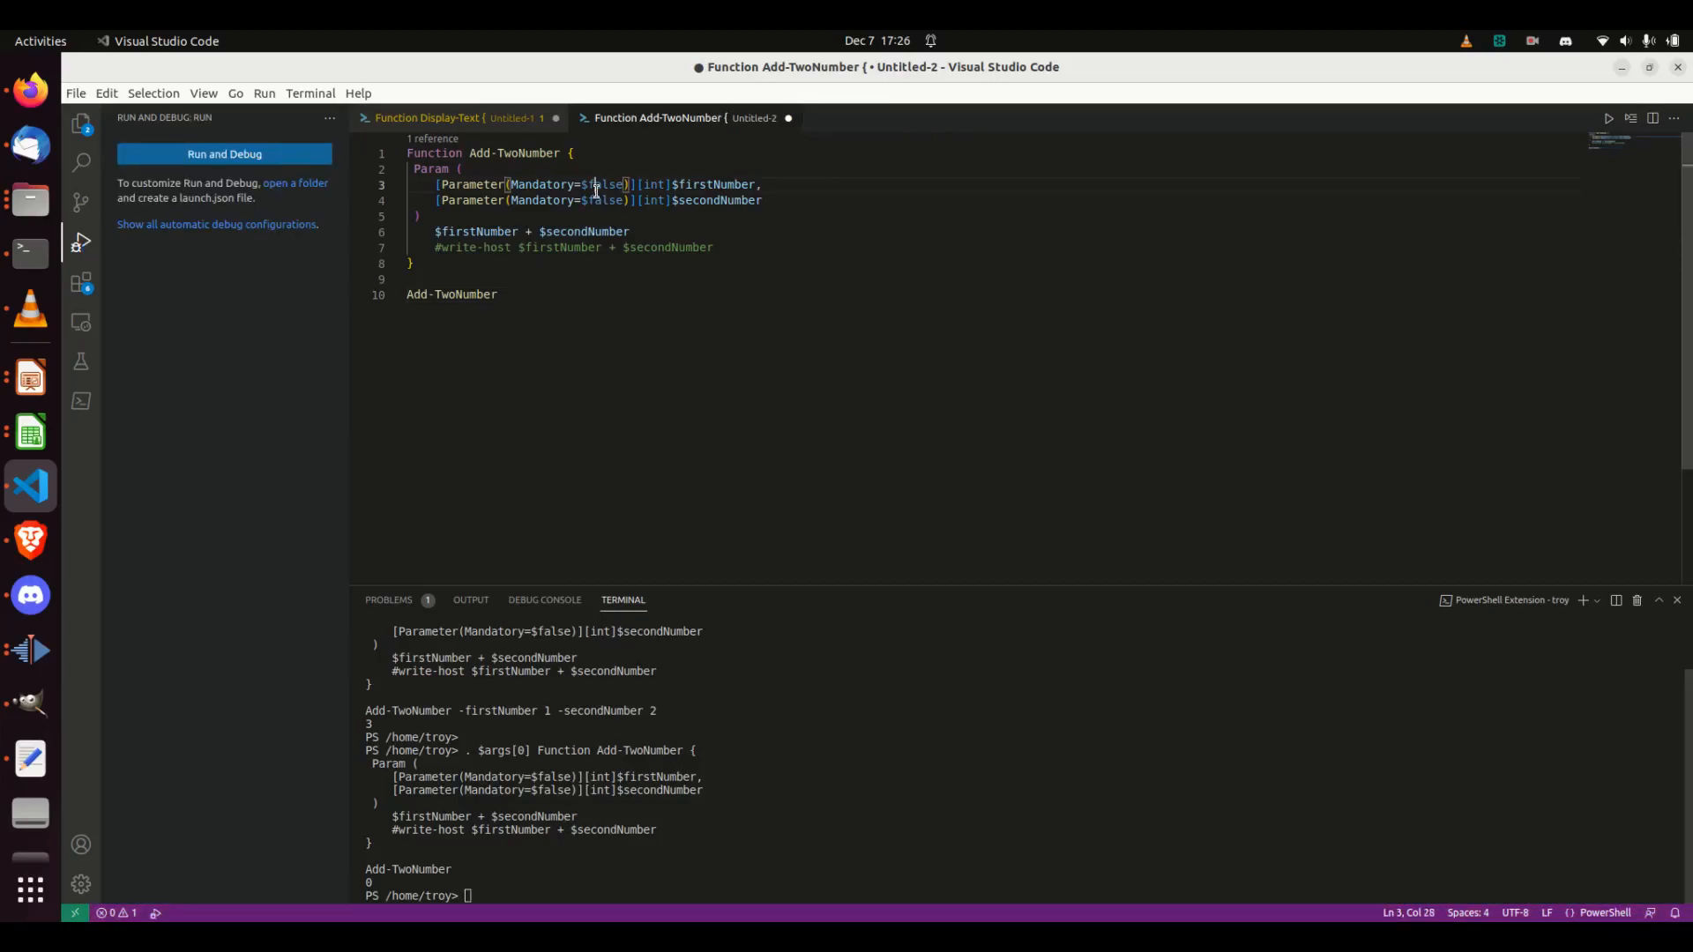
double_click(605, 184)
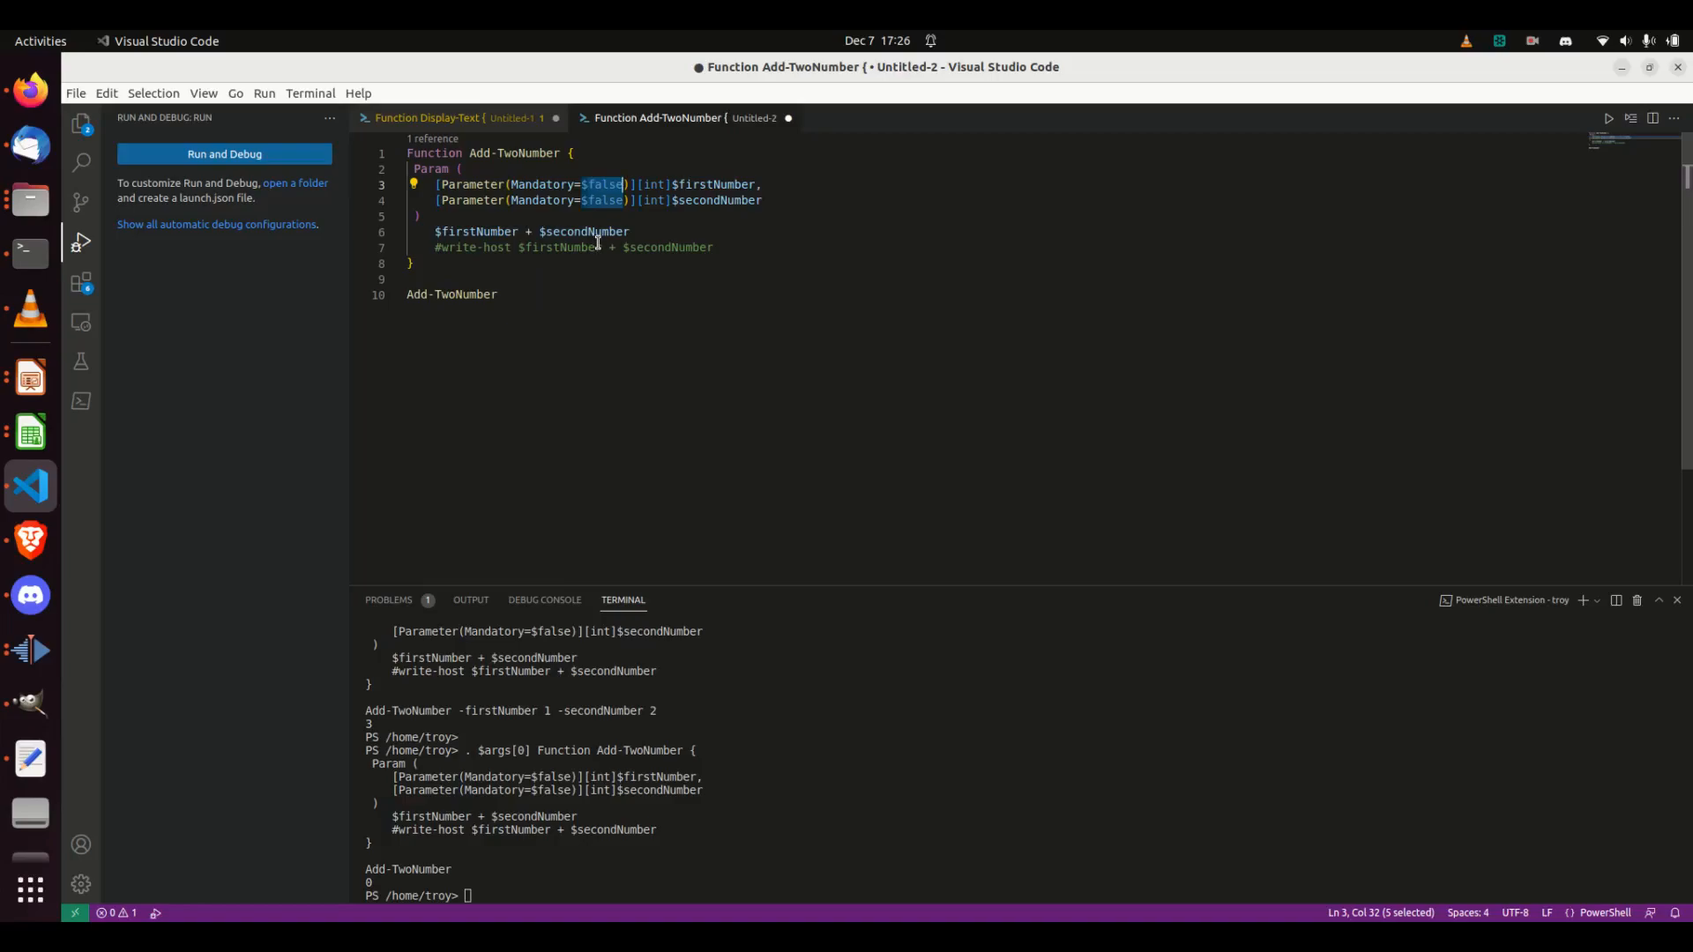
text($$t)
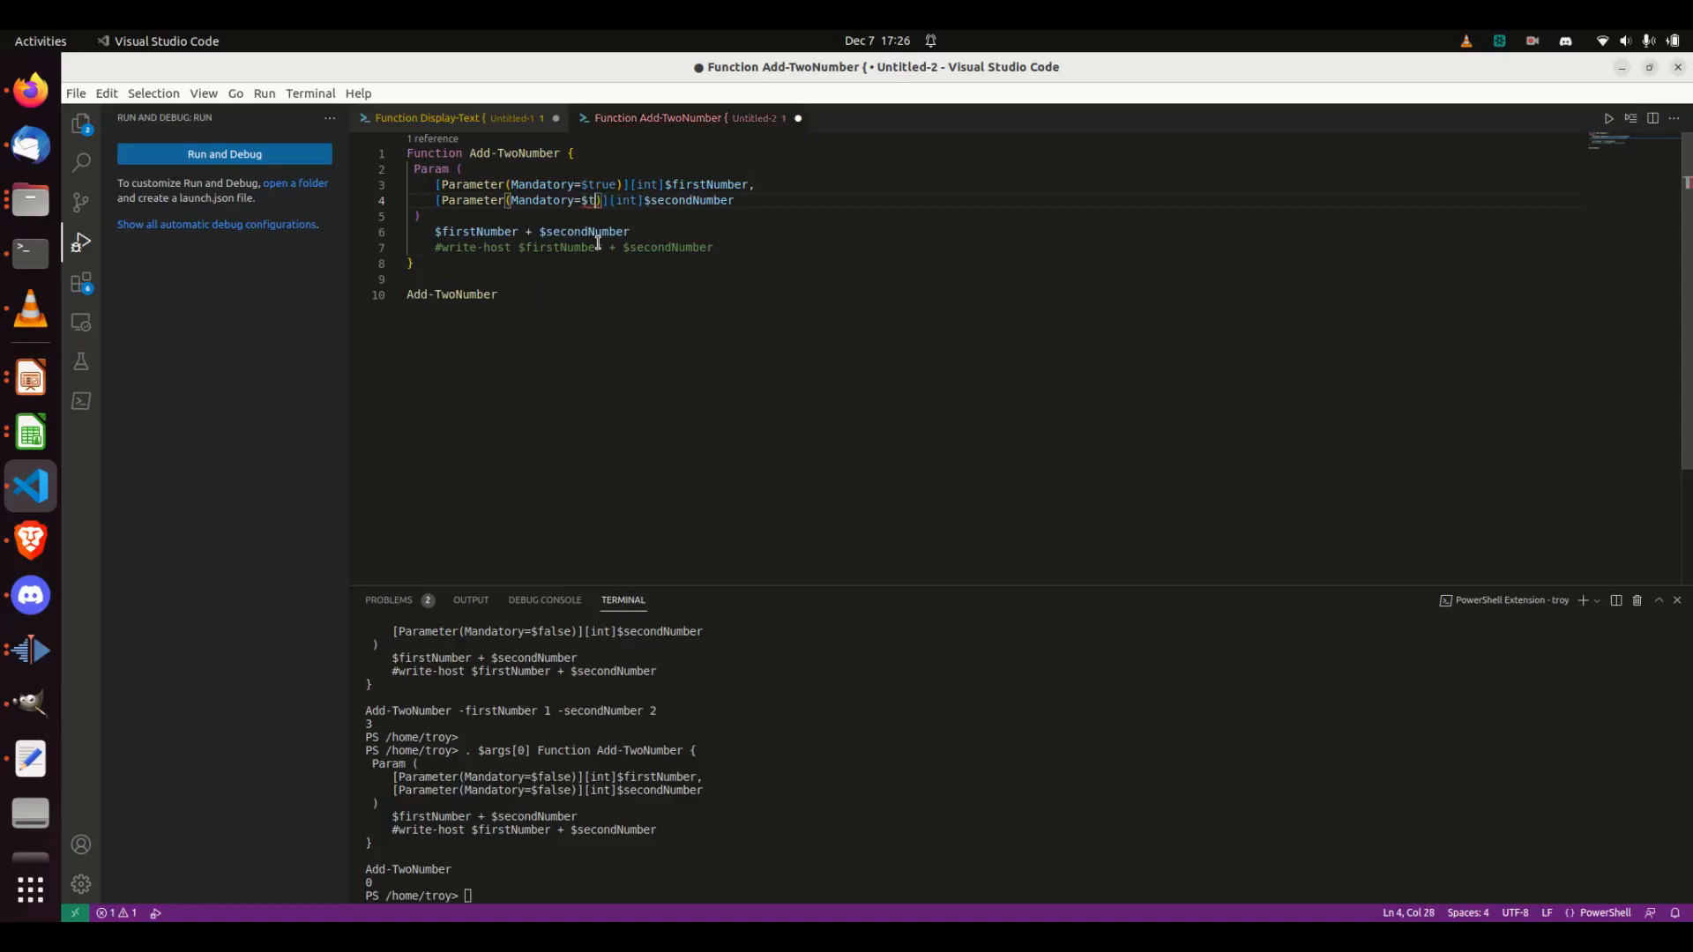
text(rue)
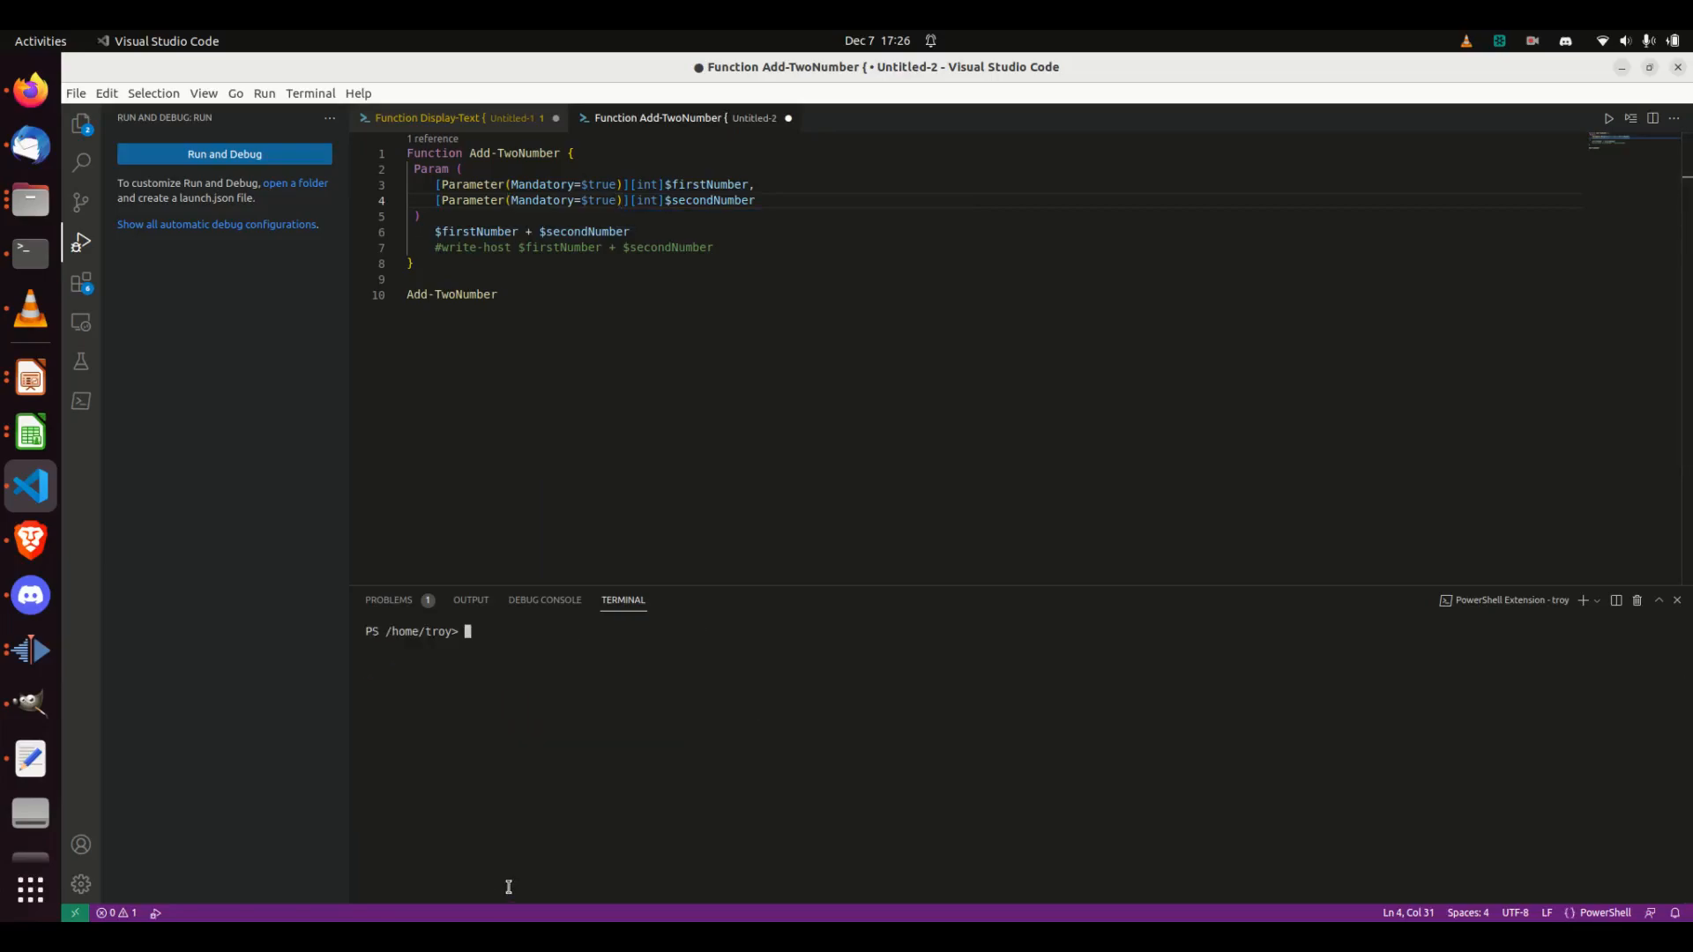
Run the script with mandatory parameters, answering the prompts with 1 and 2.
click(1607, 119)
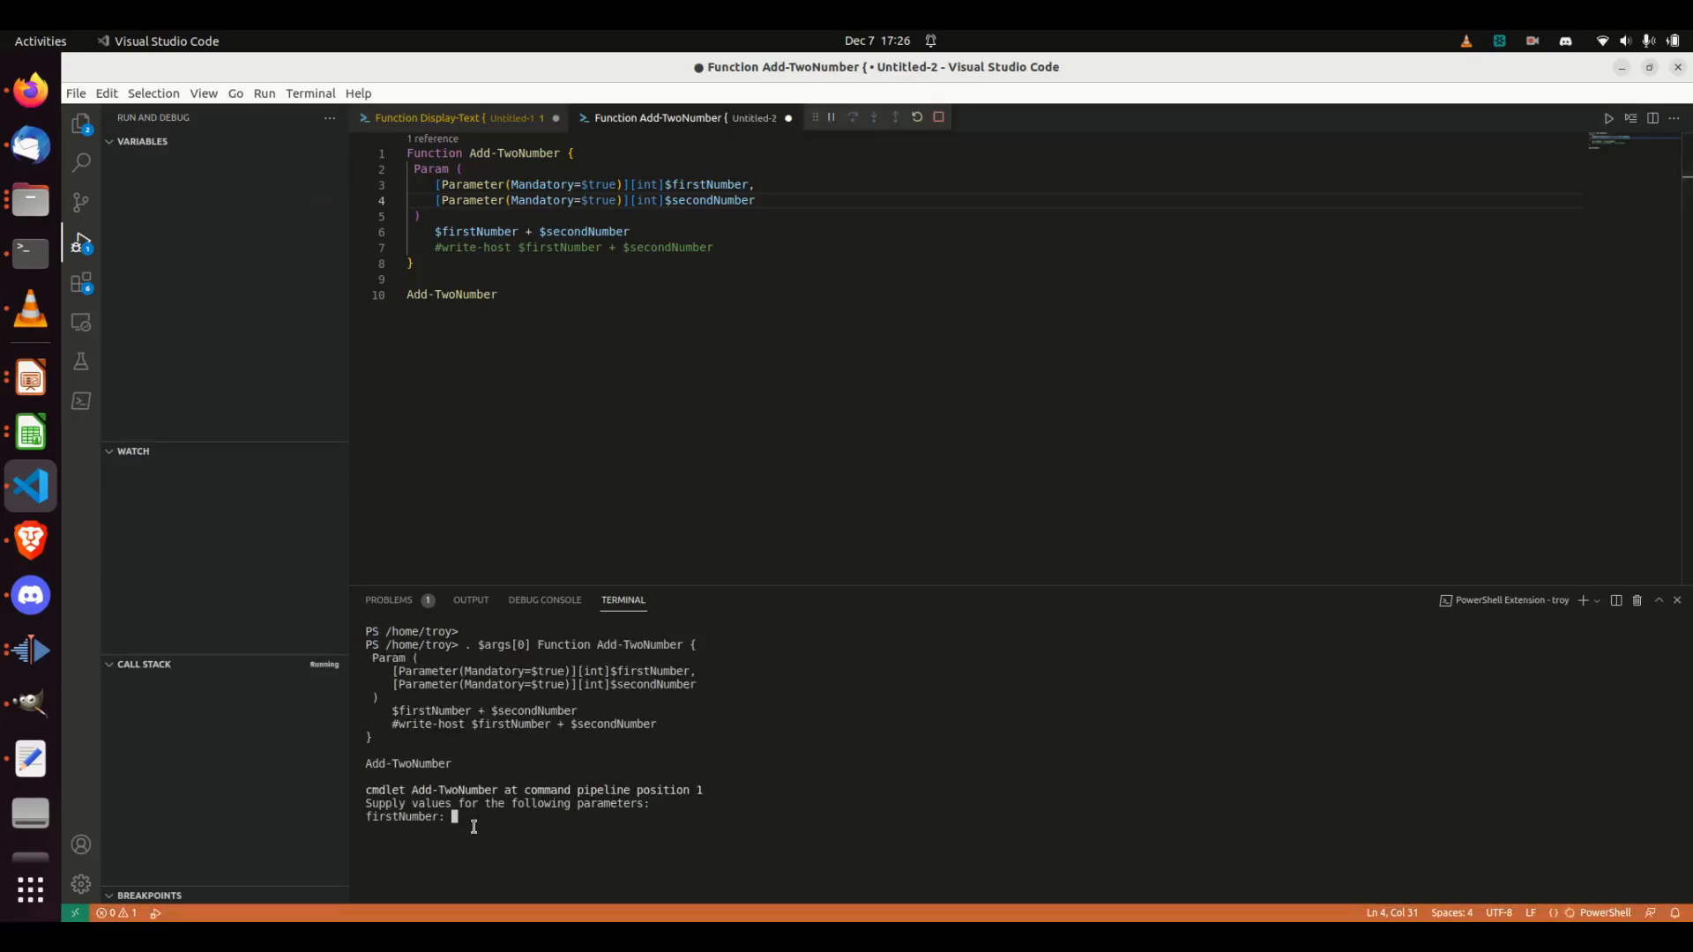
text(1)
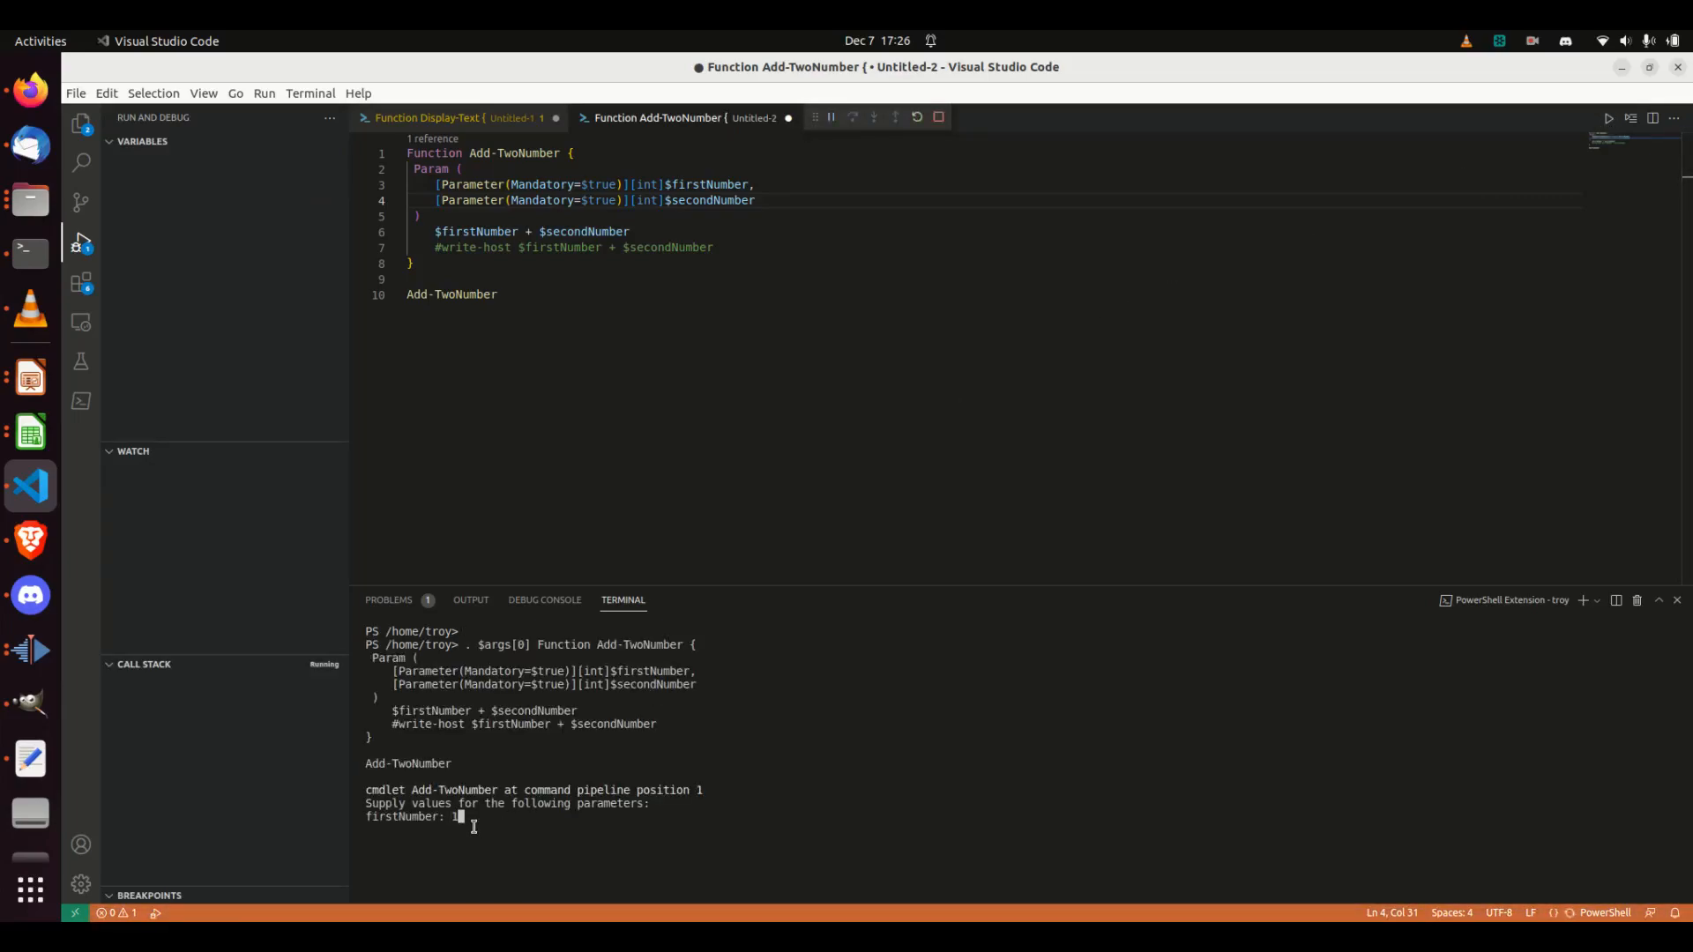
text(2)
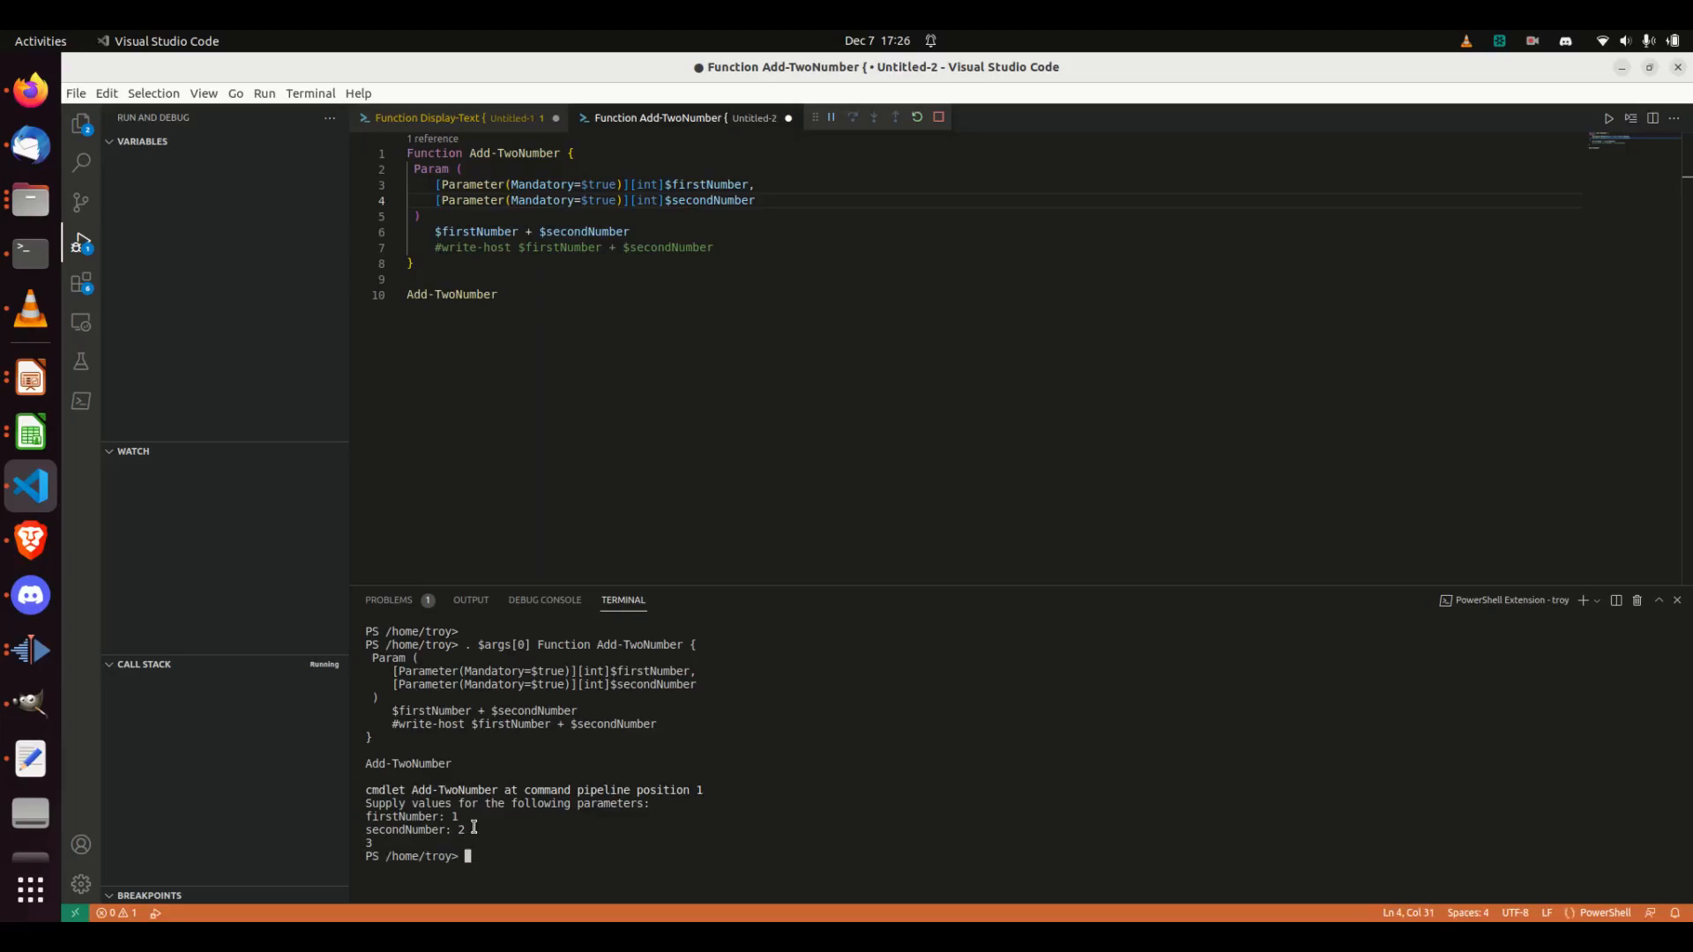
Run Add-TwoNumber again, entering 5, then invalid 'a' (Int32 error), then 2.
click(938, 116)
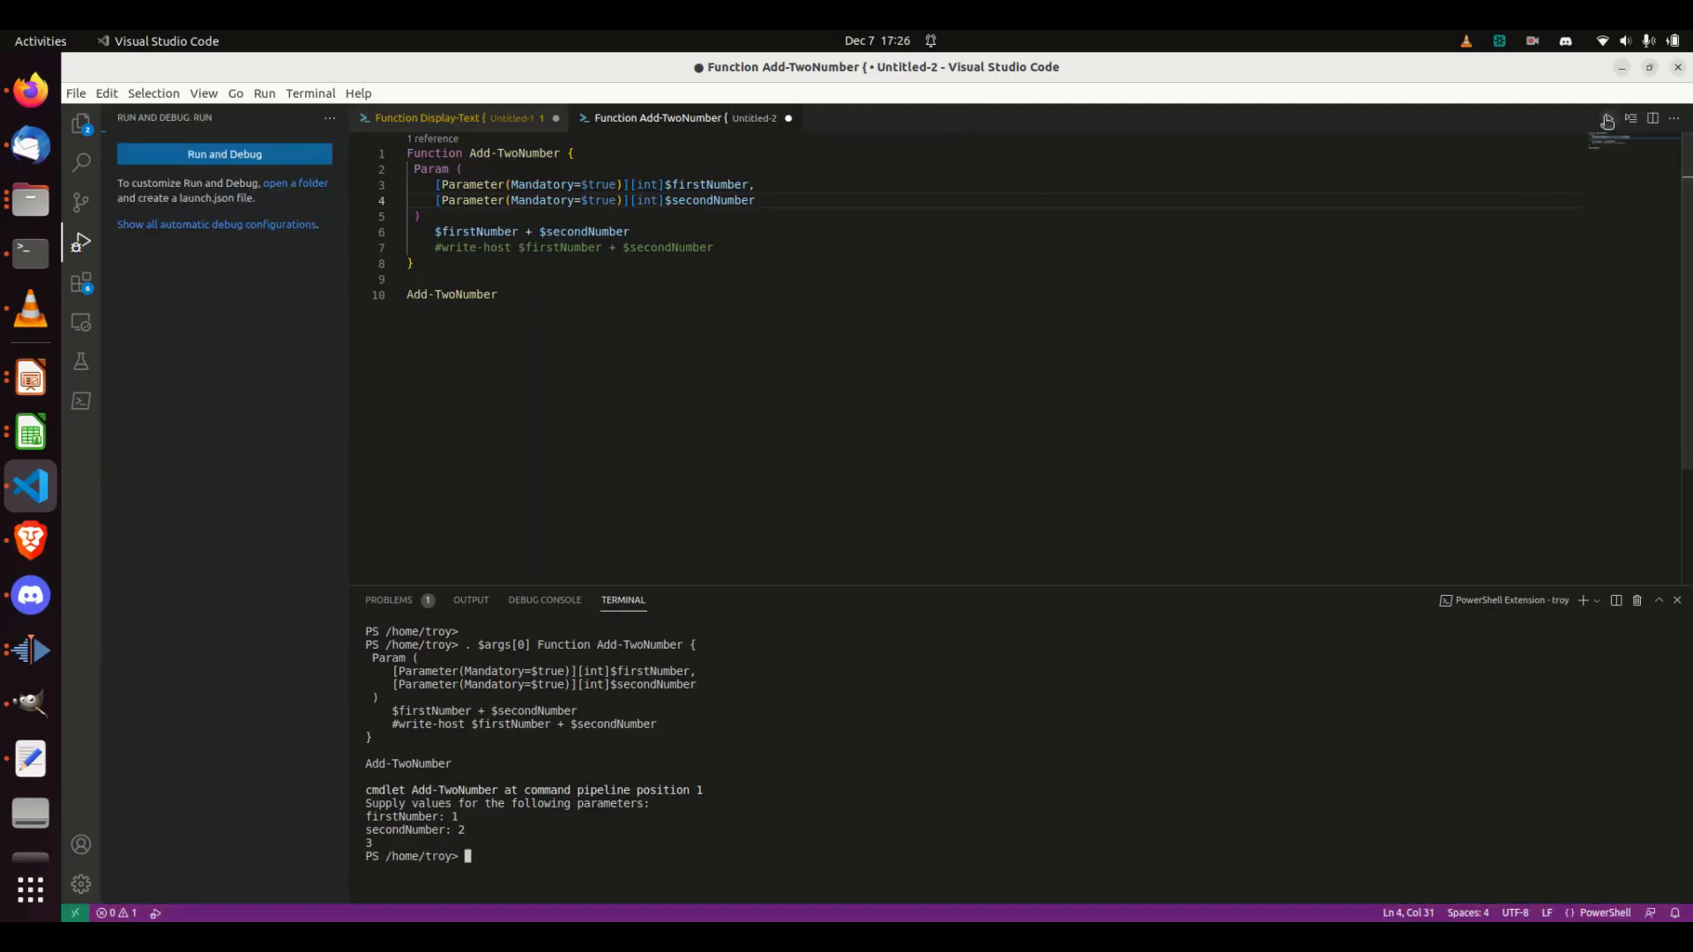
click(222, 154)
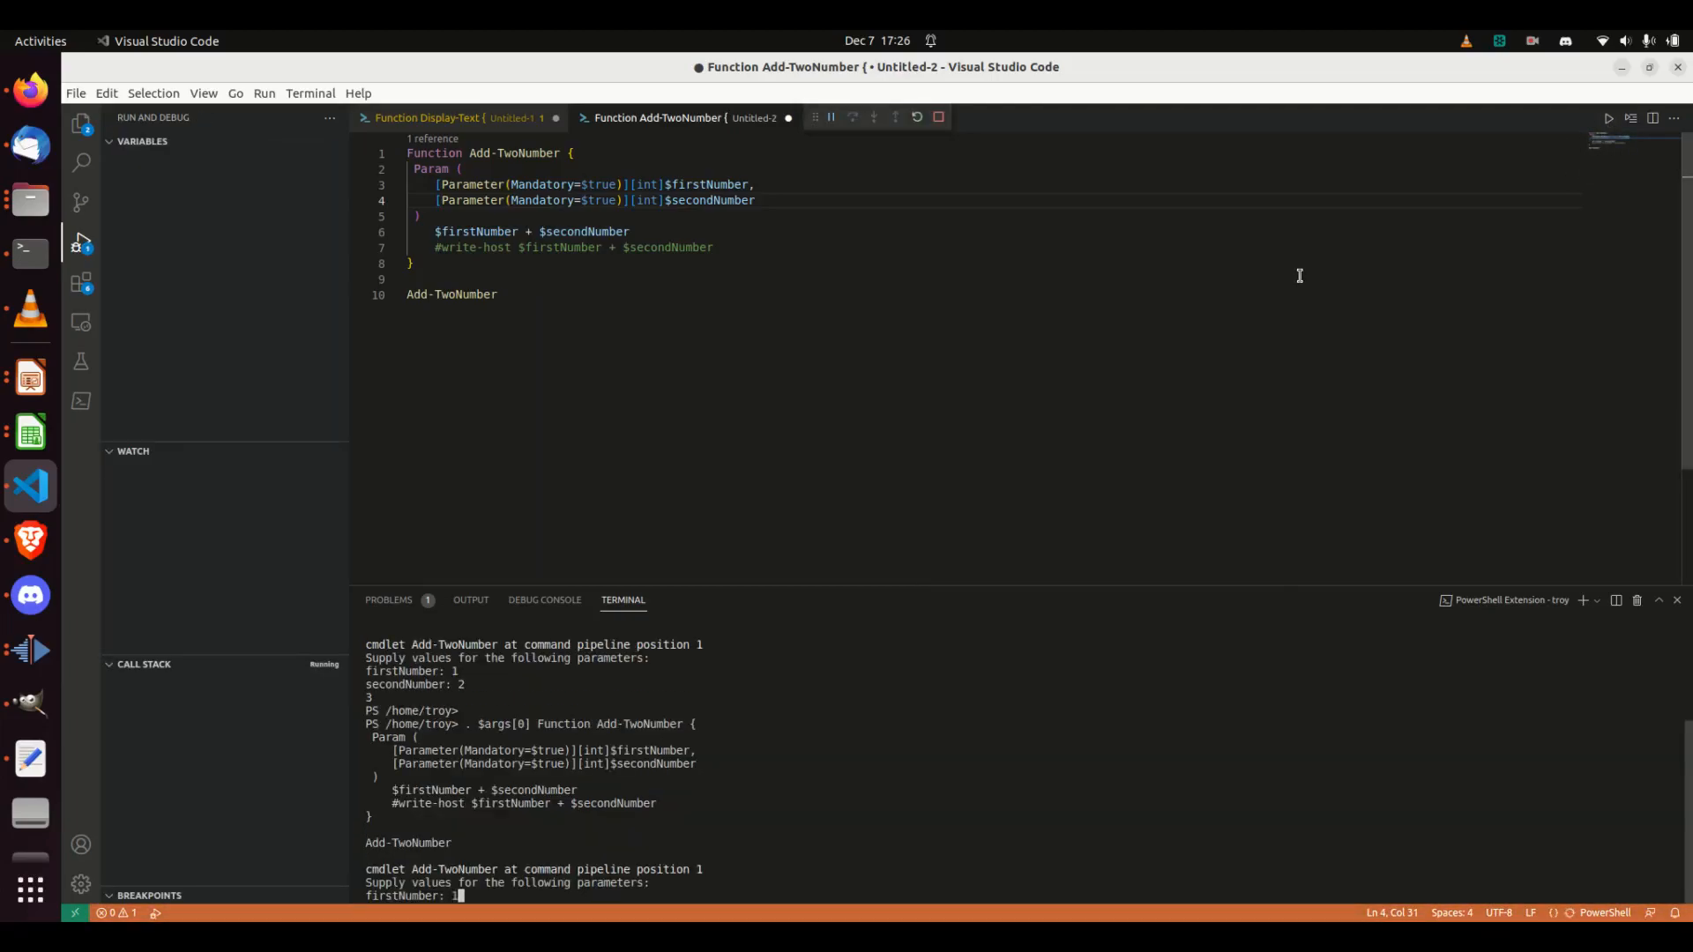
text(5)
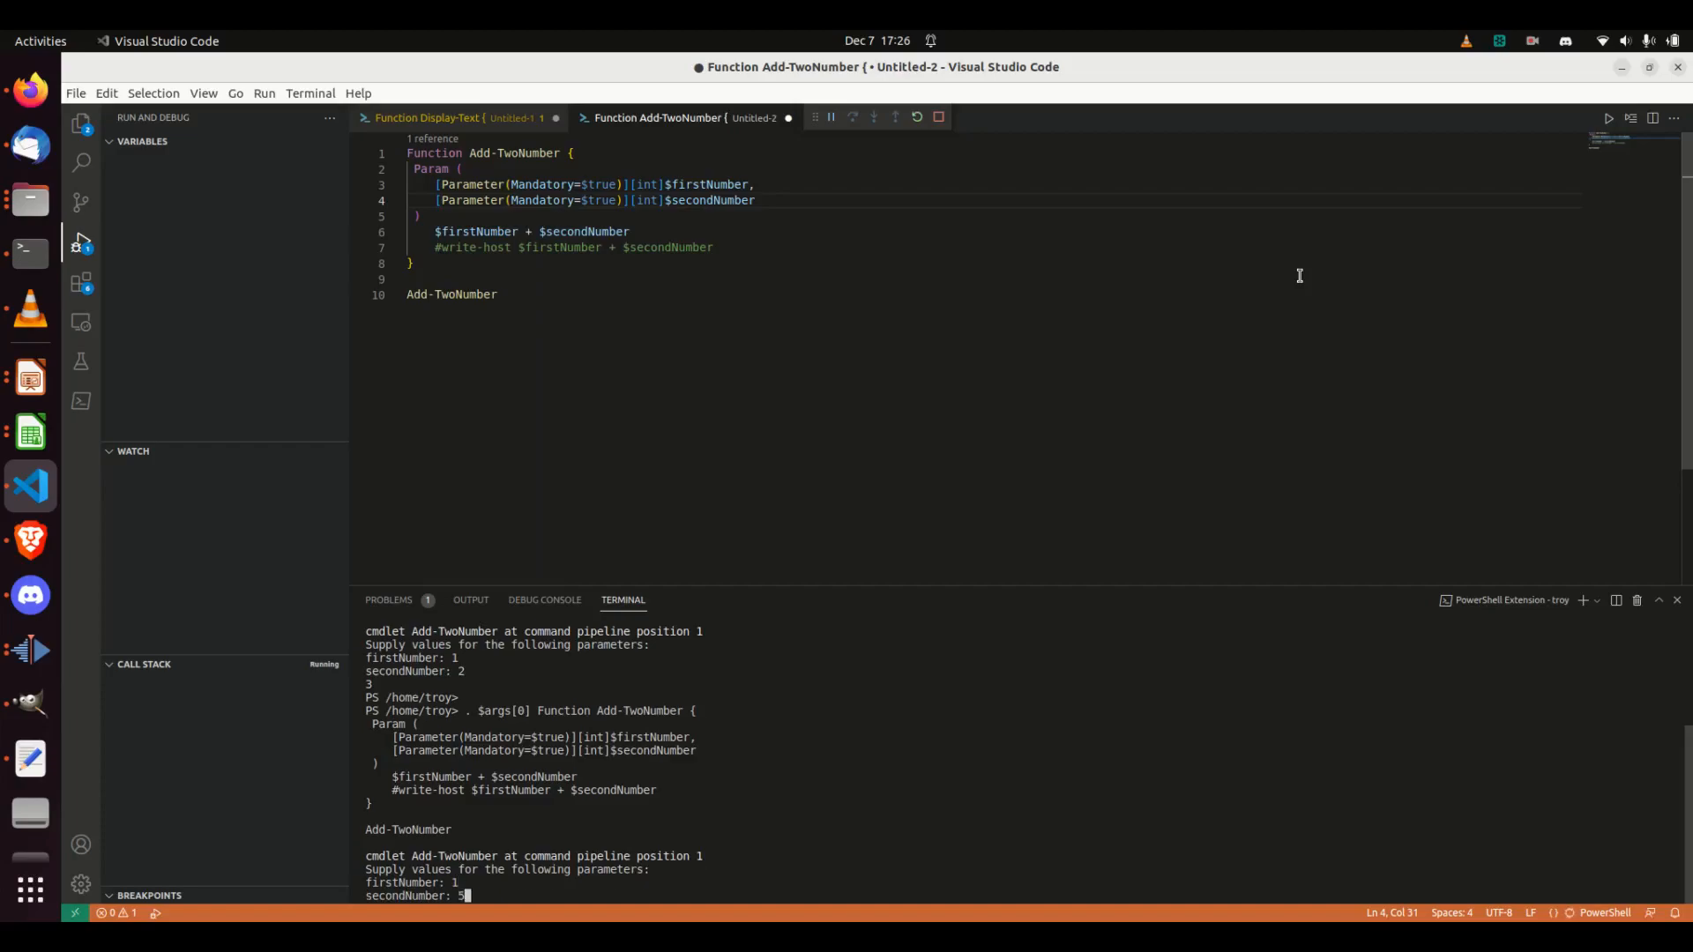
text(a)
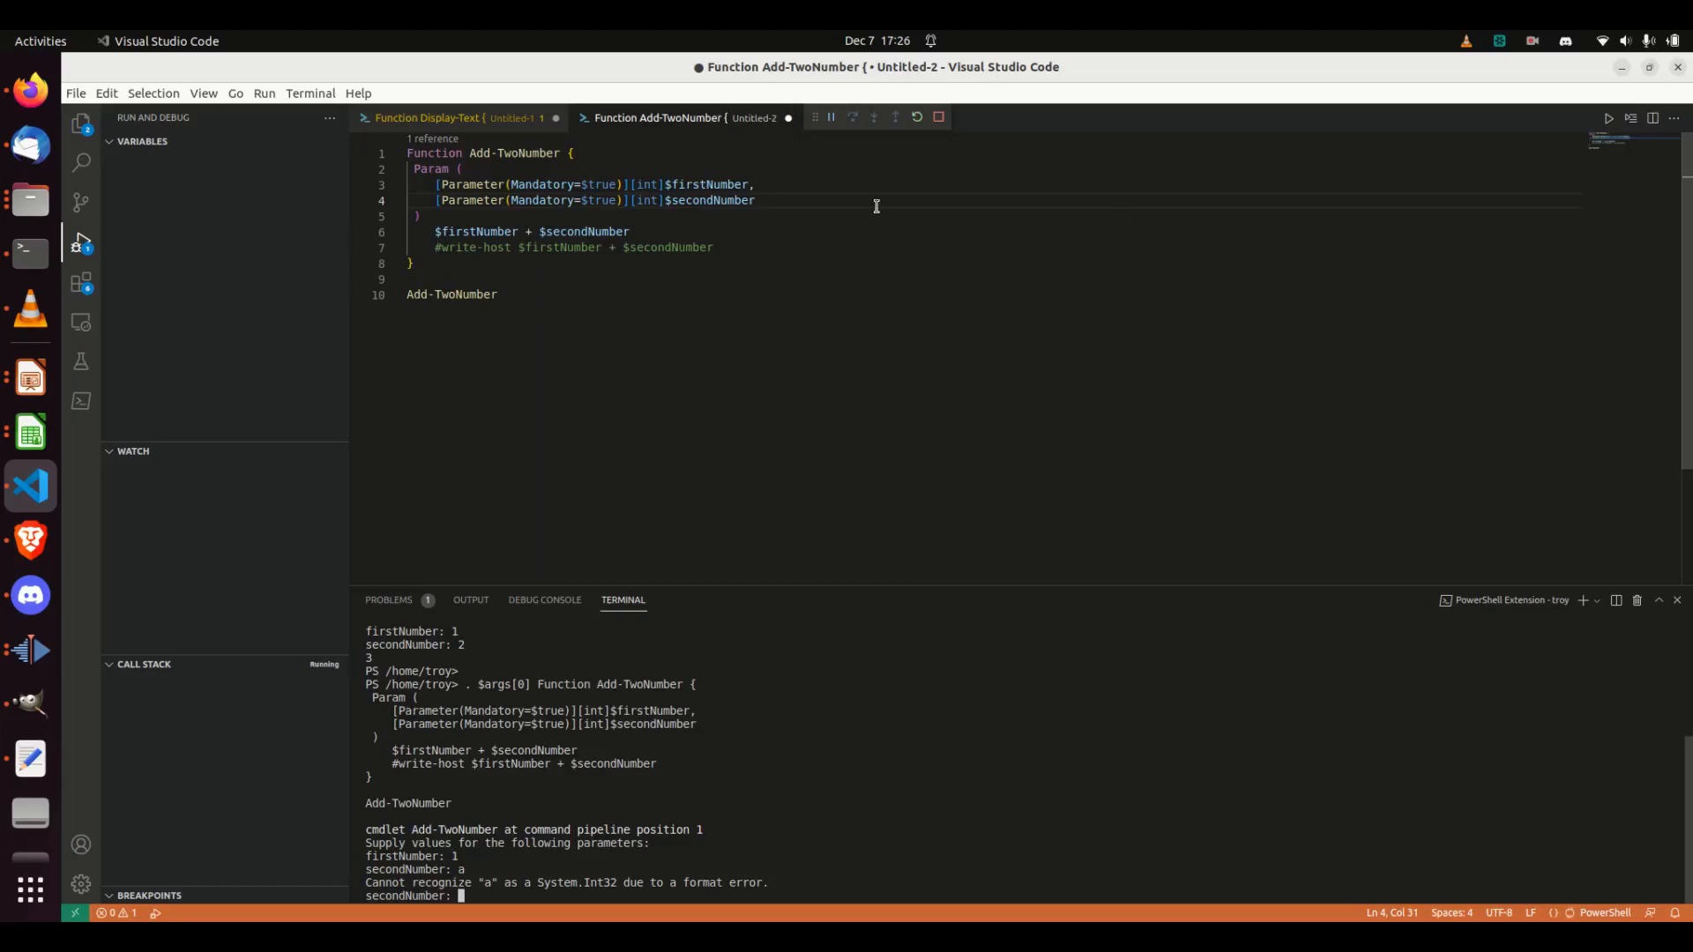
mouse_move(661, 222)
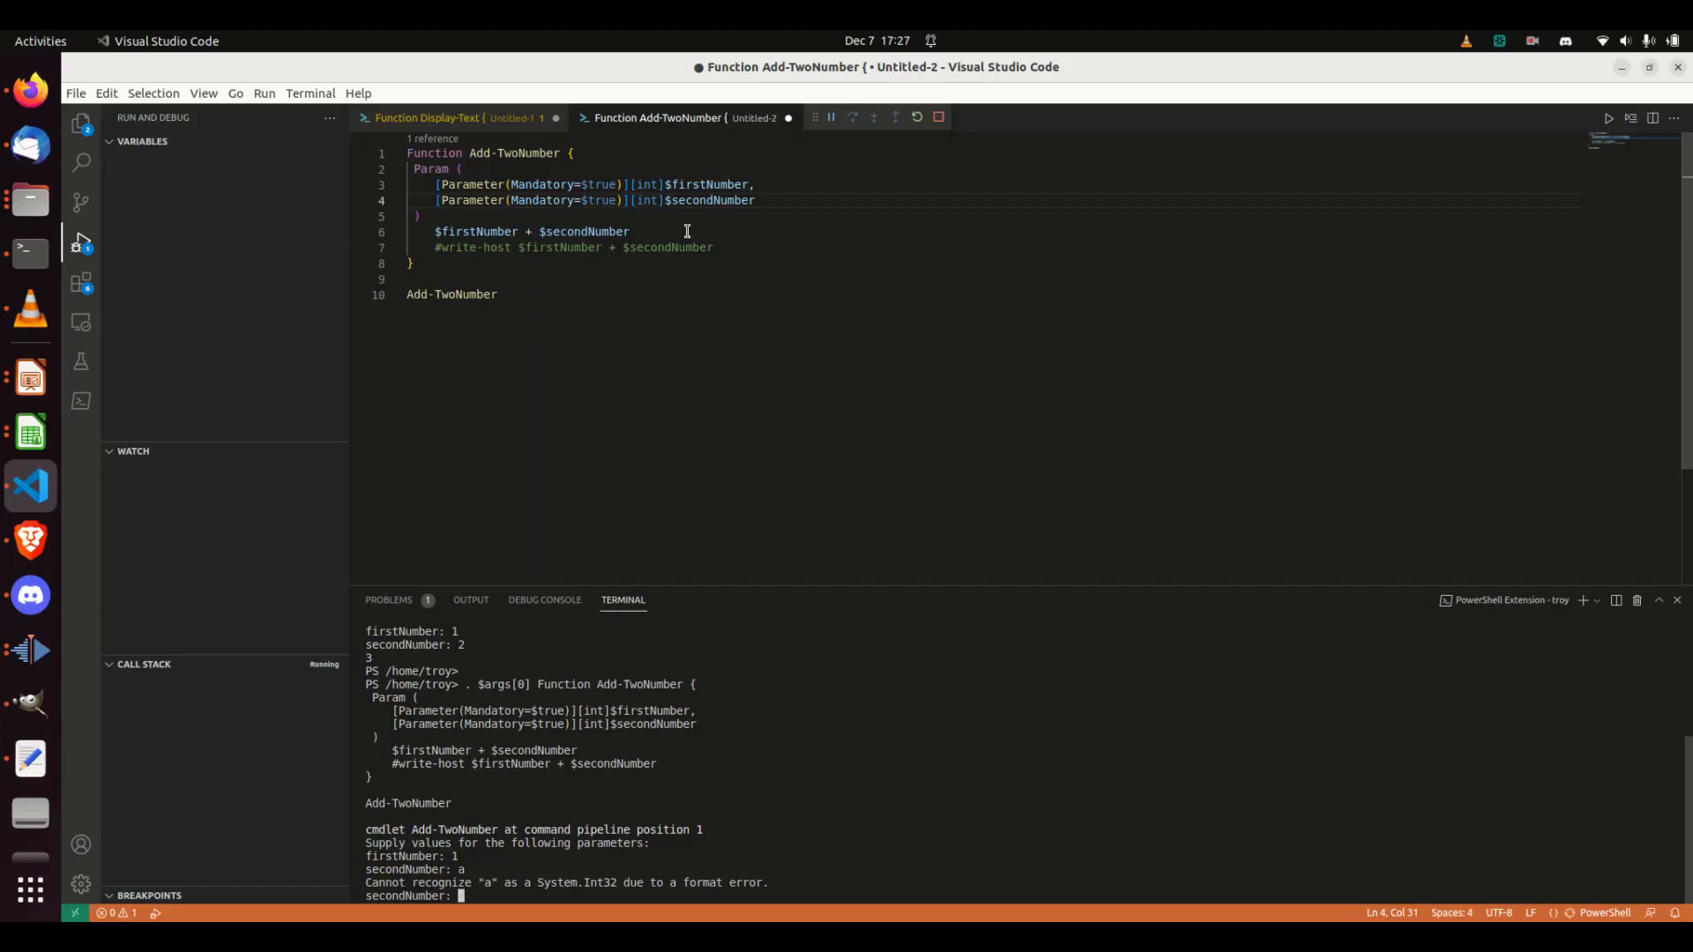
text(2)
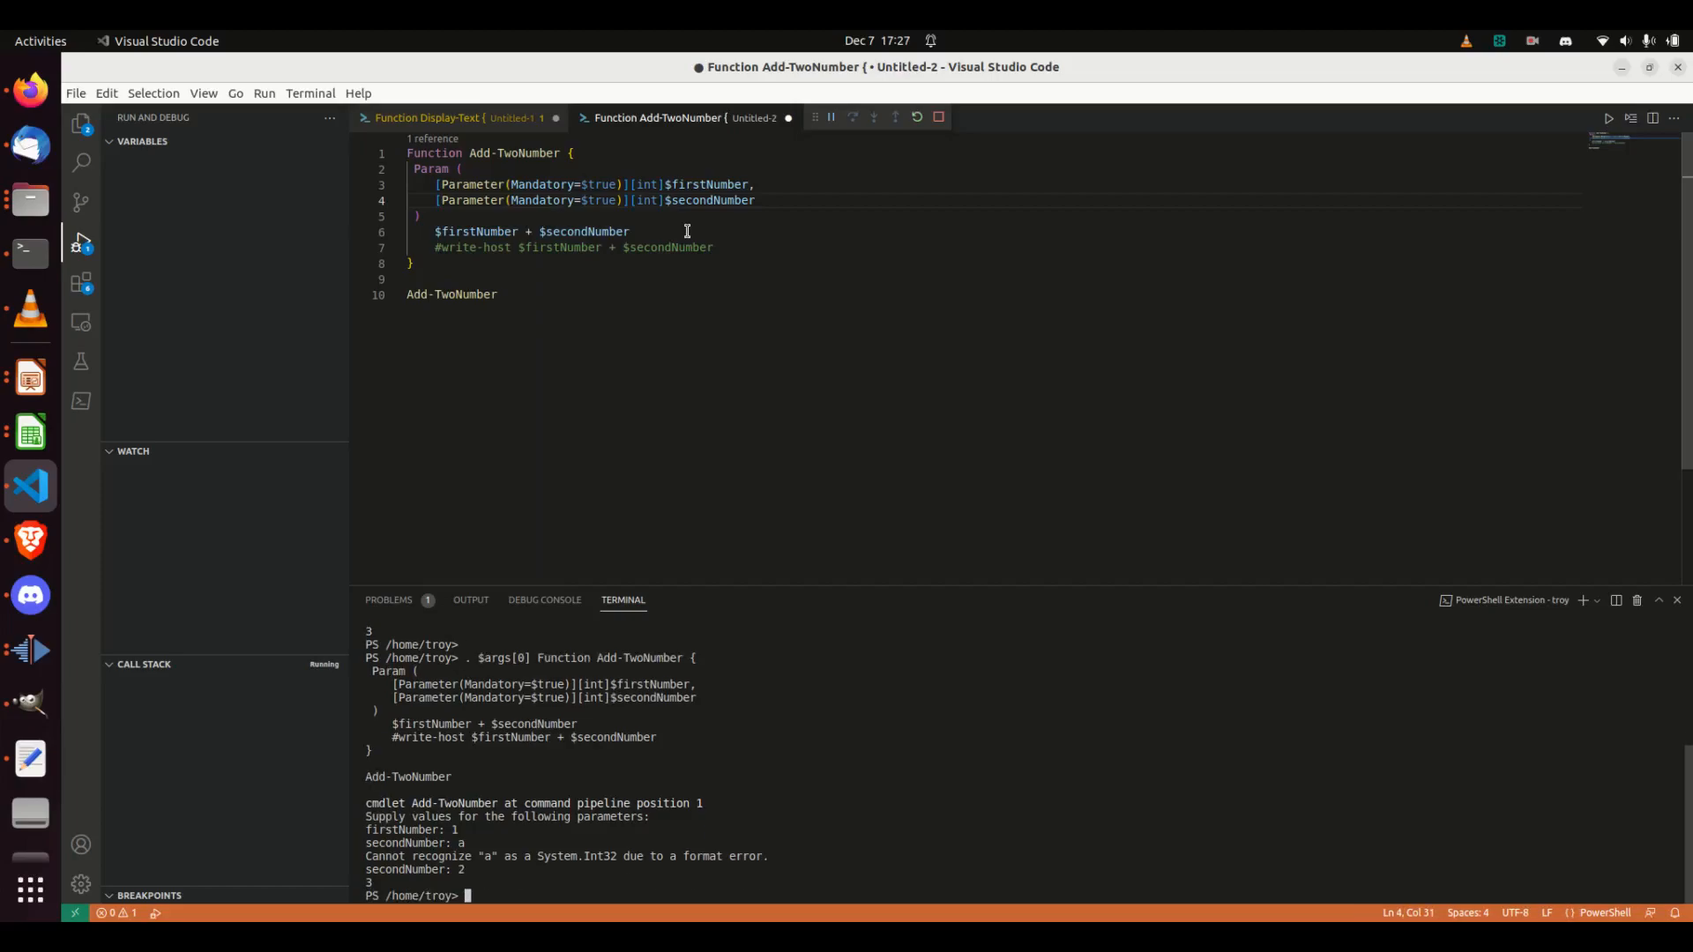
click(937, 117)
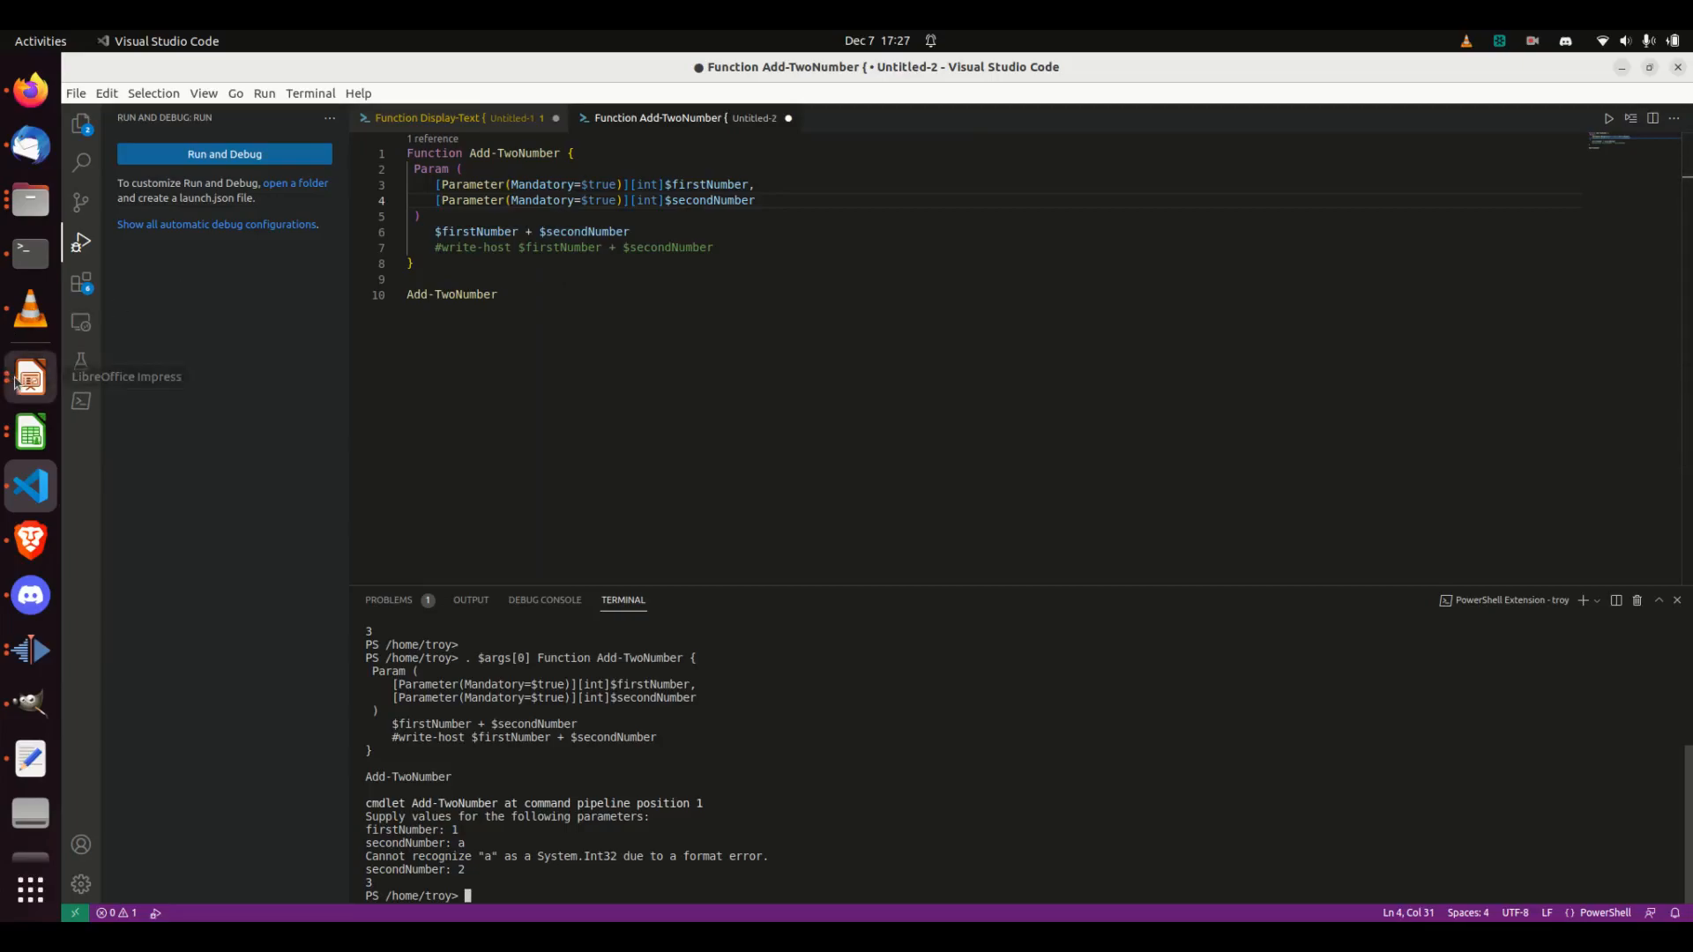
Switch to Impress and go to slide 15, 'Pass Back Data With Functions'.
click(29, 375)
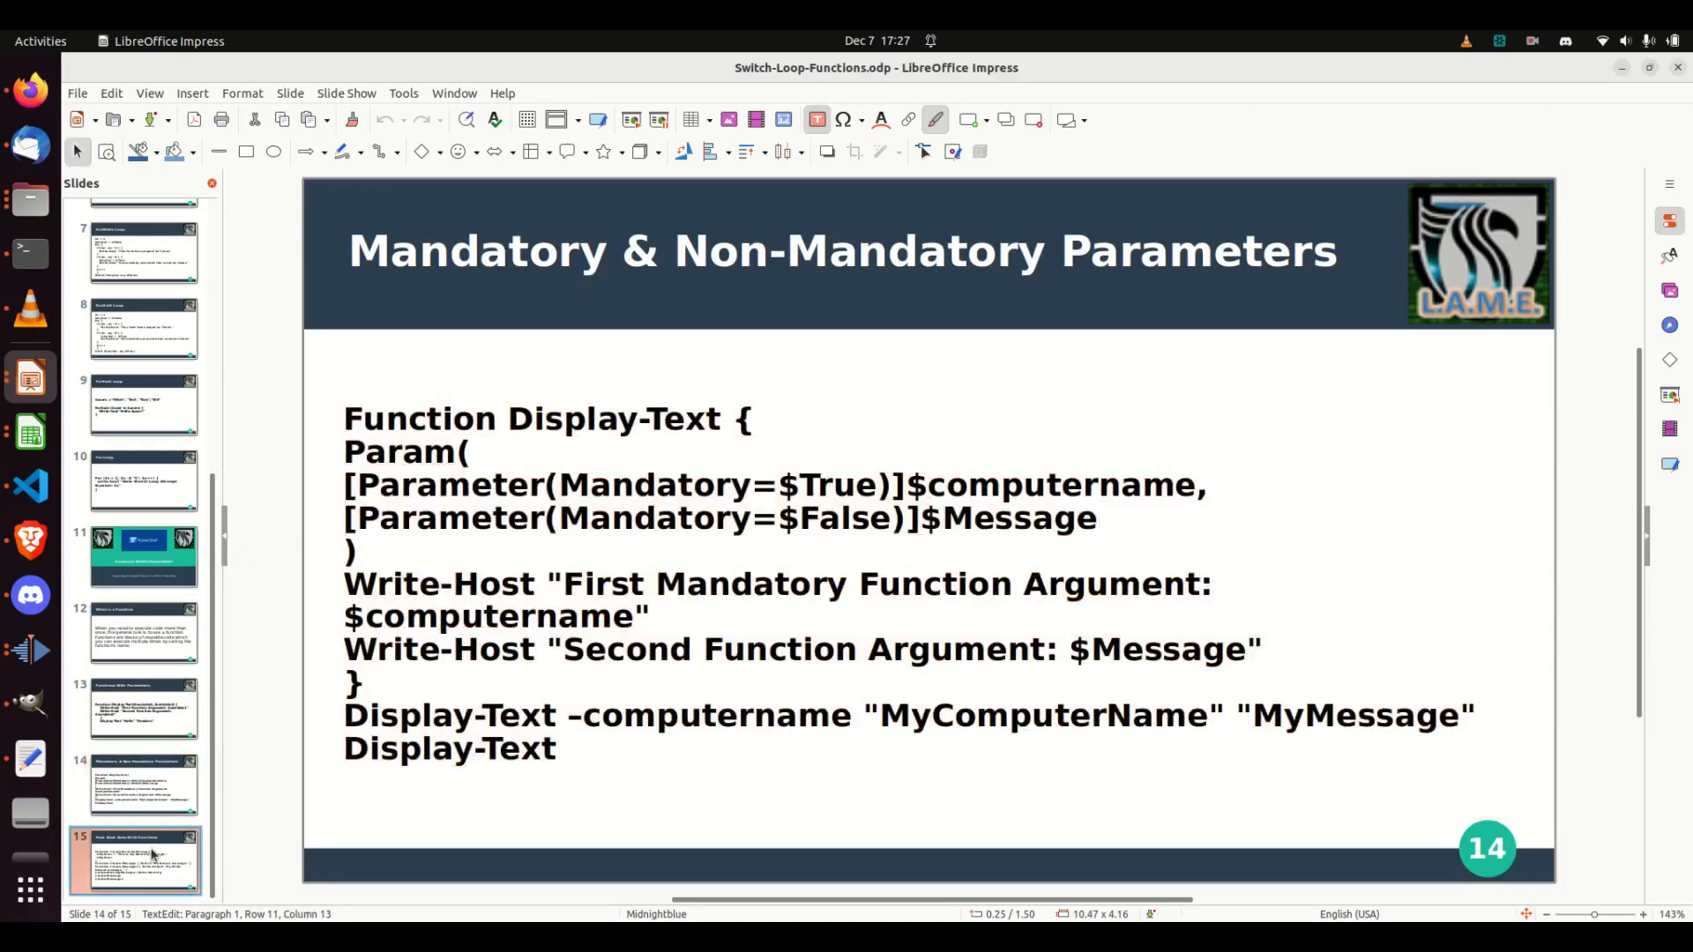
click(135, 861)
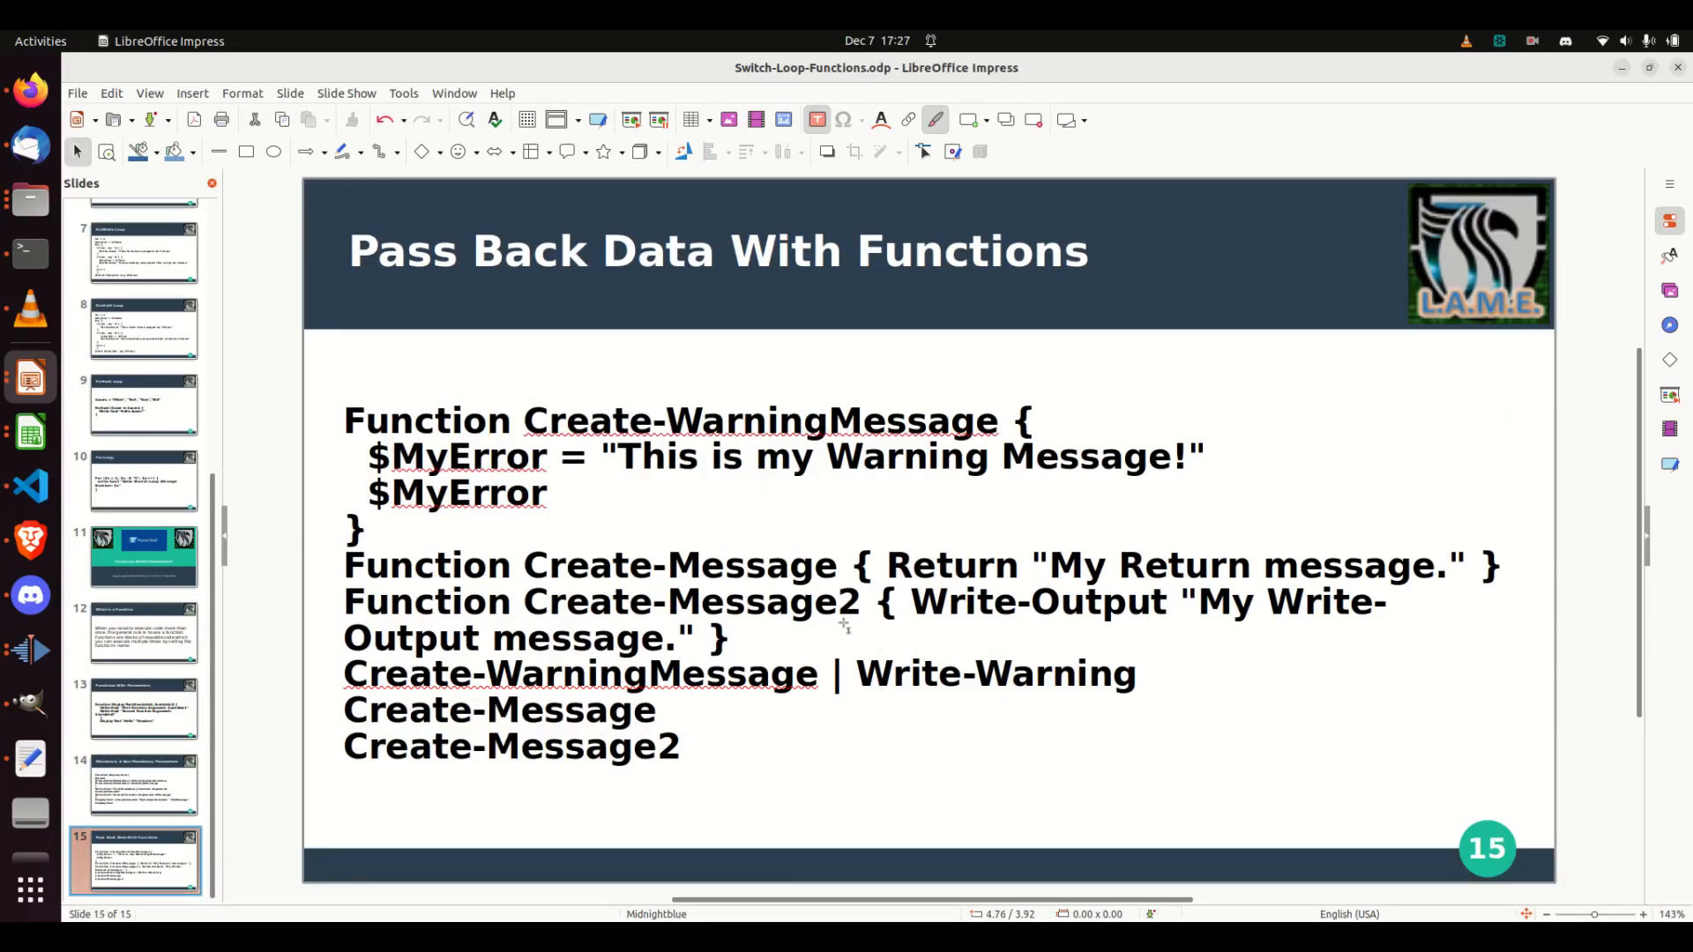
mouse_move(853, 761)
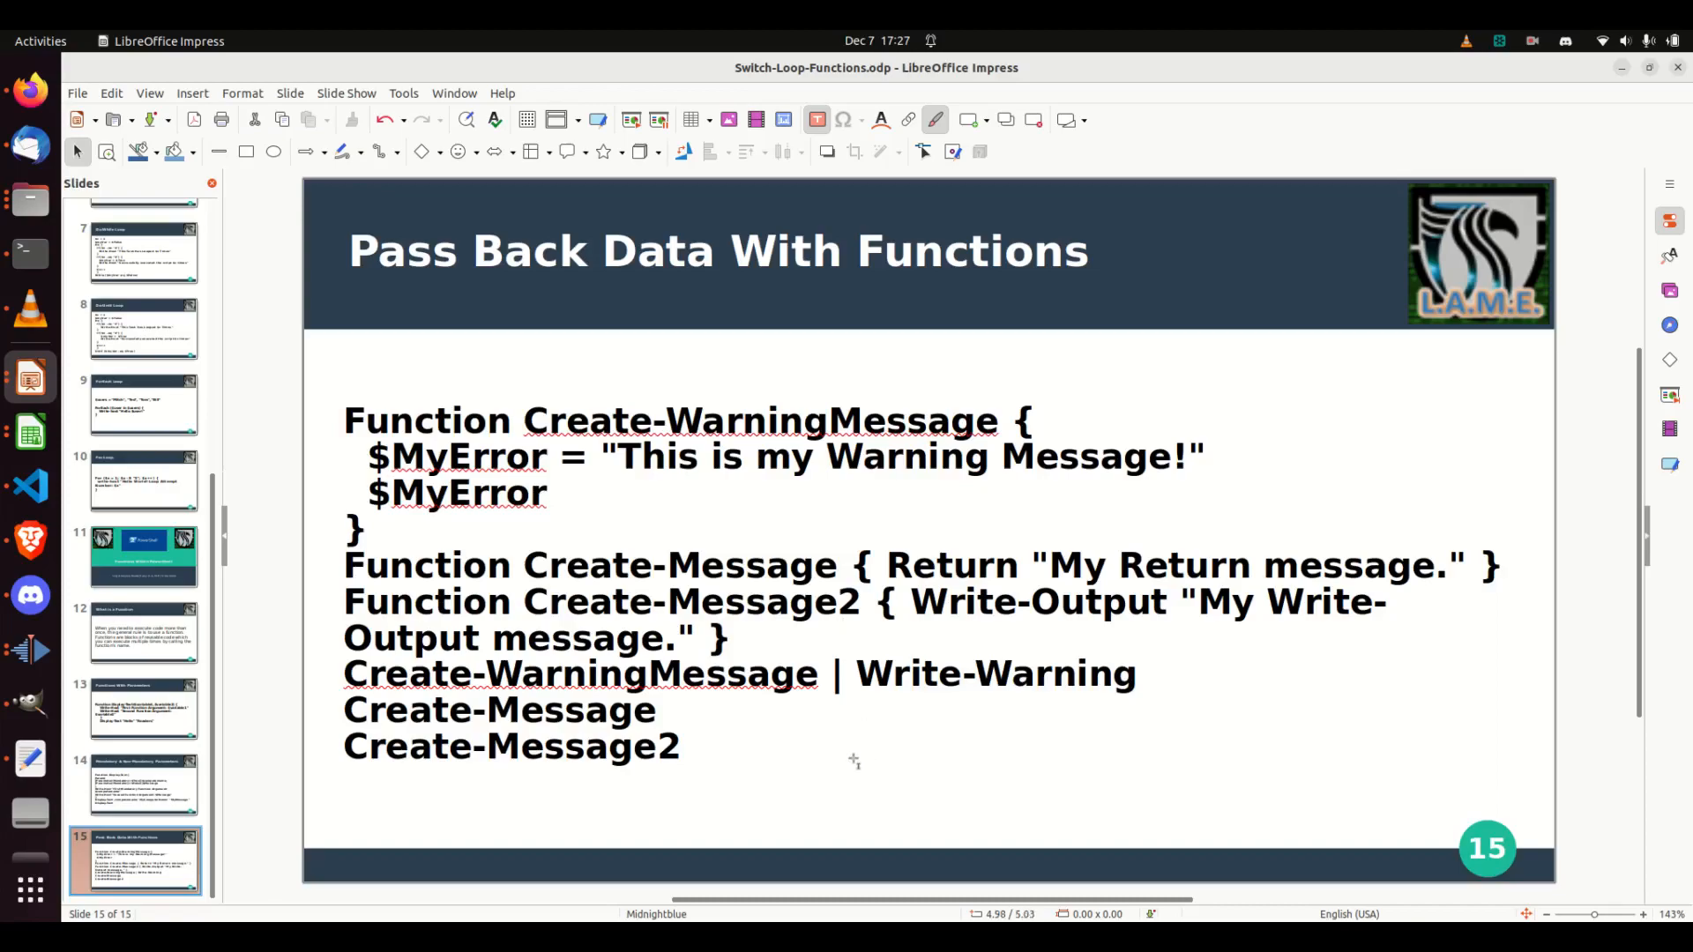
mouse_move(351, 411)
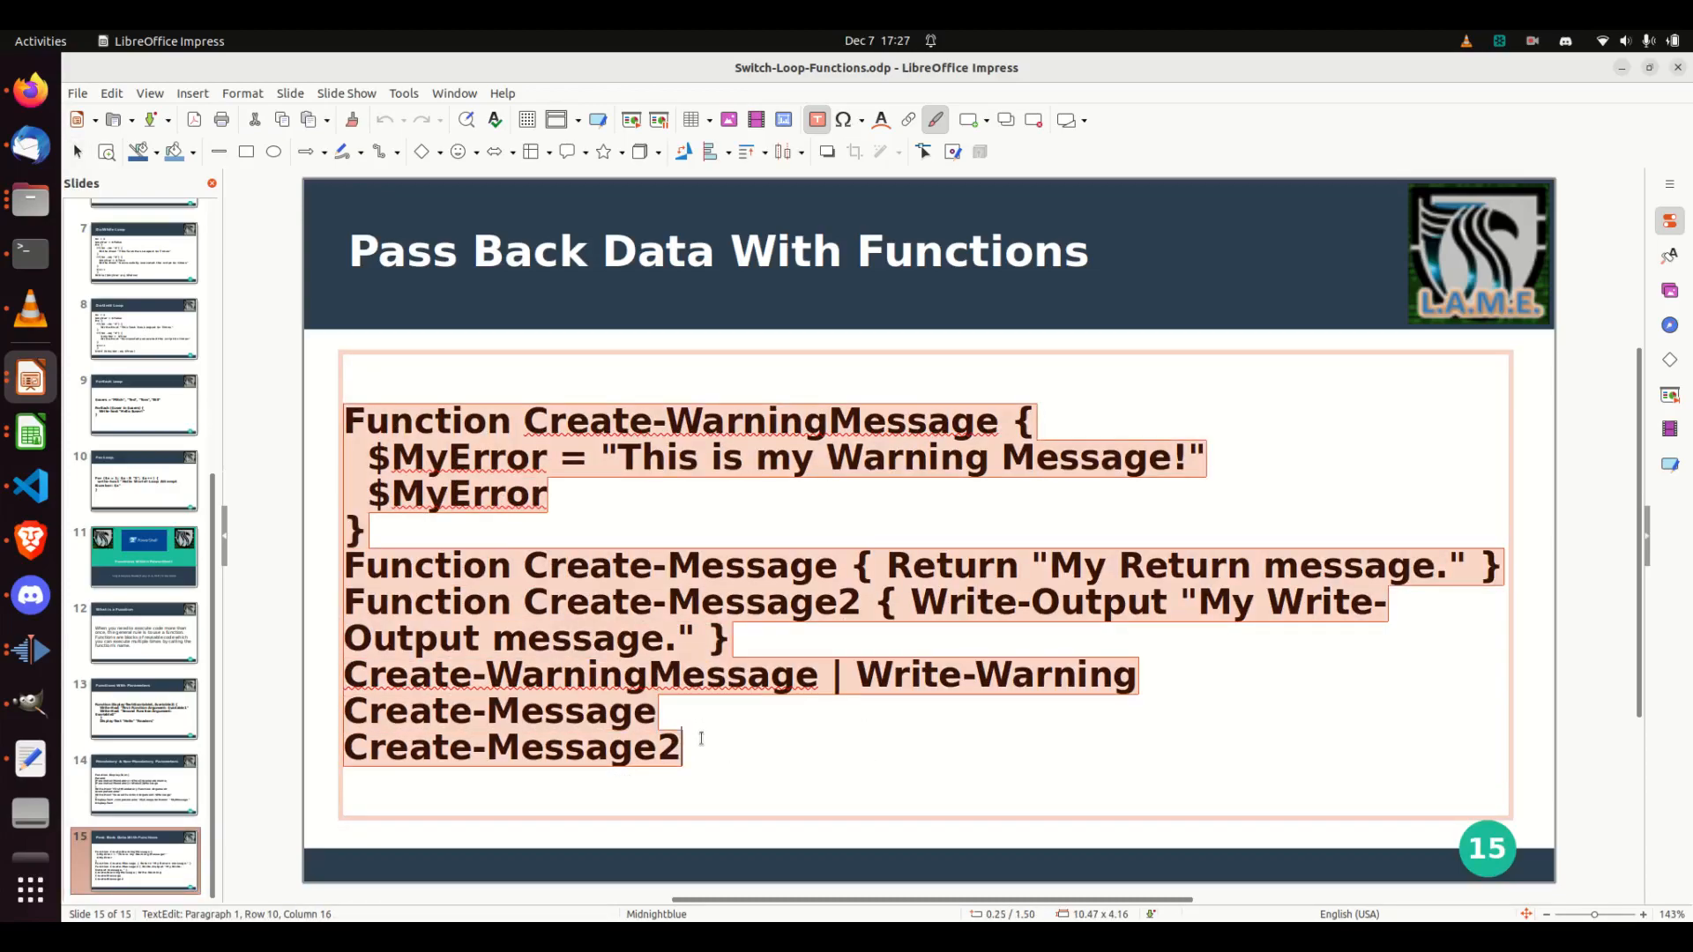
mouse_move(30, 593)
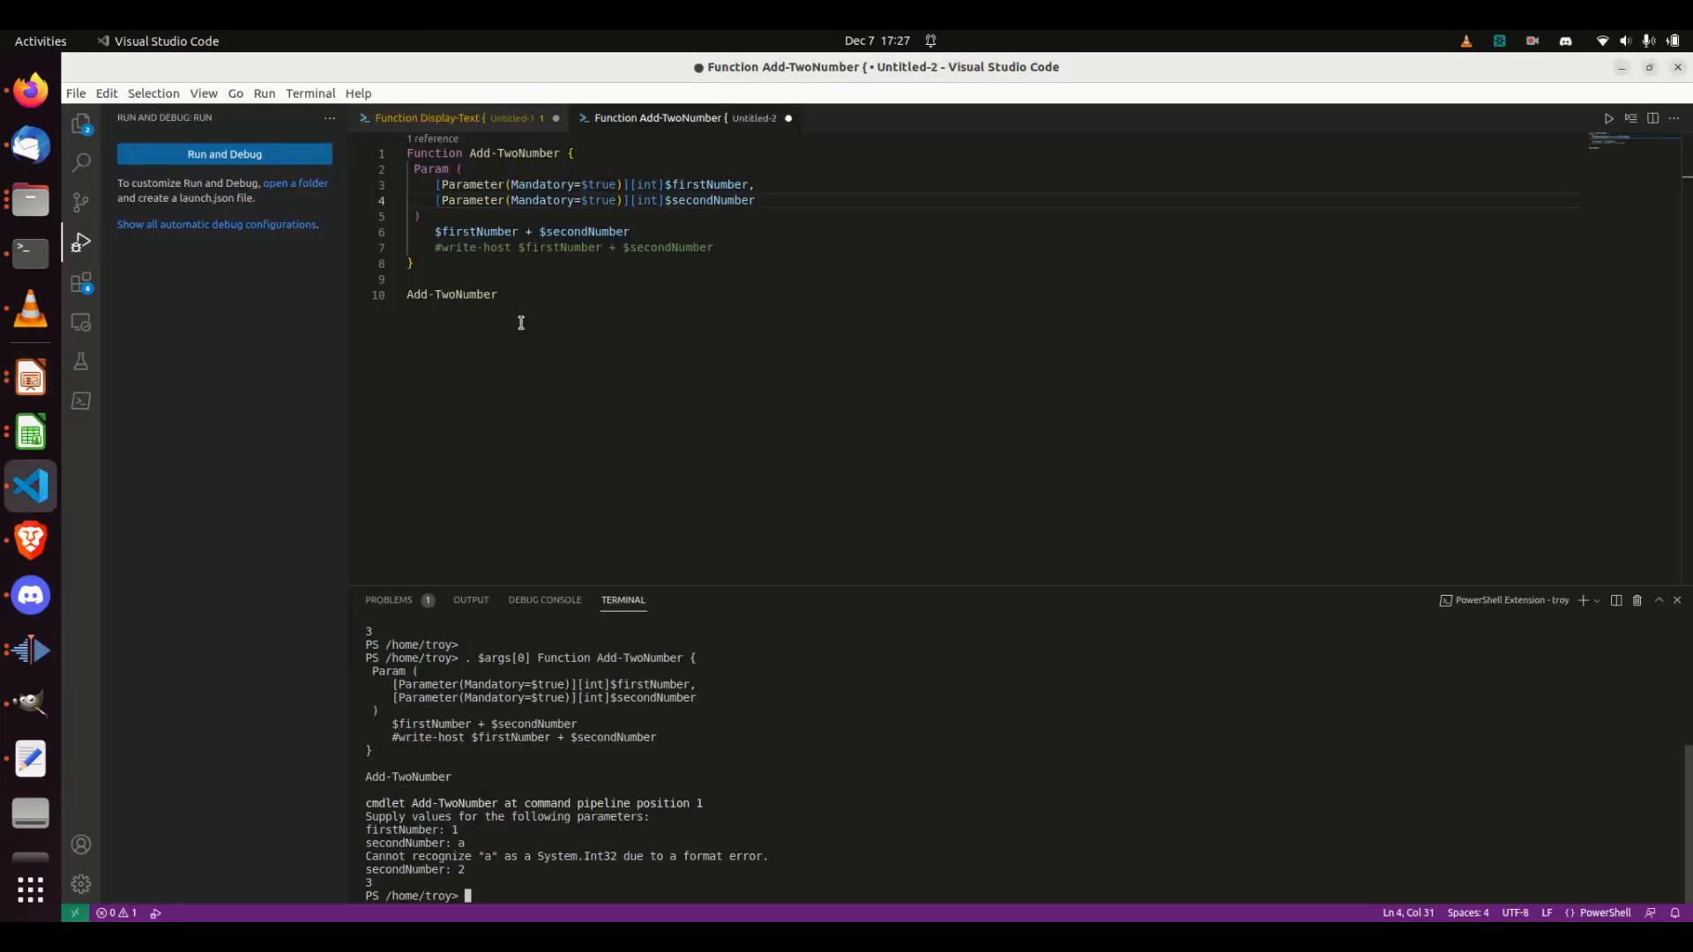
Select the entire old Add-TwoNumber script in the editor with Ctrl+A.
key(ctrl+a)
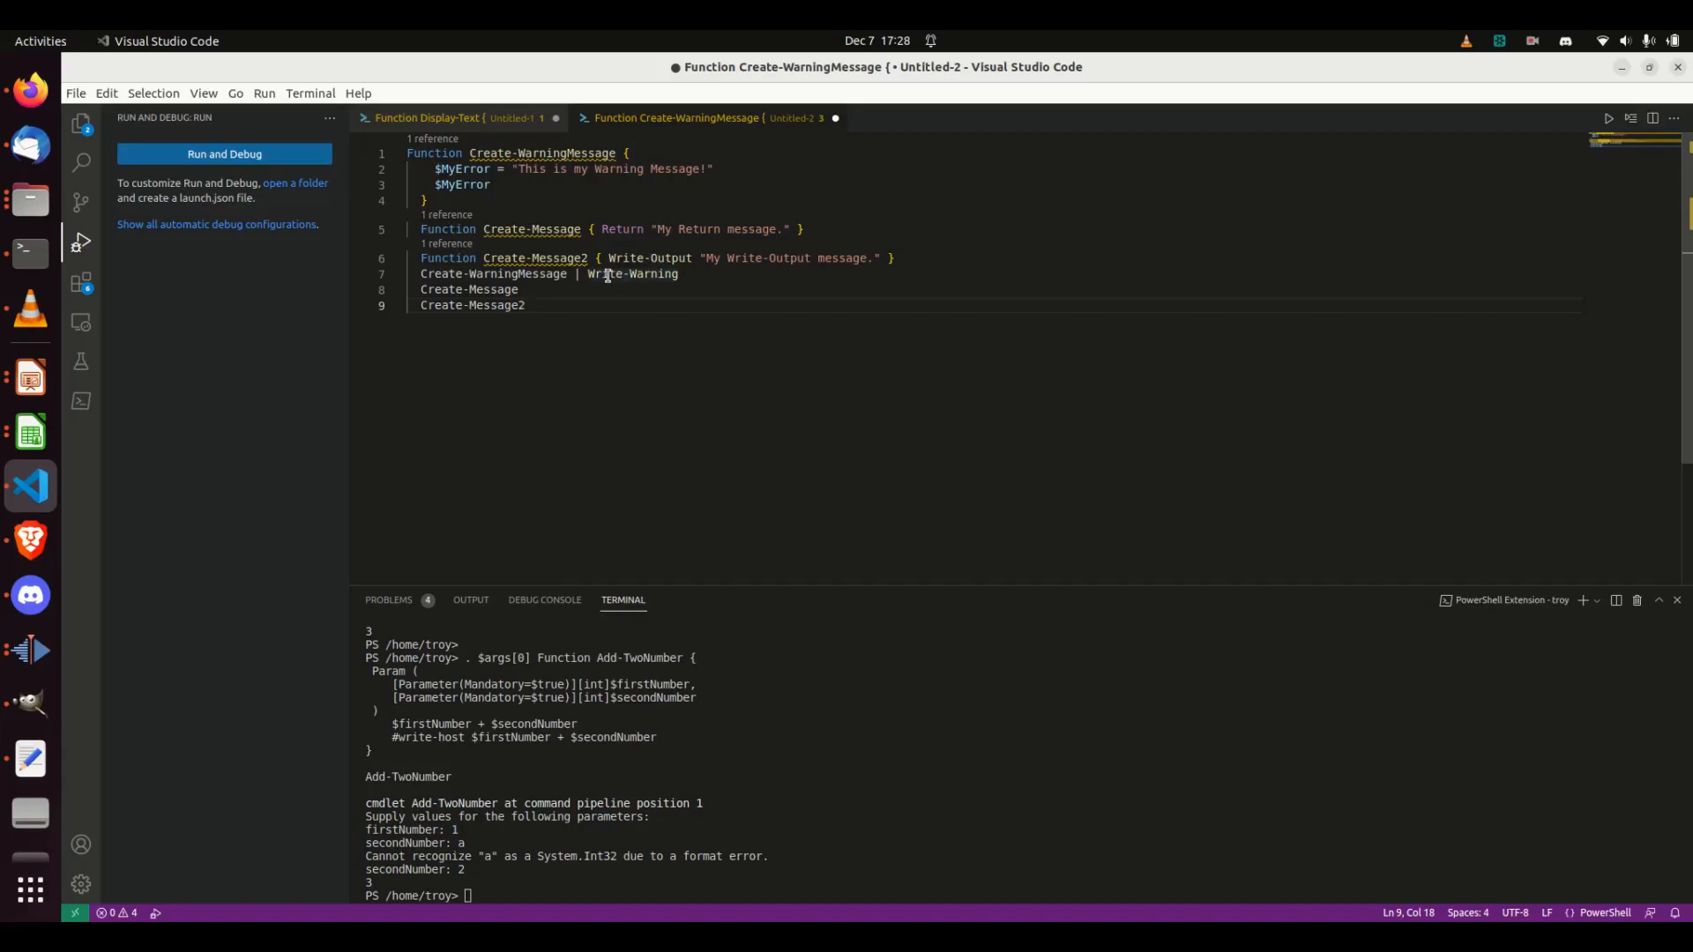
mouse_move(645, 320)
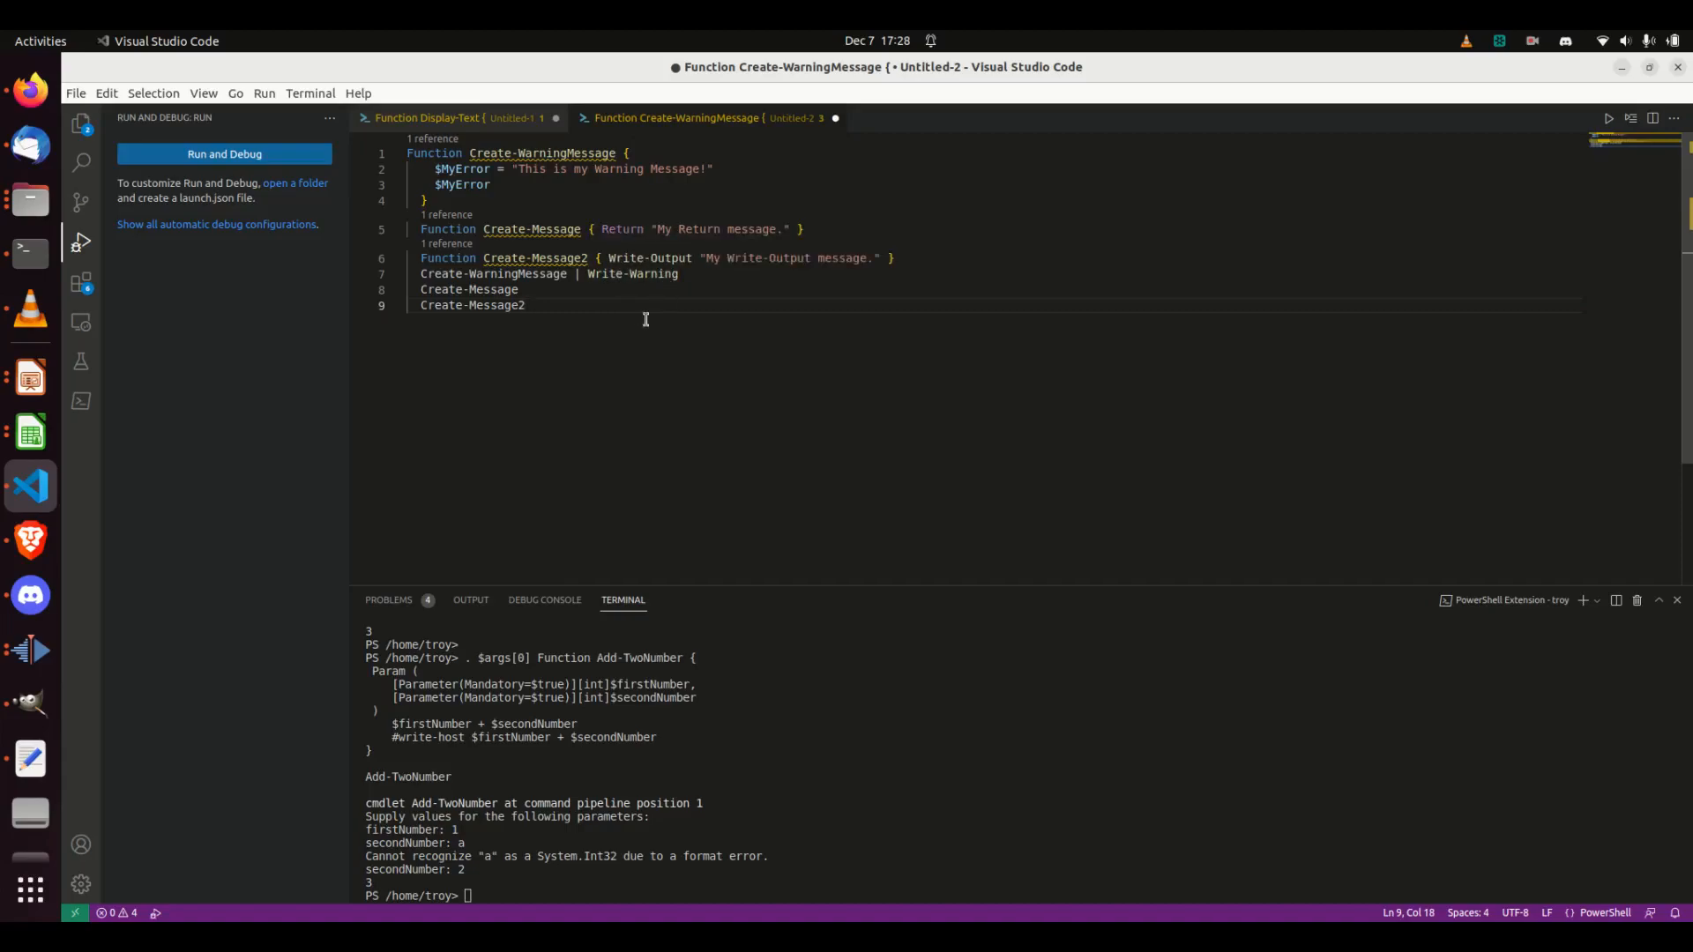
mouse_move(581, 273)
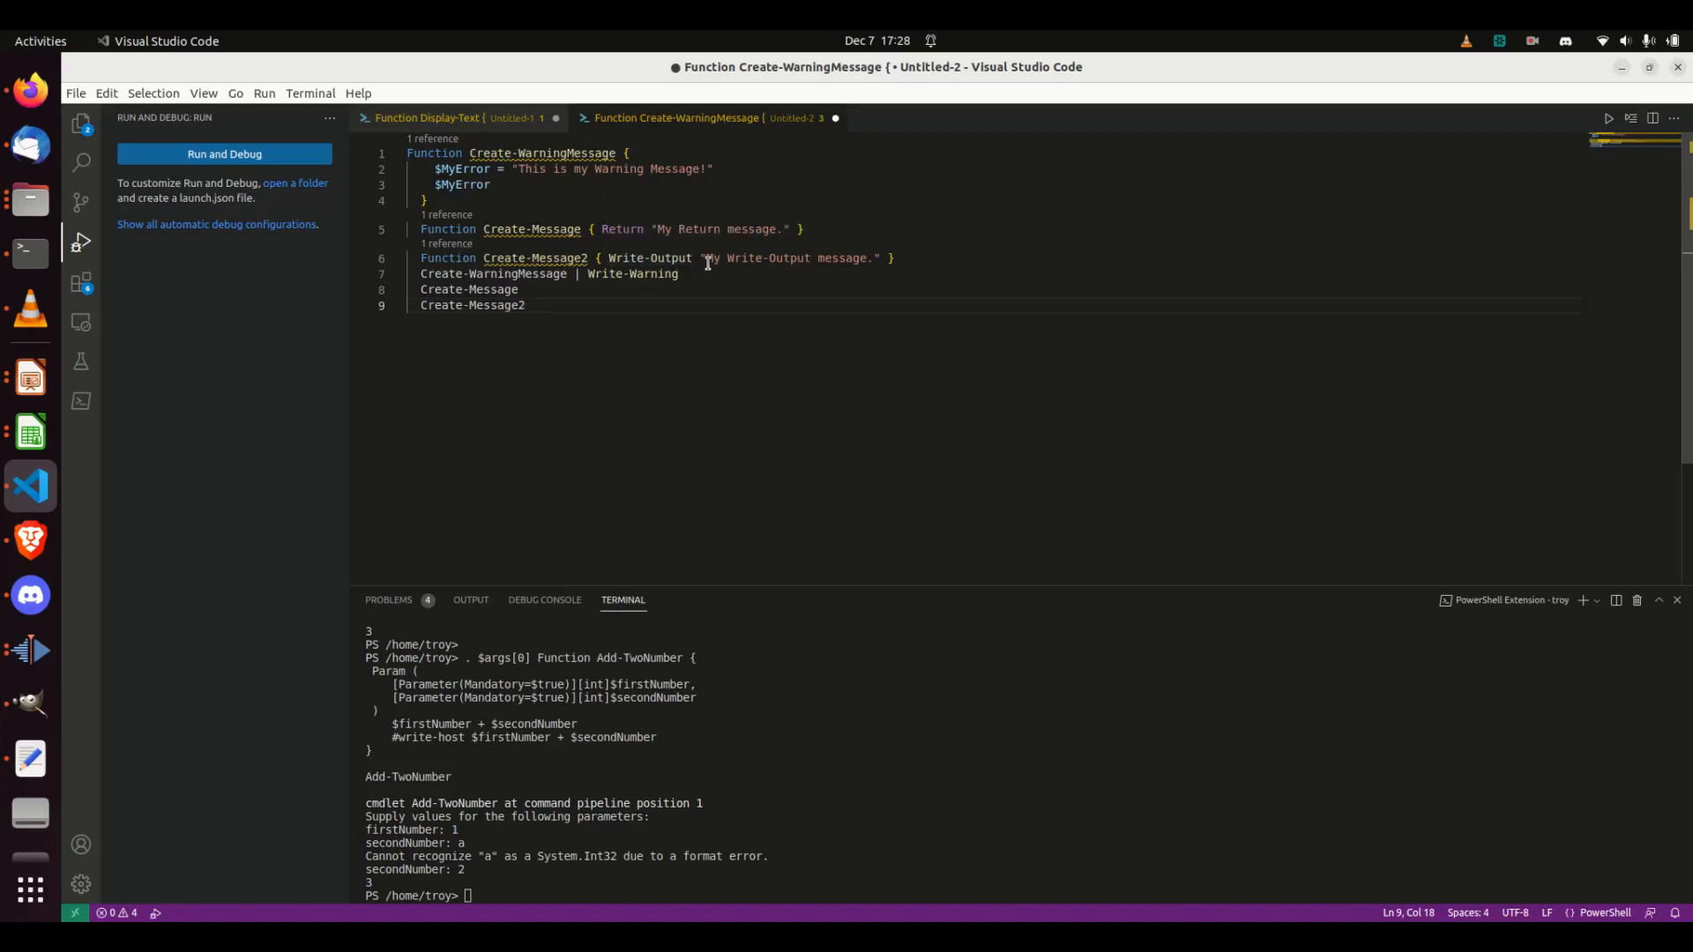
mouse_move(954, 292)
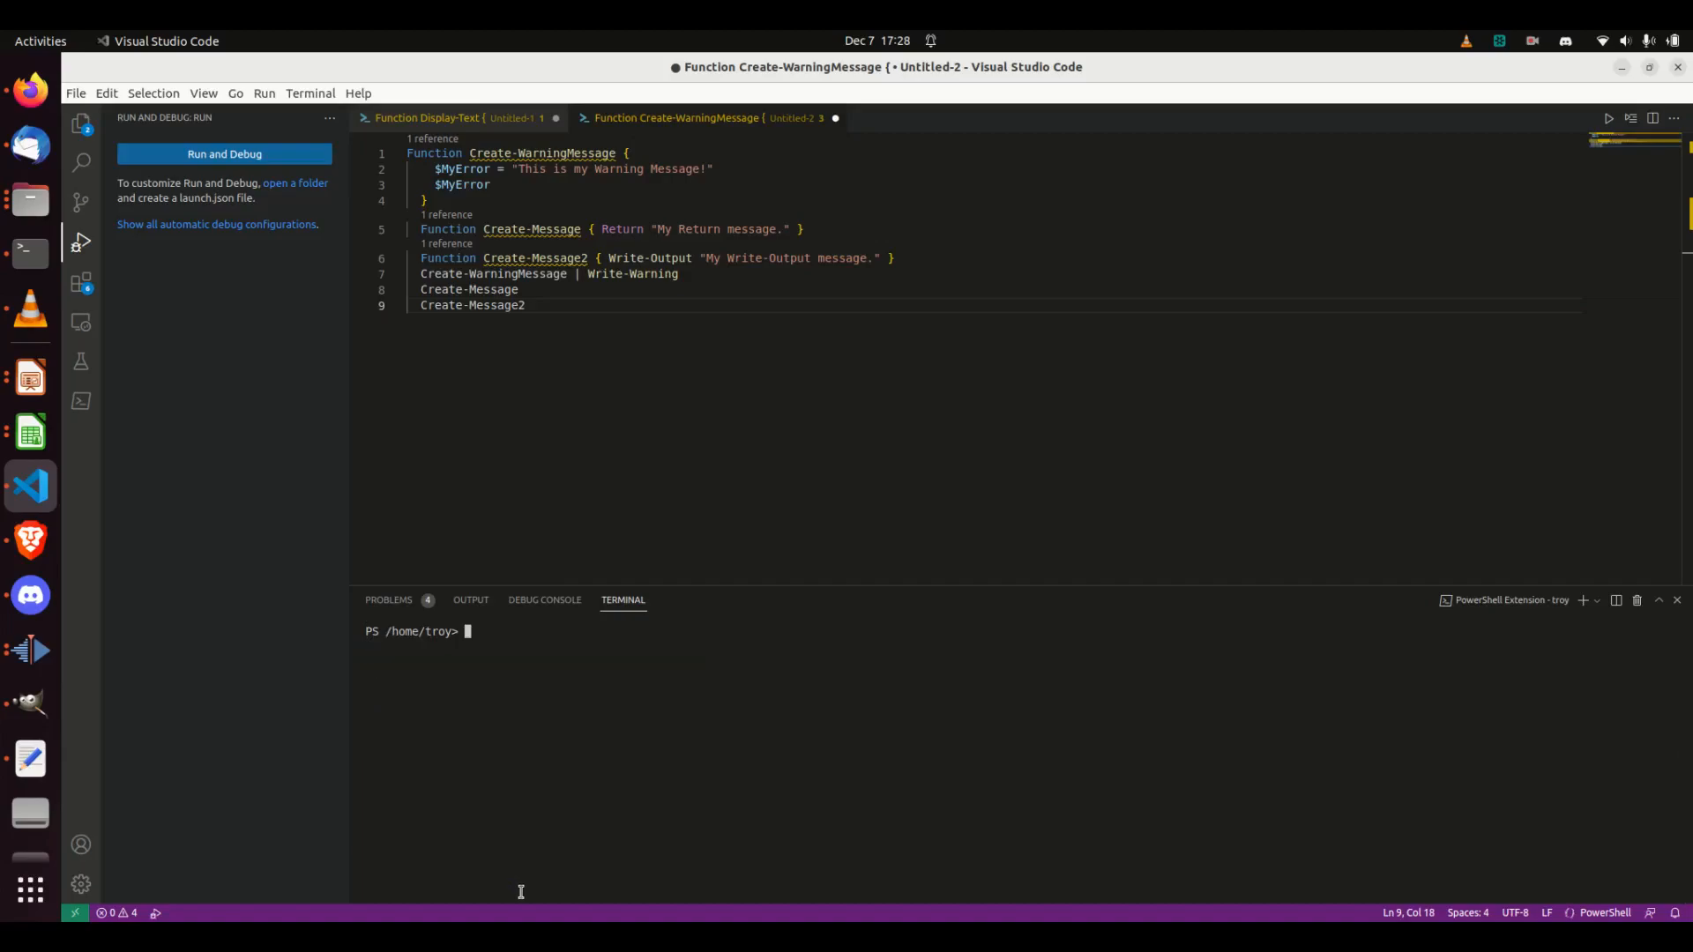
Run the message functions script to print the warning, return and Write-Output messages.
click(223, 153)
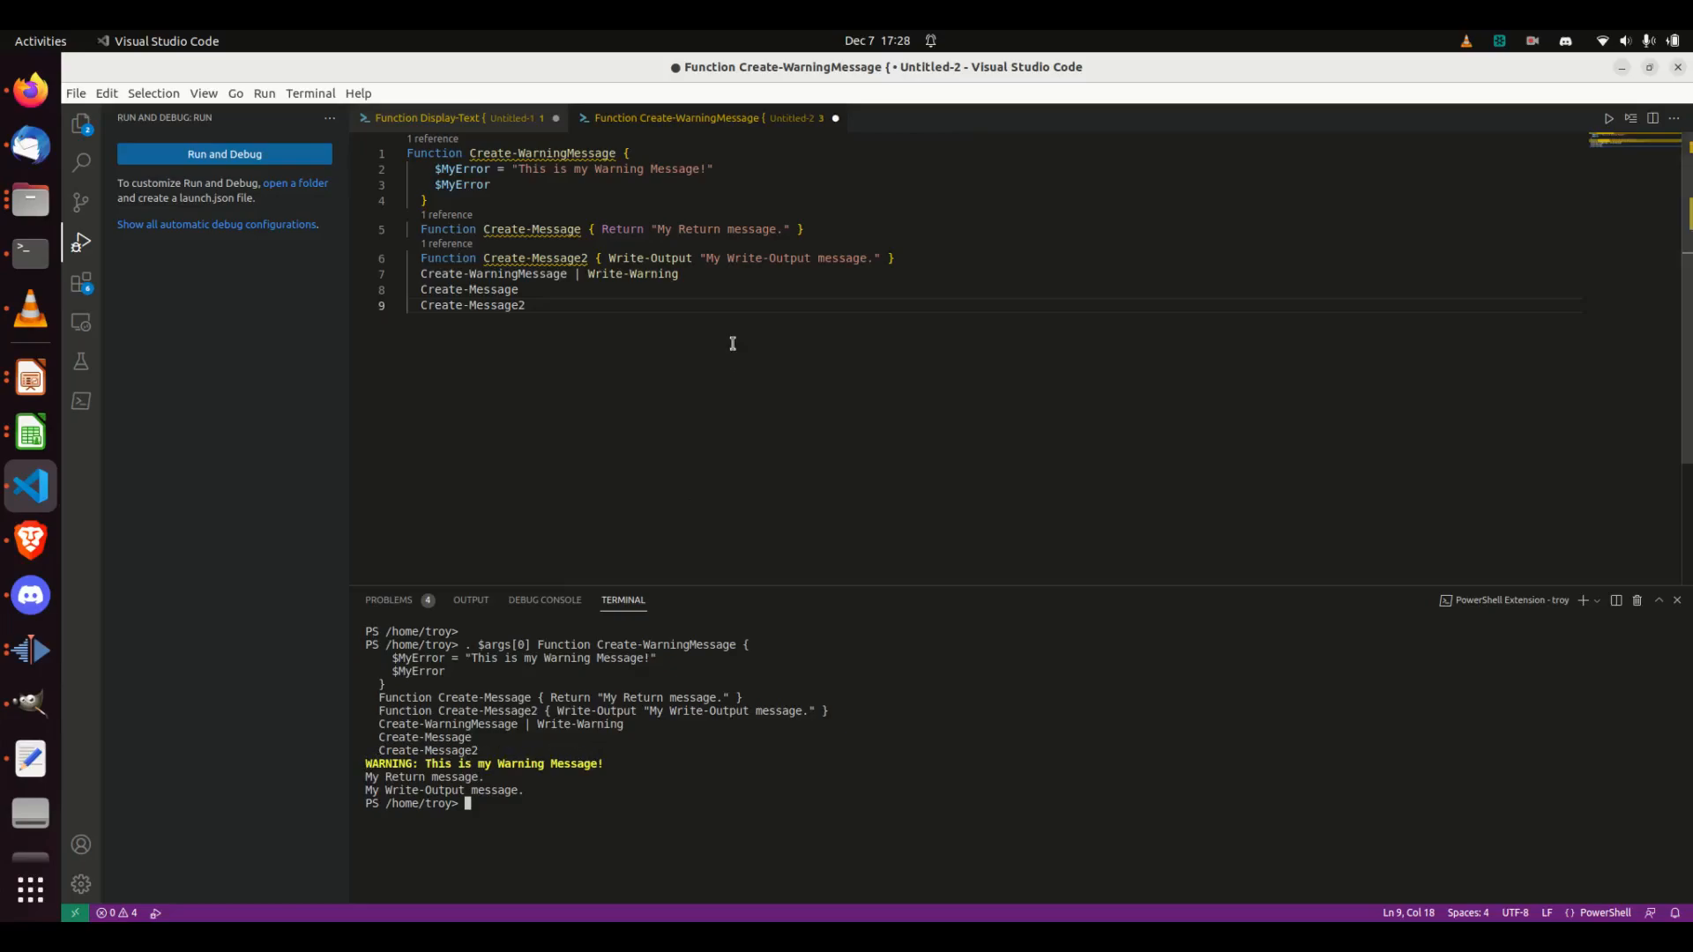
mouse_move(526, 168)
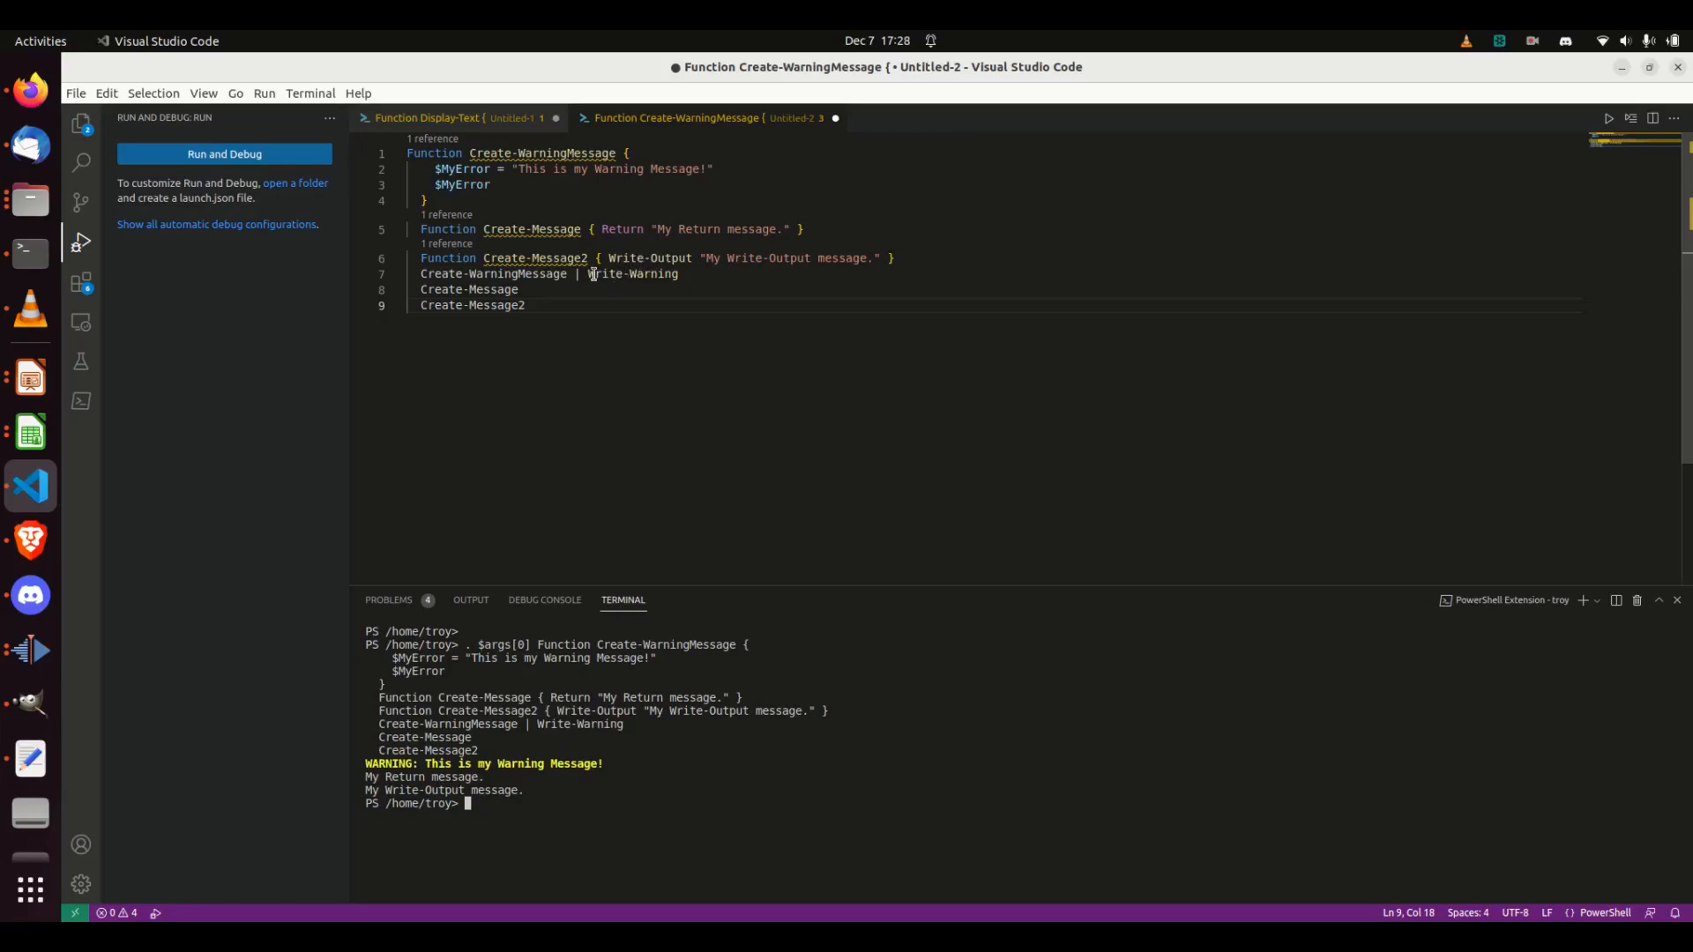
mouse_move(633, 273)
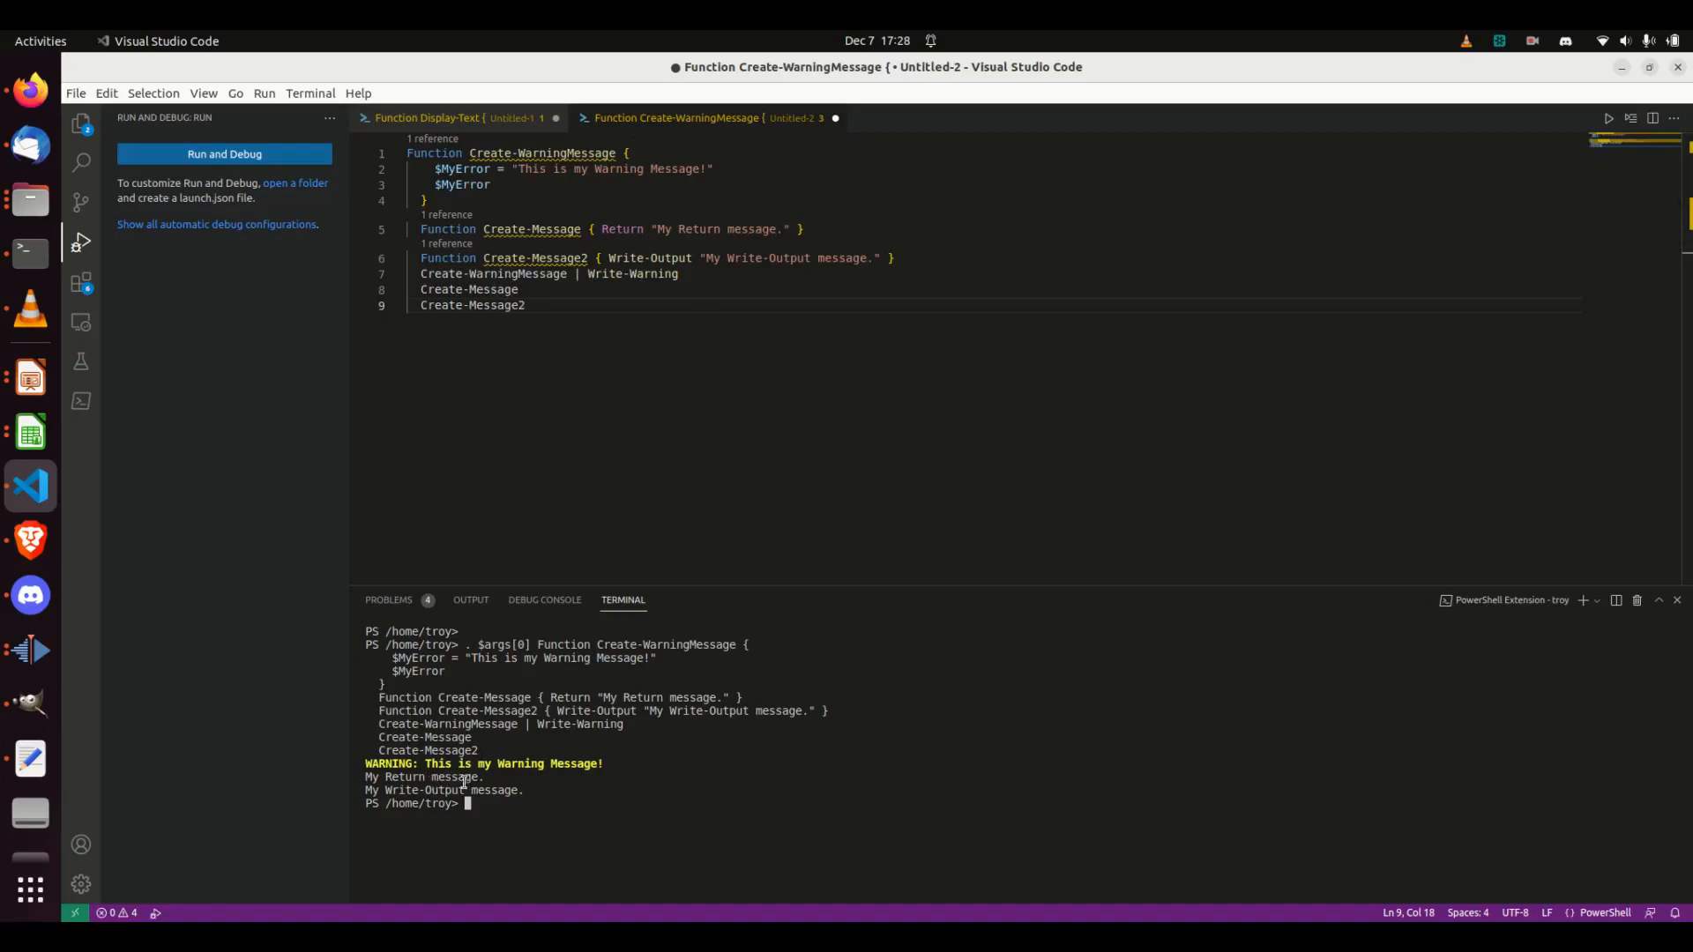
mouse_move(810, 259)
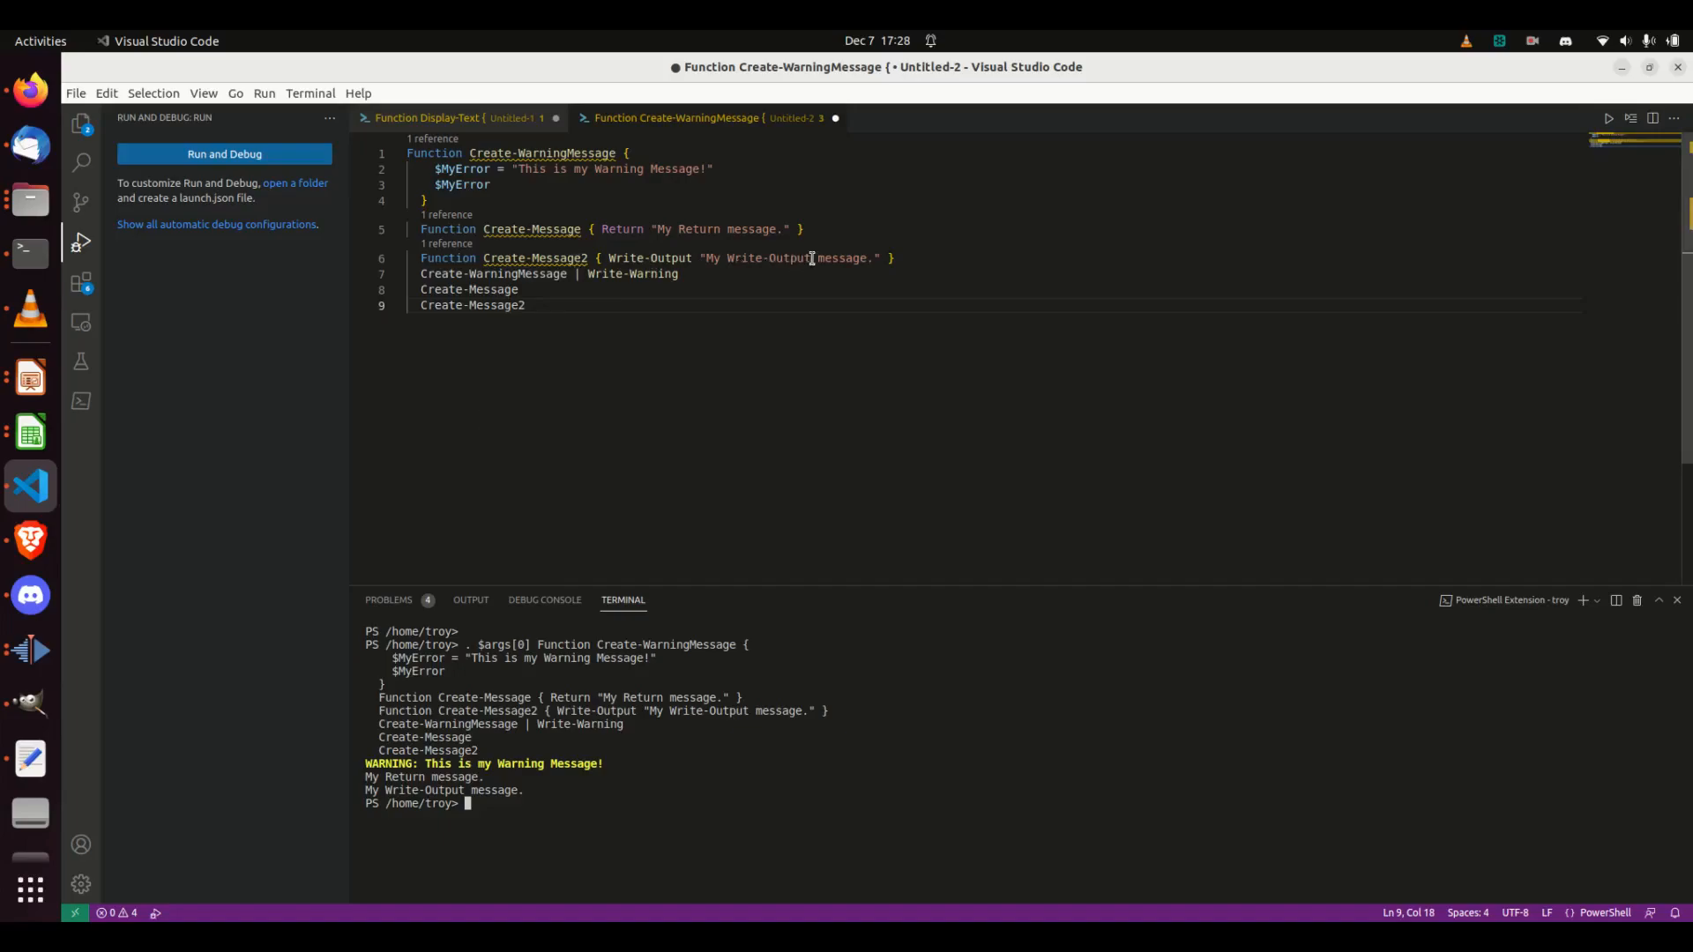
mouse_move(451, 784)
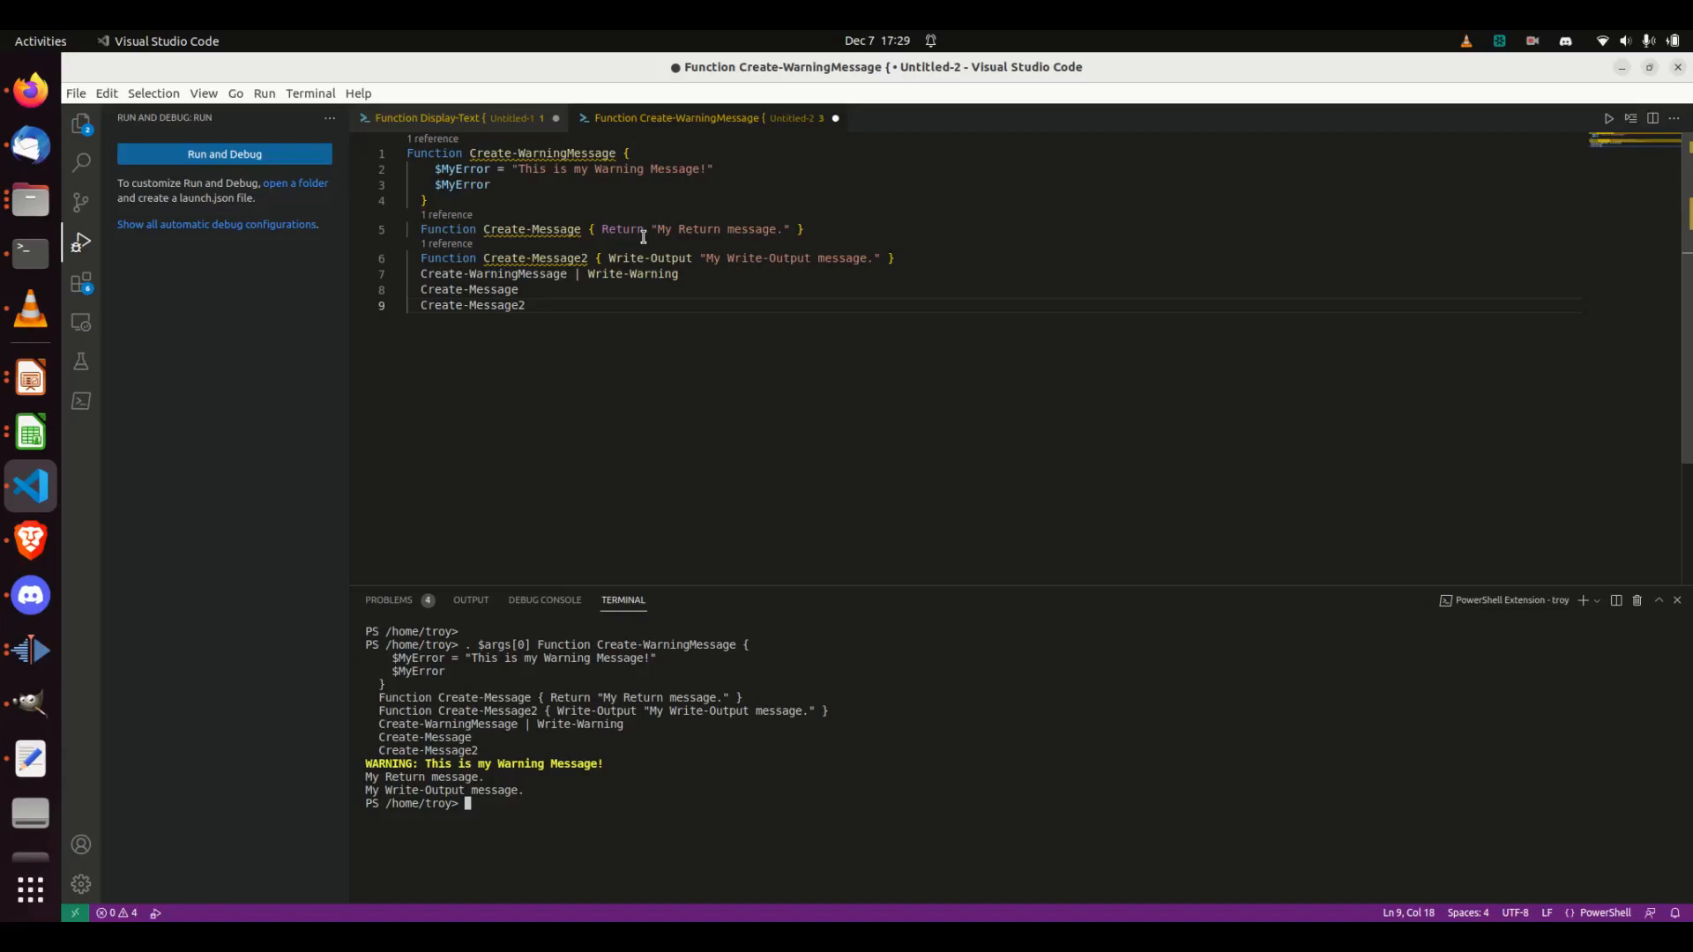
mouse_move(400, 294)
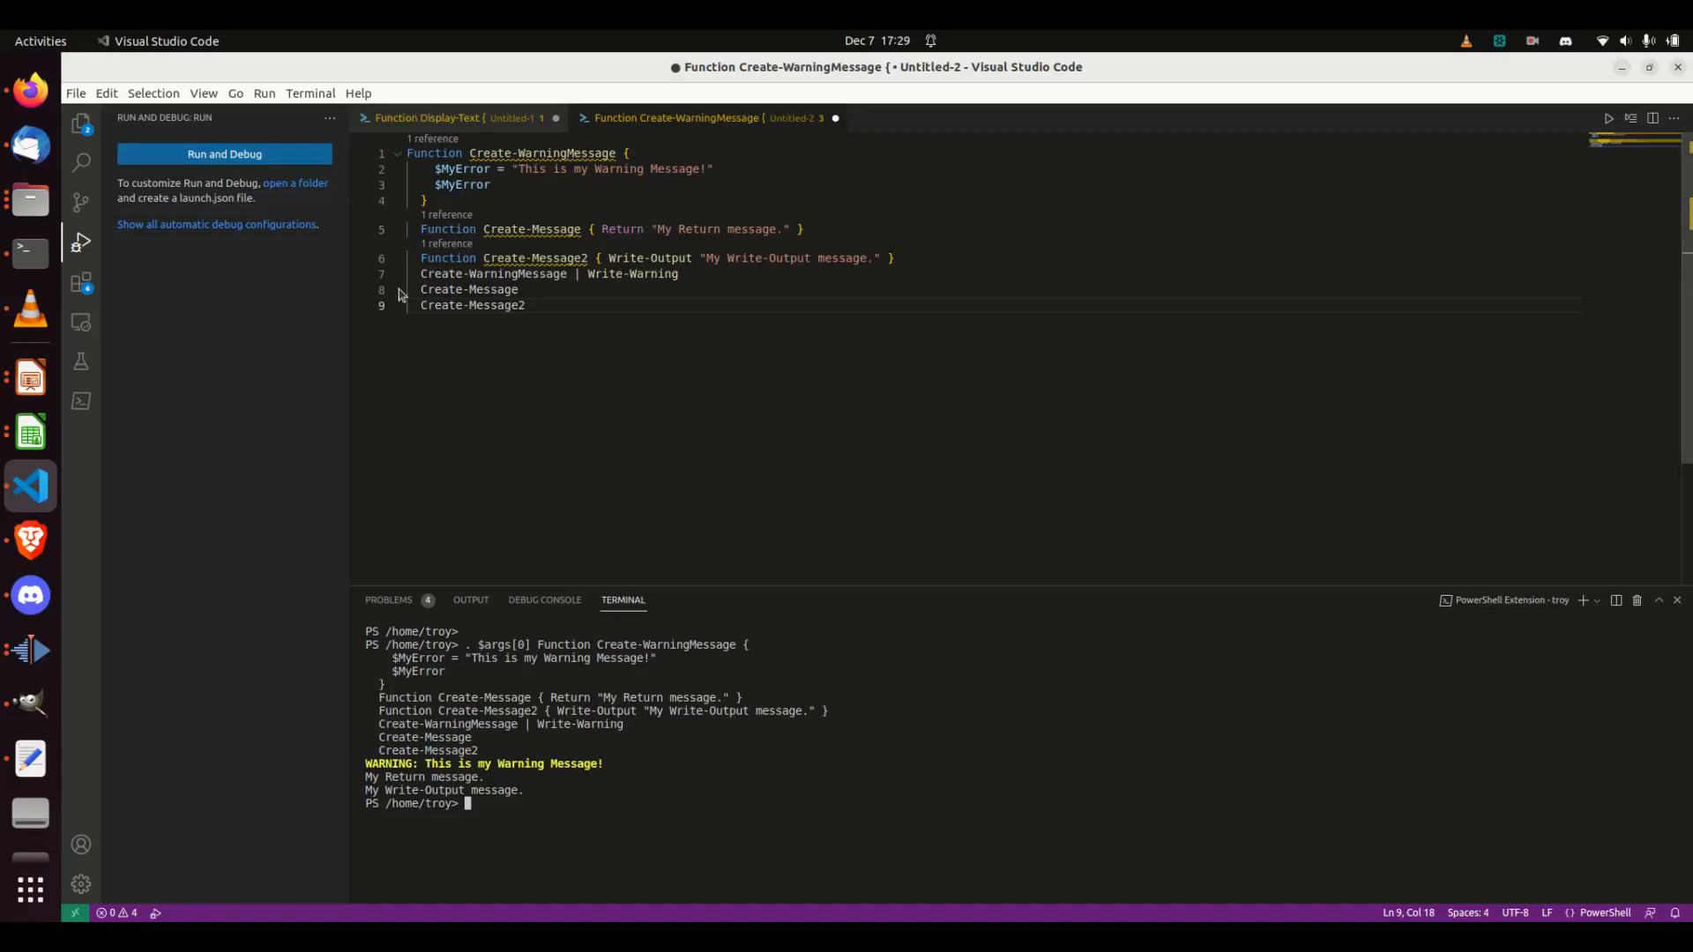